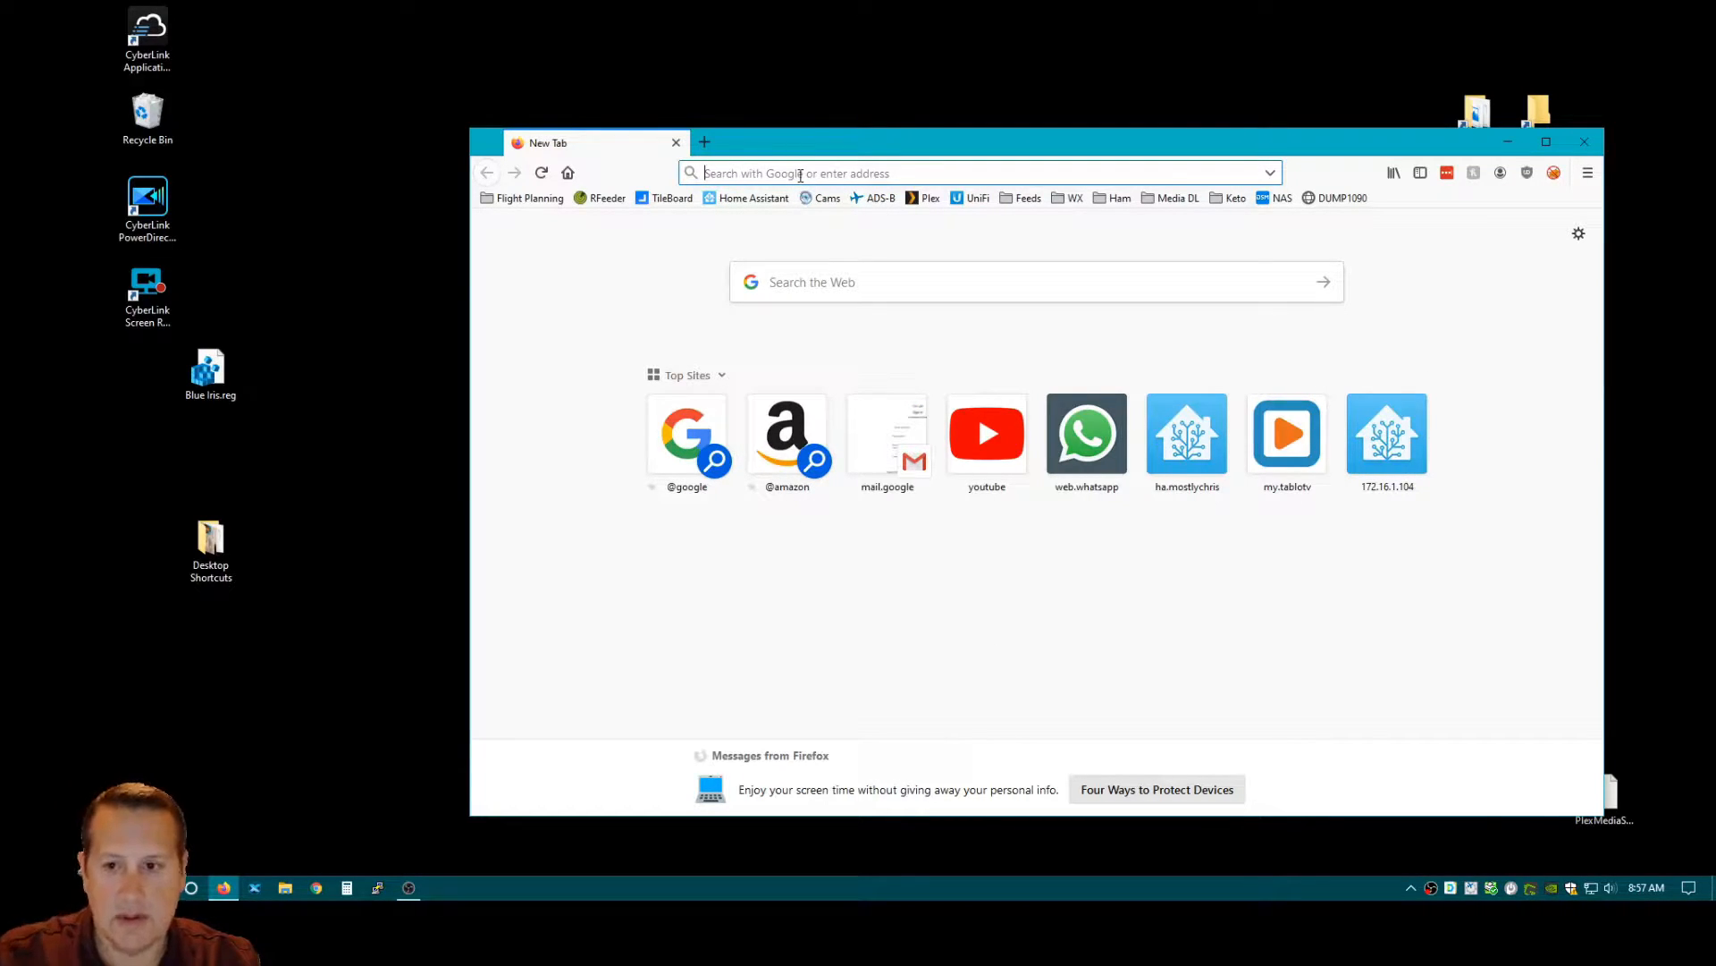
mouse_move(1281, 198)
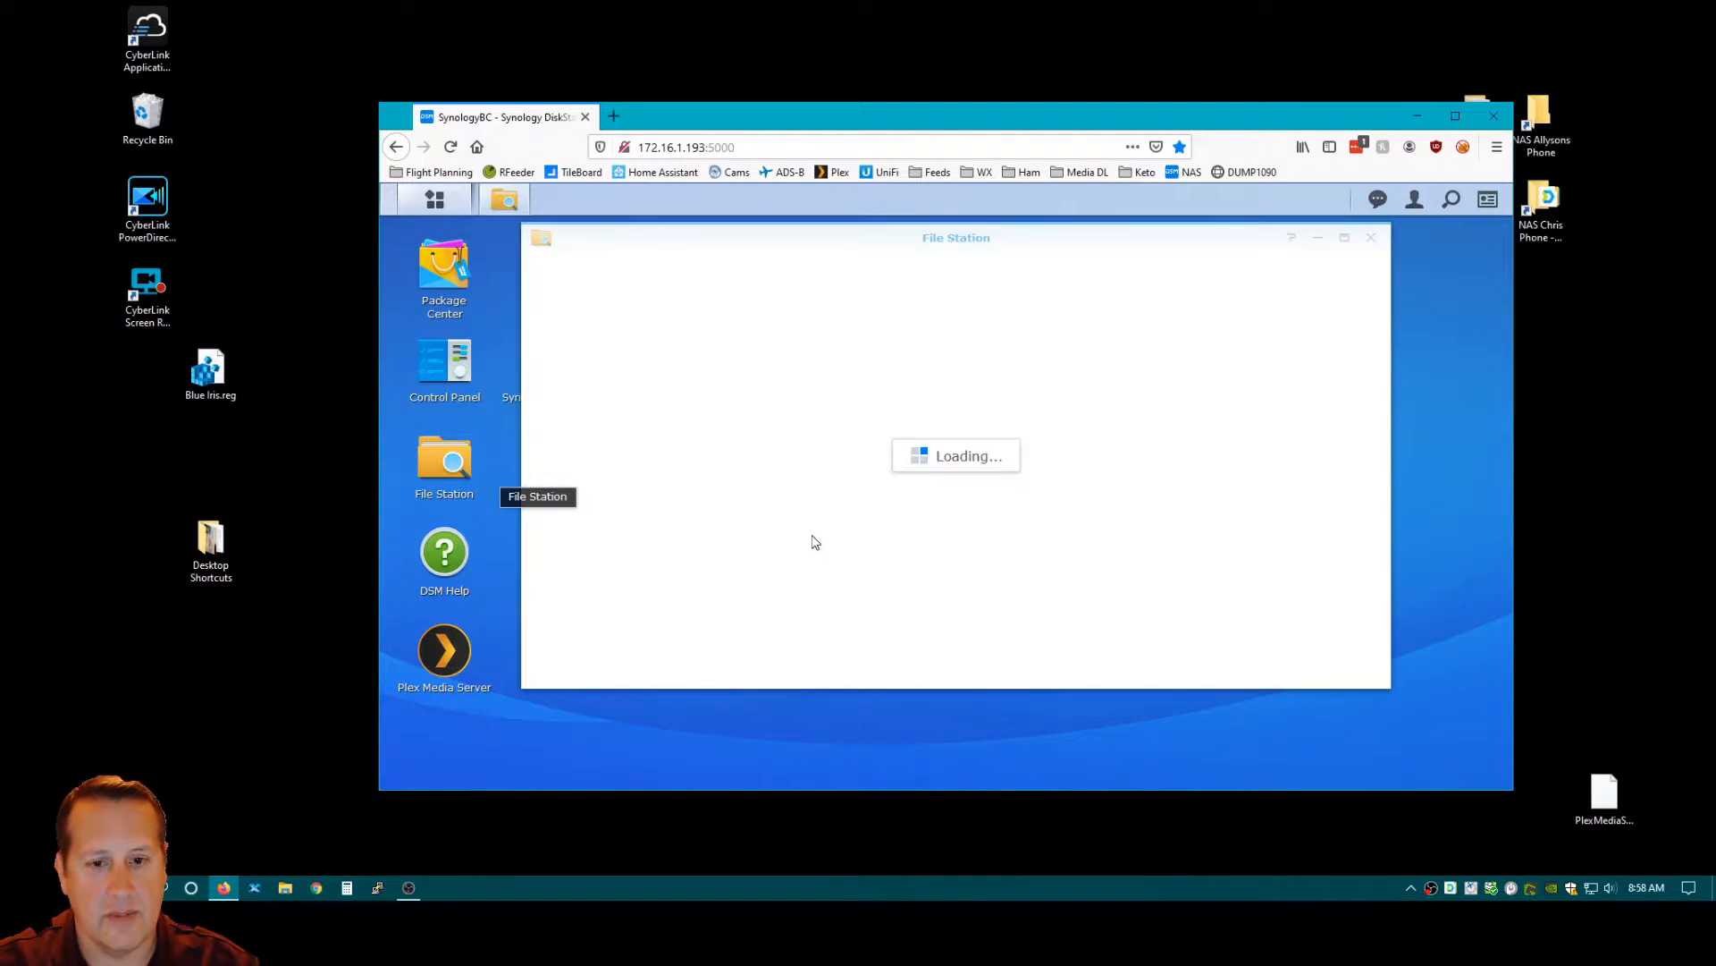
List the Plex shared folder's eleven items, including TV Shows and Movies, in File Station.
left_click(569, 510)
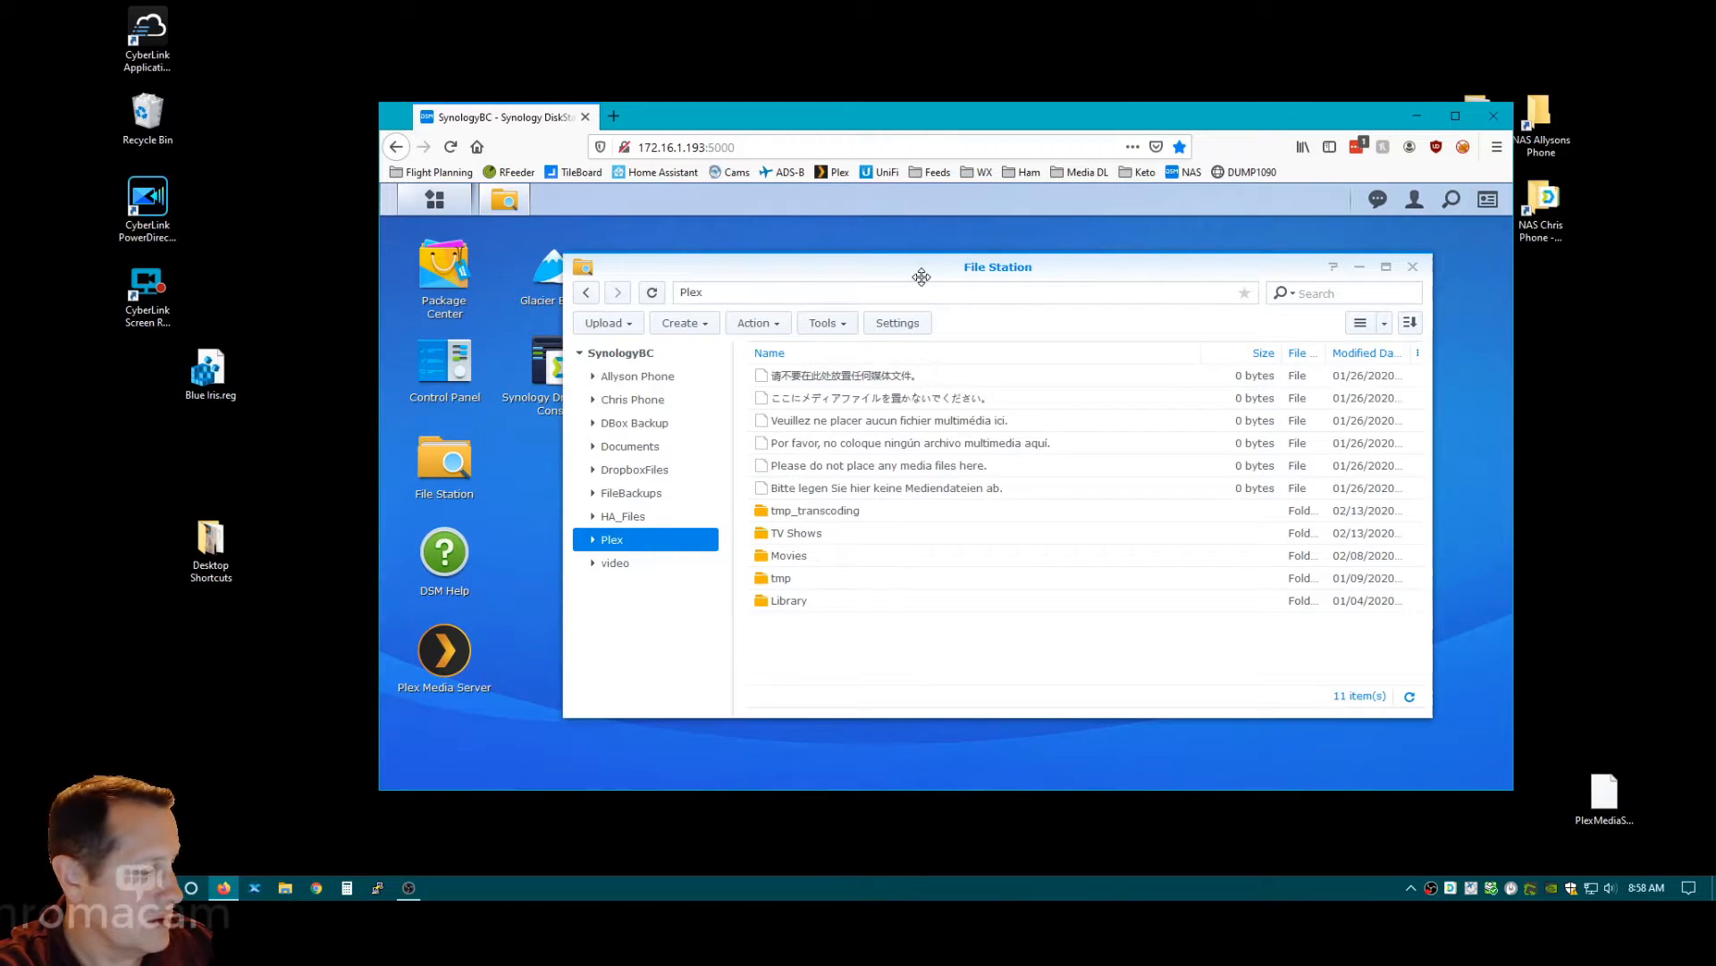
mouse_move(901, 537)
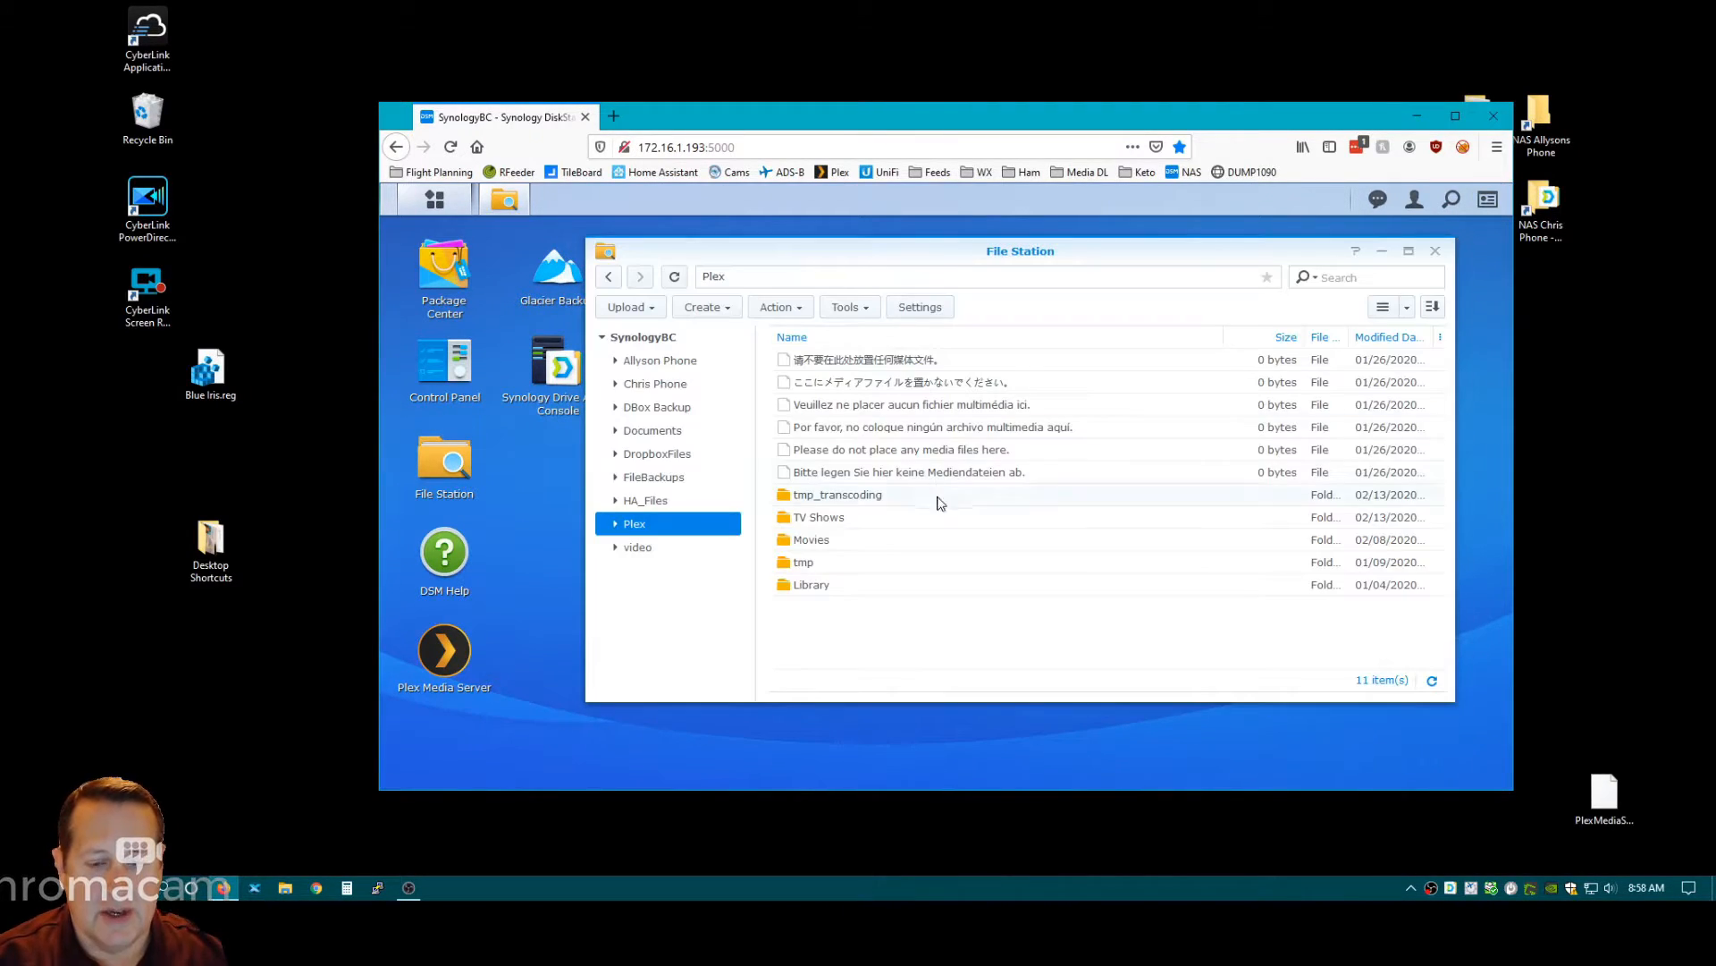
mouse_move(976, 605)
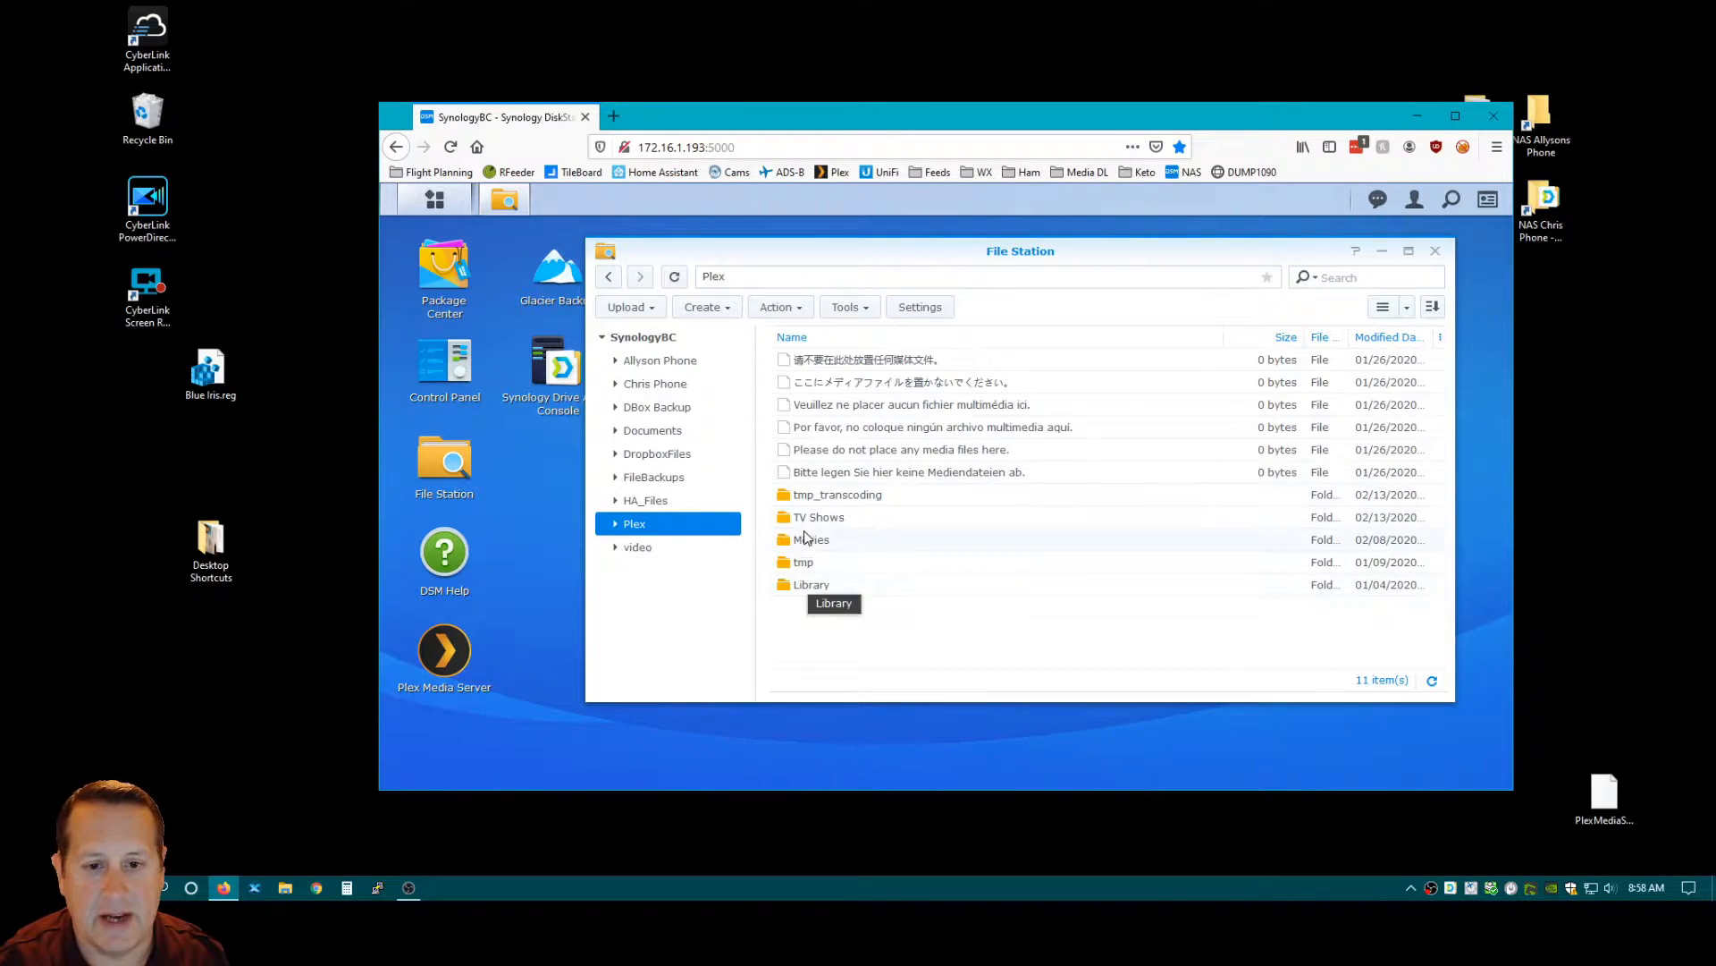
mouse_move(859, 609)
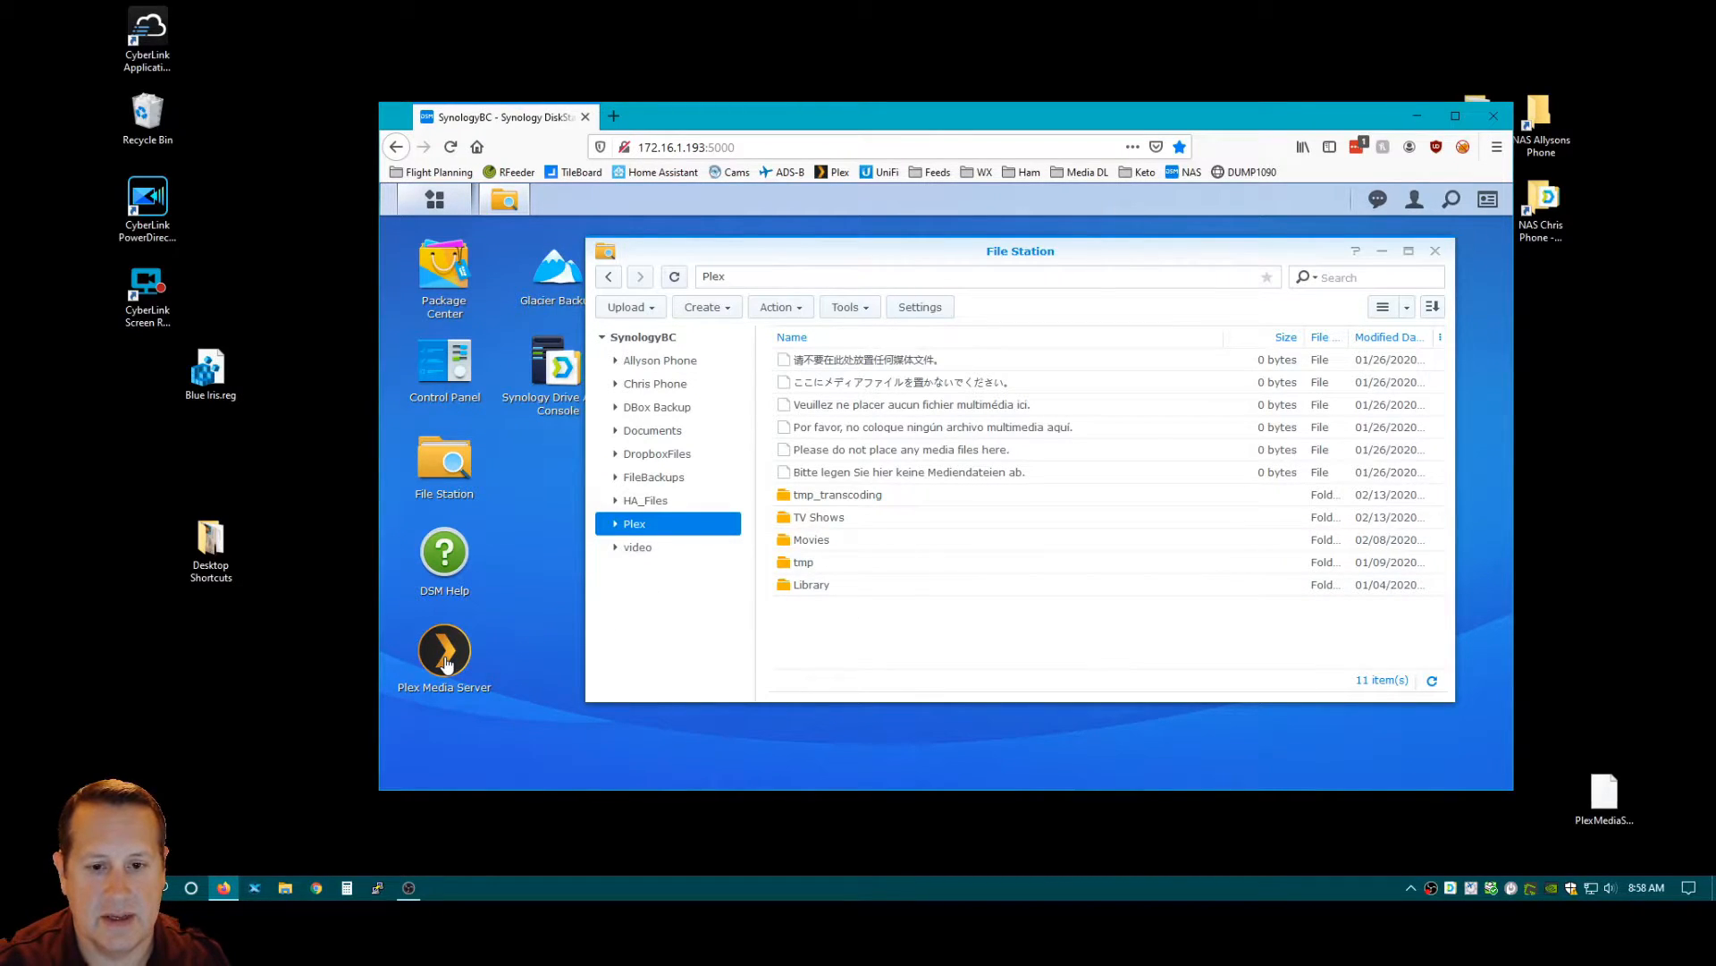
mouse_move(644, 337)
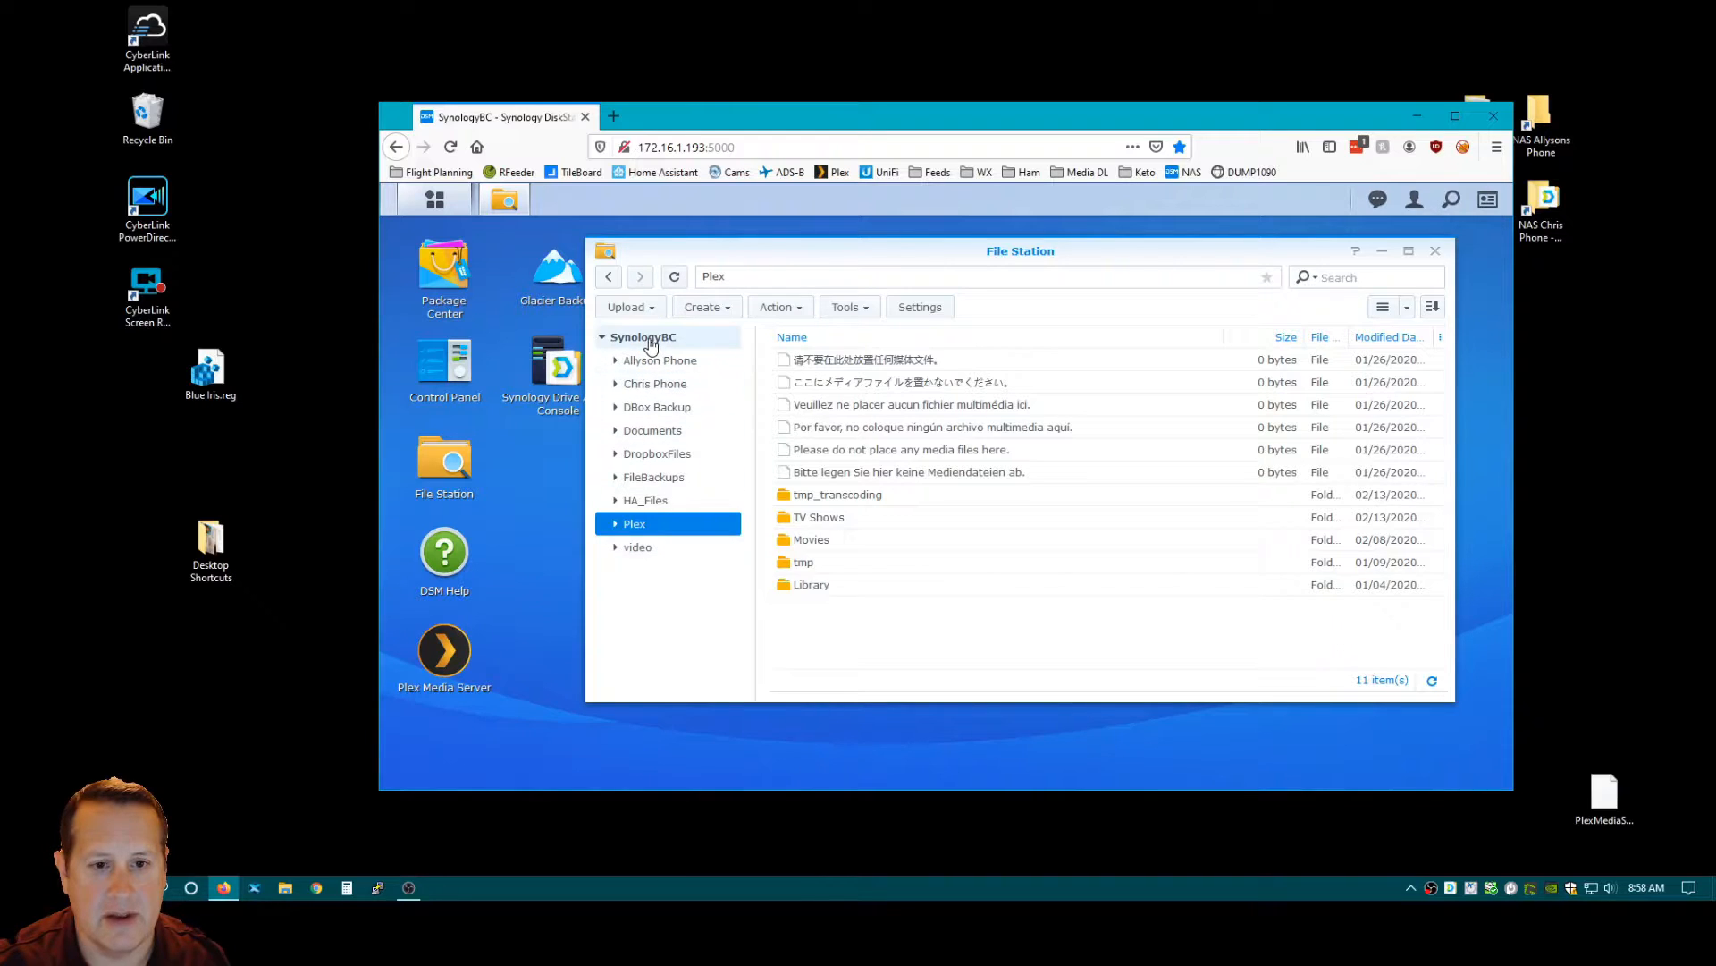
Create a 'TV Shows' shared folder on Volume 1, unrestricted to administrators, keeping default settings.
left_click(704, 306)
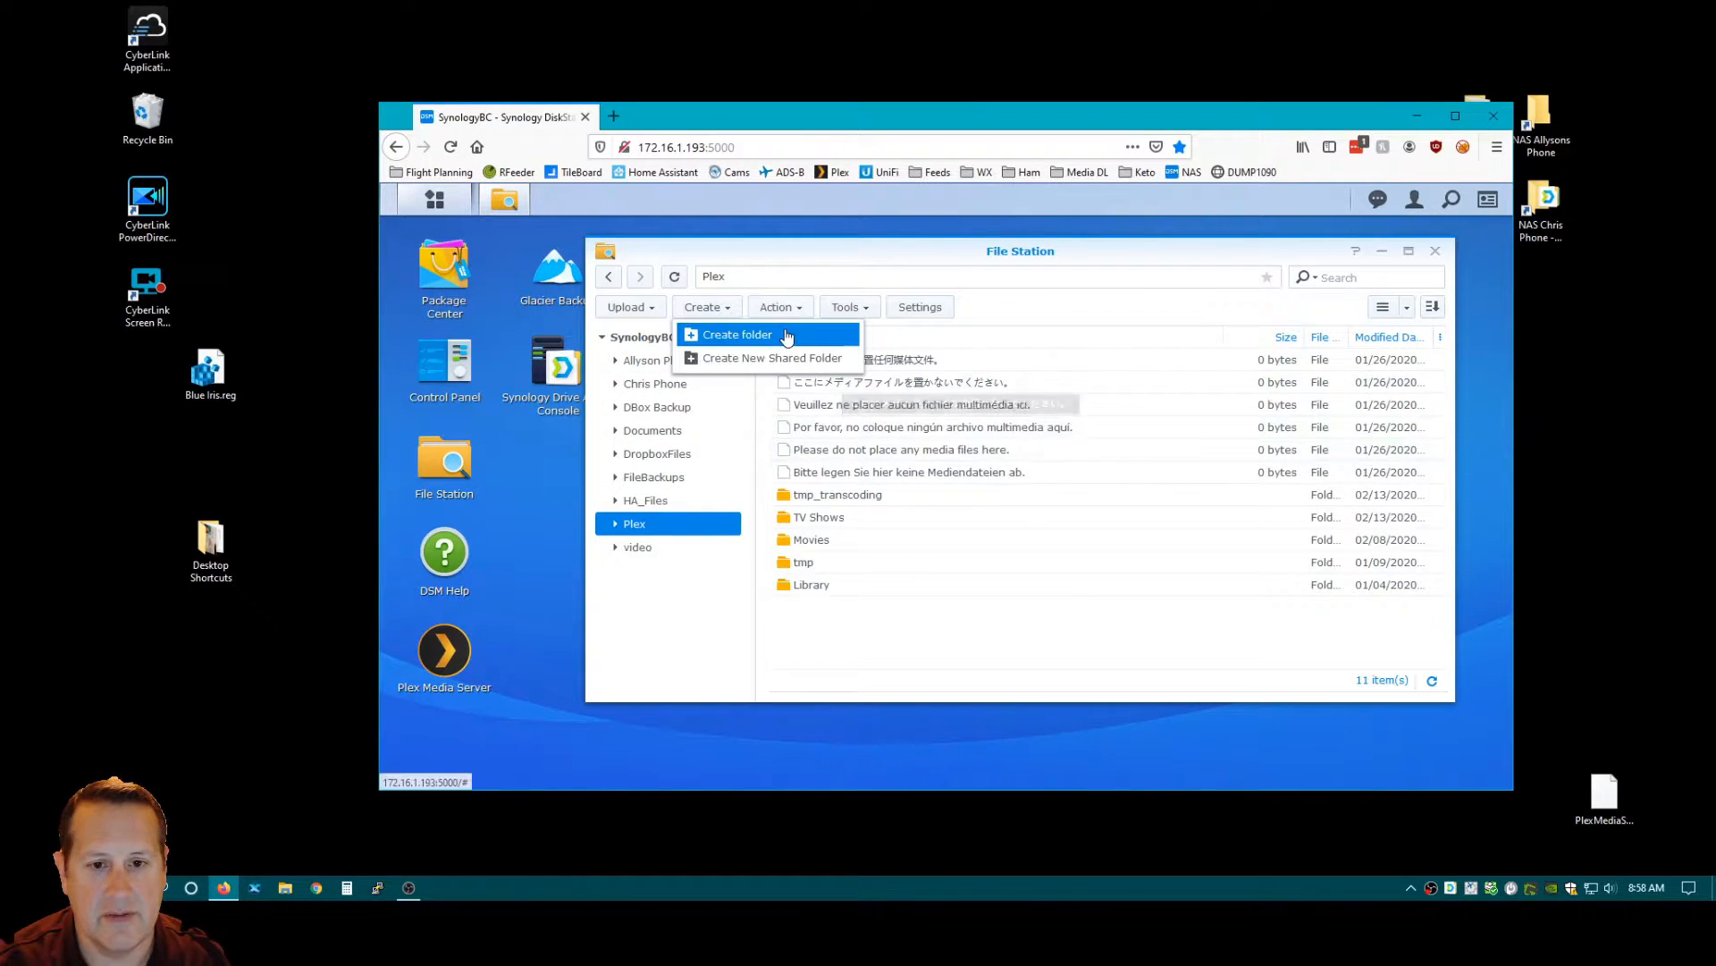
mouse_move(779, 357)
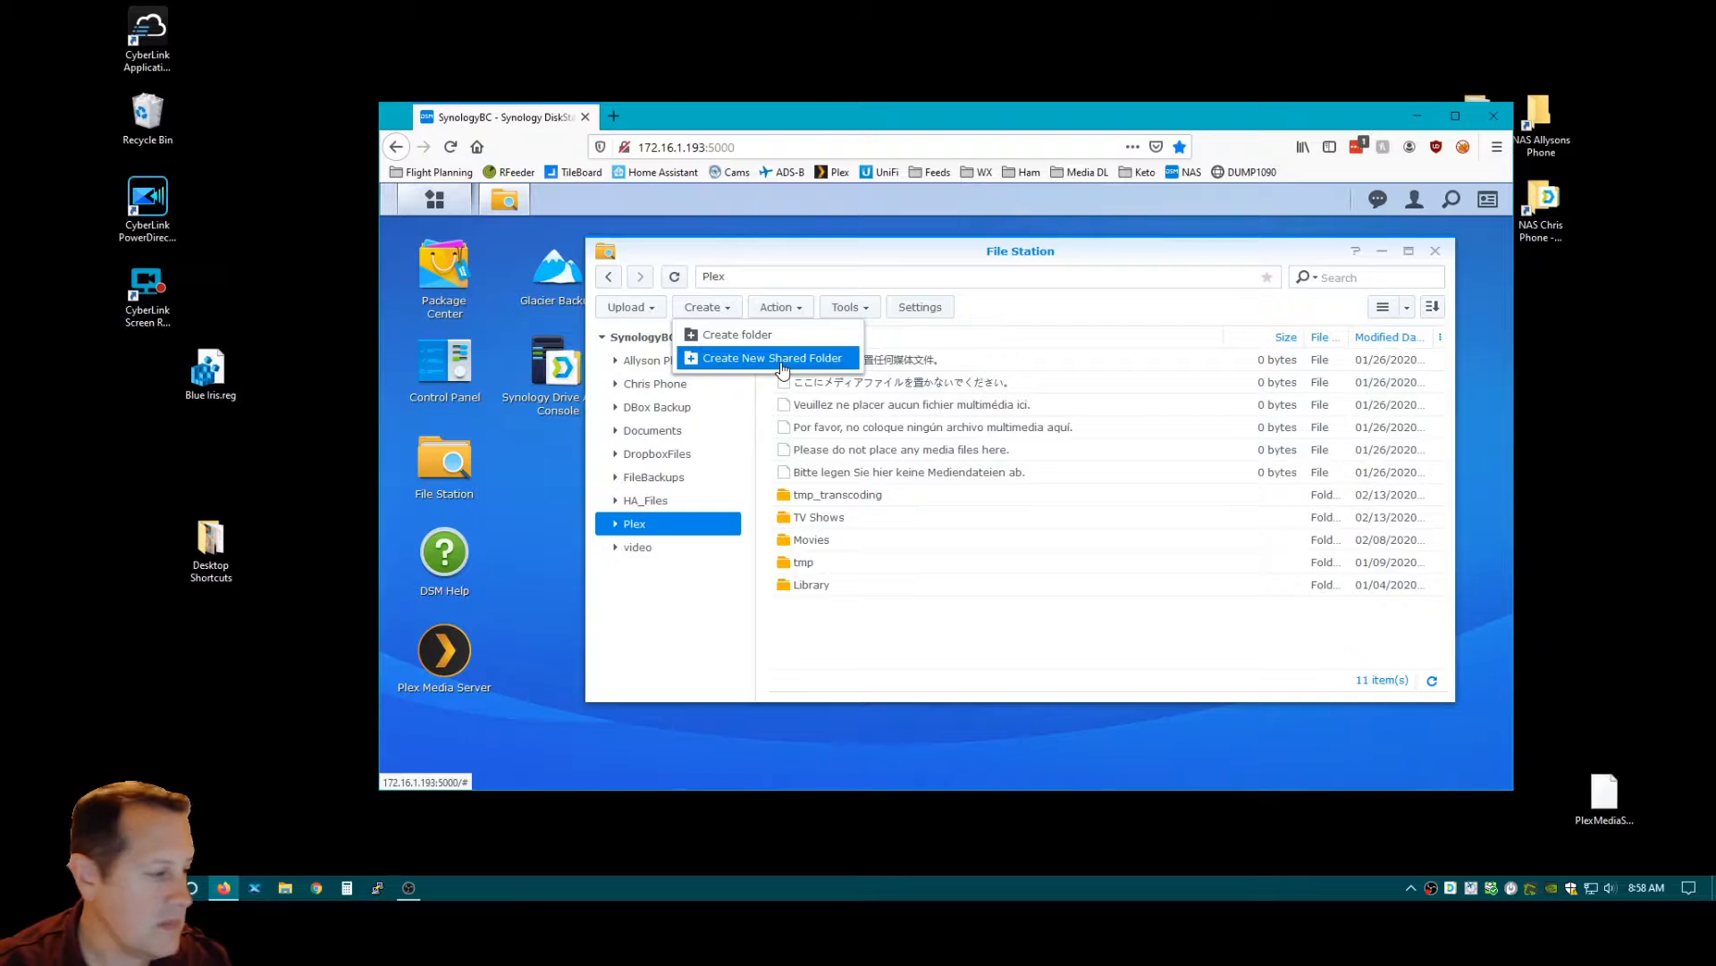
left_click(766, 357)
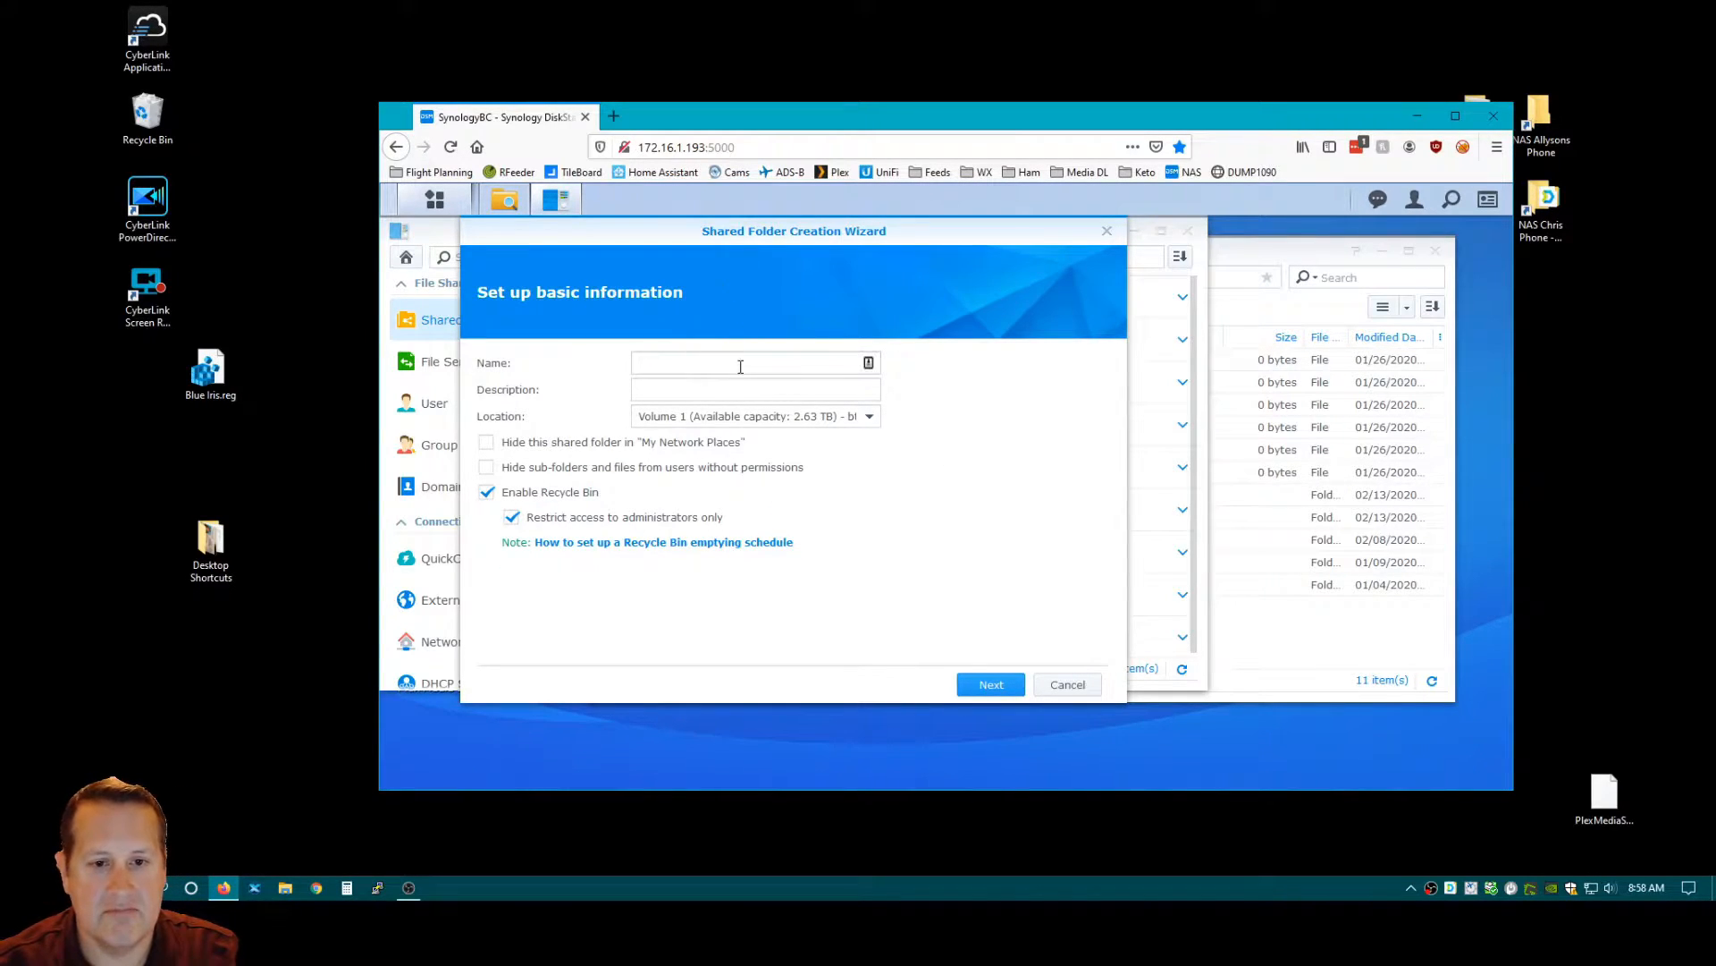
type("TV S")
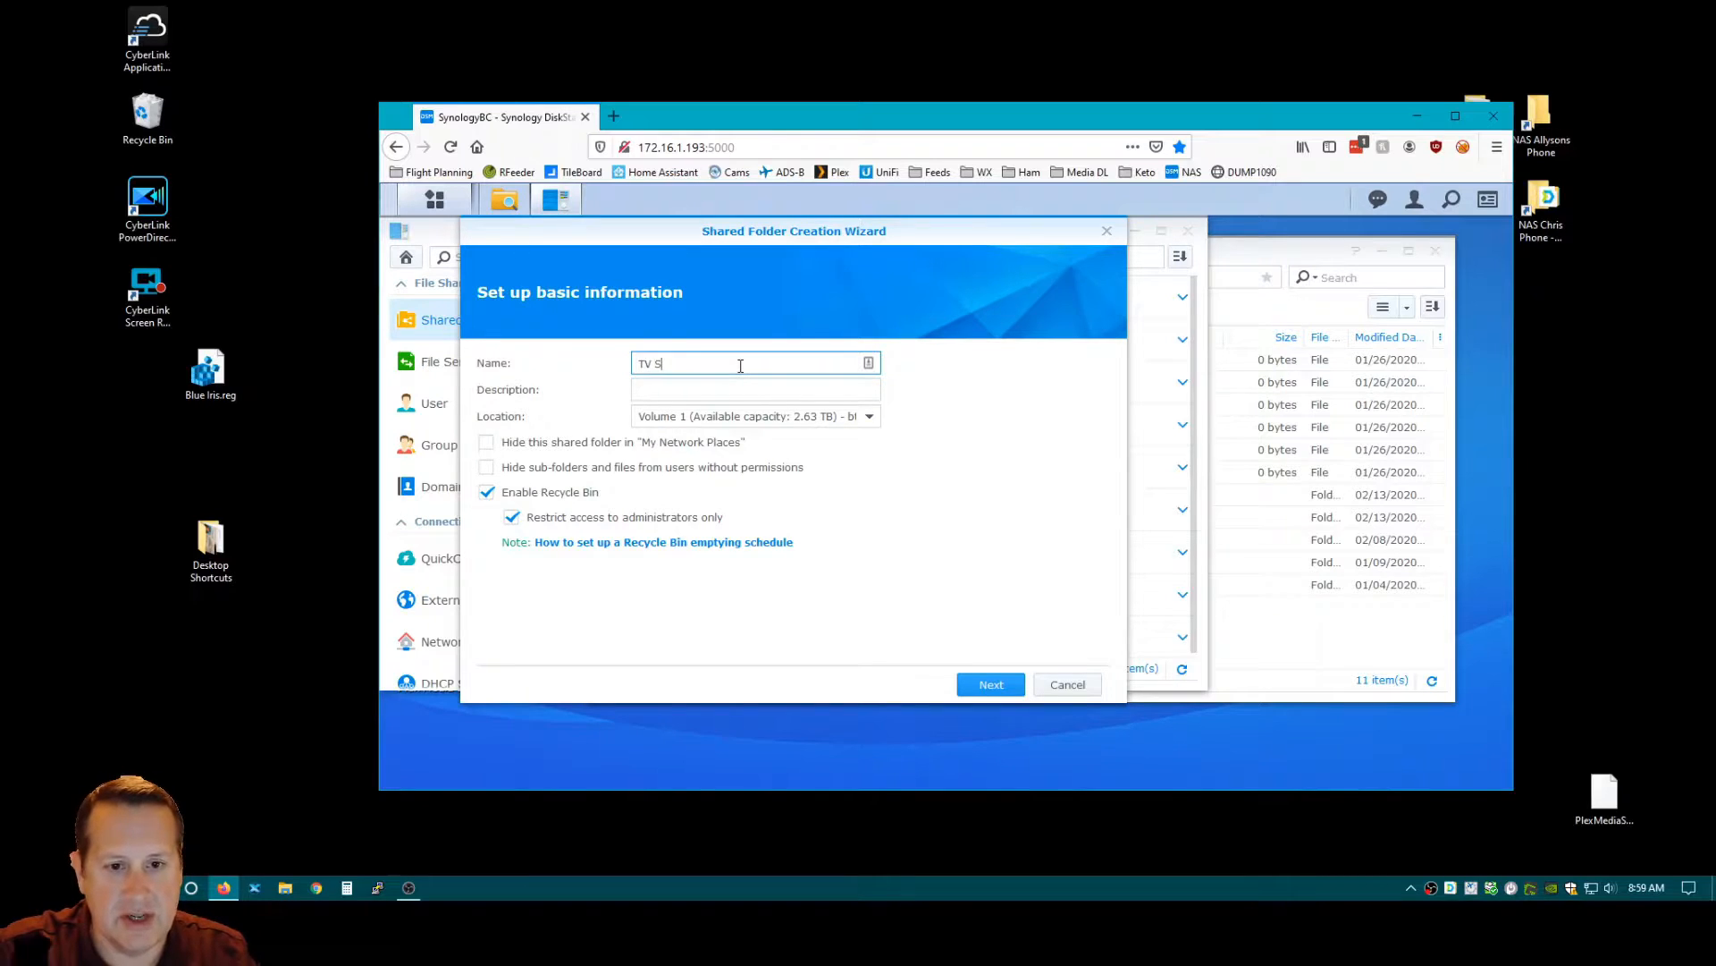
type("hows")
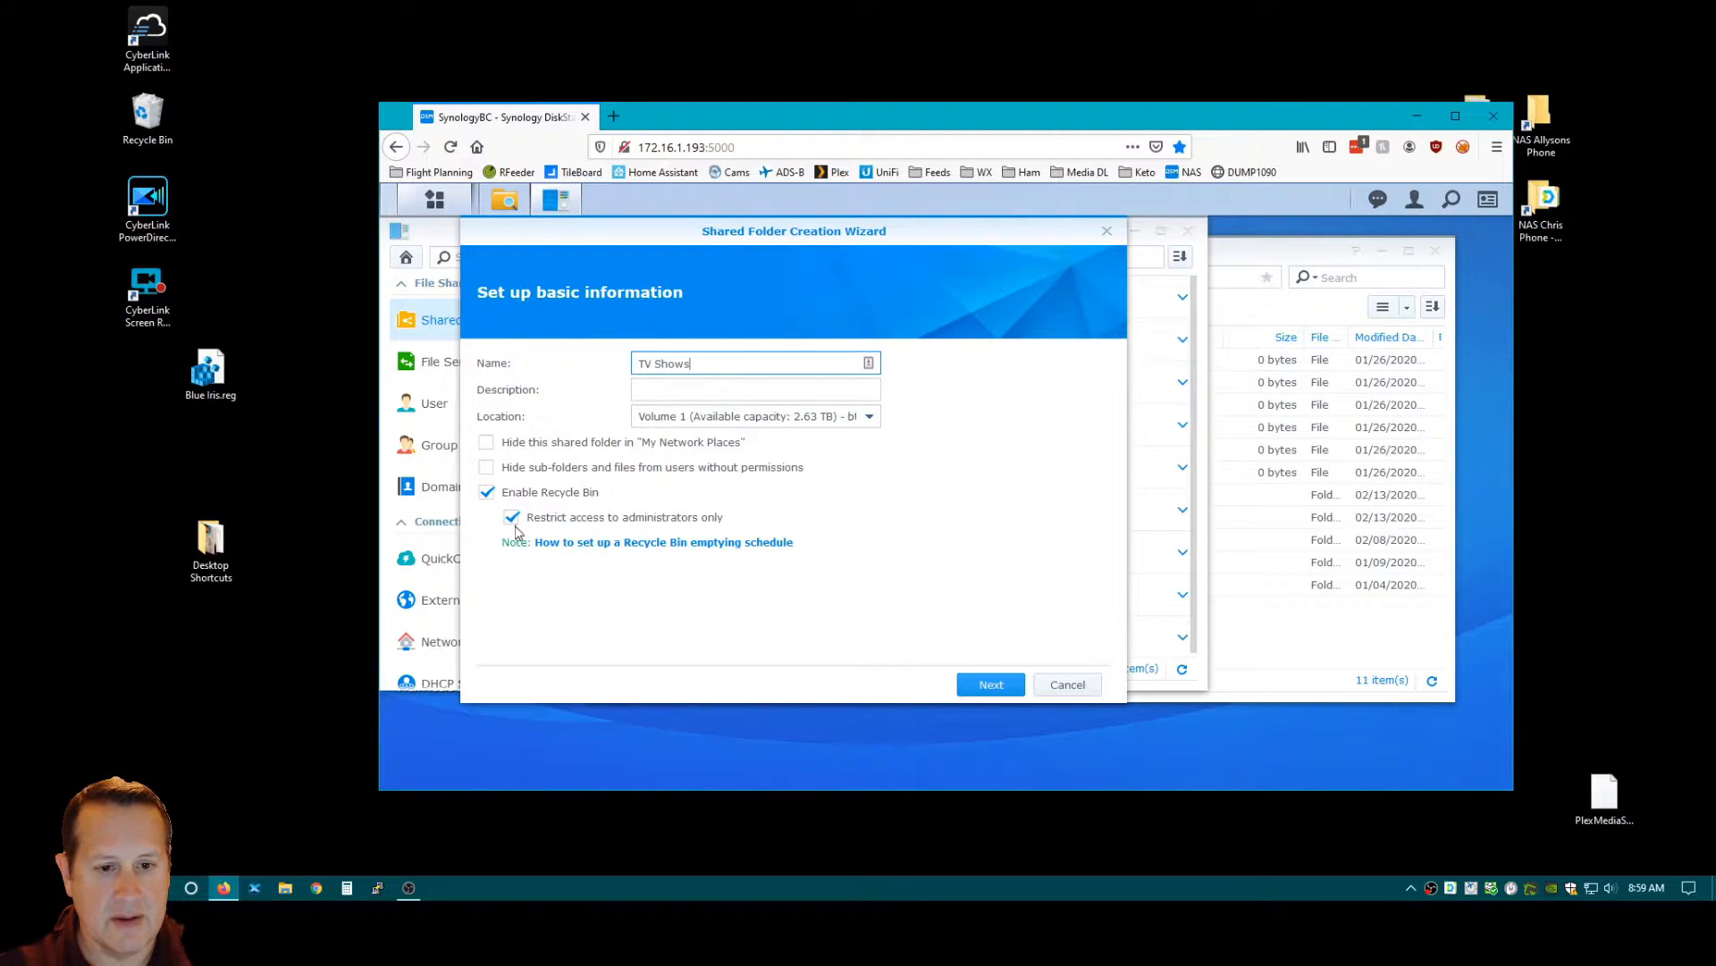
left_click(510, 516)
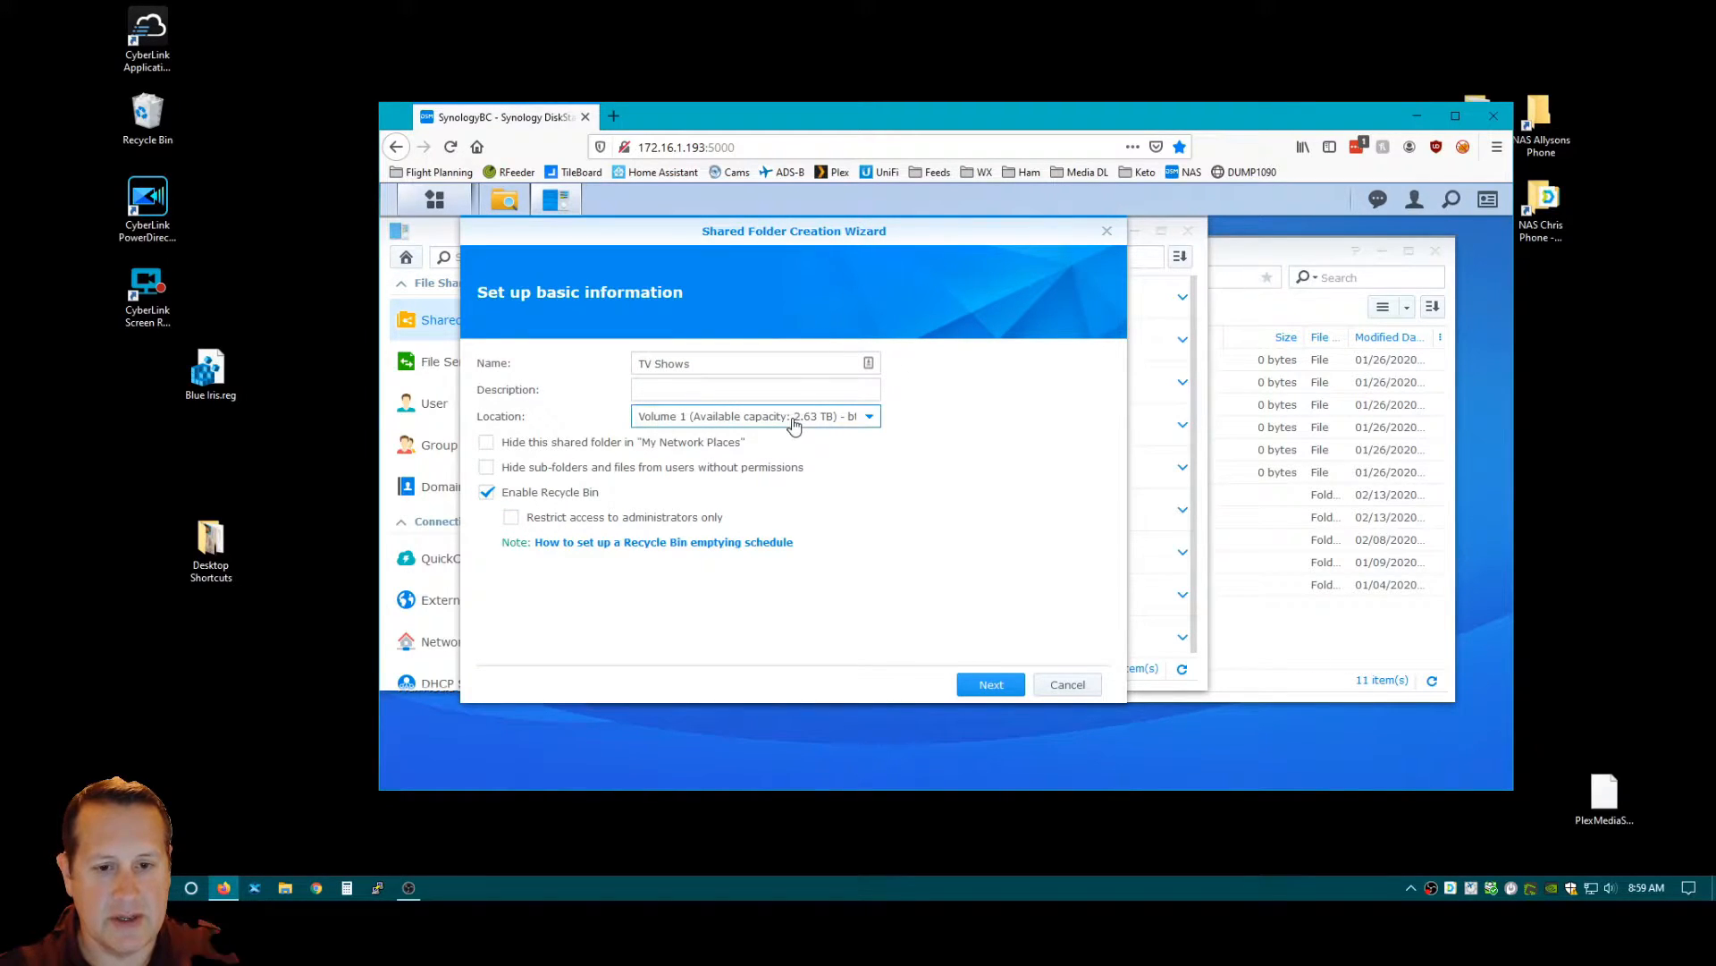
mouse_move(977, 653)
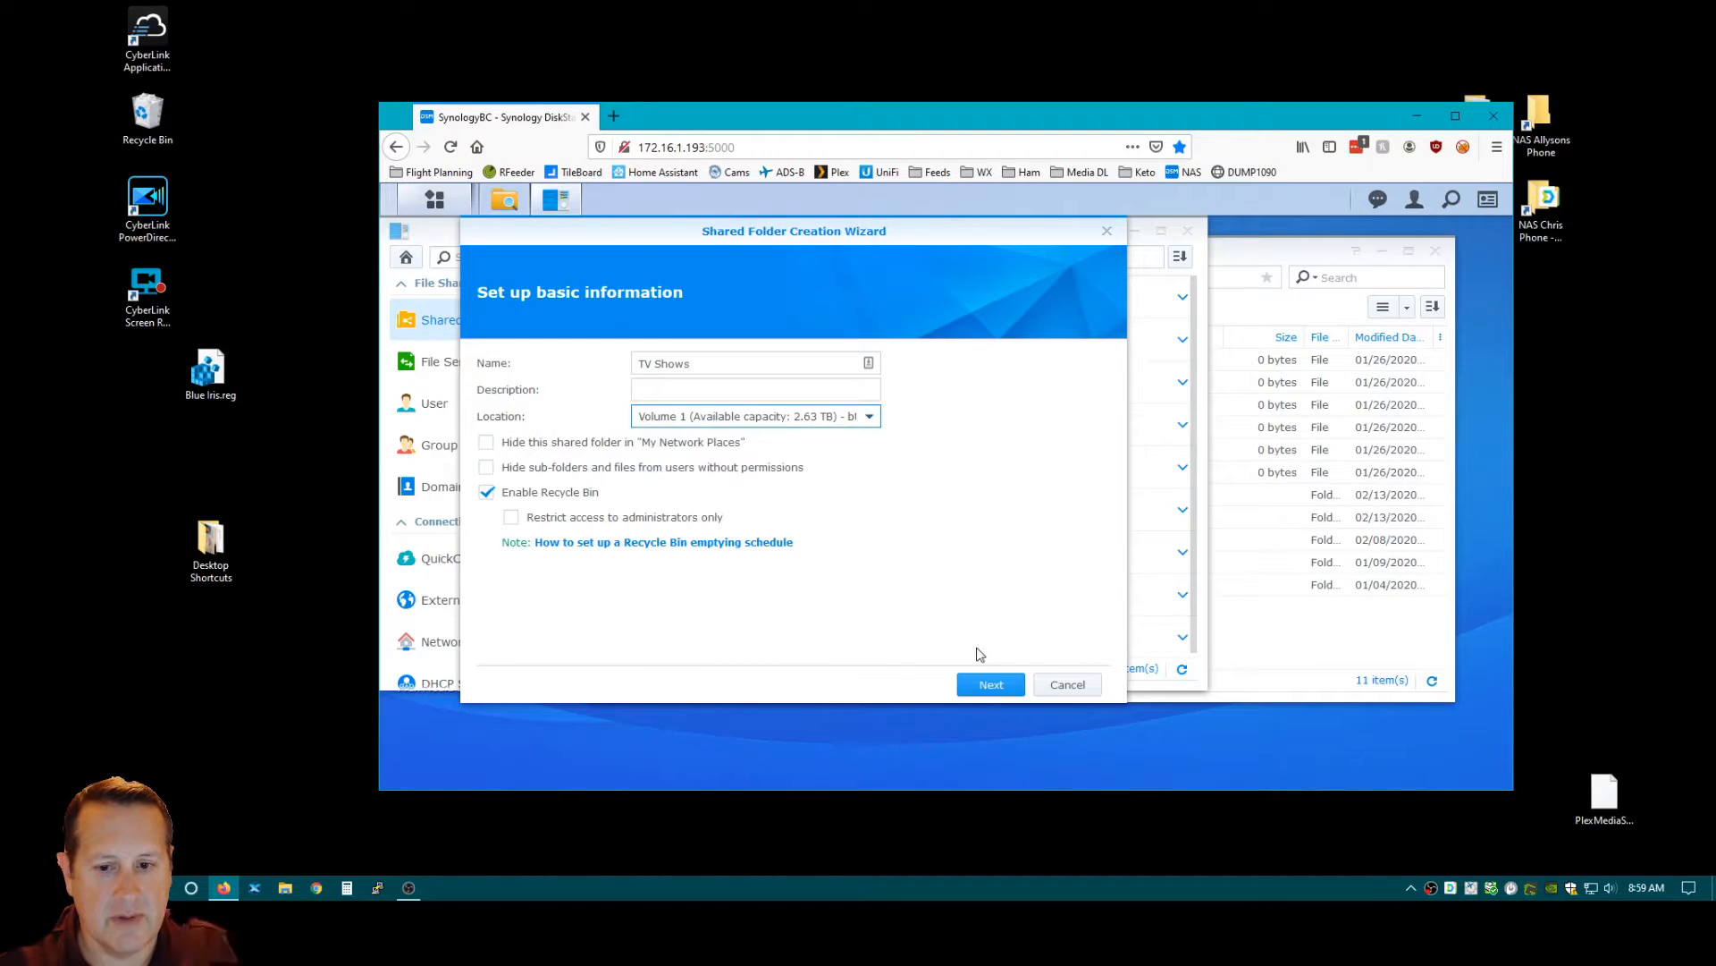
left_click(989, 684)
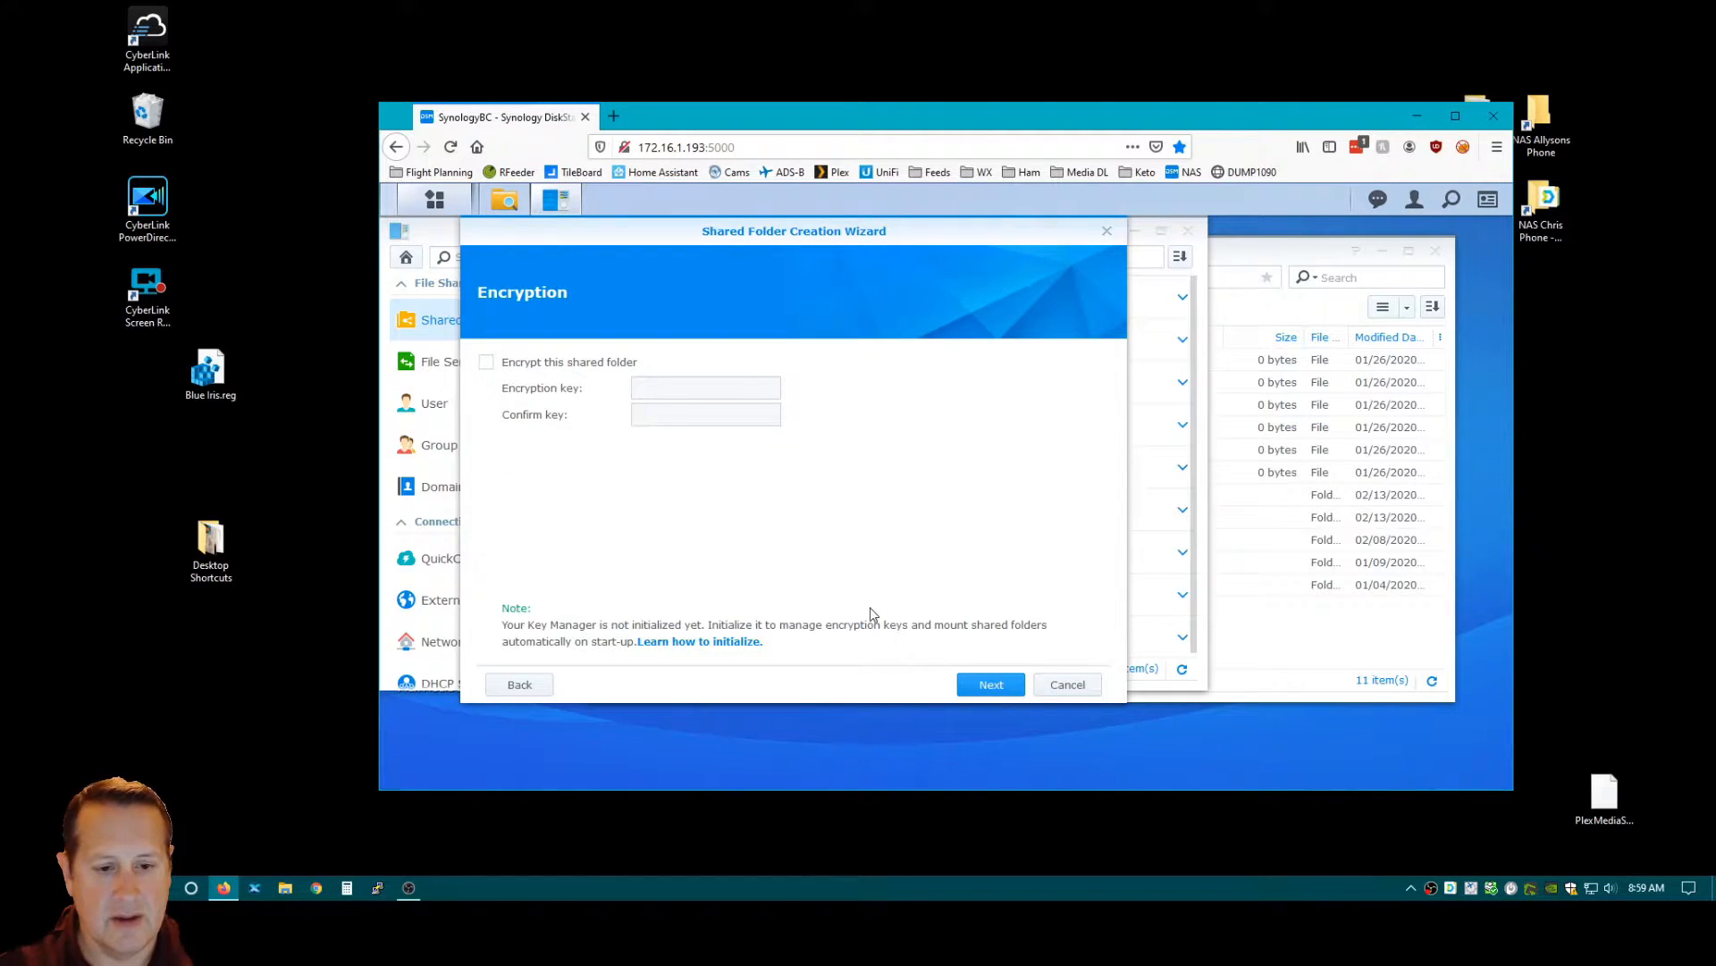
left_click(989, 684)
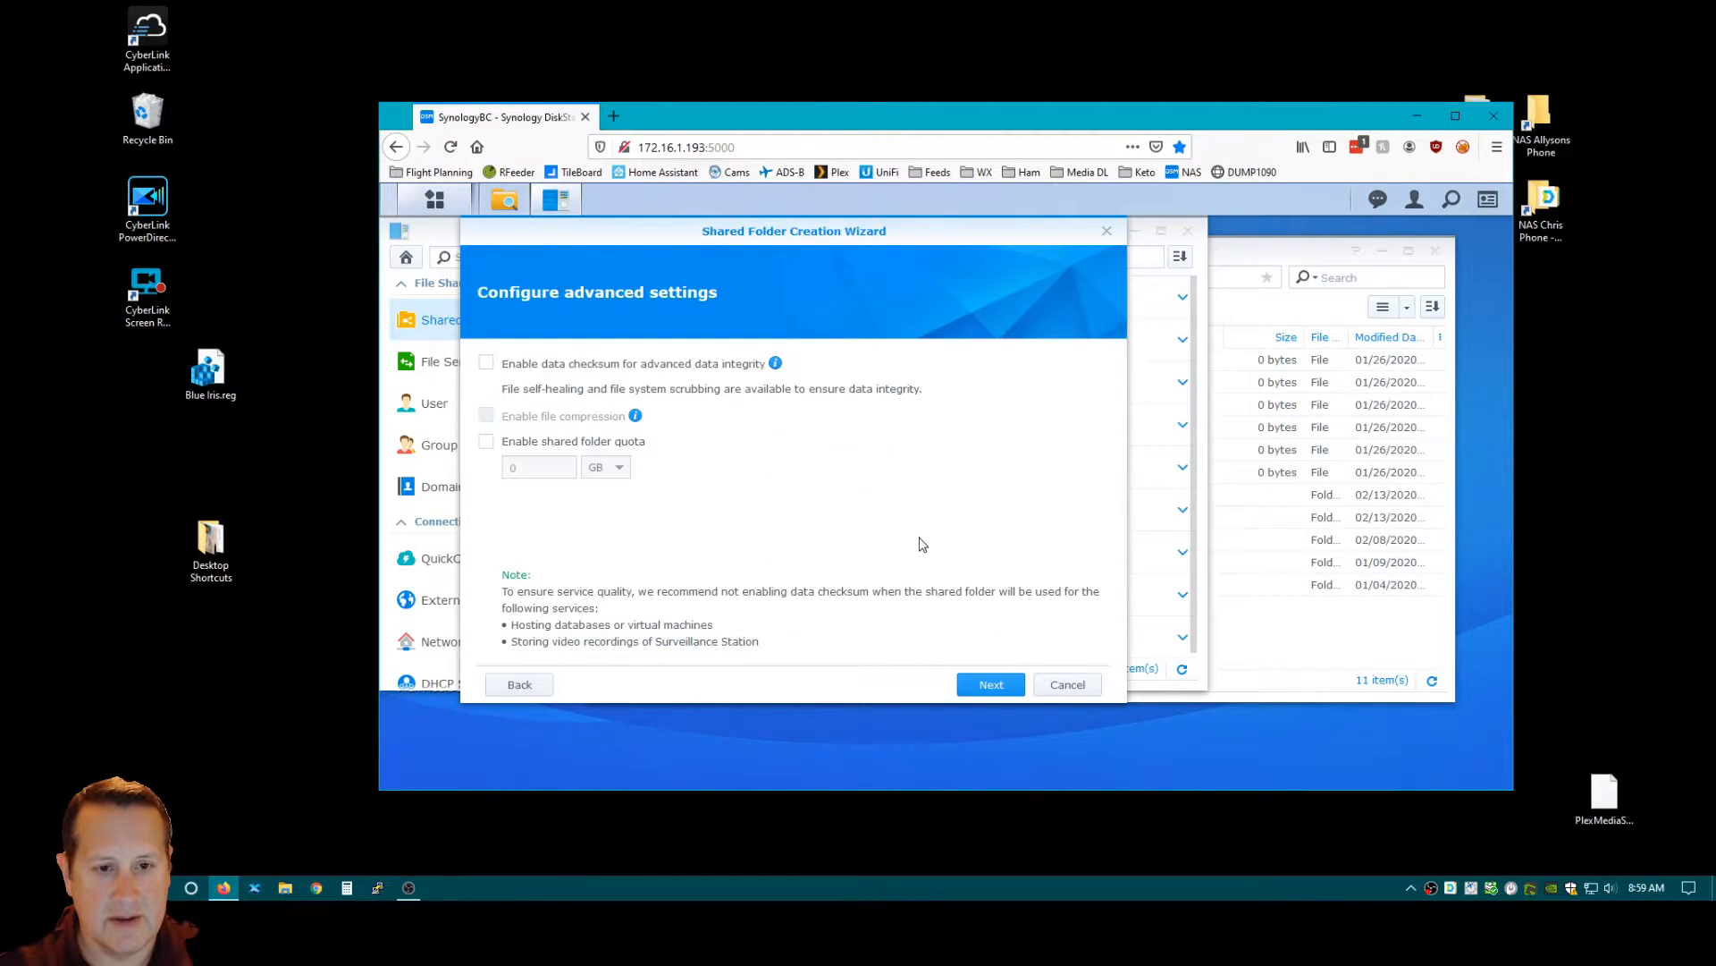
mouse_move(832, 519)
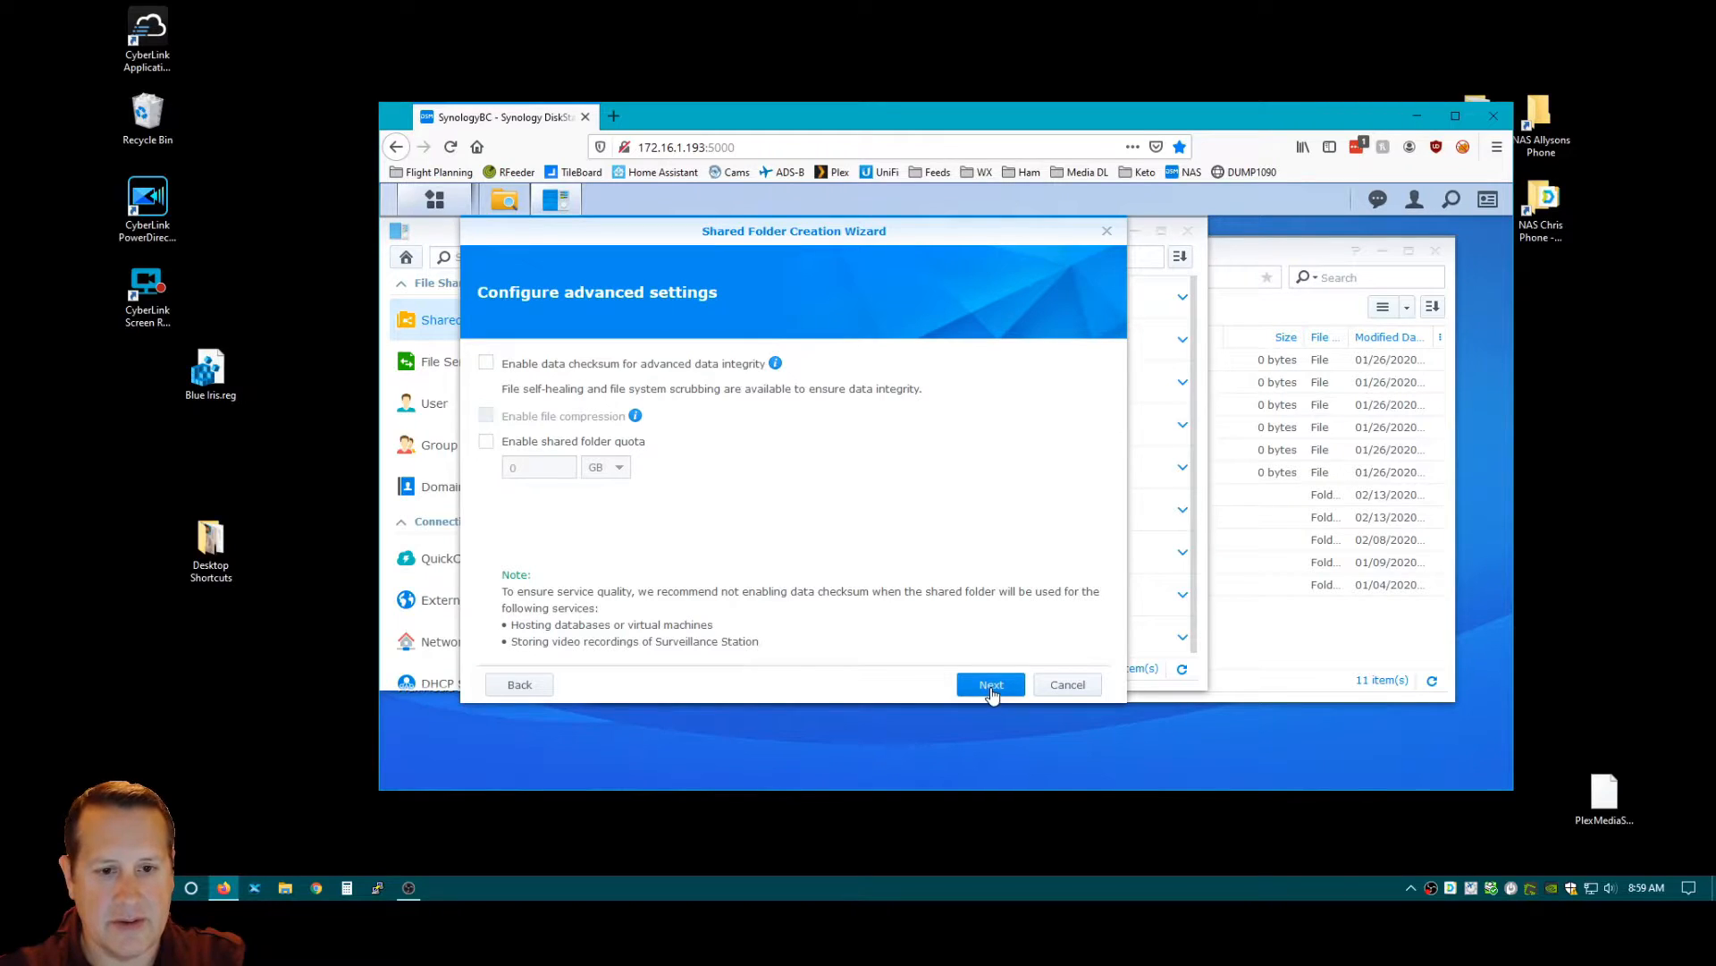
left_click(989, 684)
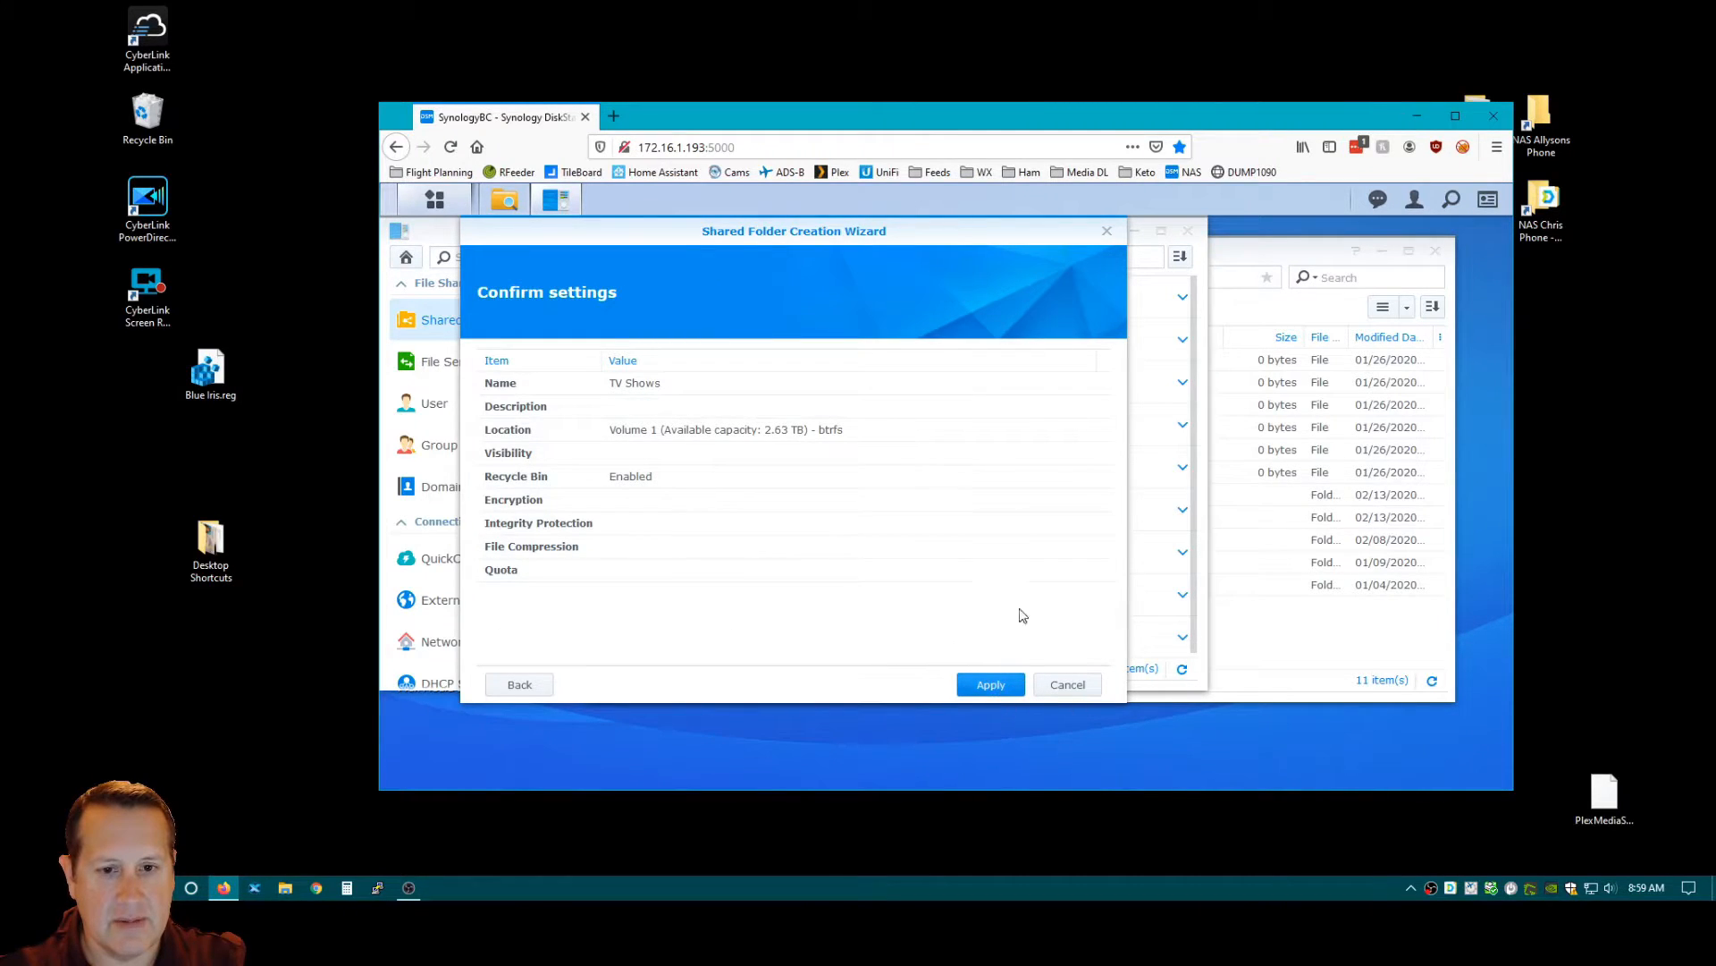
left_click(989, 683)
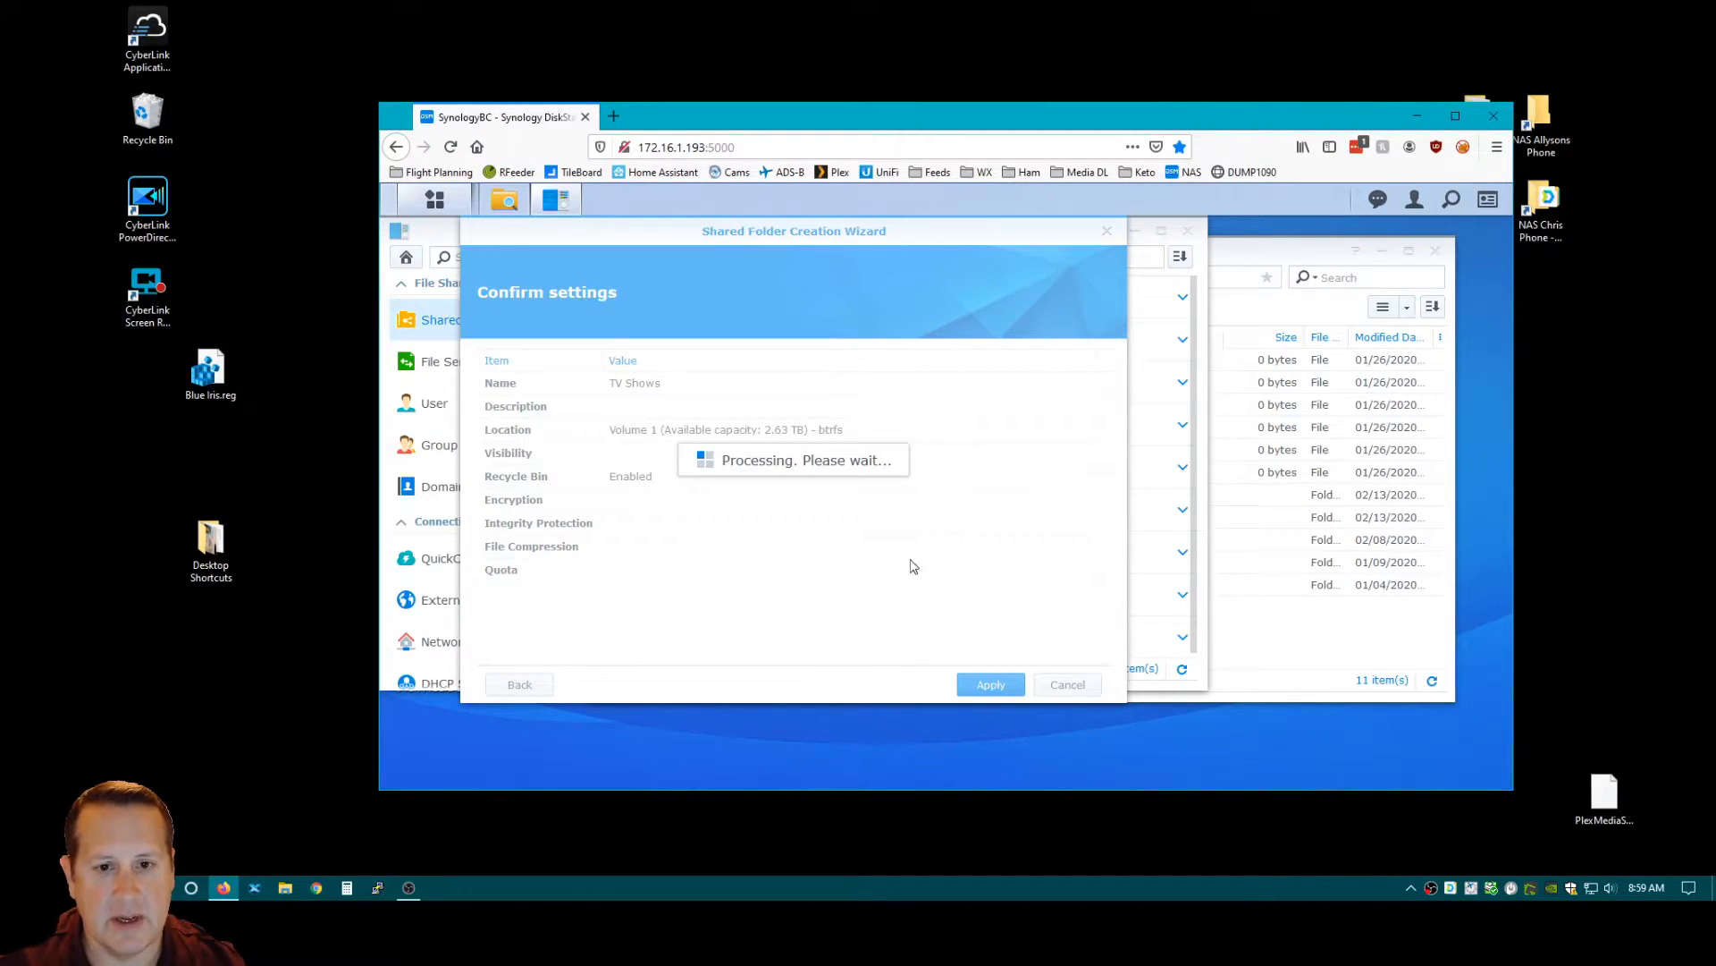
Grant the plex user Read/Write permission on the TV Shows shared folder.
left_click(988, 684)
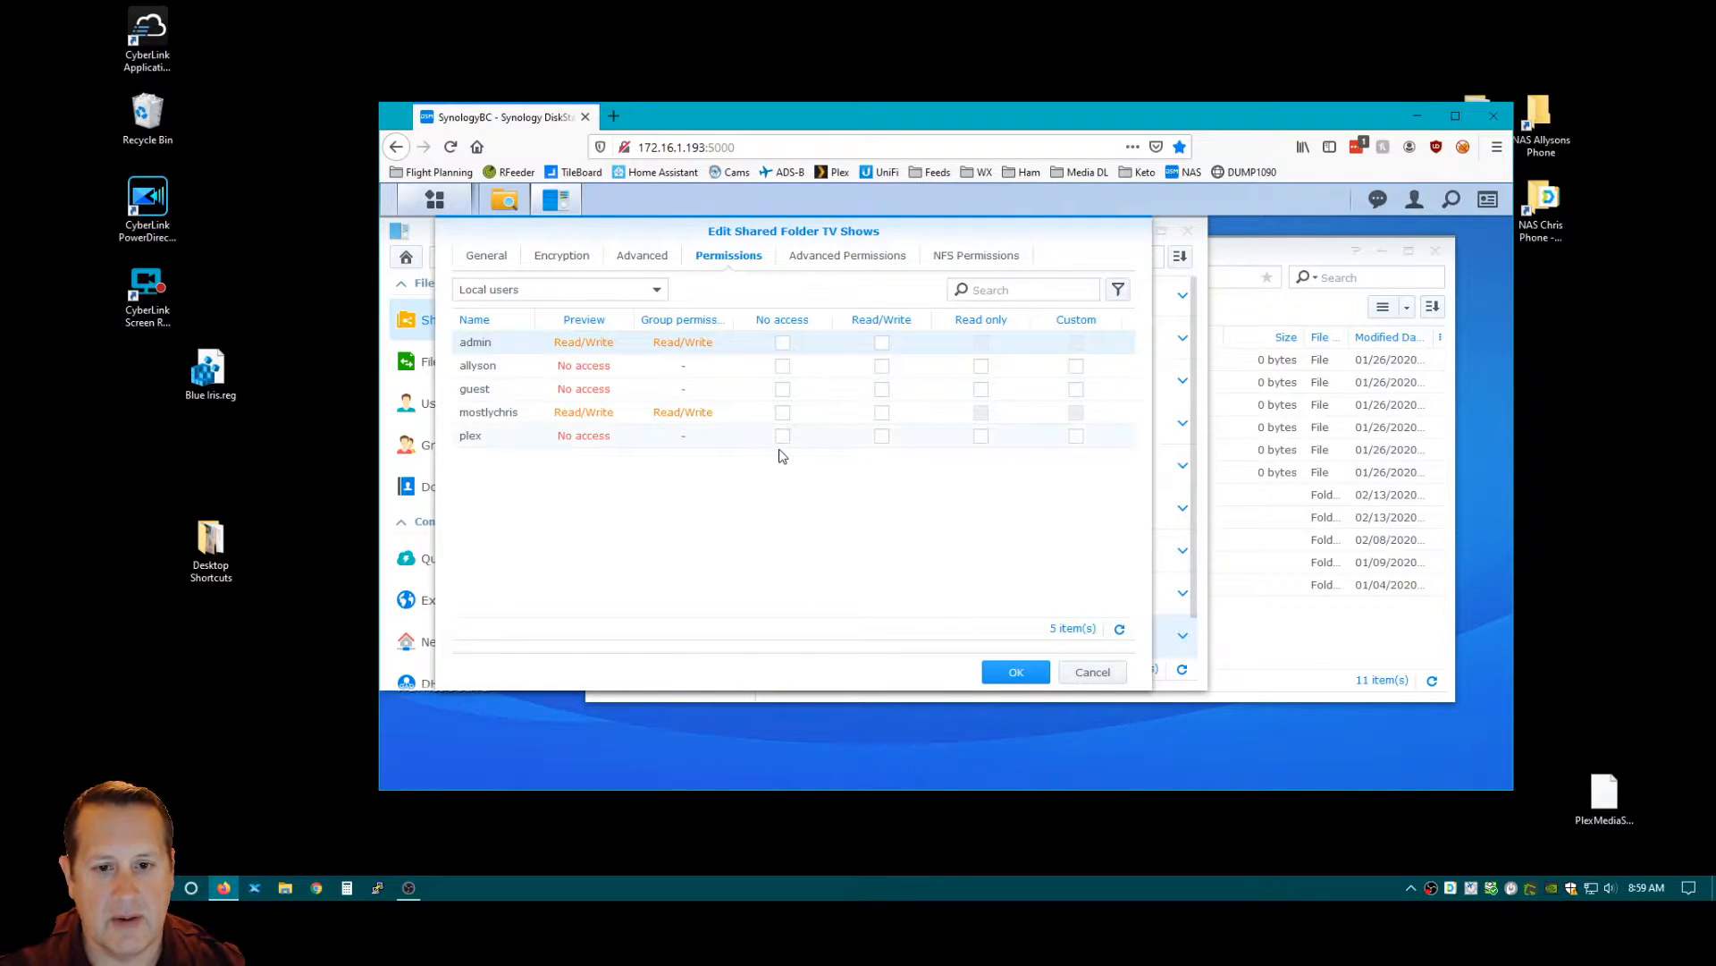
left_click(883, 434)
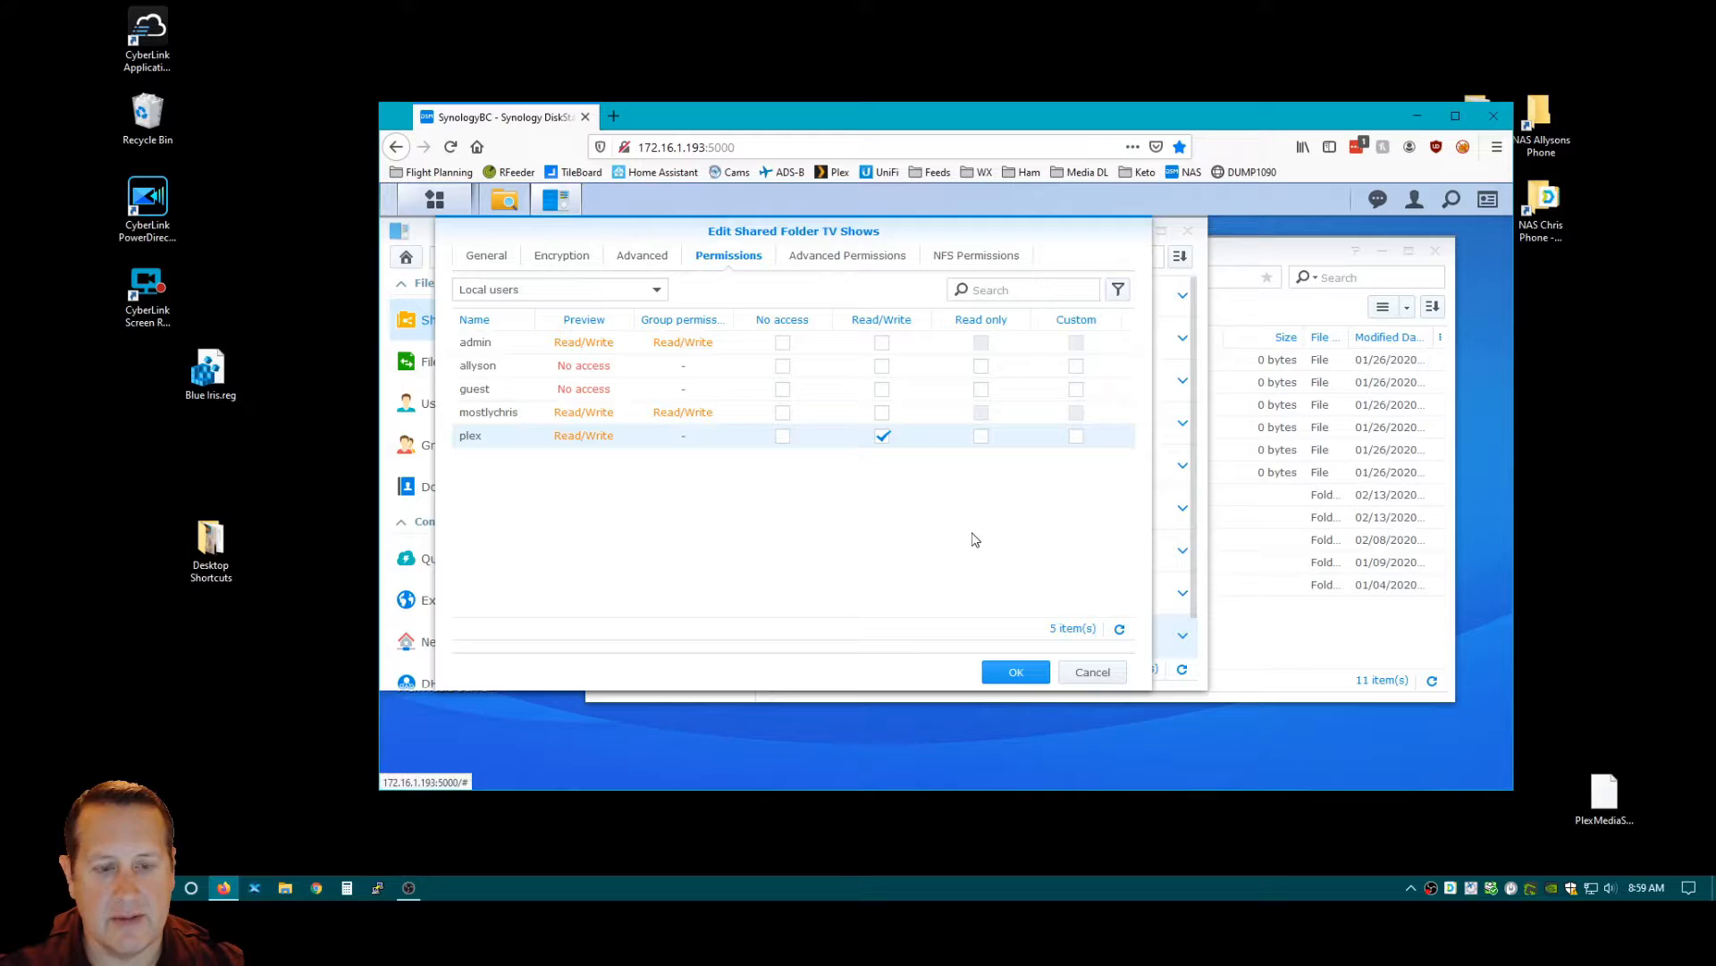
mouse_move(996, 638)
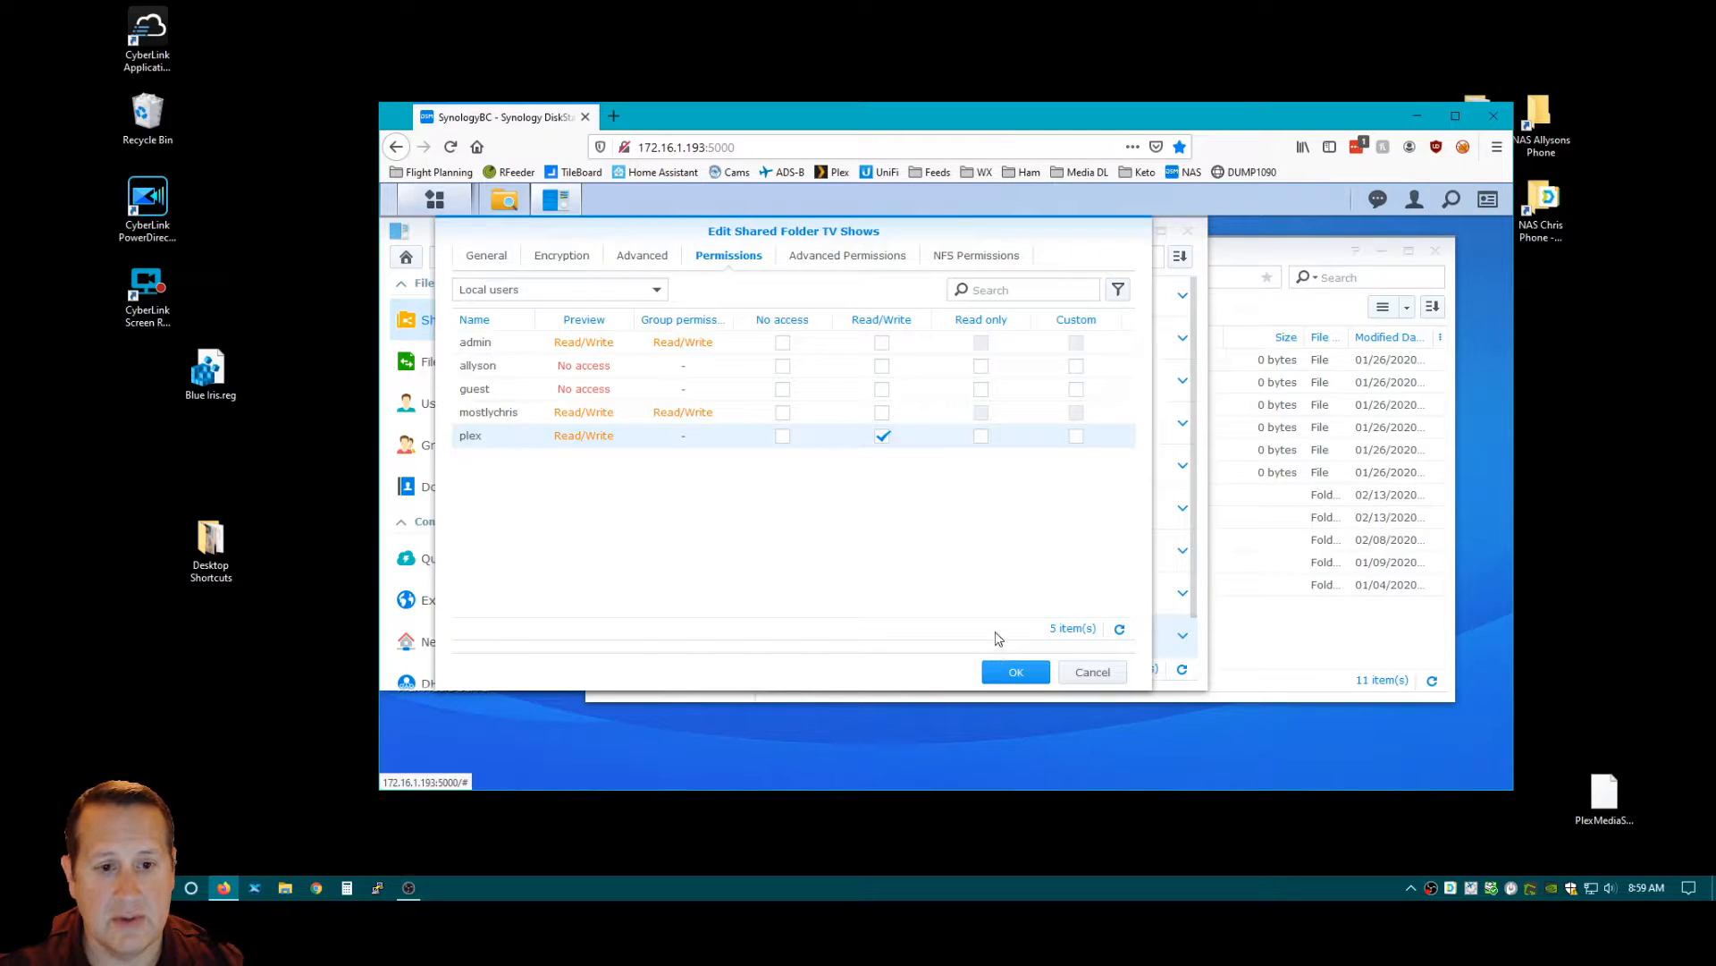
mouse_move(1005, 610)
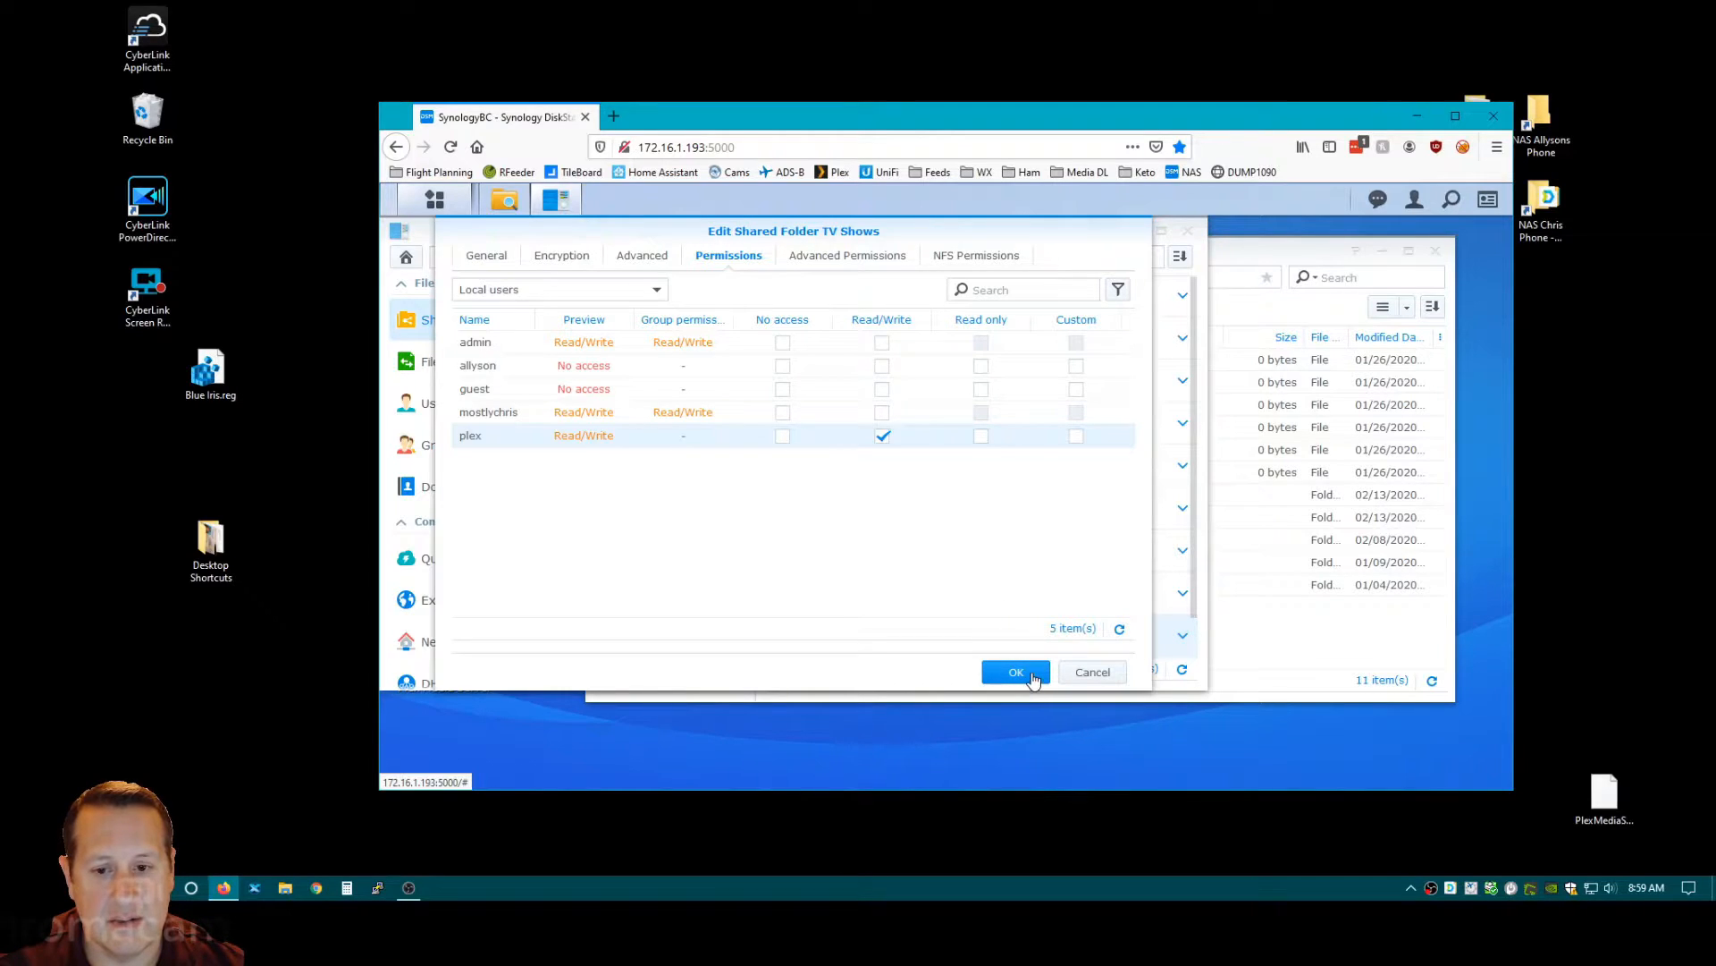
left_click(1015, 671)
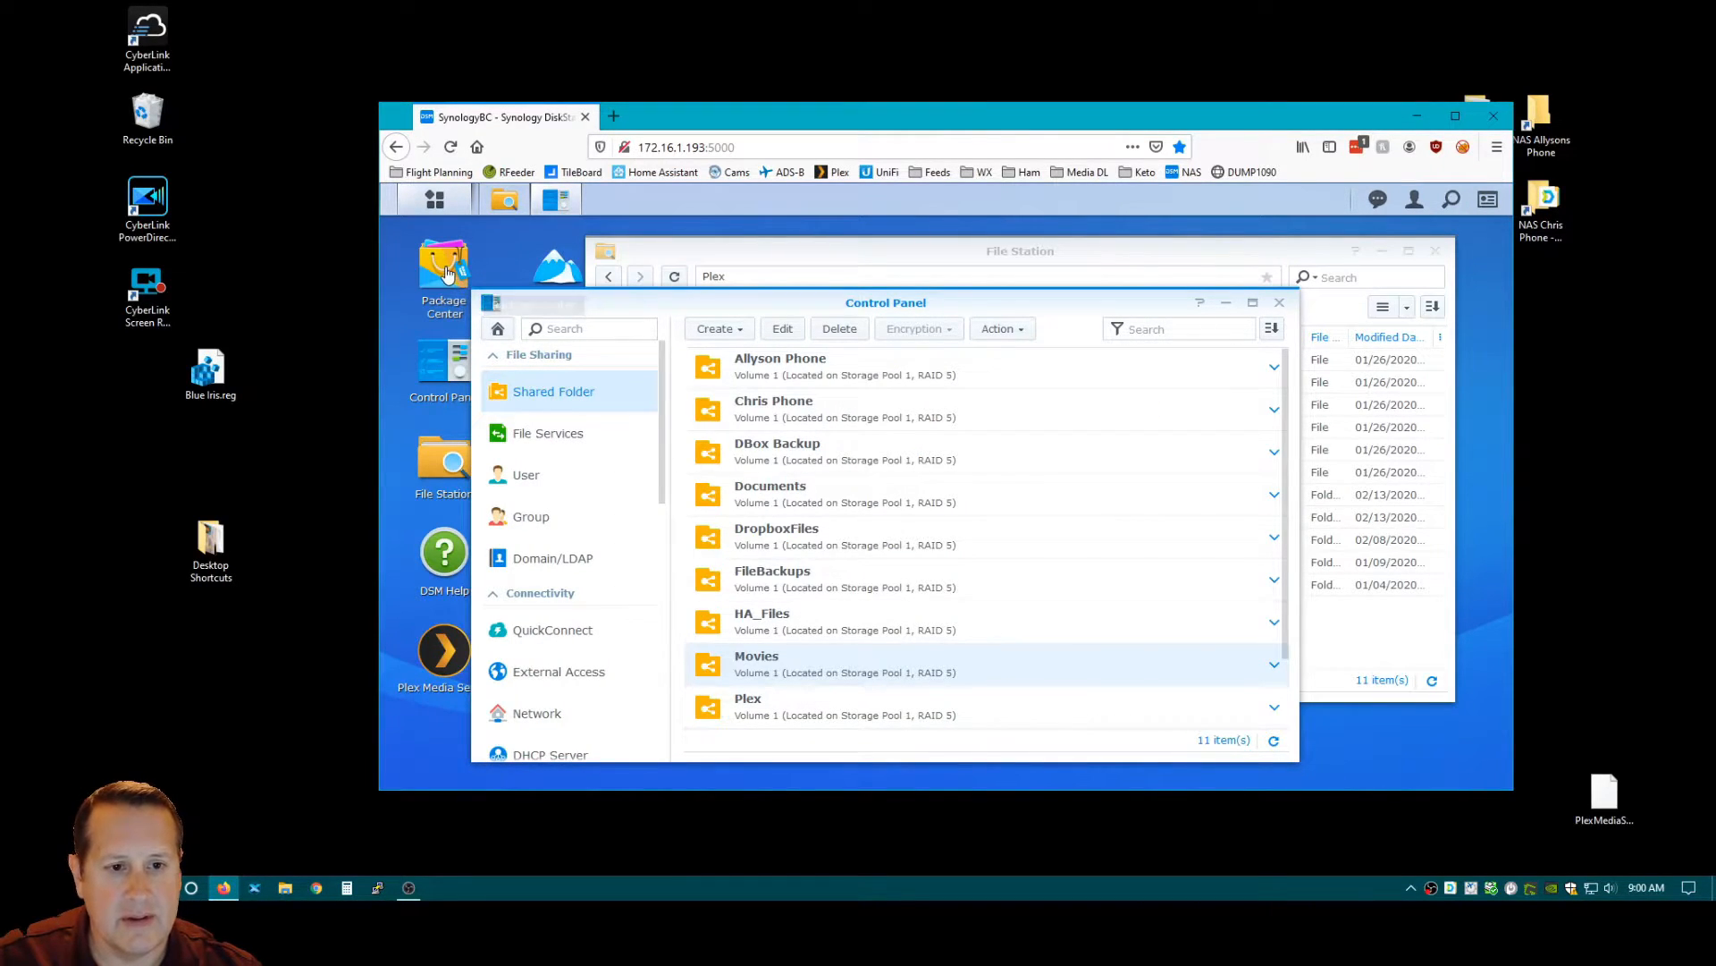
Stop the Plex Media Server package in Package Center, then close Package Center.
left_click(443, 272)
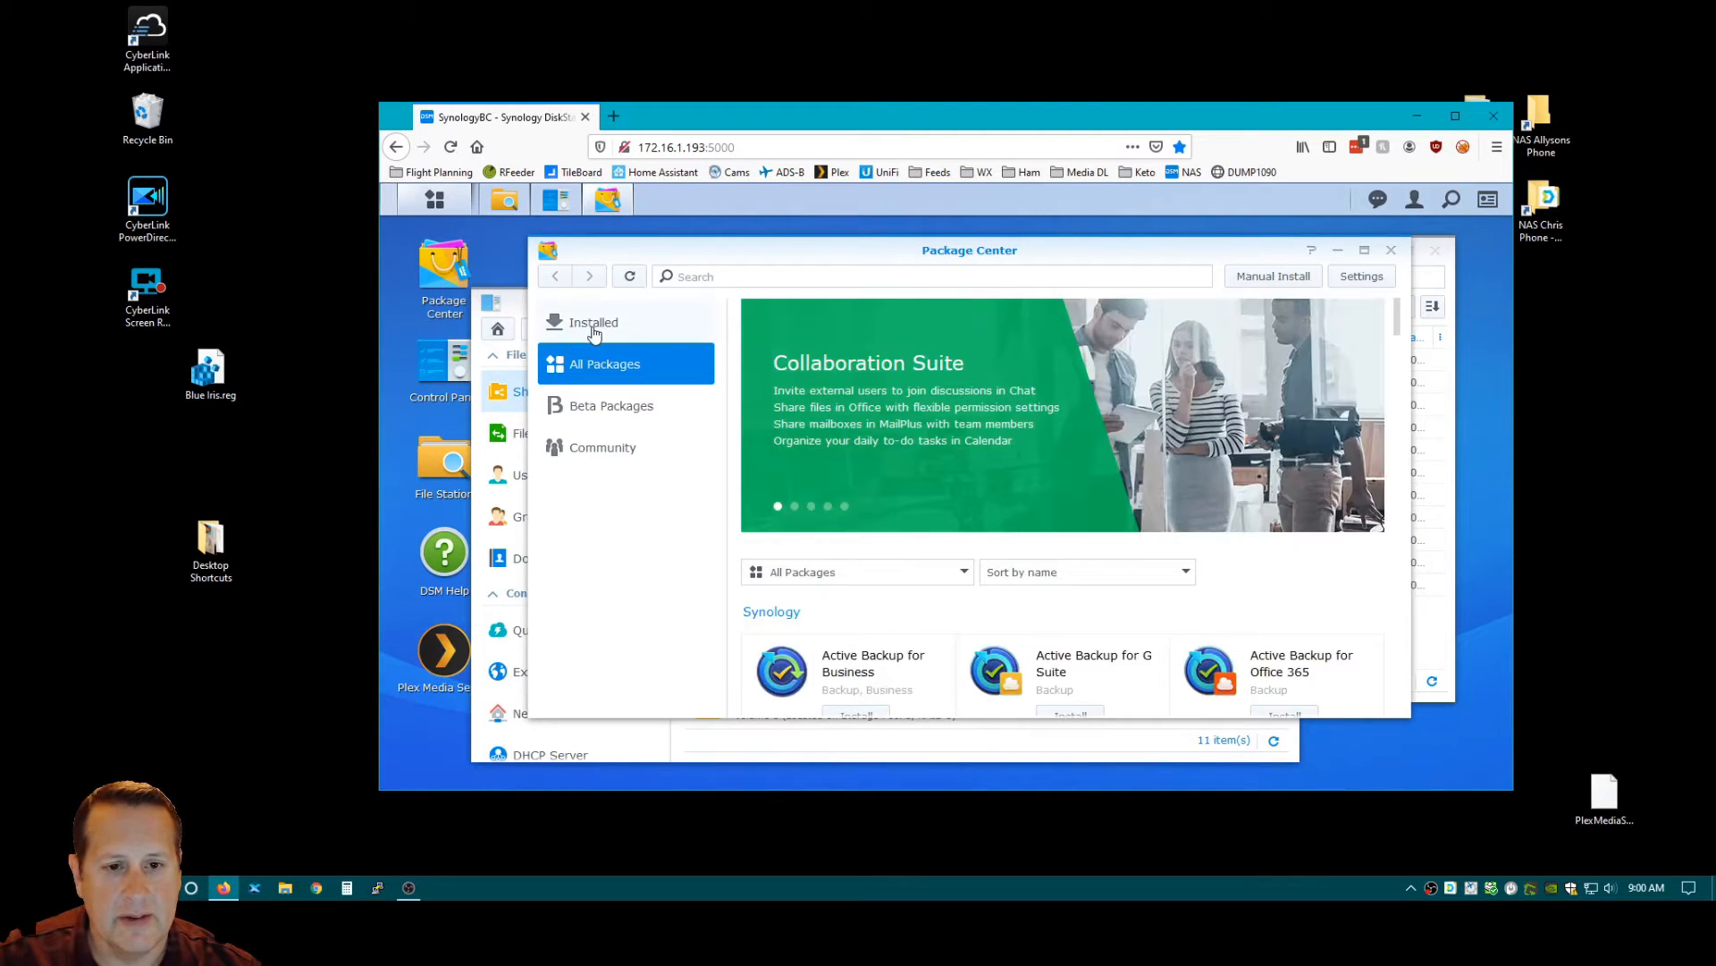
left_click(594, 321)
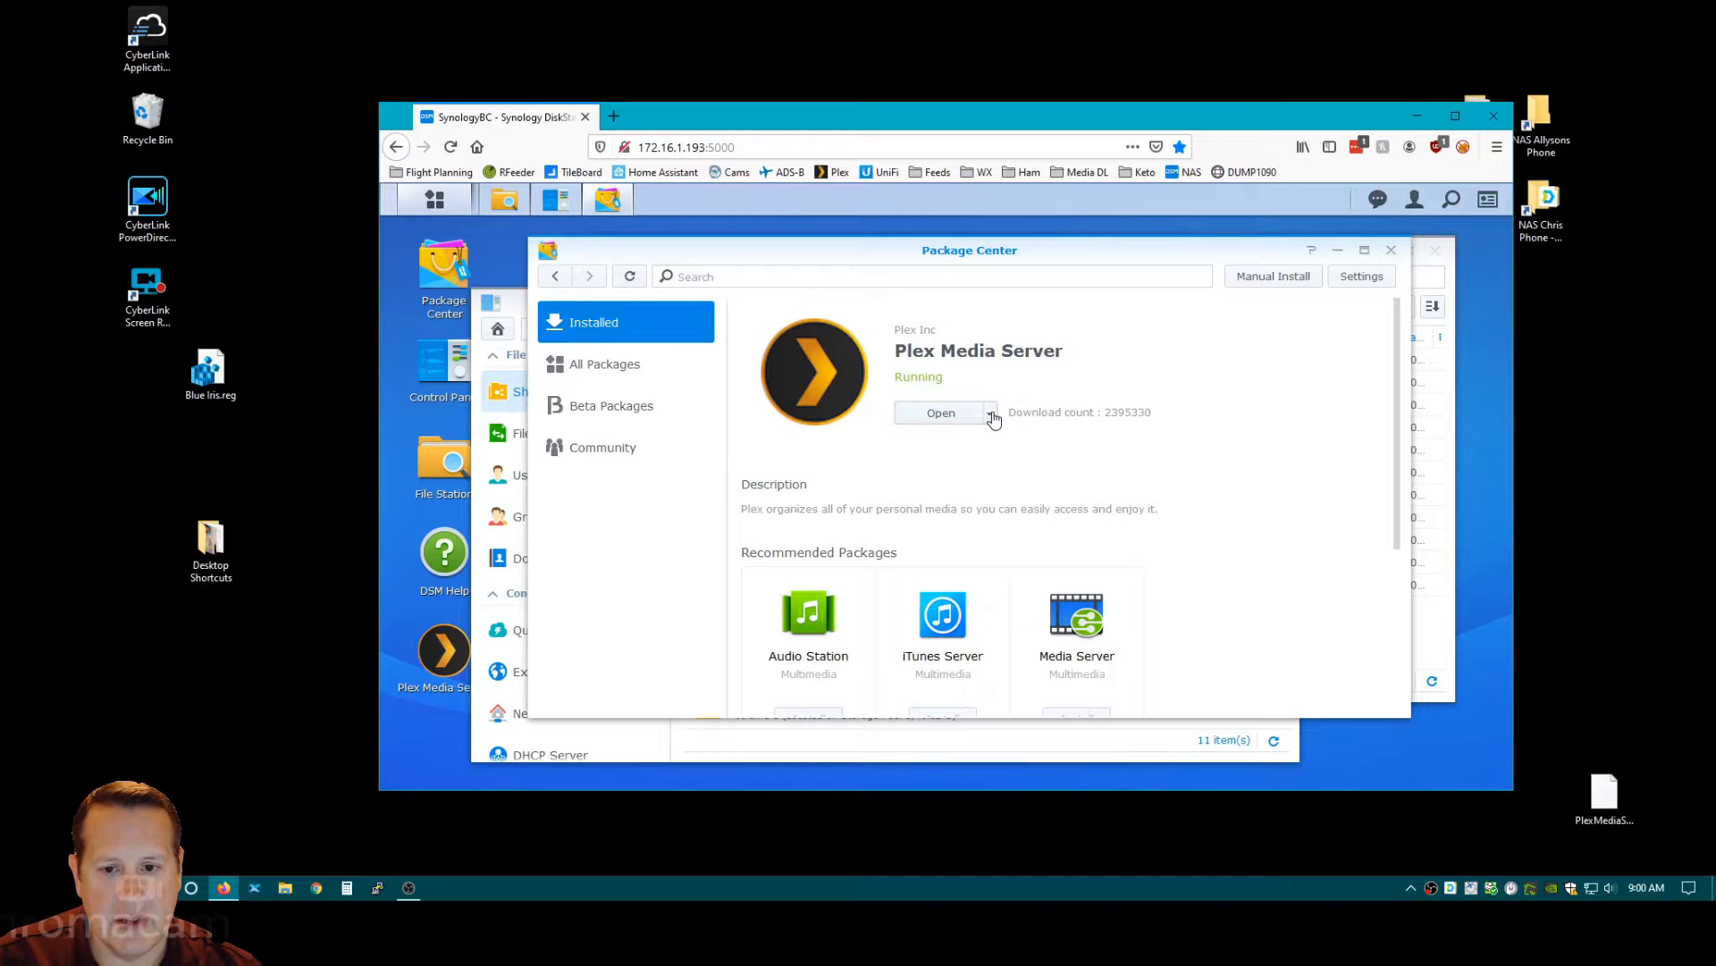
left_click(986, 413)
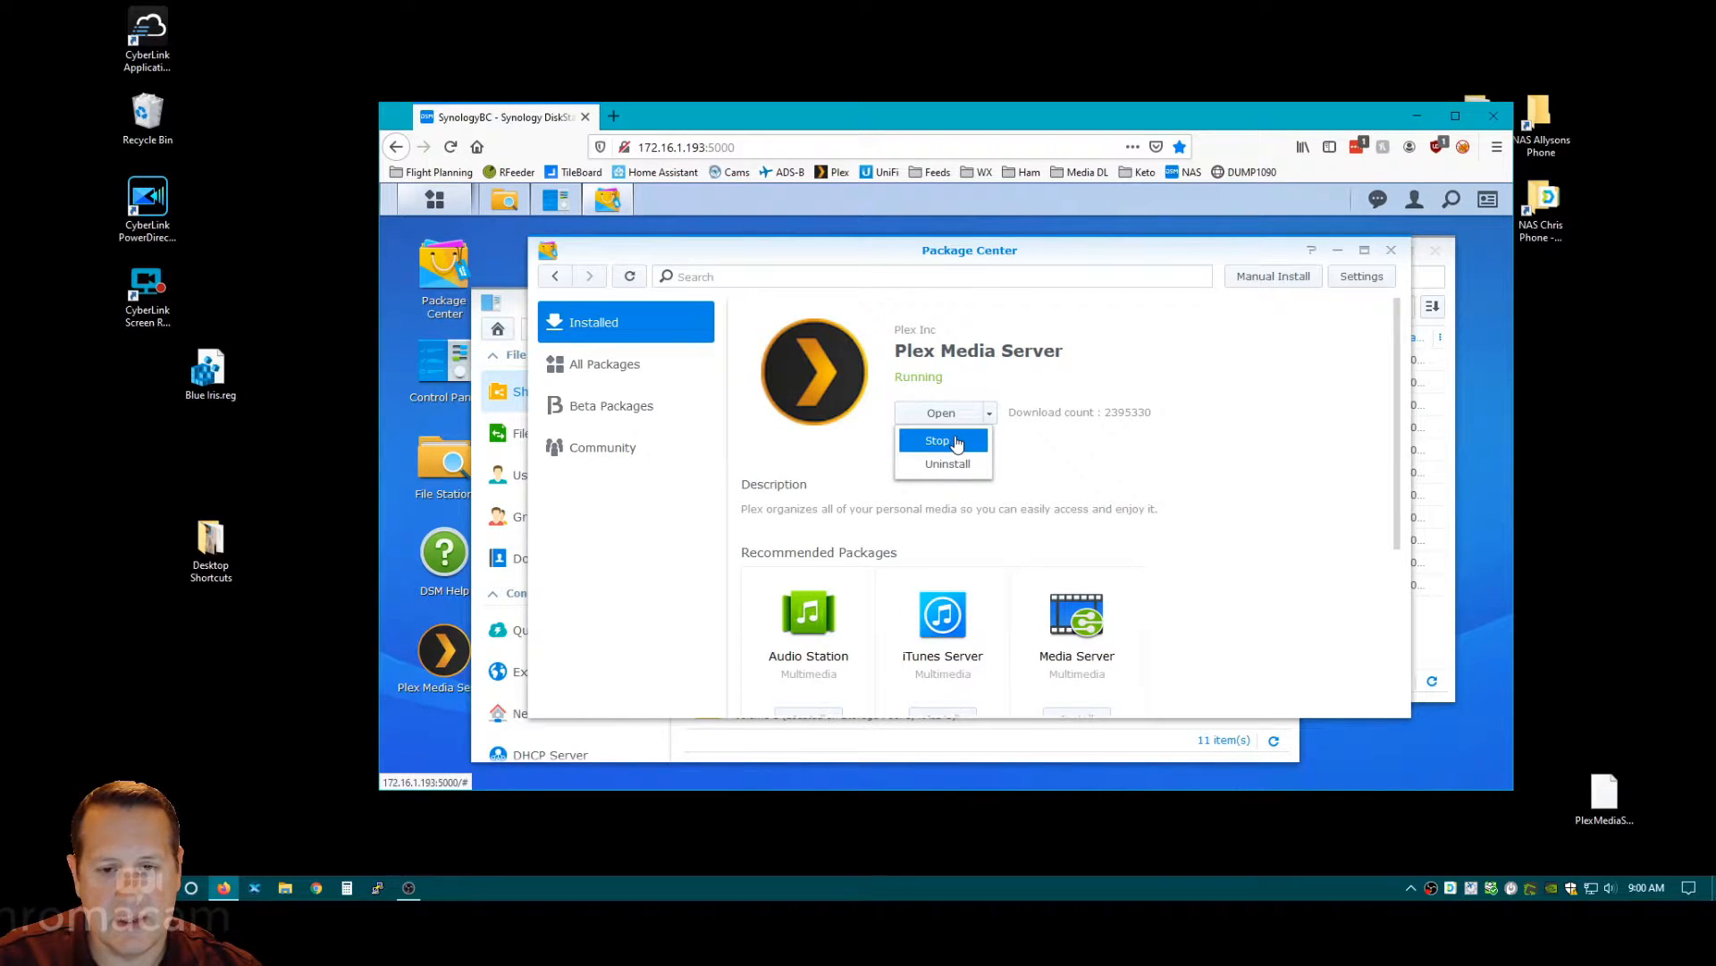
left_click(936, 439)
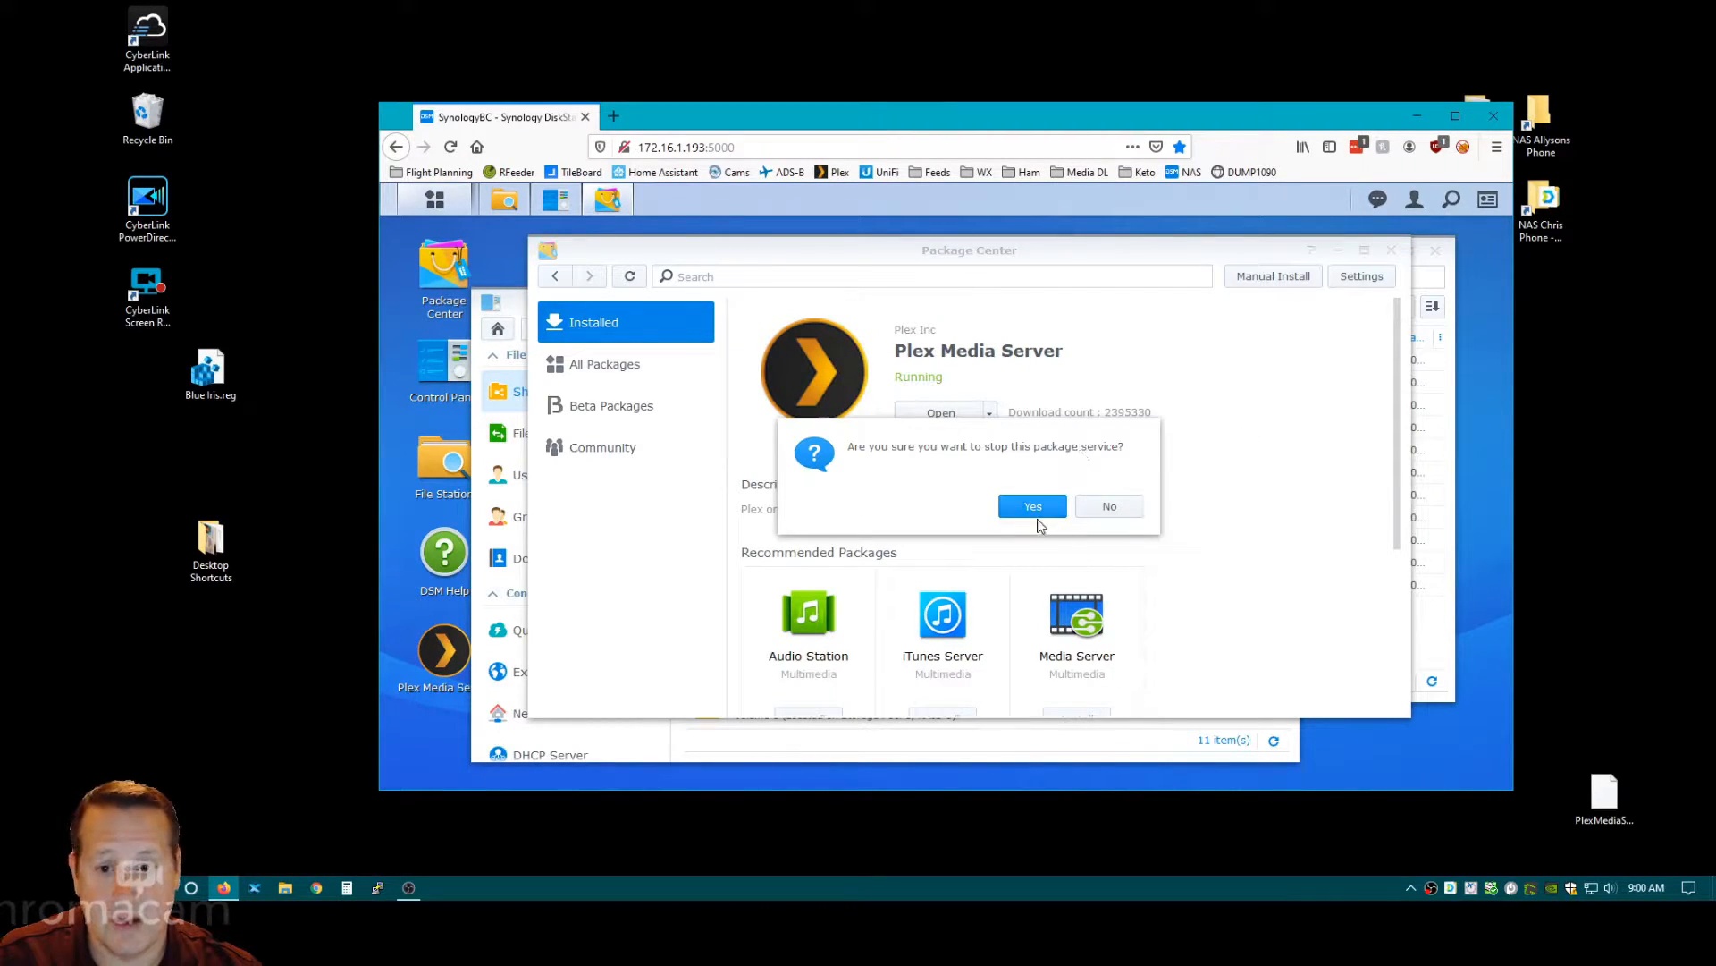
left_click(1030, 506)
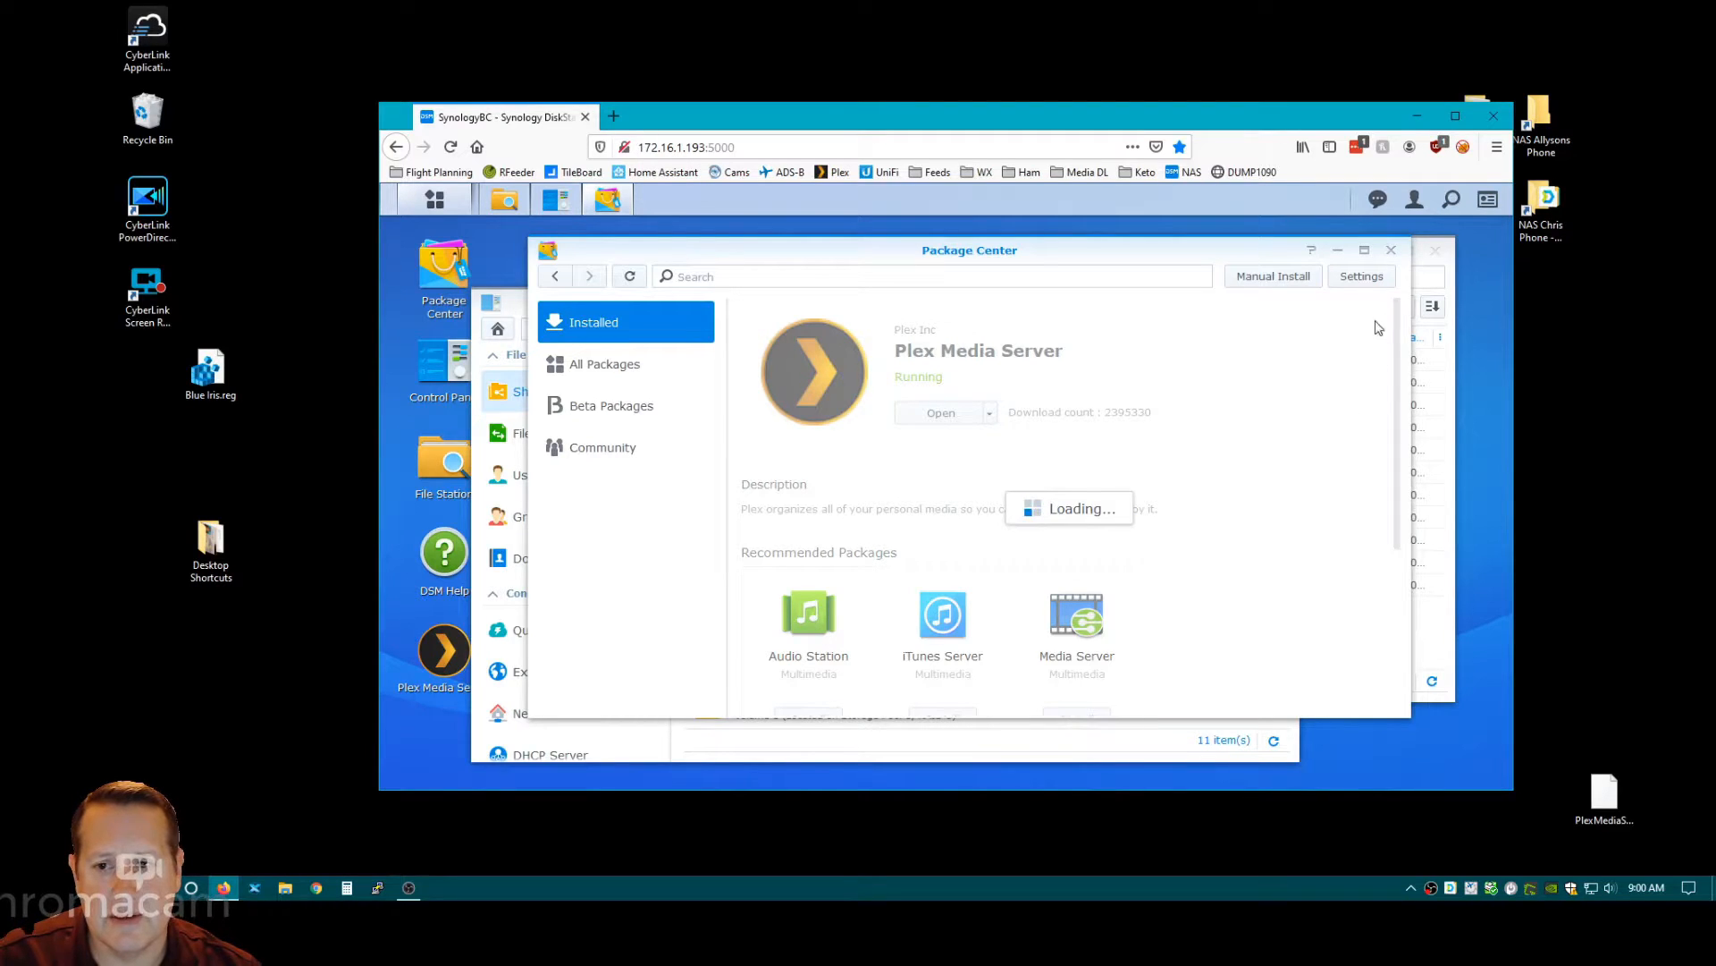
mouse_move(1357, 386)
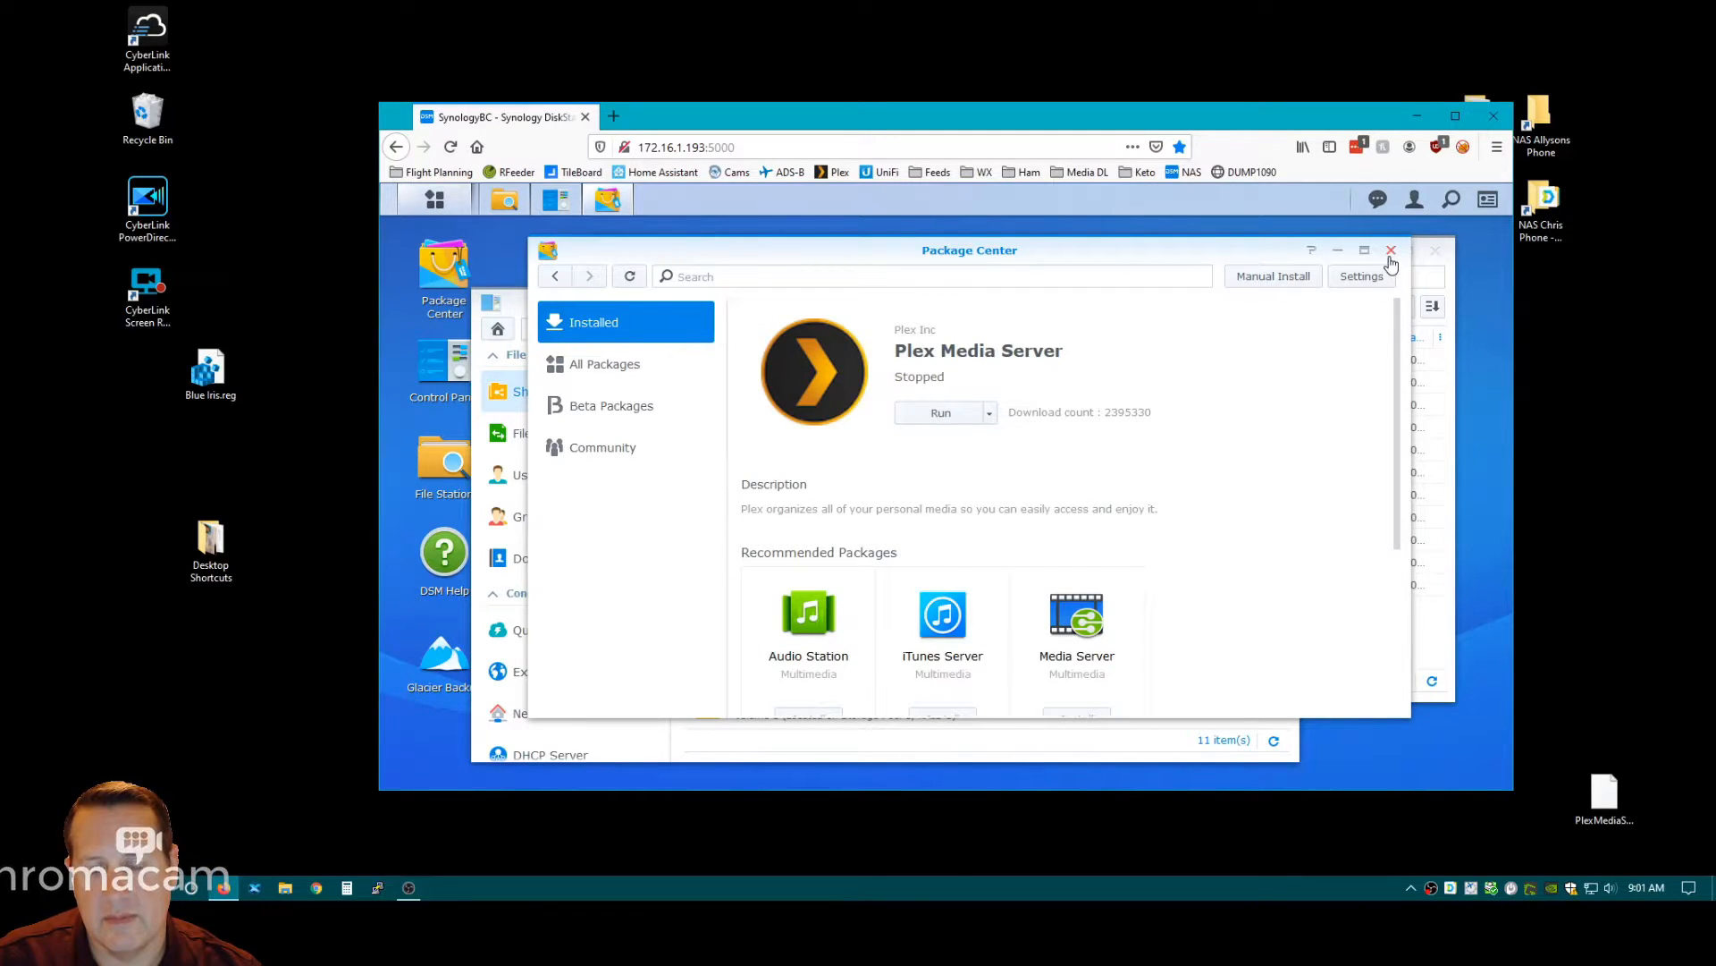
left_click(1391, 250)
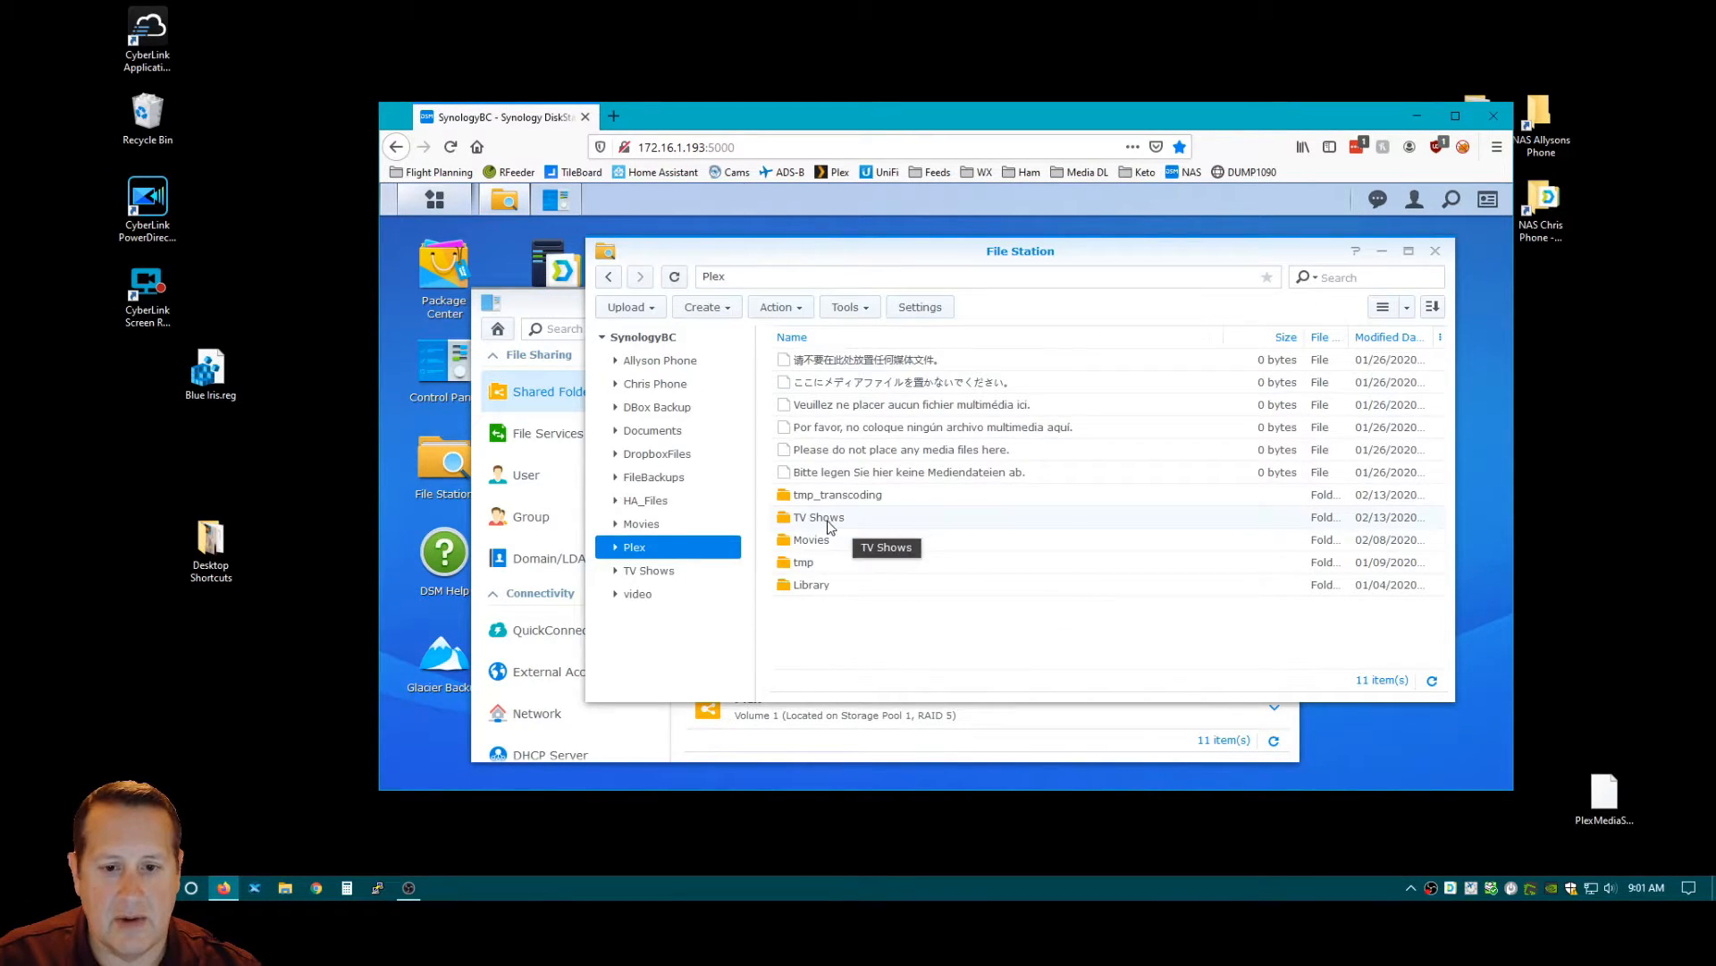
mouse_move(819, 517)
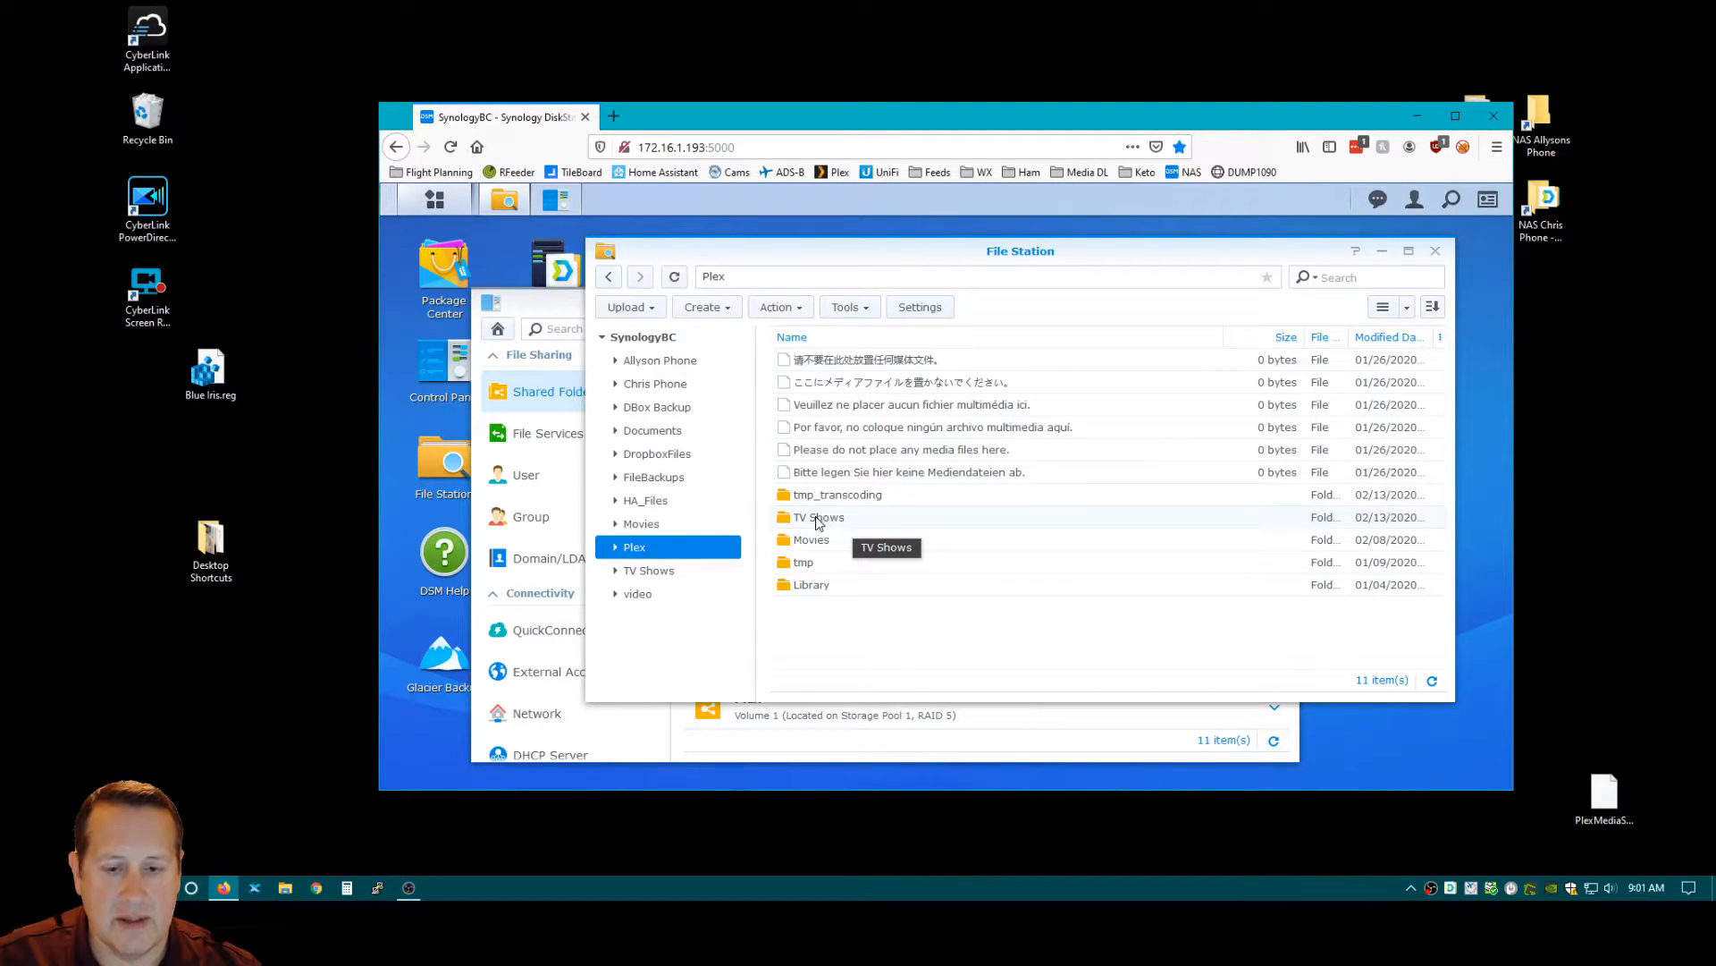
mouse_move(843, 521)
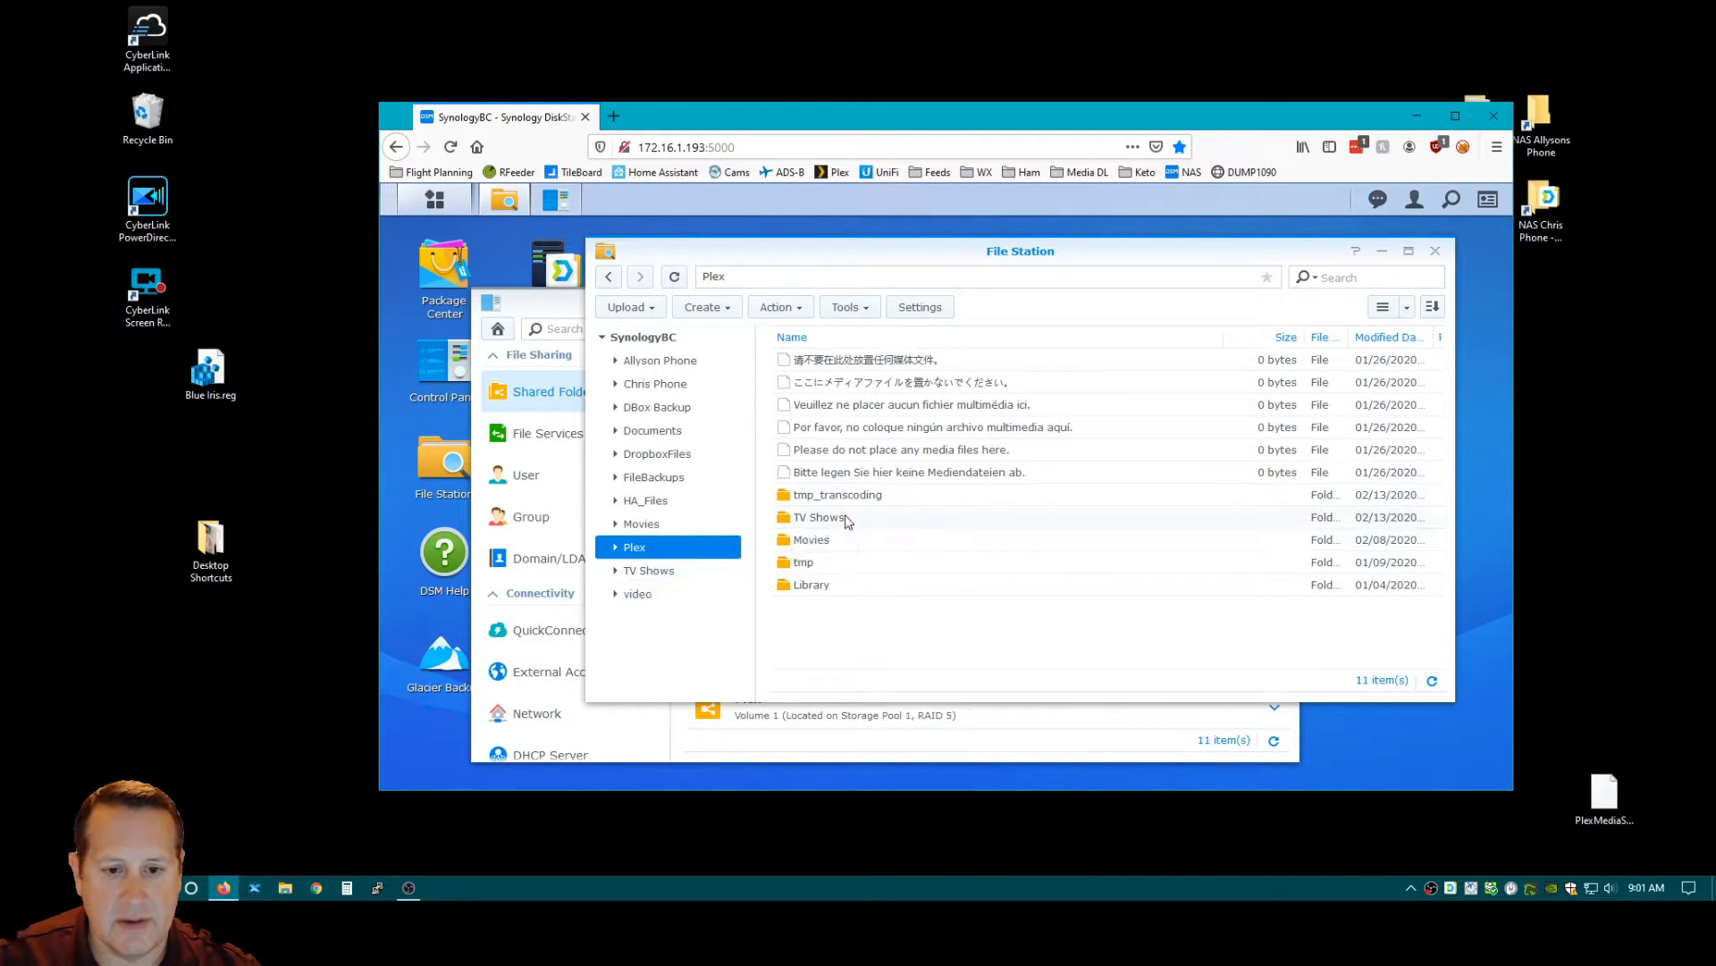
Move all show folders from Plex > TV Shows into the TV Shows shared folder.
double_click(819, 515)
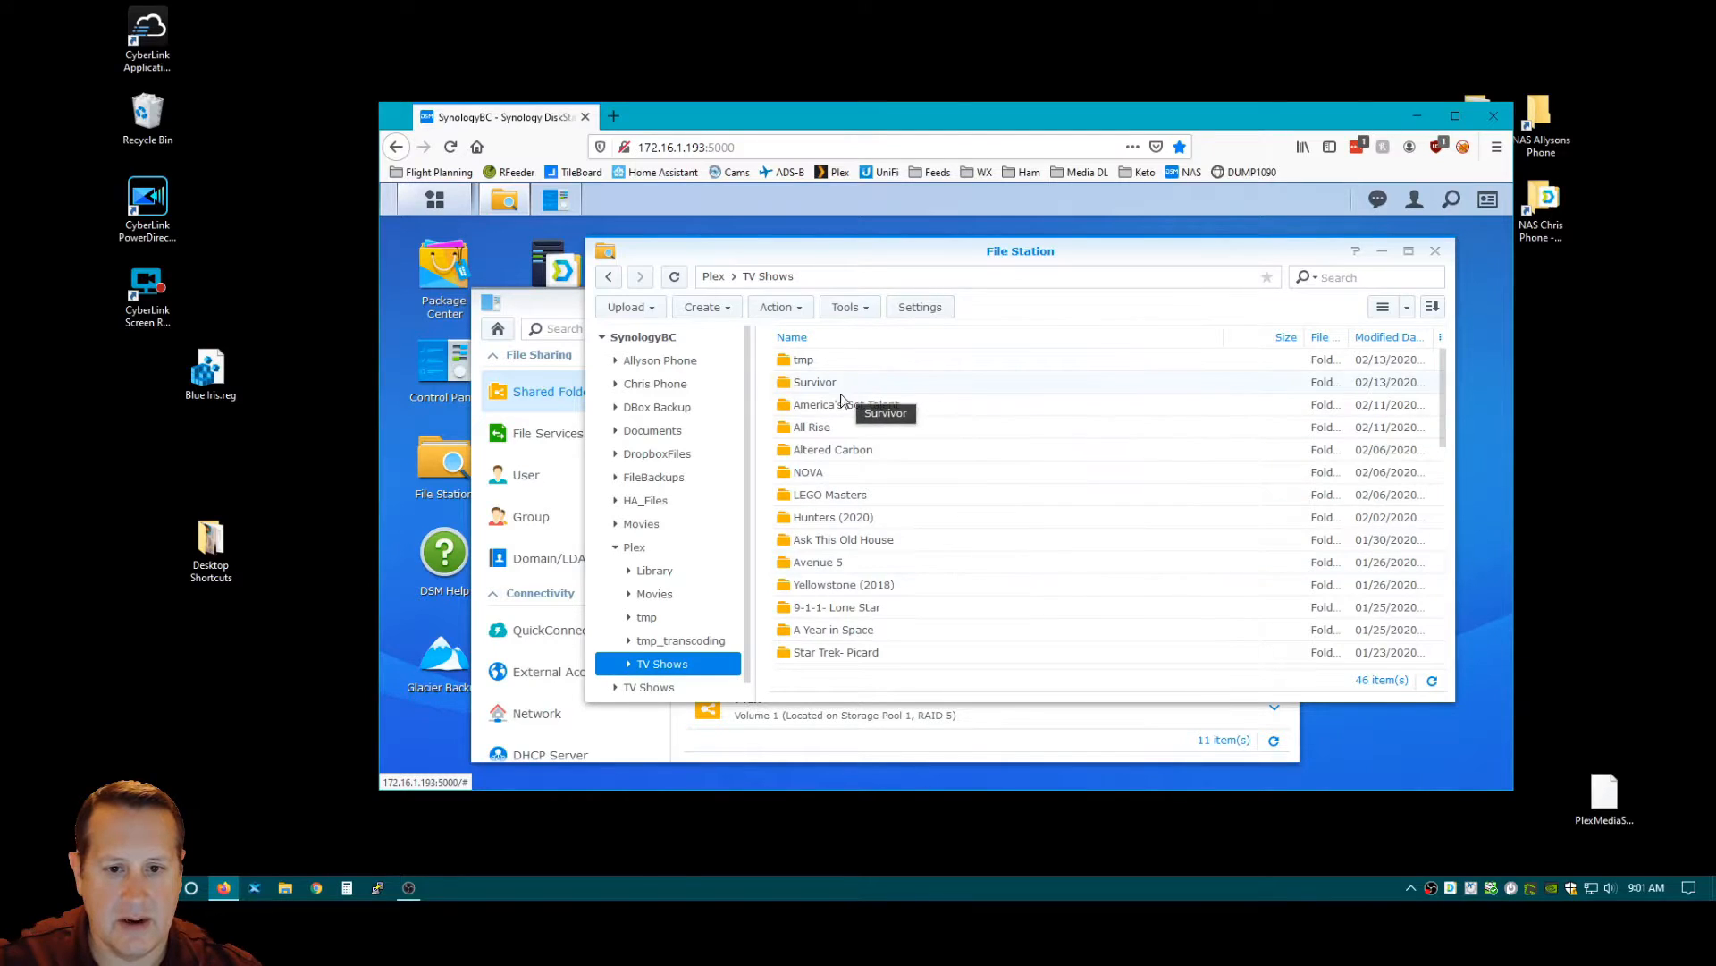
mouse_move(804, 359)
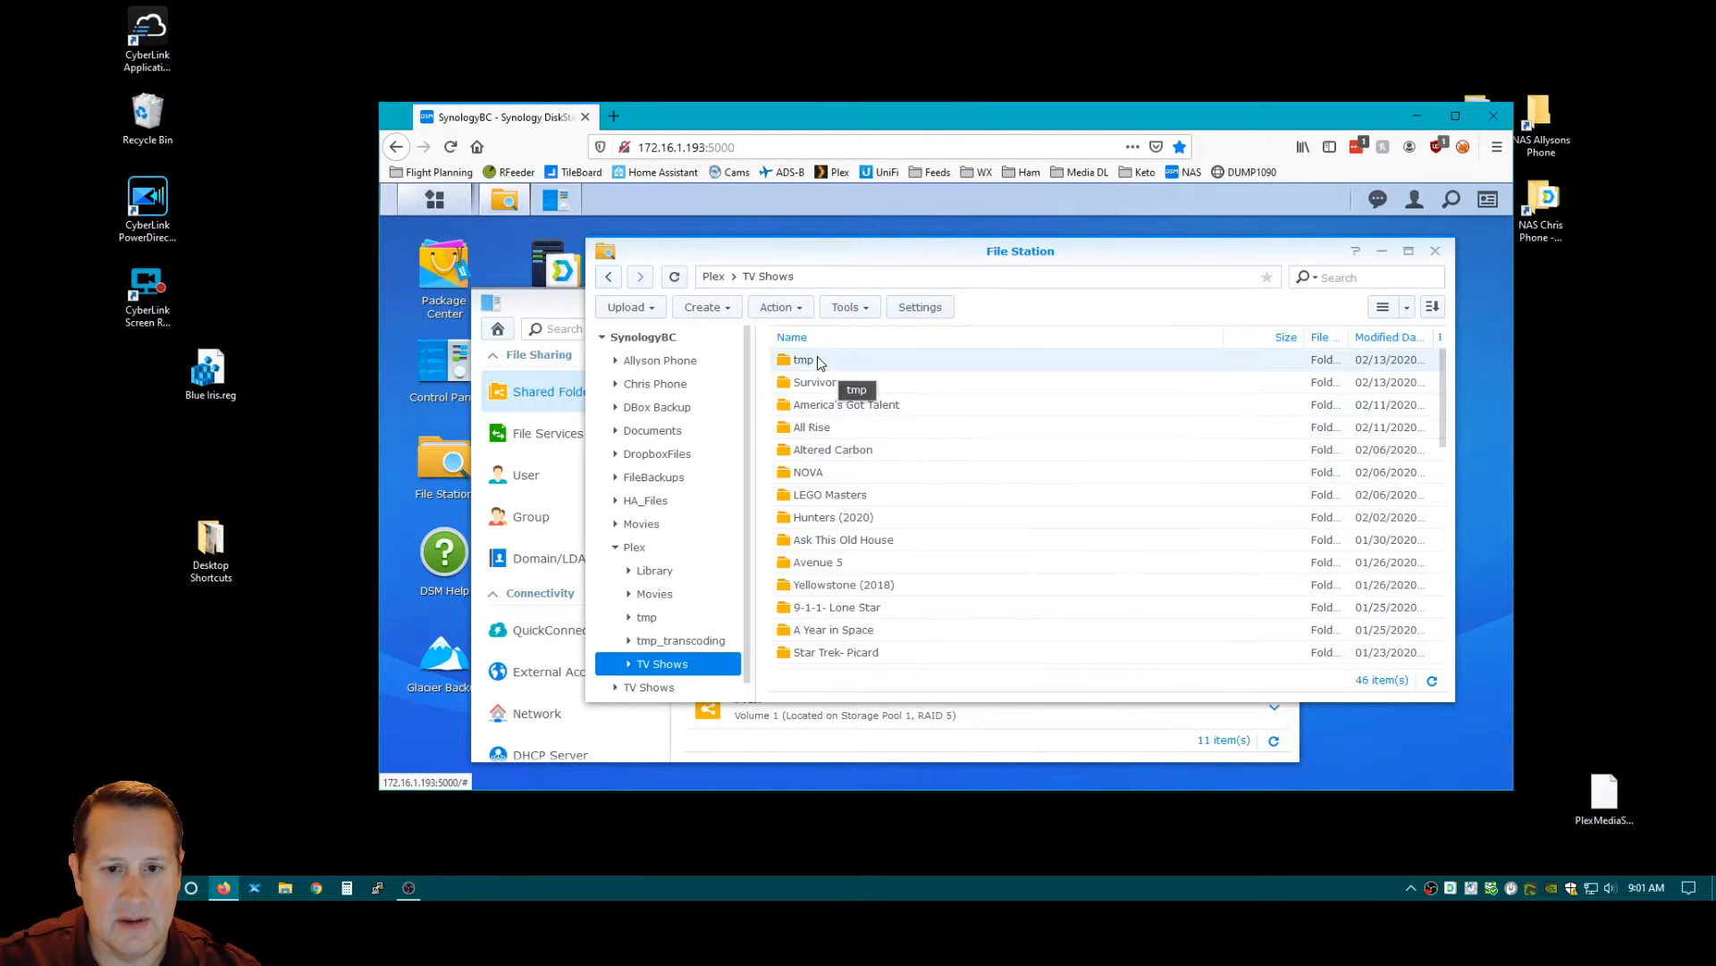
scroll("down", 3)
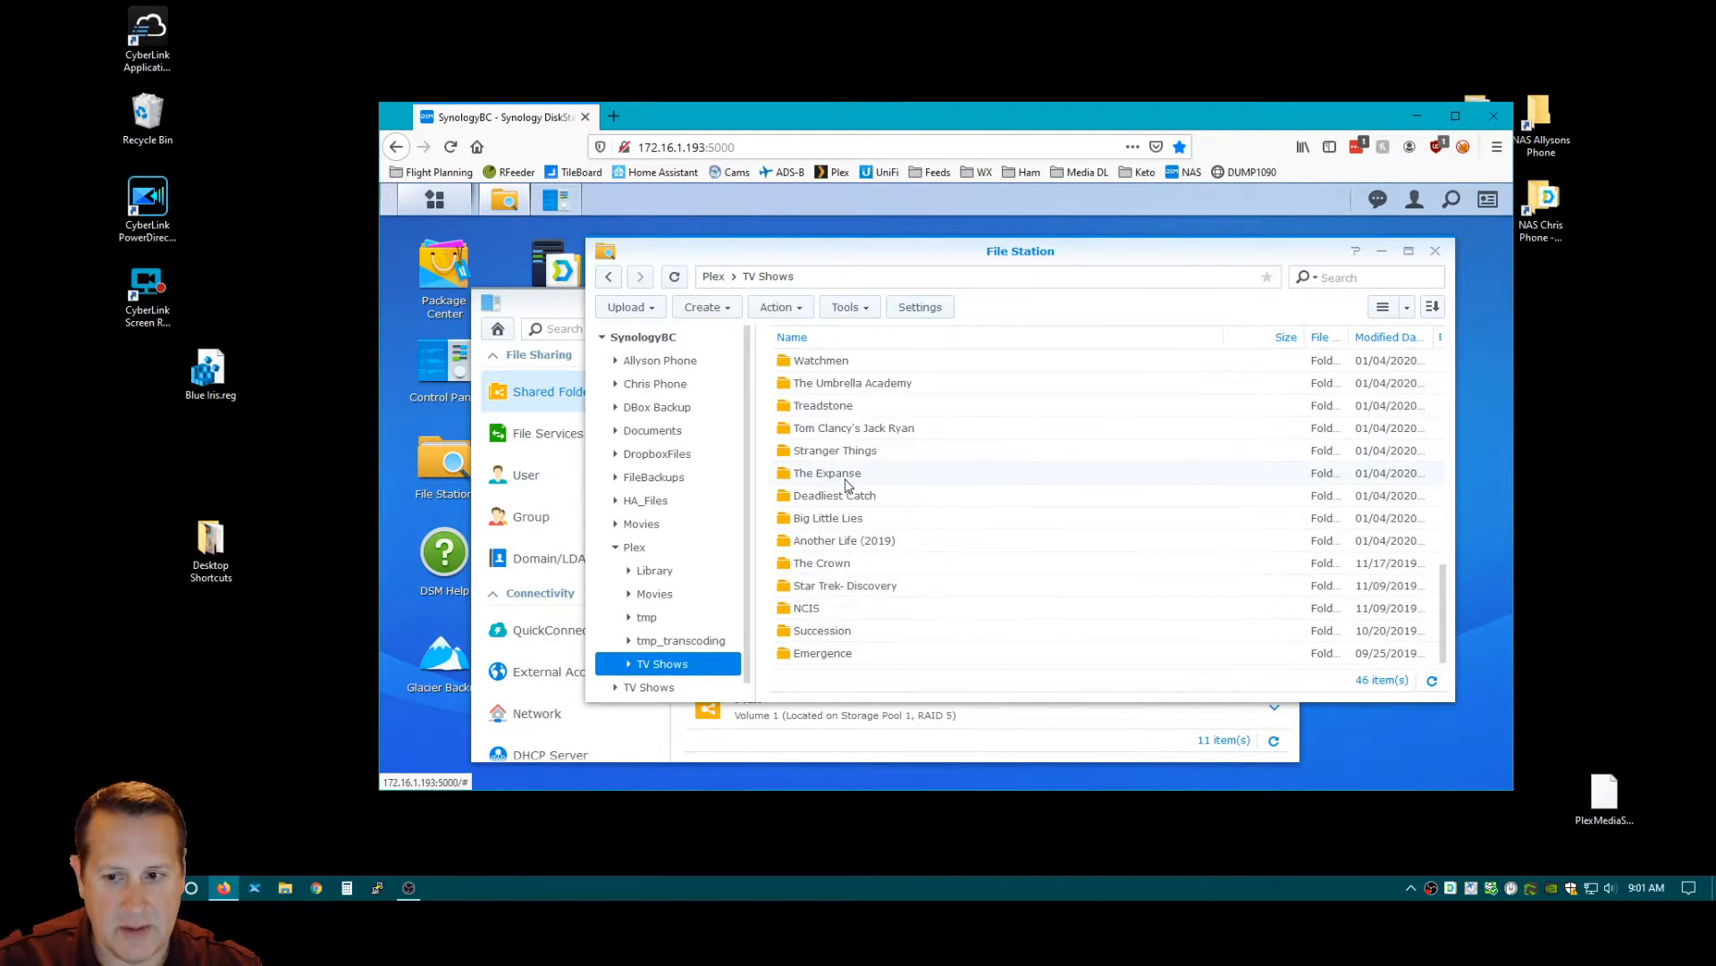
scroll("down", 3)
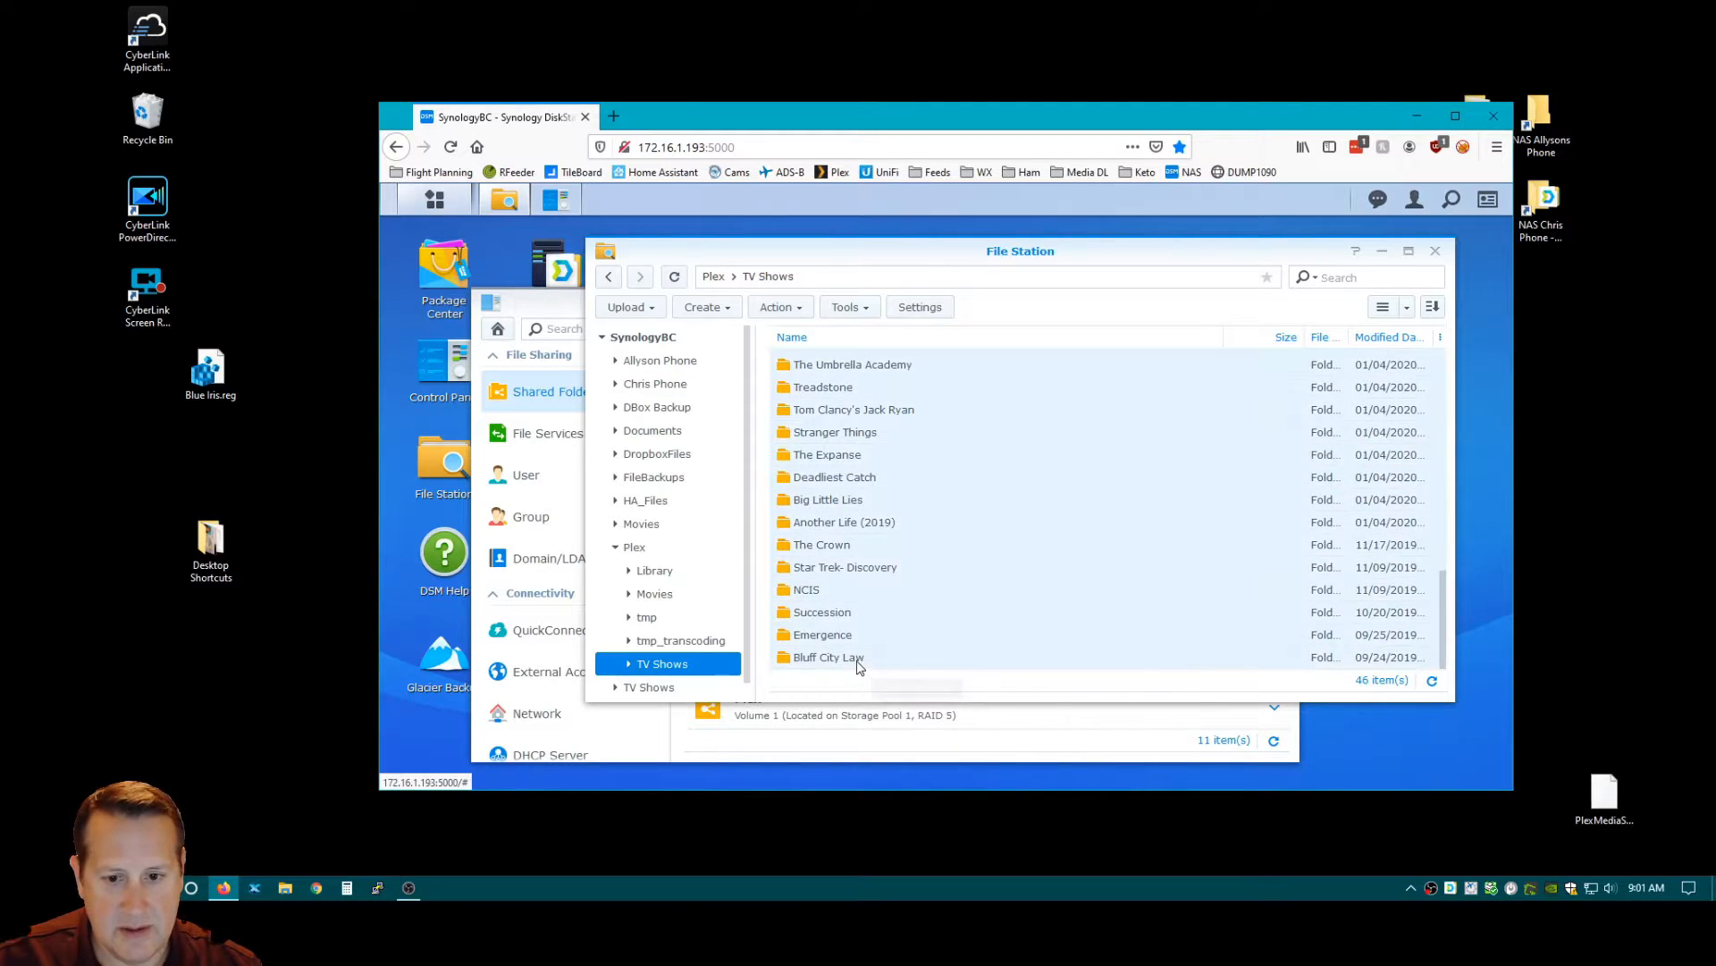
right_click(859, 655)
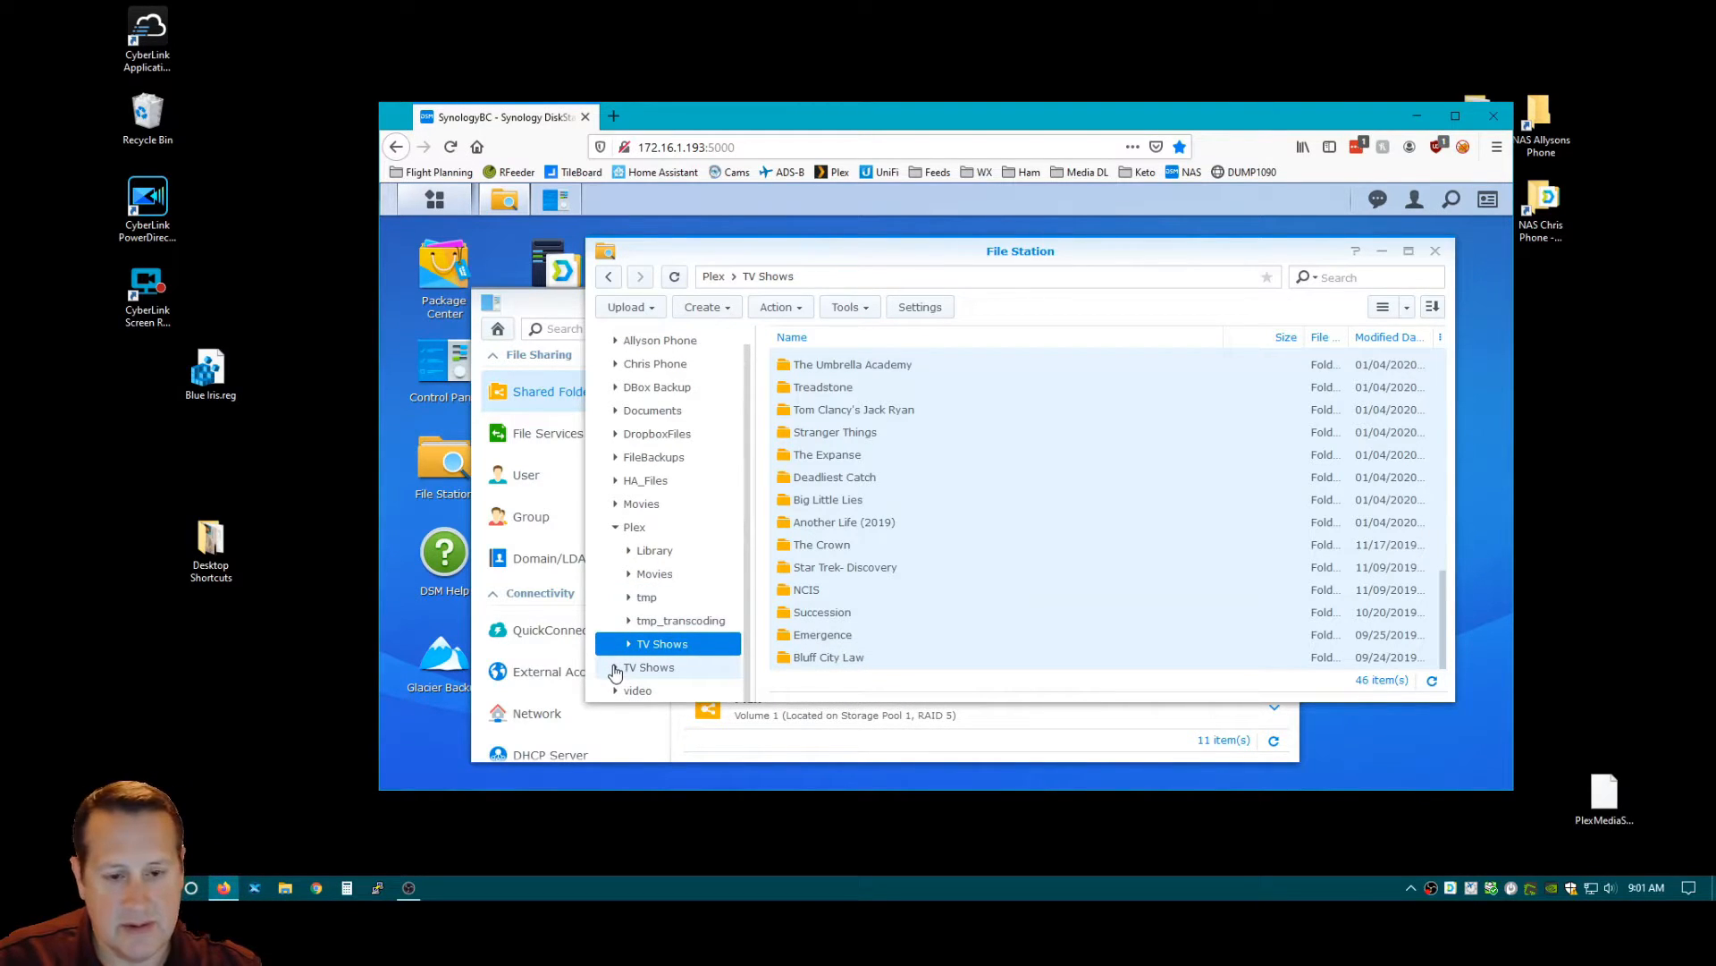
left_click(614, 643)
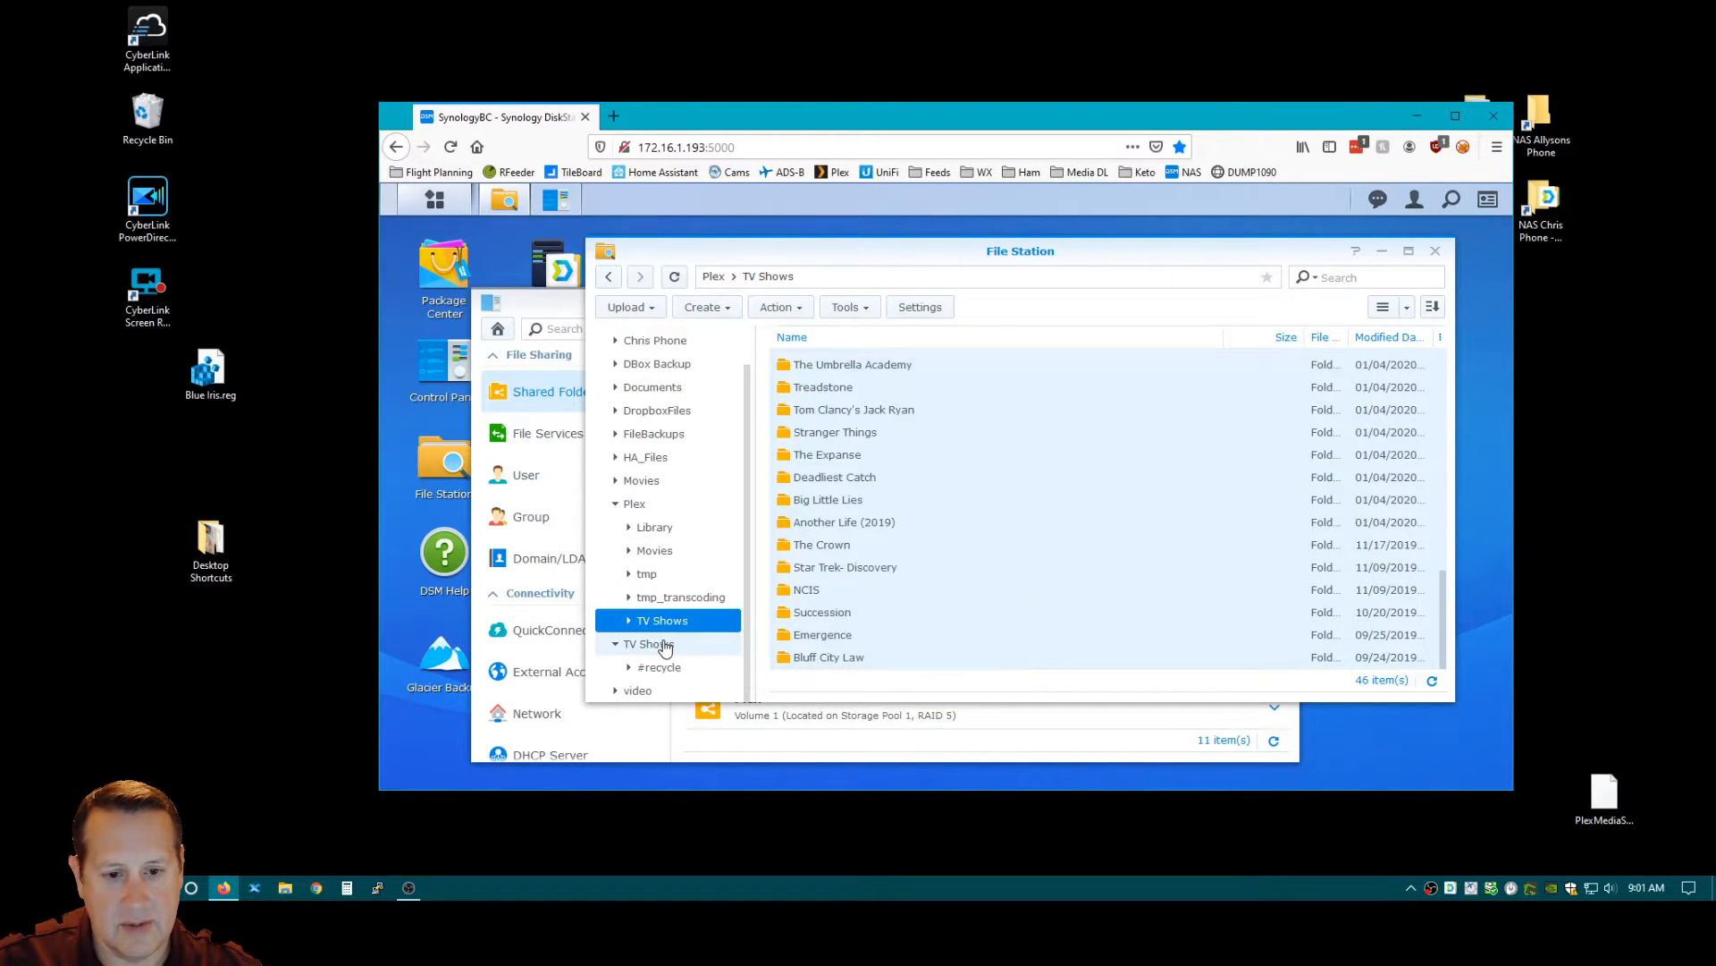
right_click(654, 643)
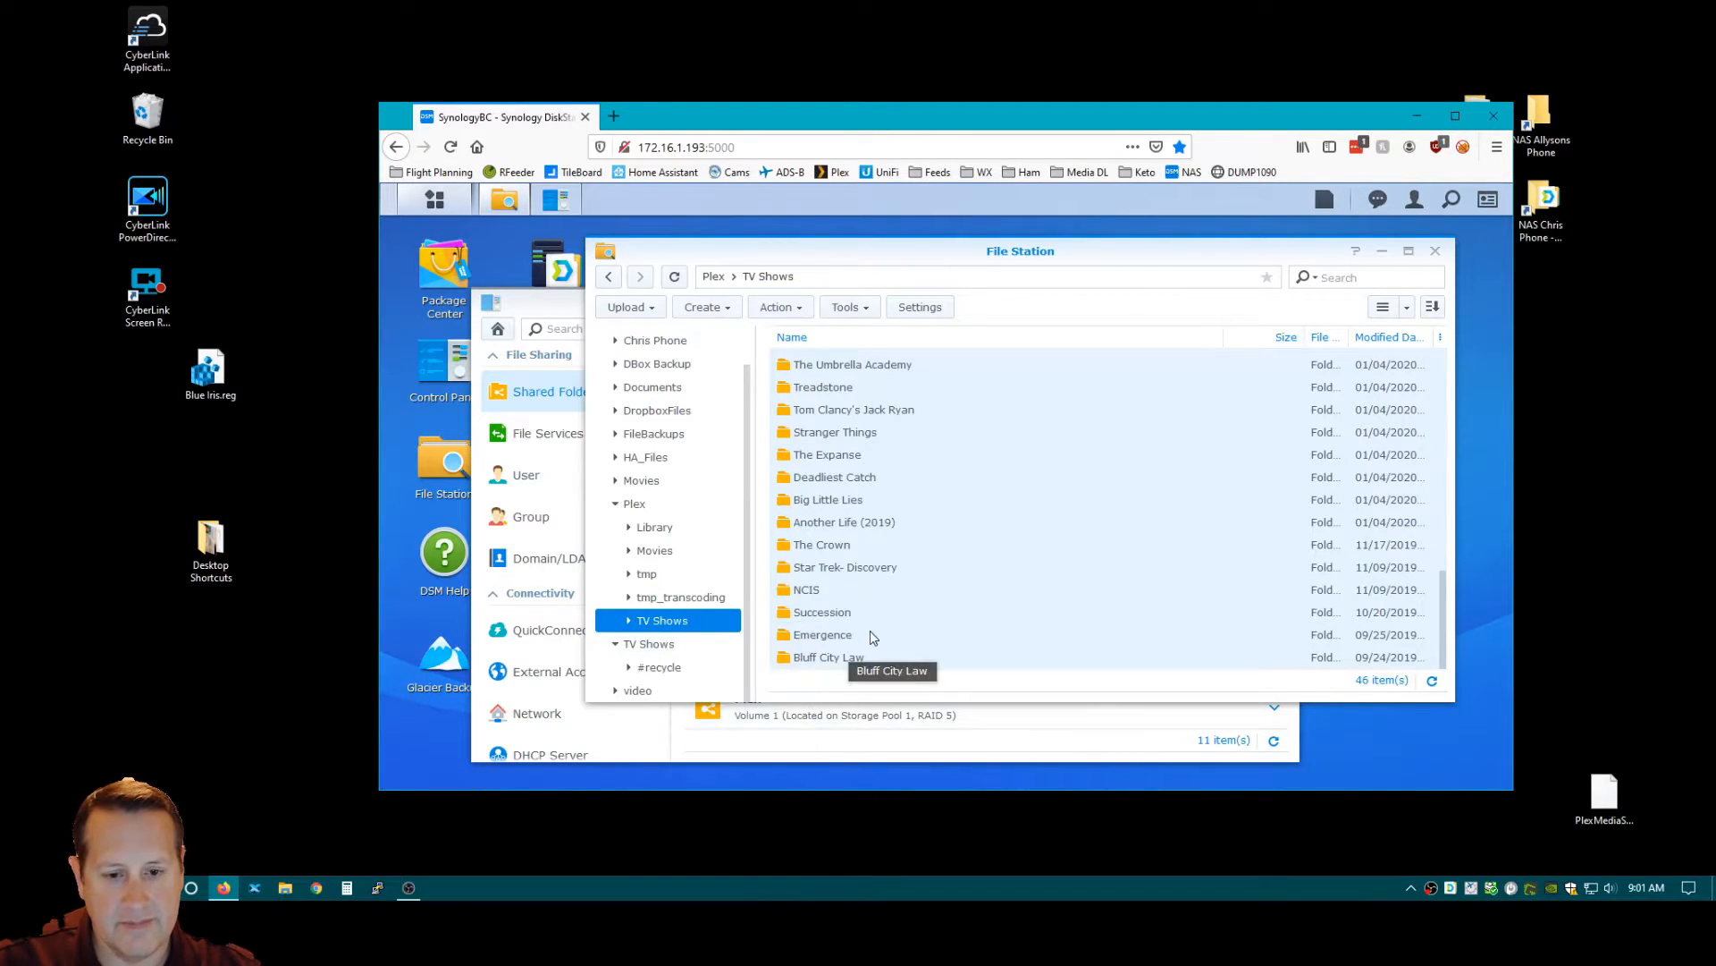
mouse_move(870, 635)
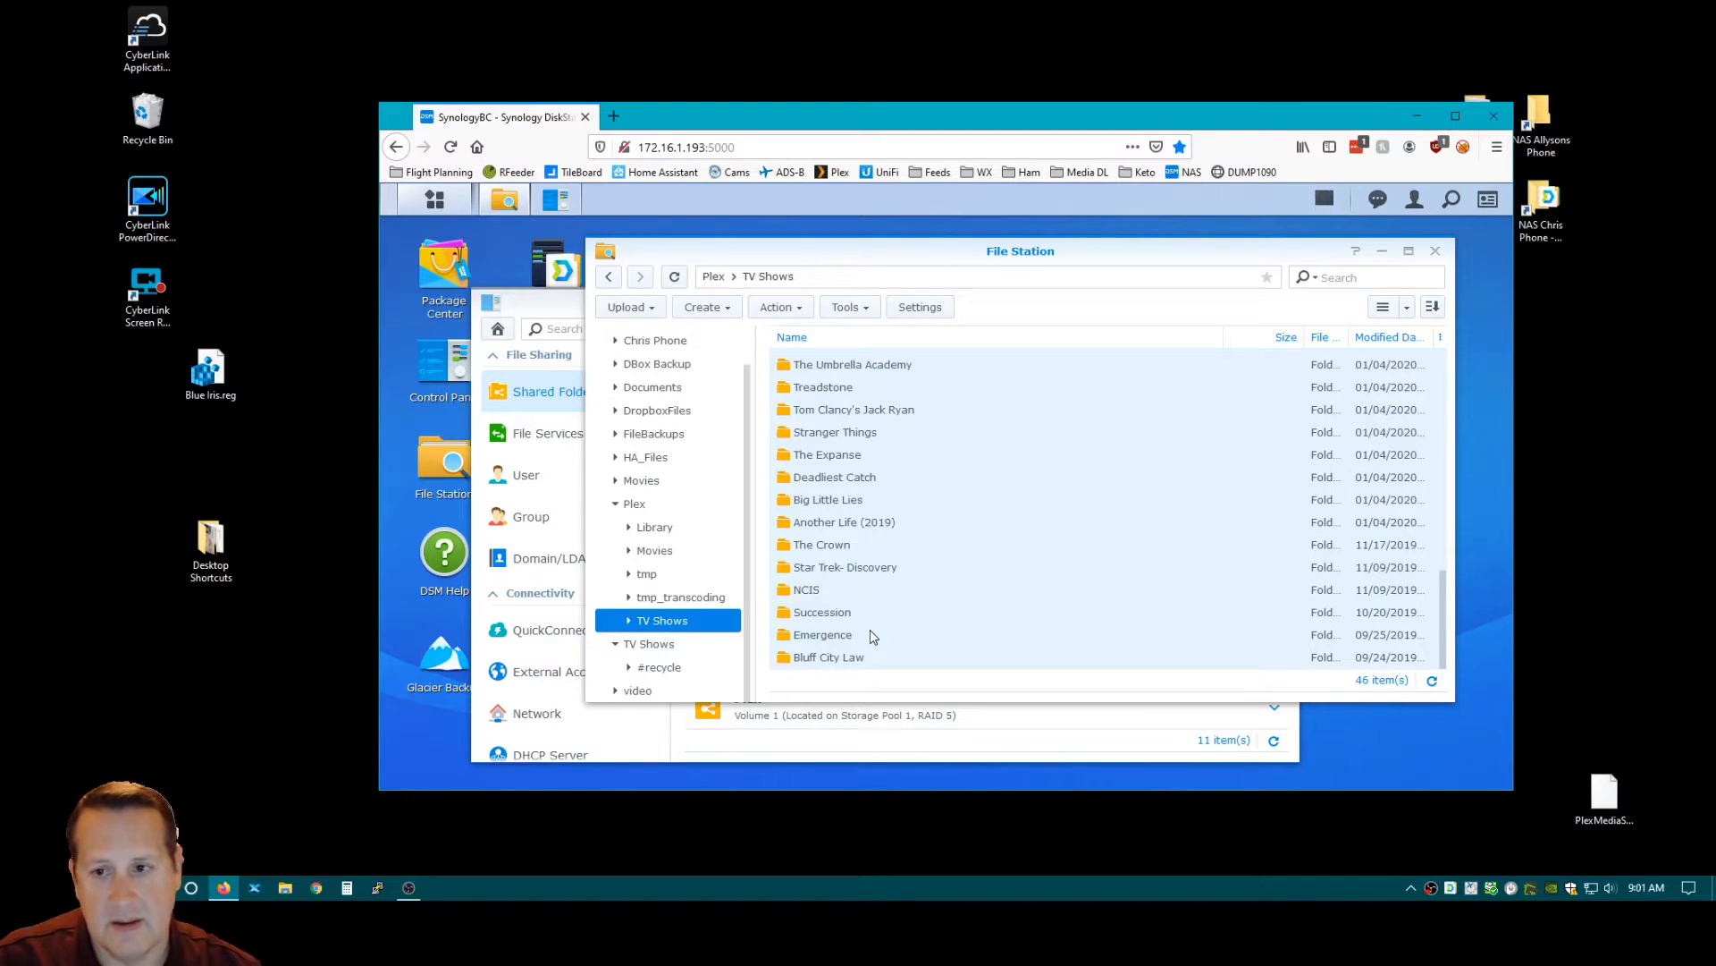
left_click(1325, 199)
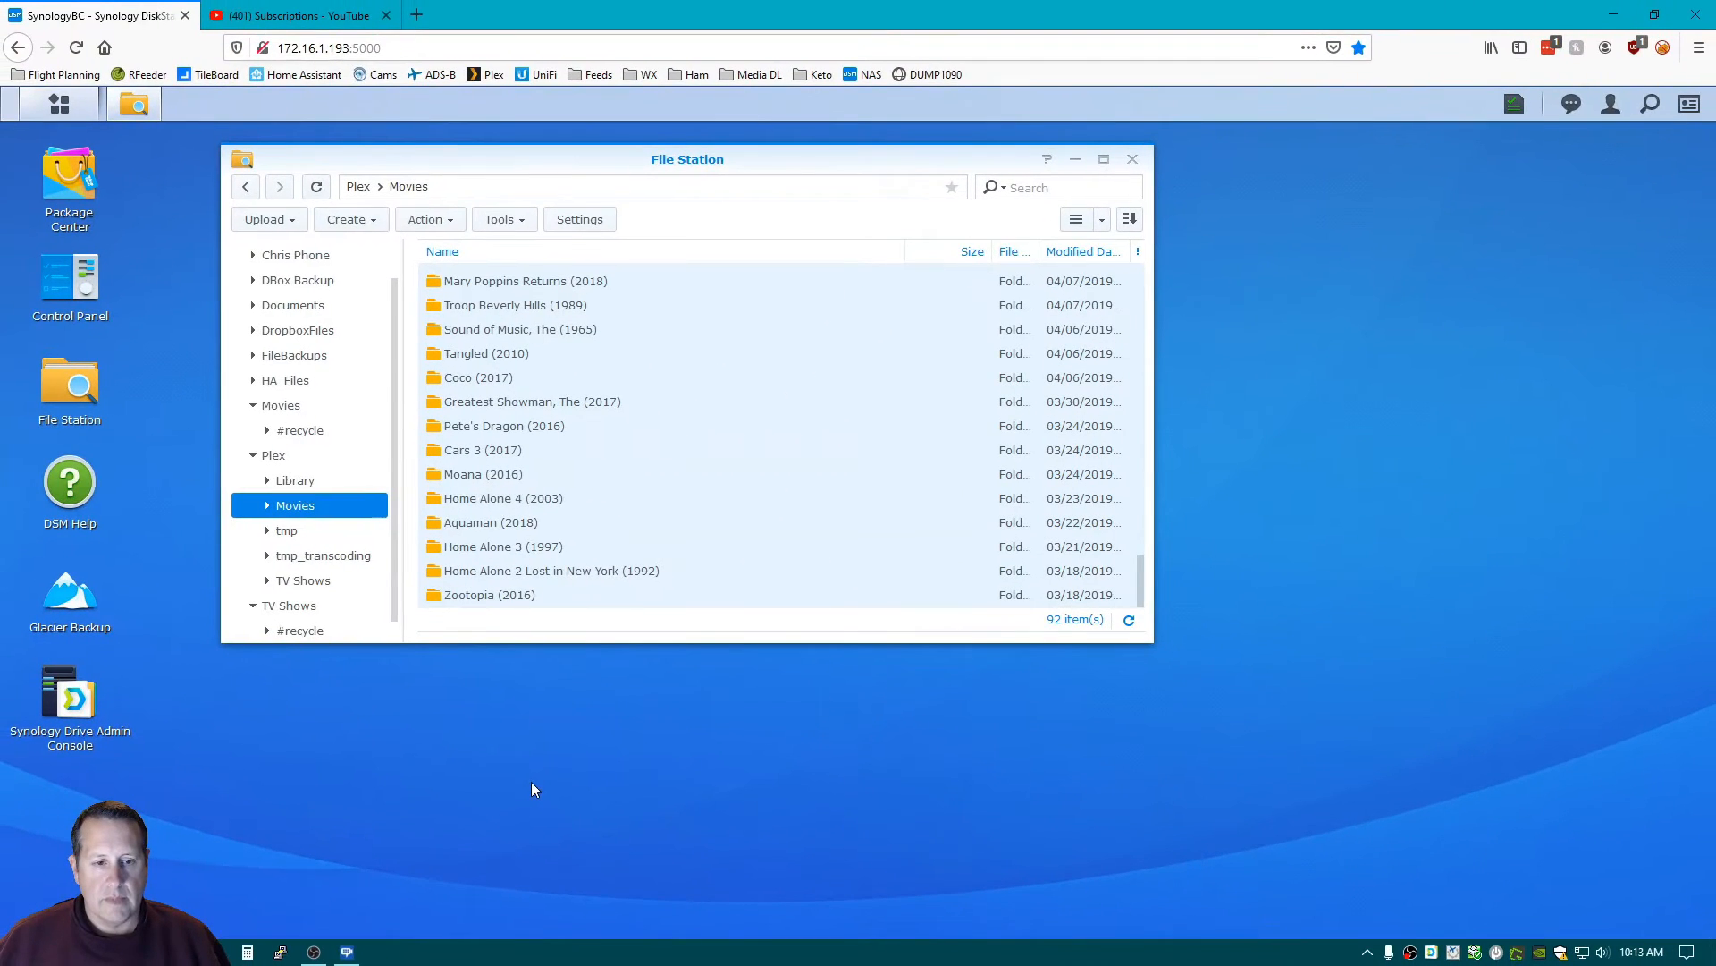
mouse_move(477, 247)
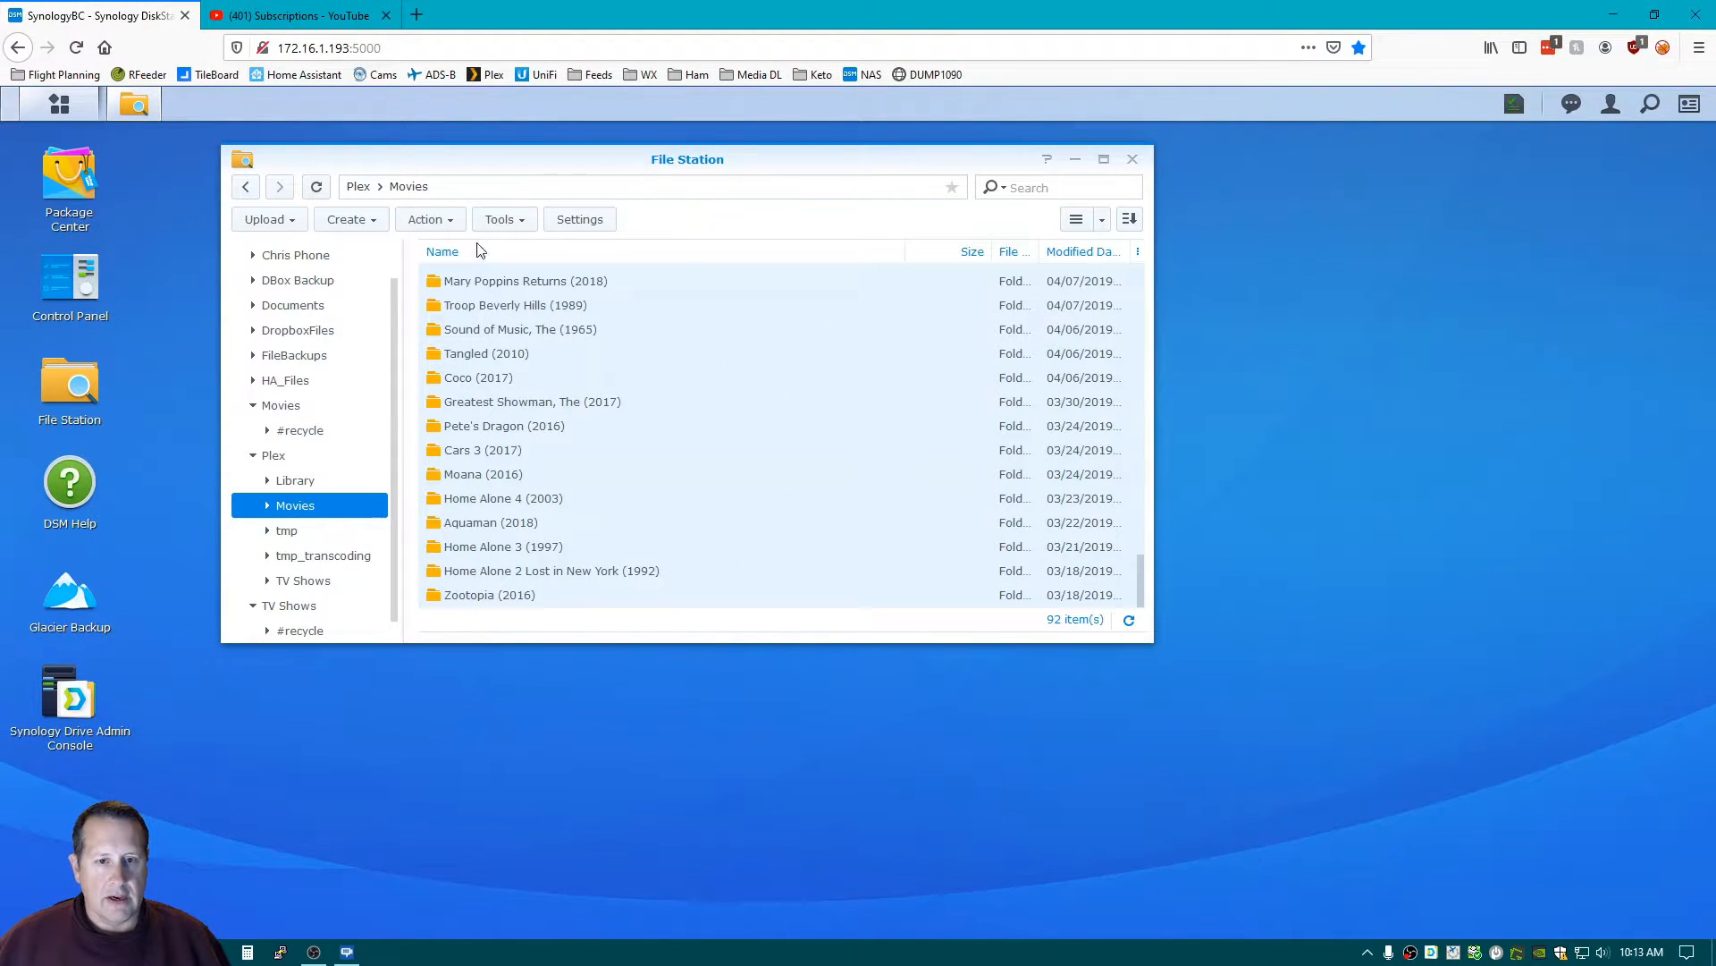
Check the TV Shows shared folder's 46 show folders, then launch Package Center.
left_click(291, 605)
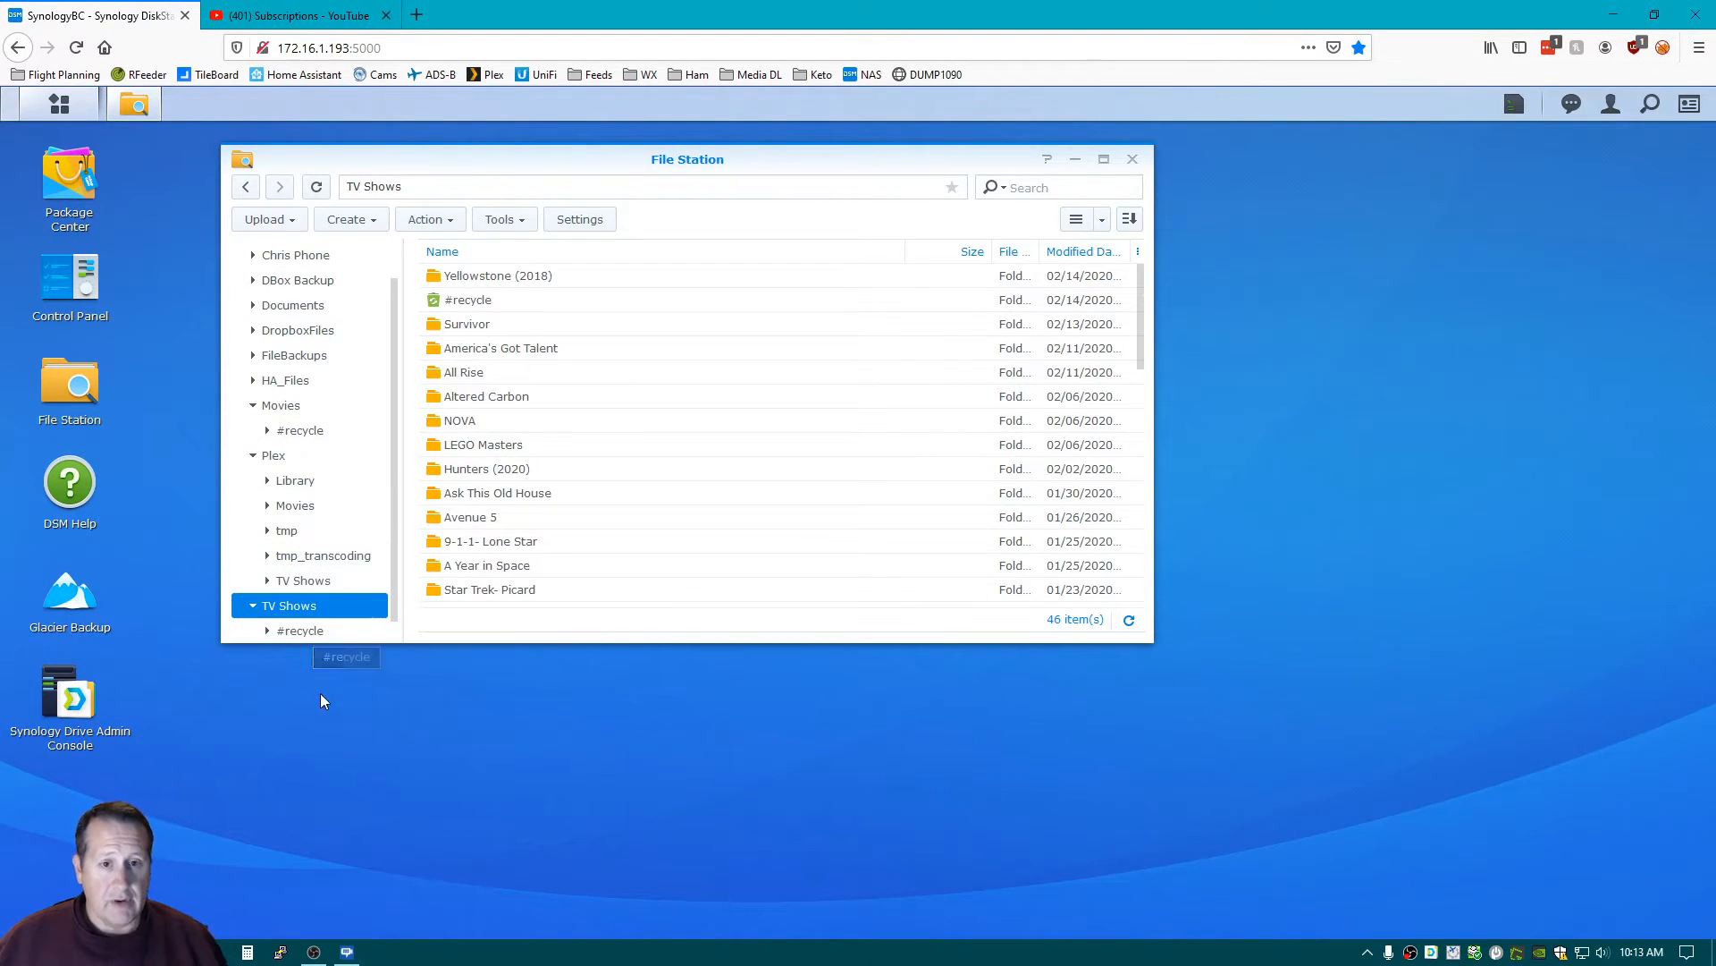
scroll("down", 3)
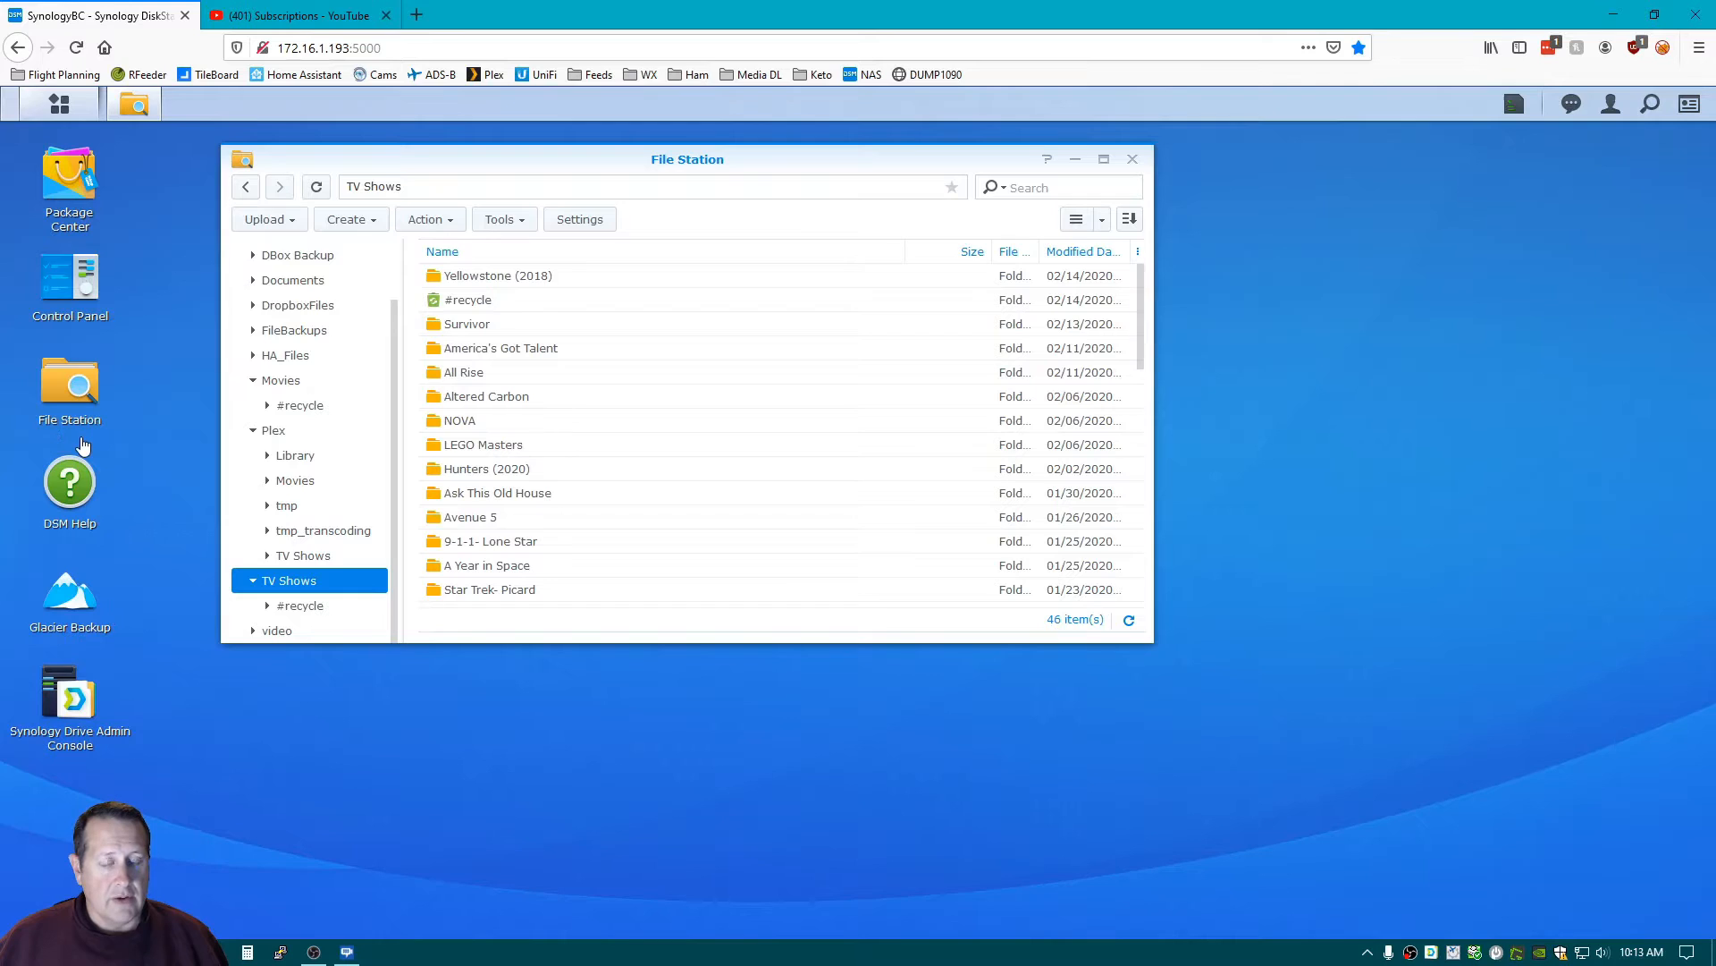
mouse_move(82, 186)
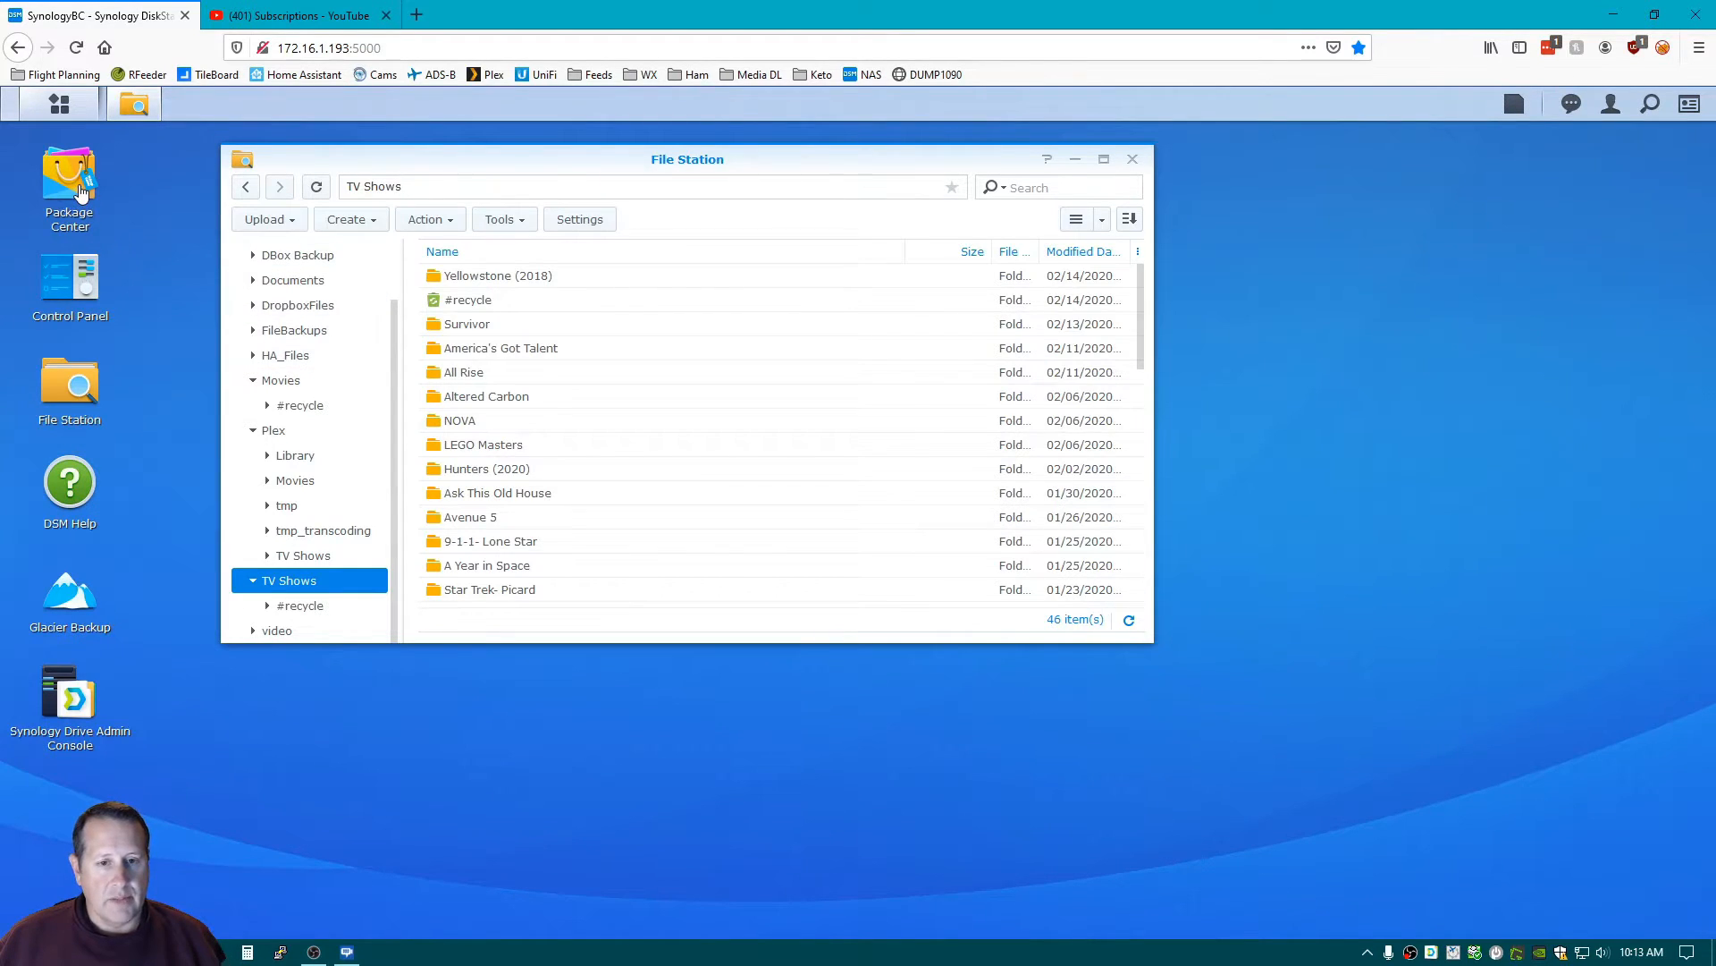
left_click(68, 181)
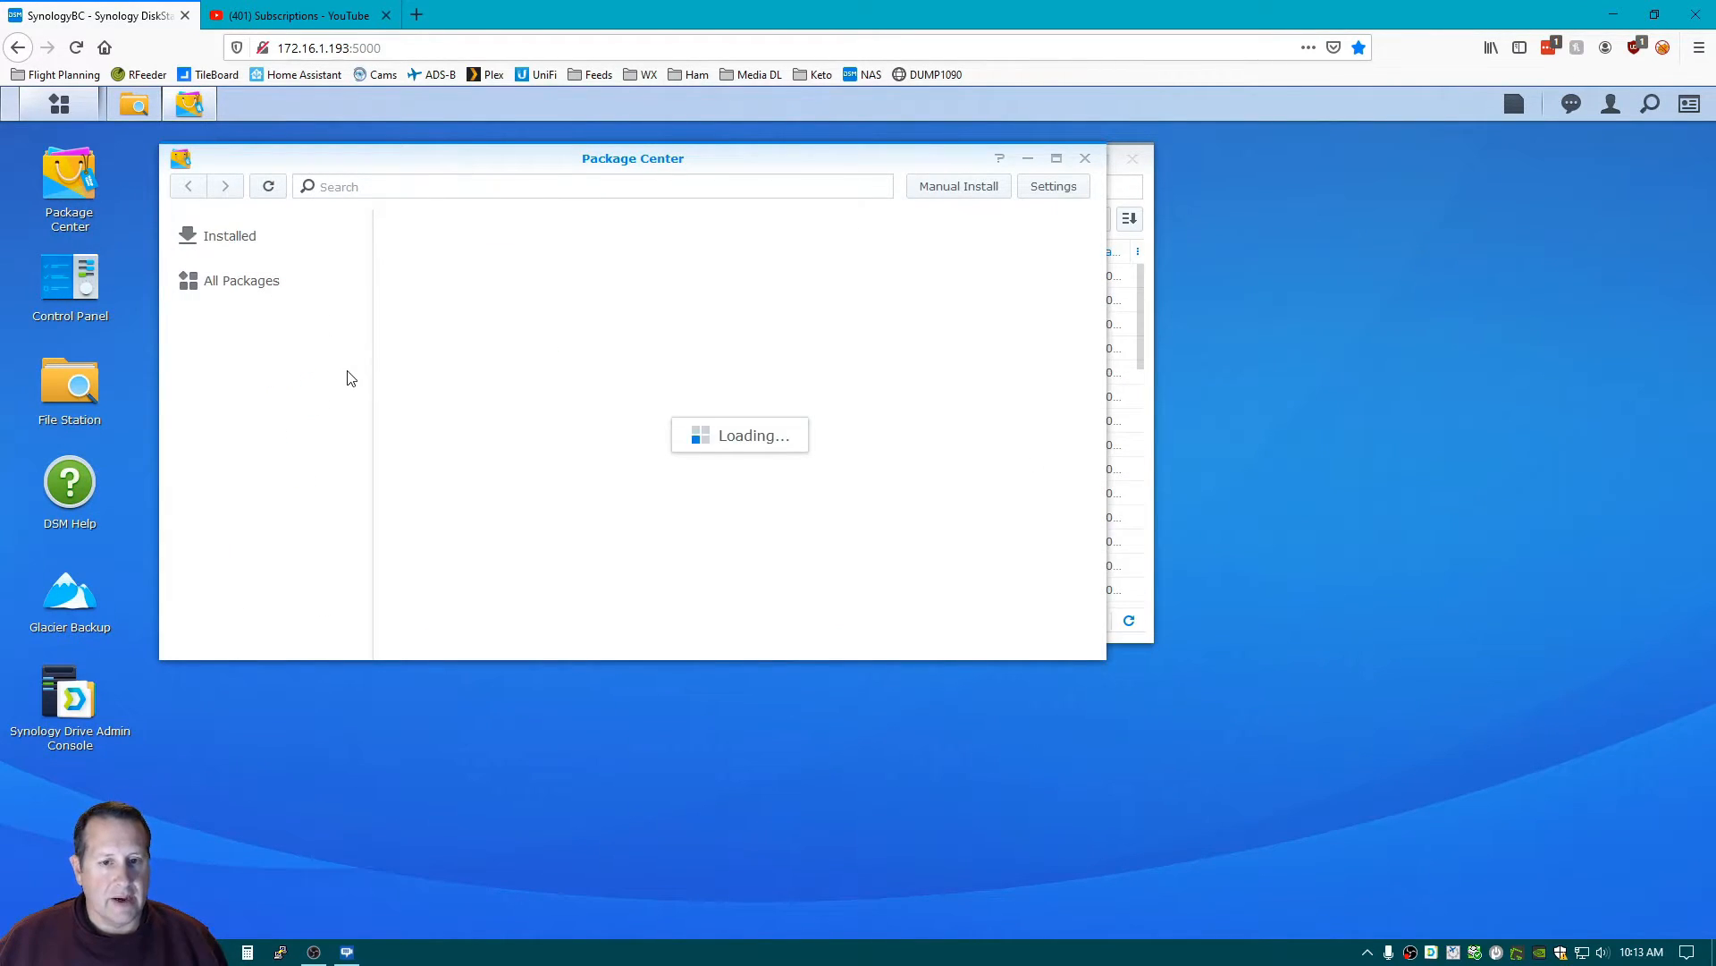
Start Plex Media Server again from the Installed list and switch to the Plex web app.
left_click(240, 280)
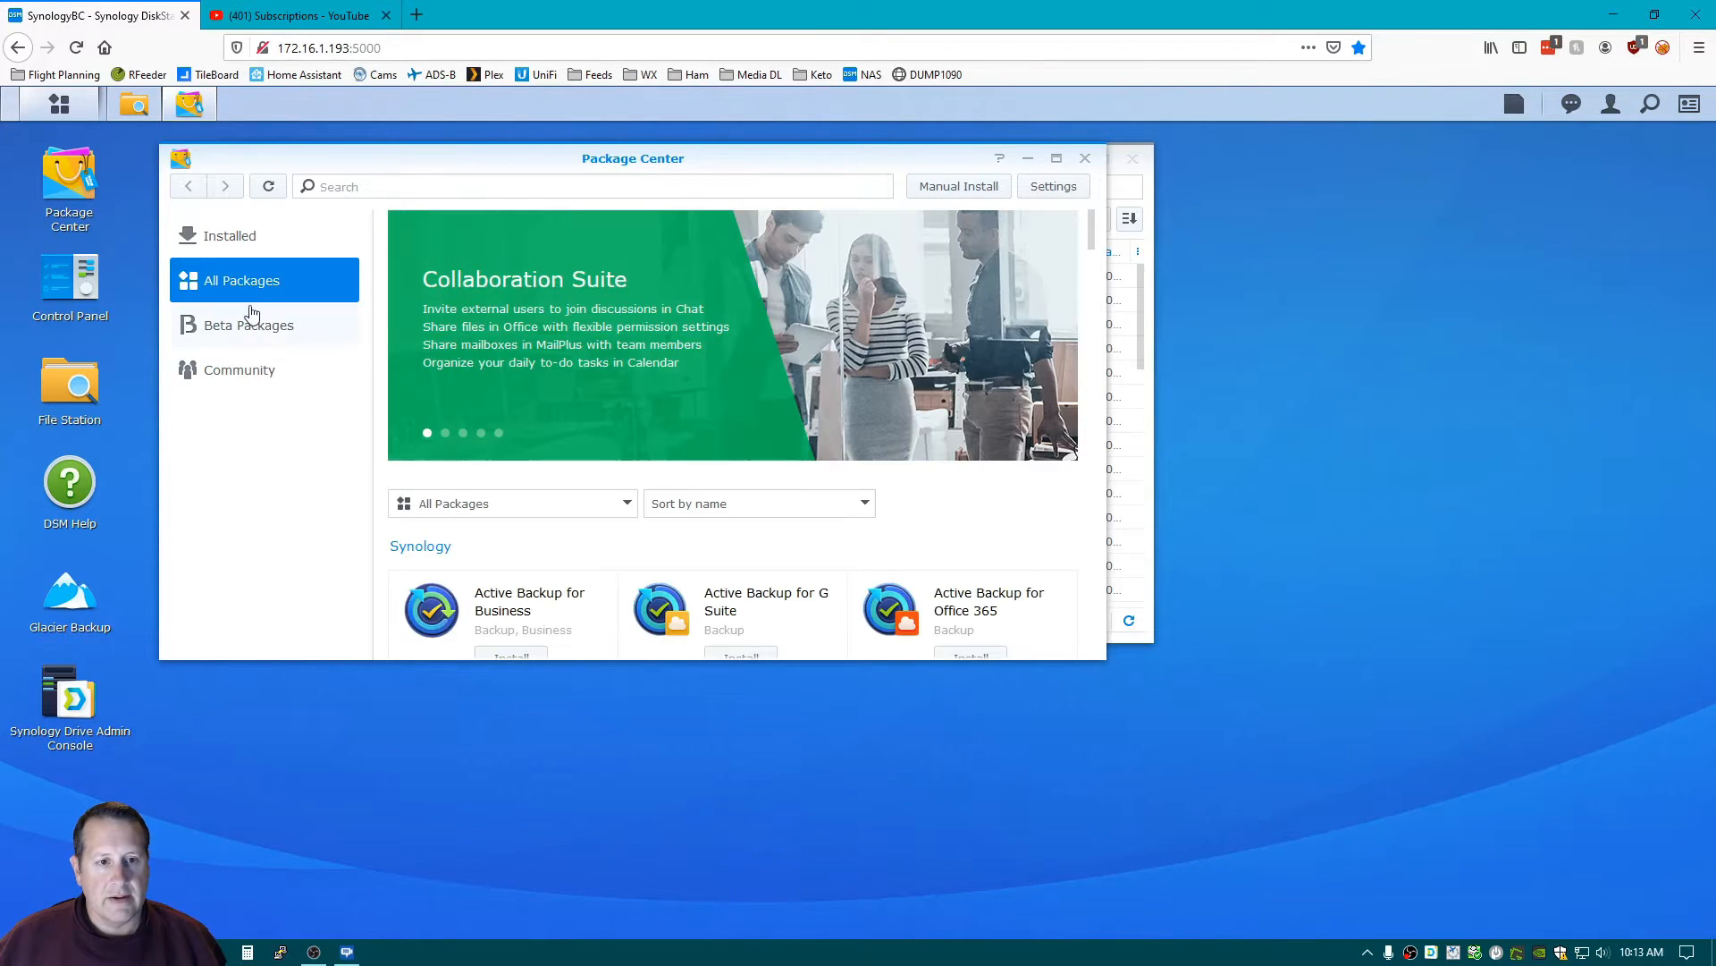
left_click(229, 234)
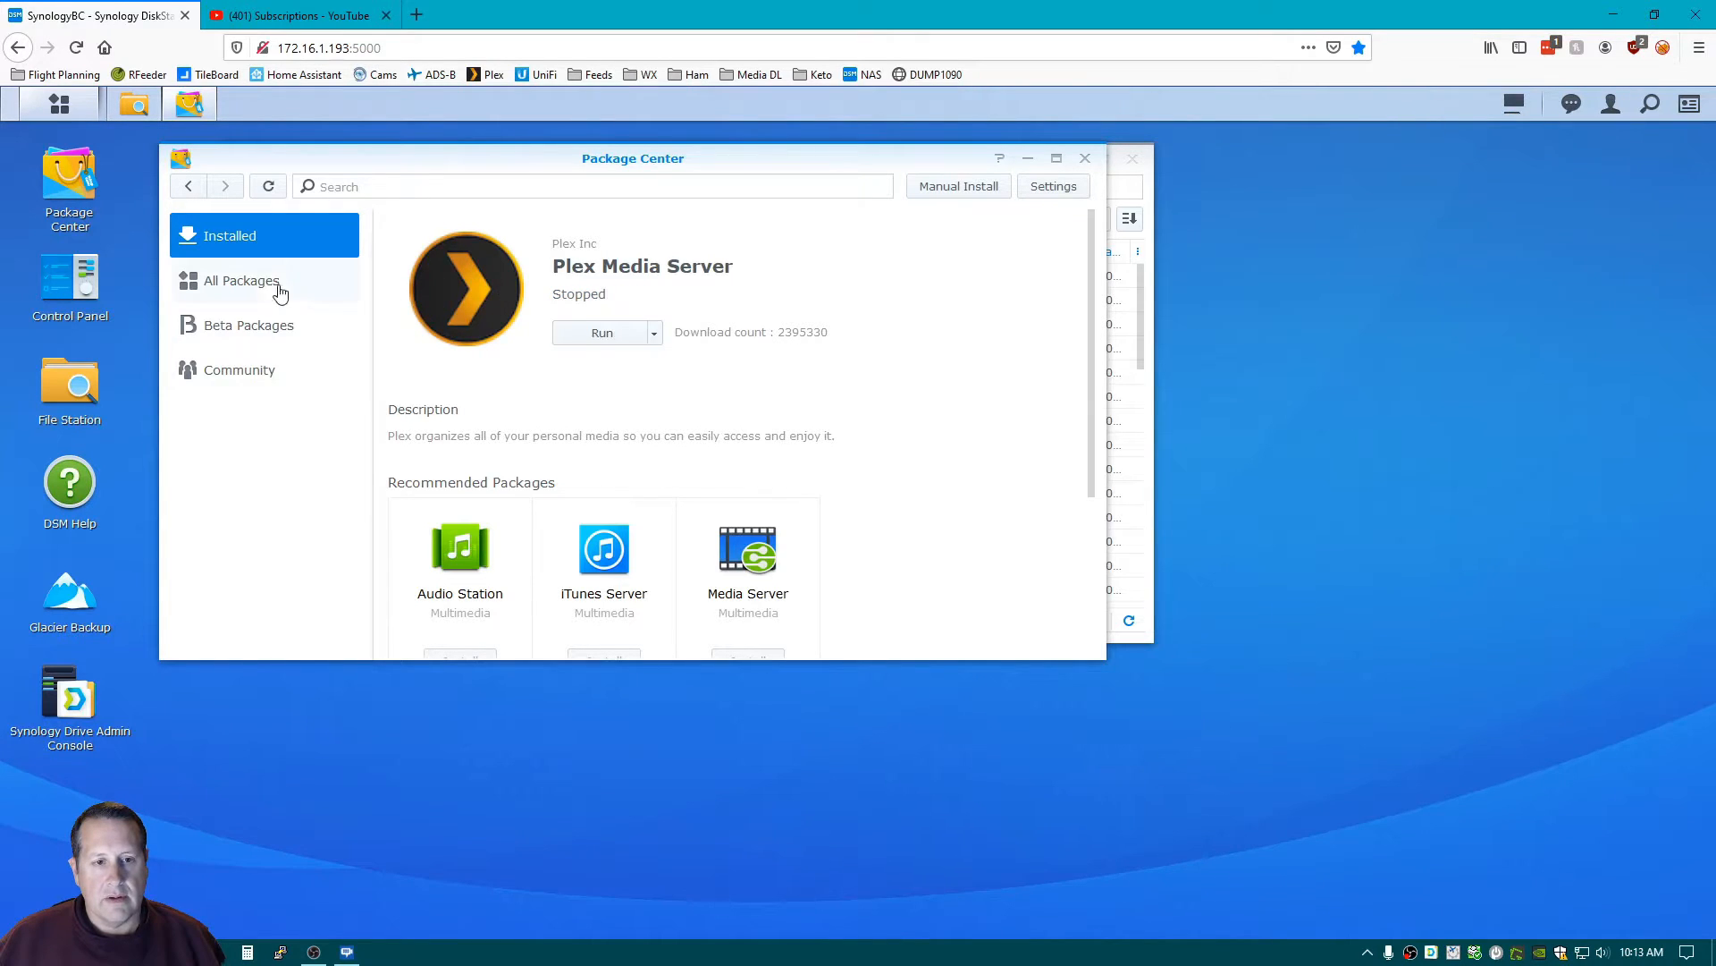
mouse_move(628, 336)
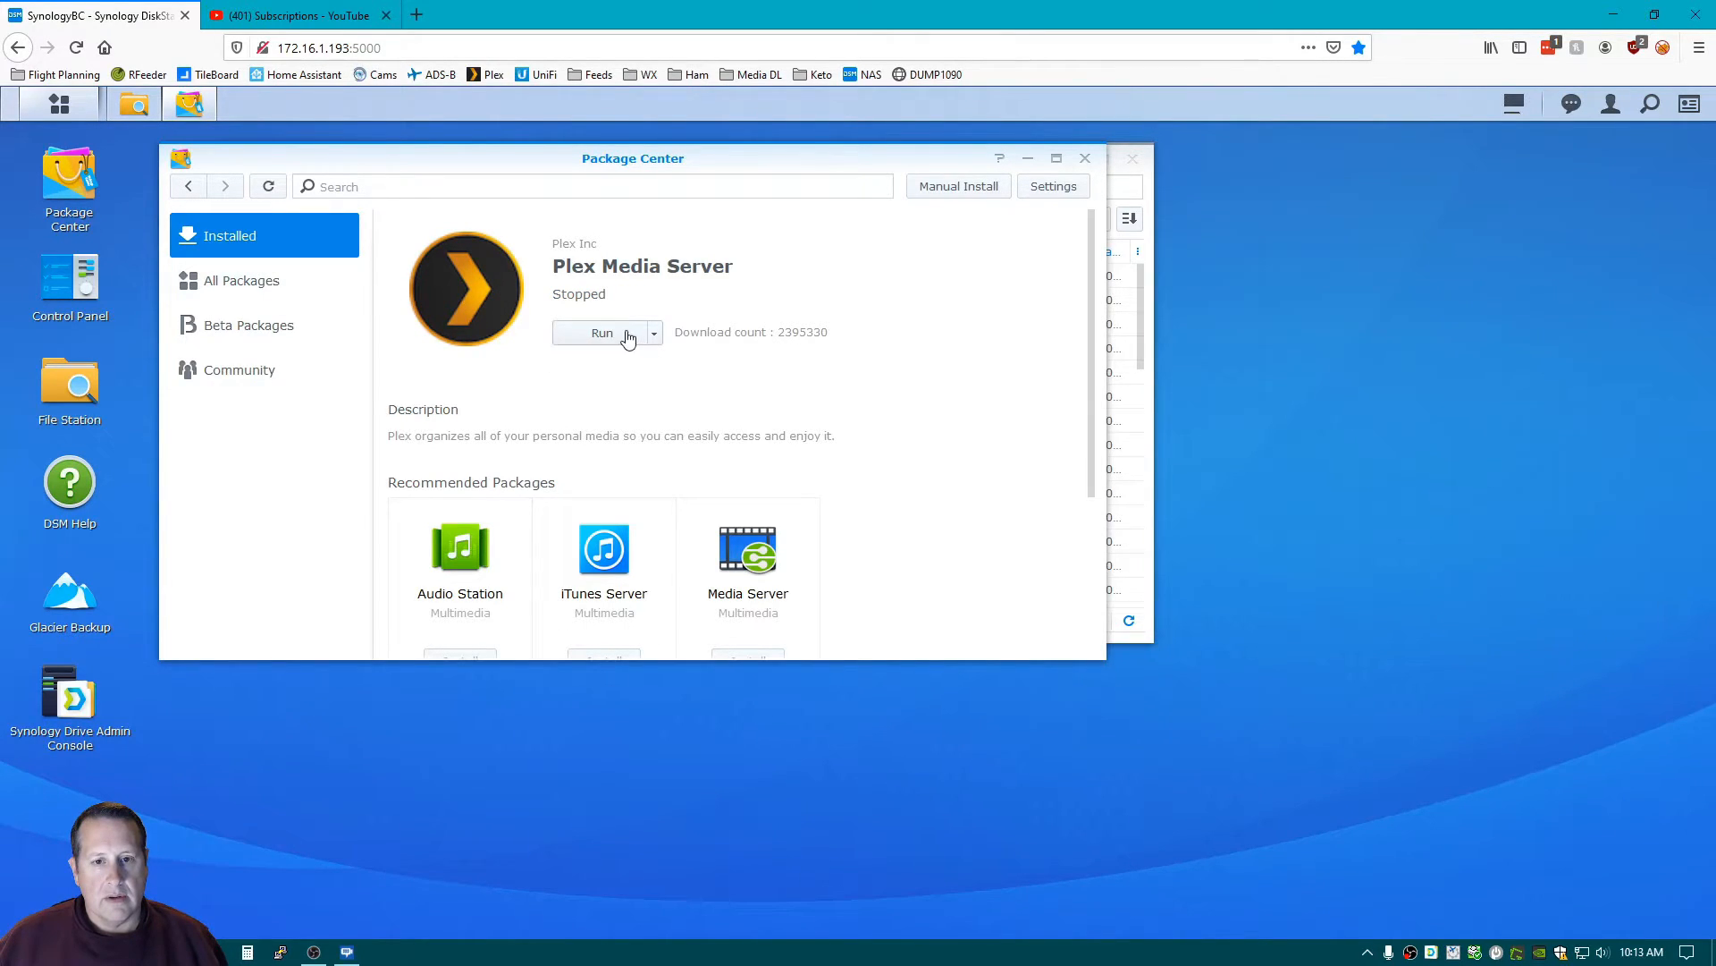
left_click(601, 332)
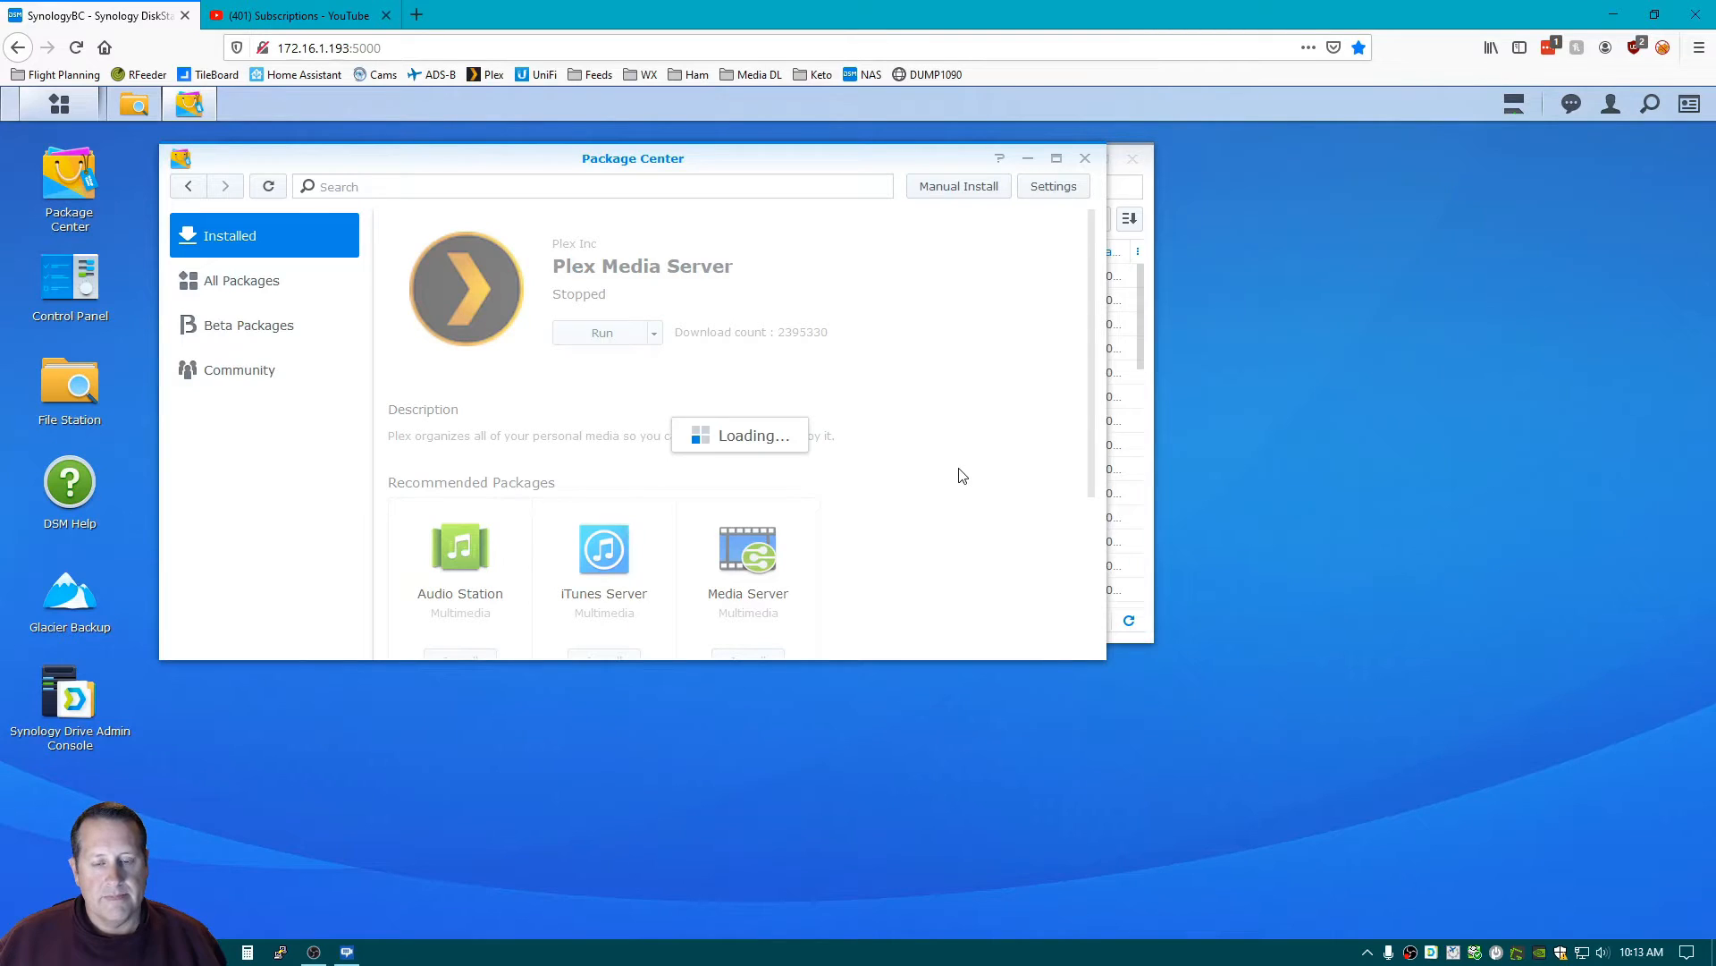
mouse_move(944, 416)
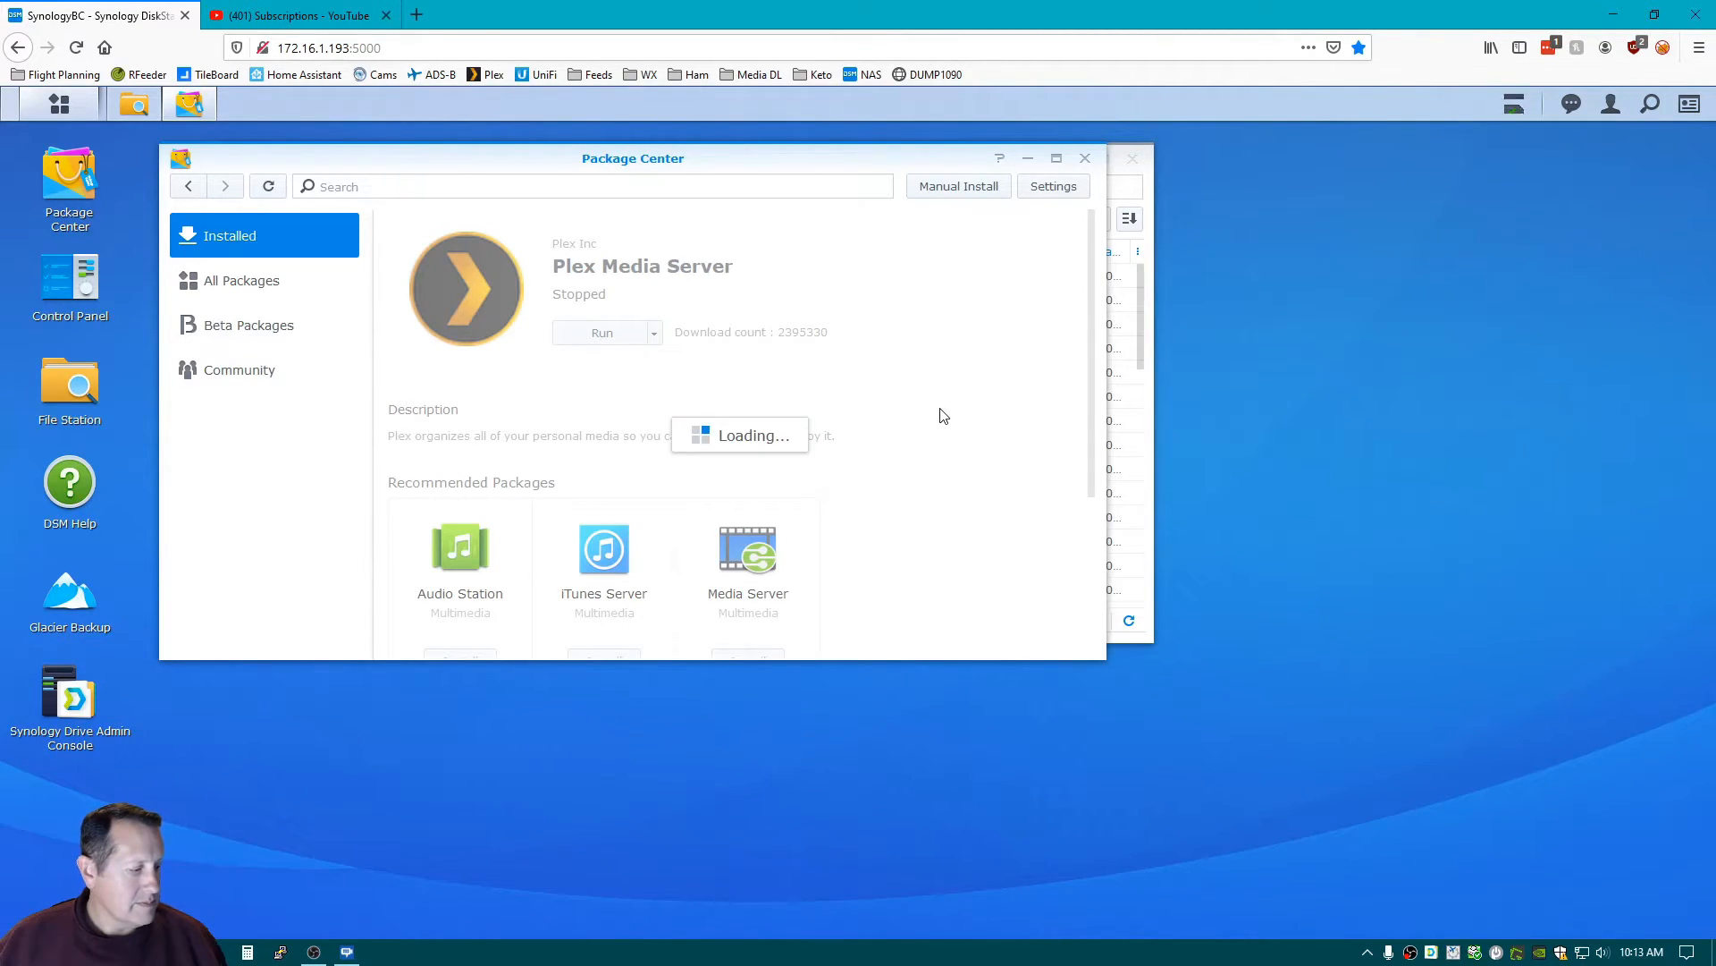
mouse_move(985, 436)
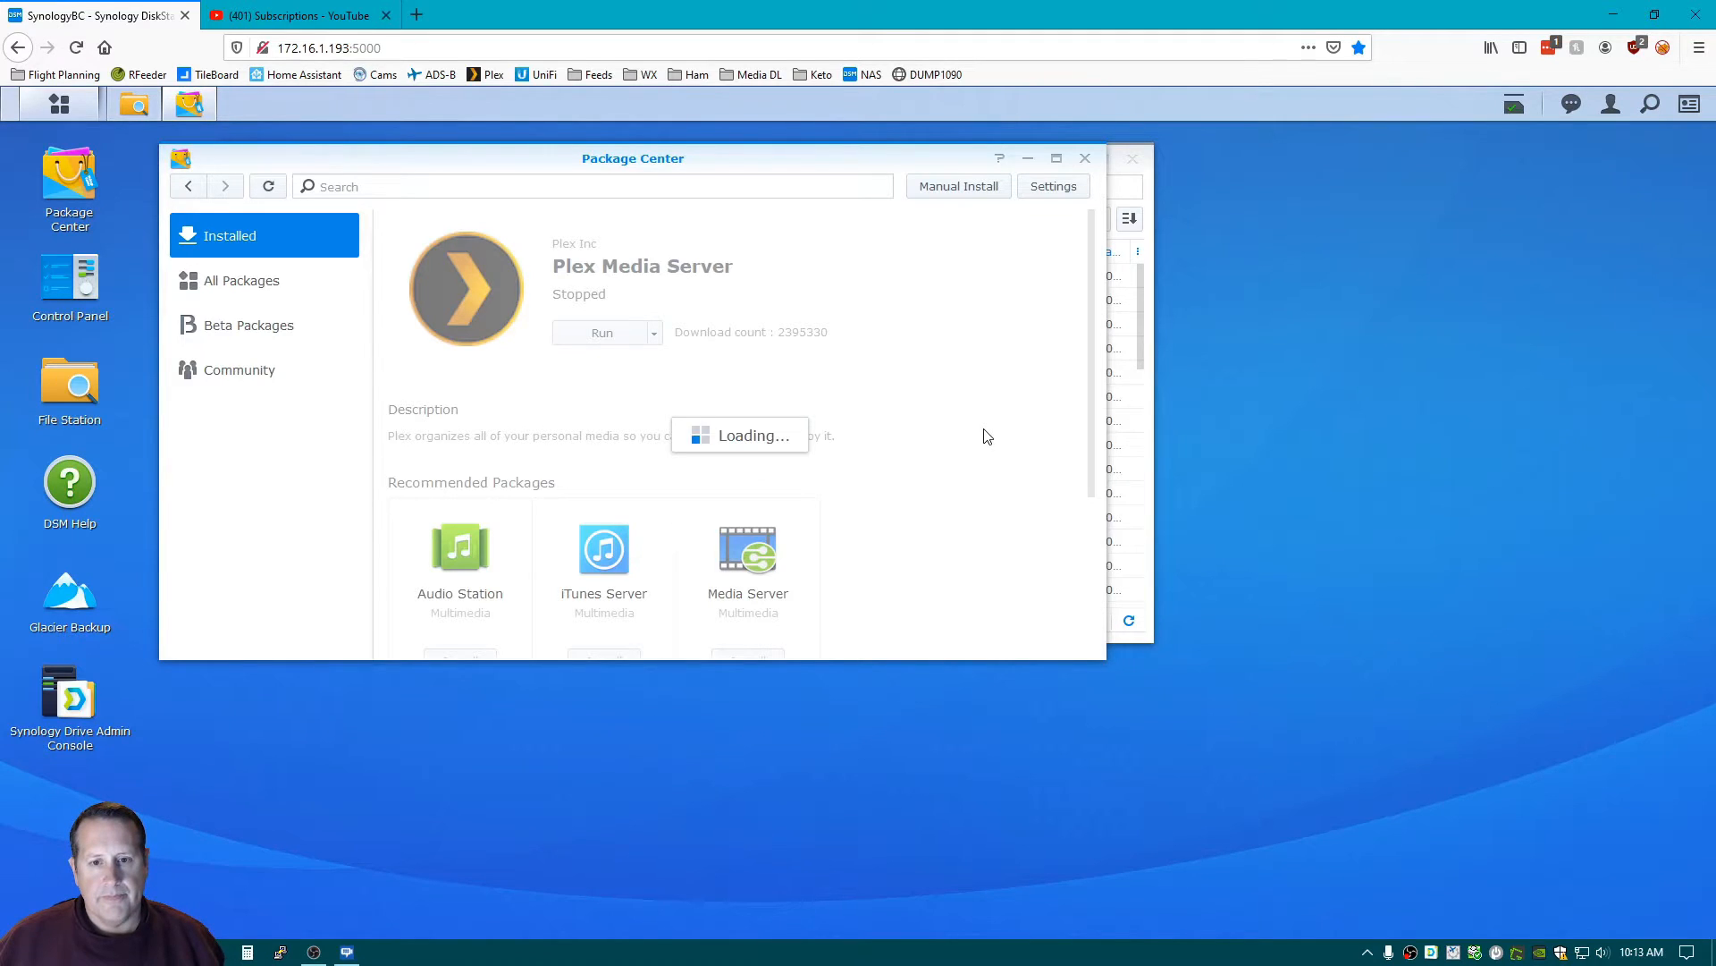
mouse_move(998, 426)
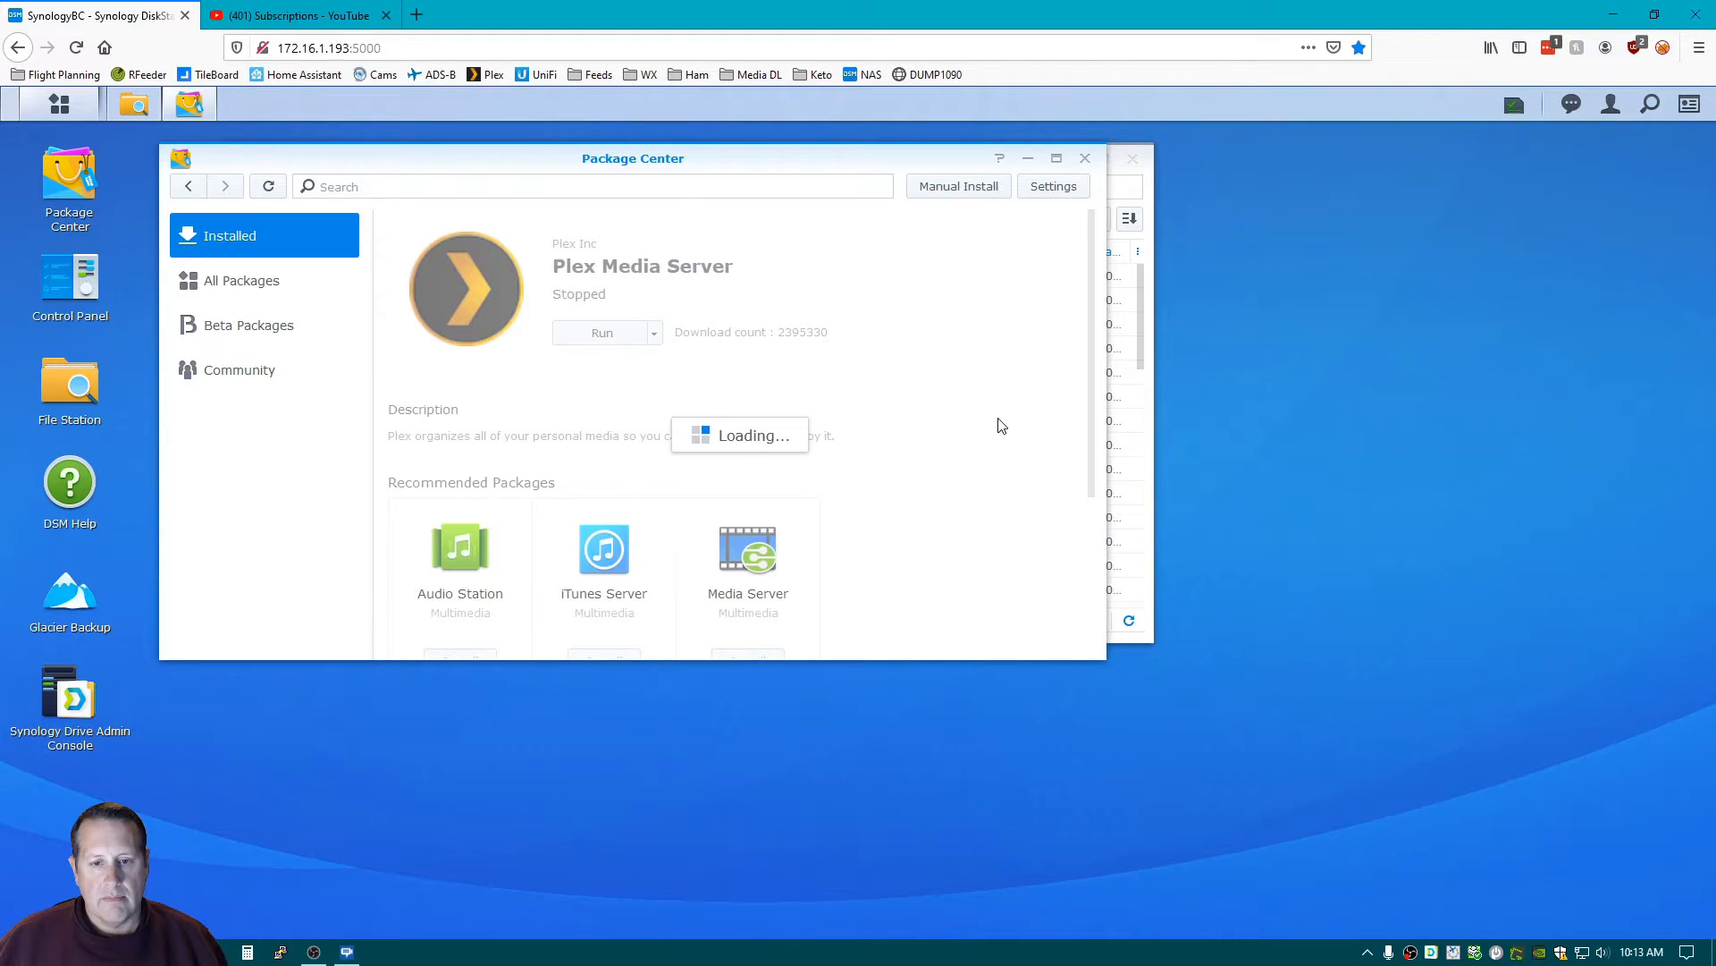
left_click(601, 332)
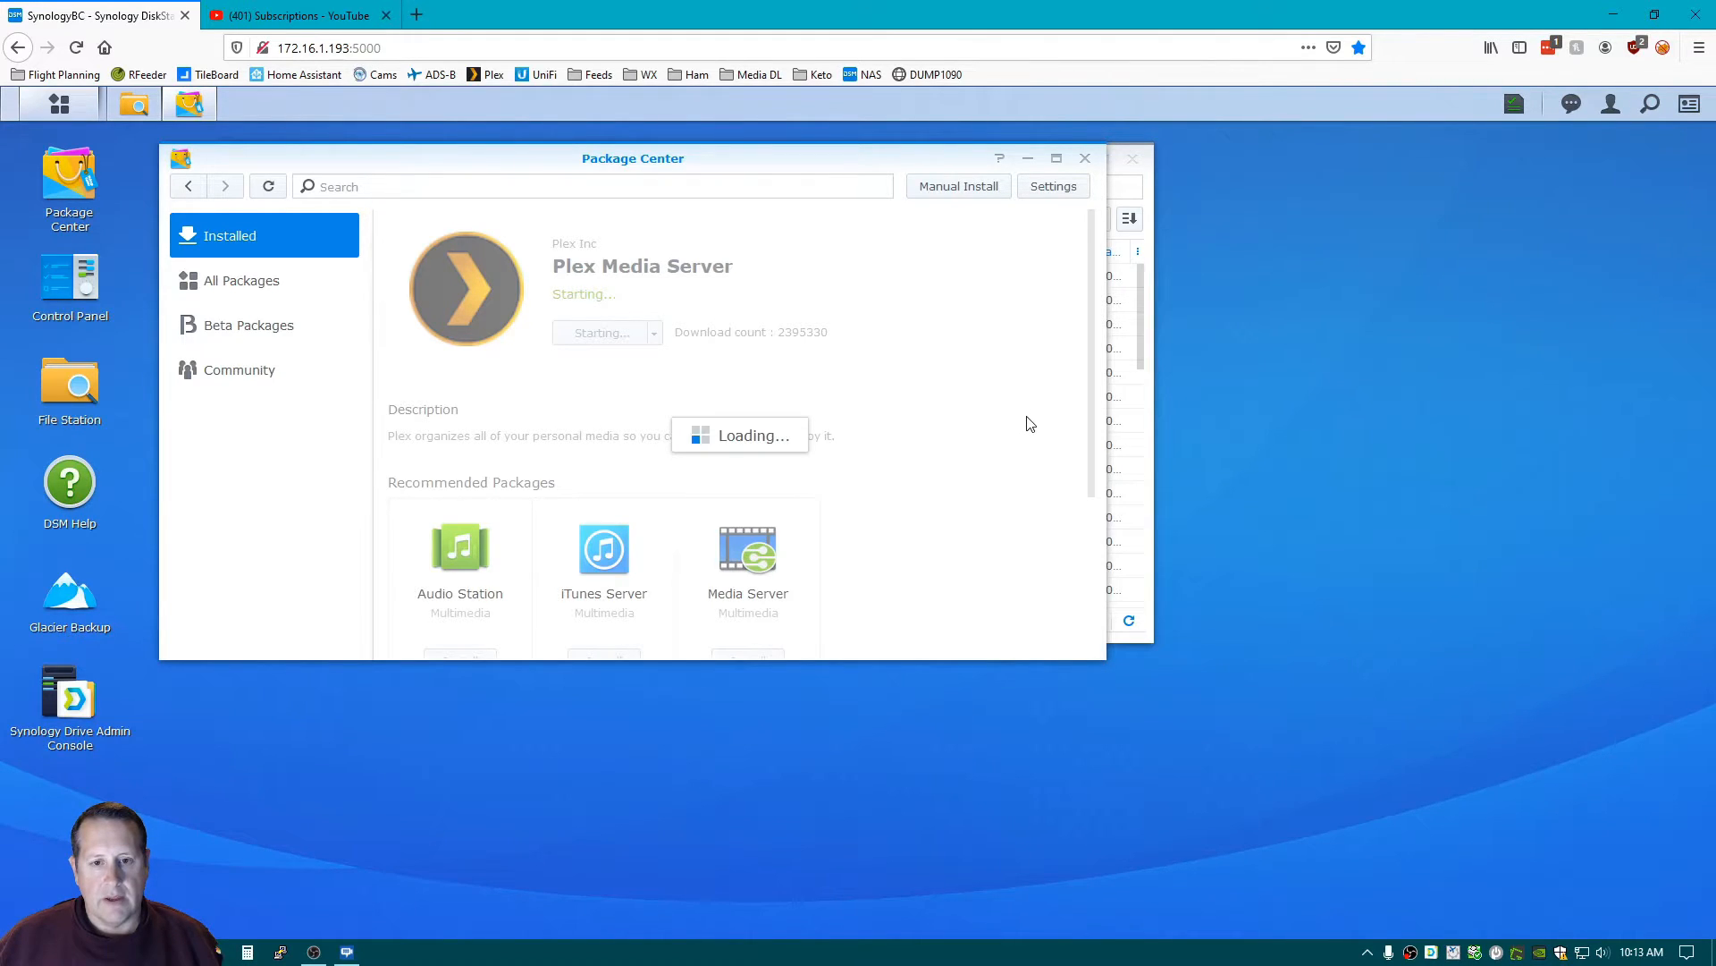
mouse_move(996, 375)
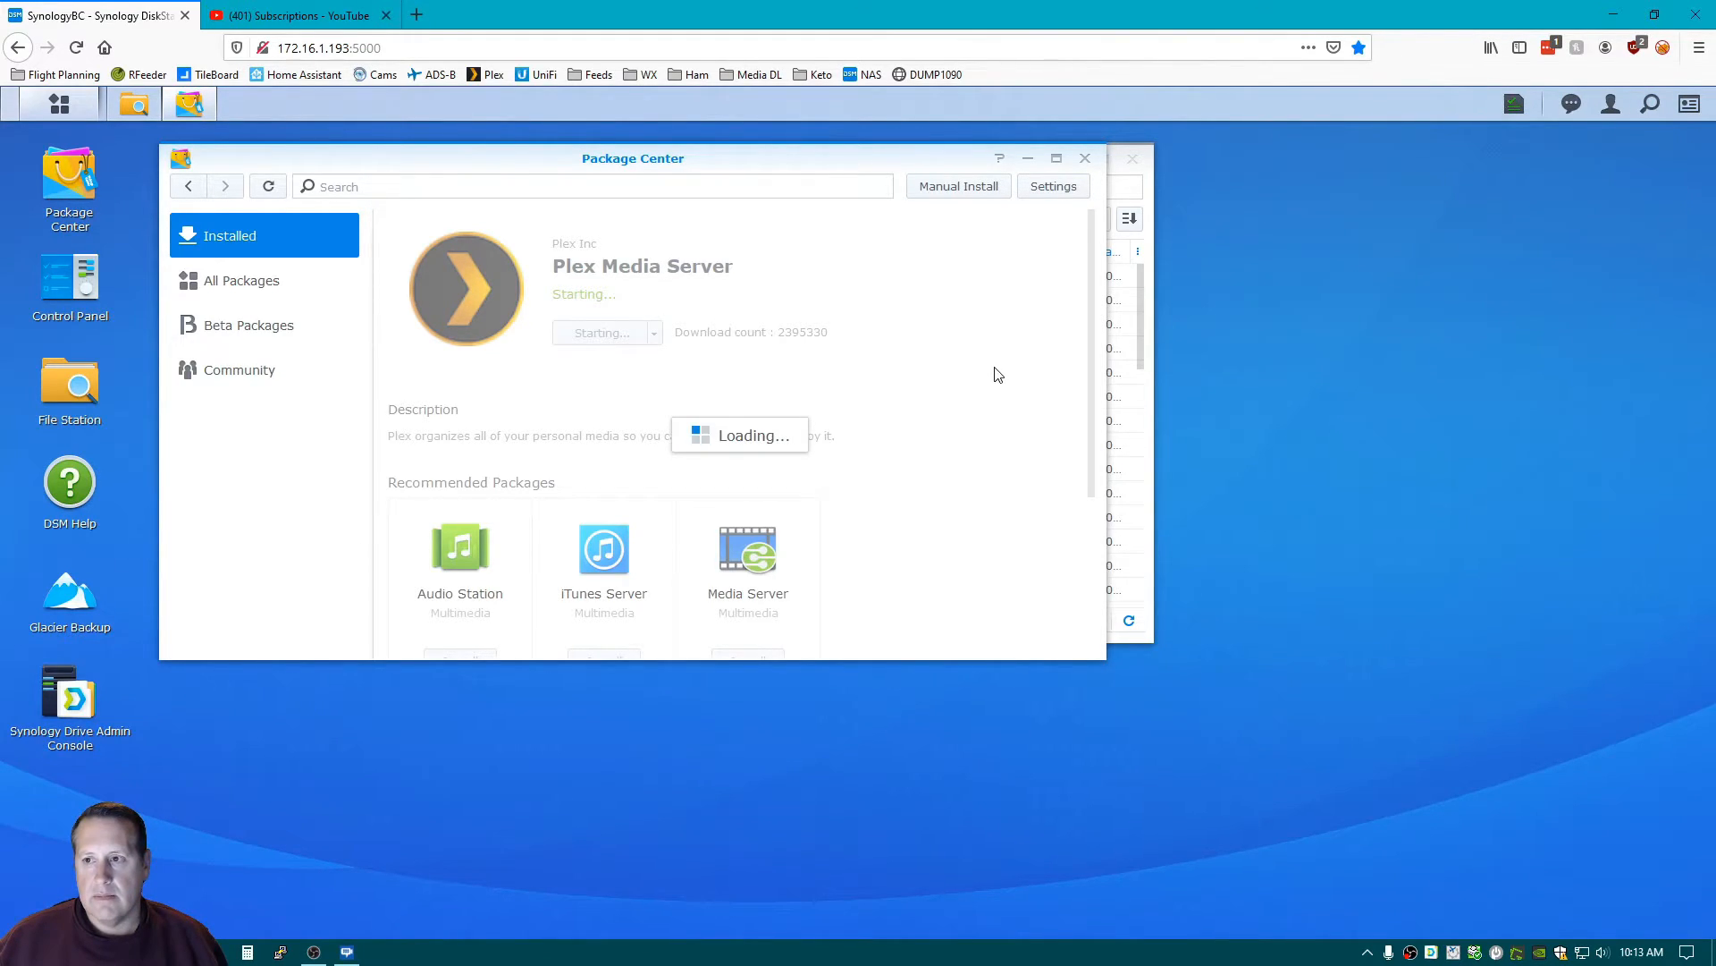
mouse_move(960, 370)
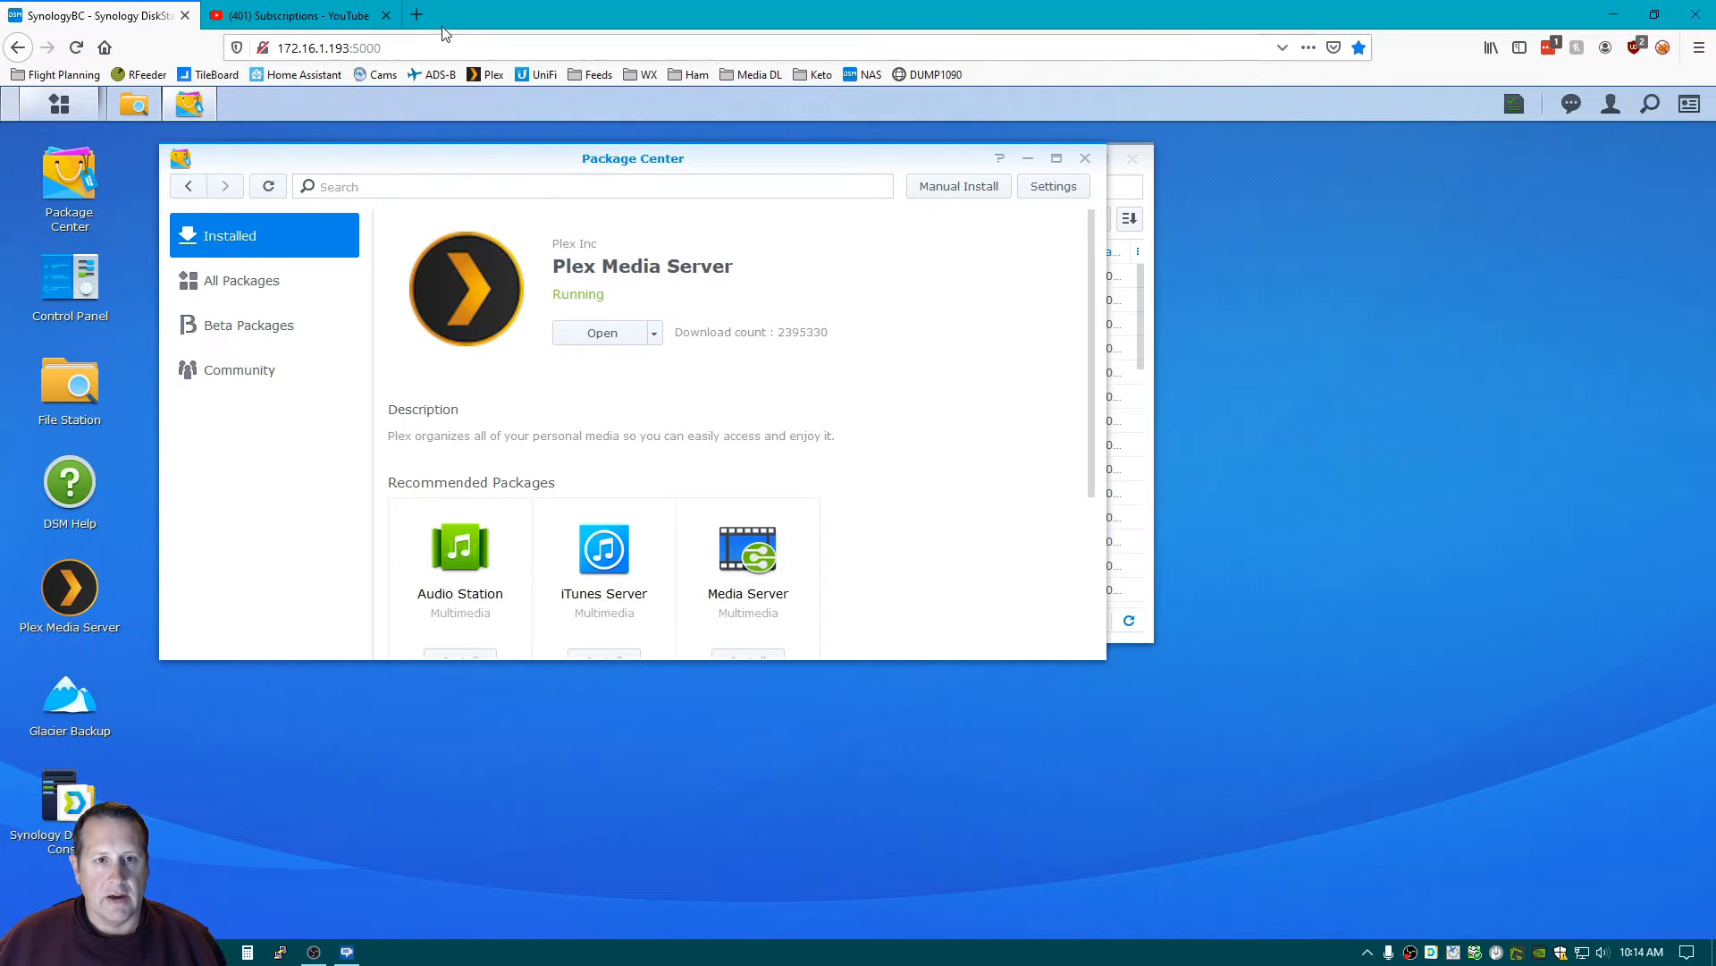
left_click(385, 15)
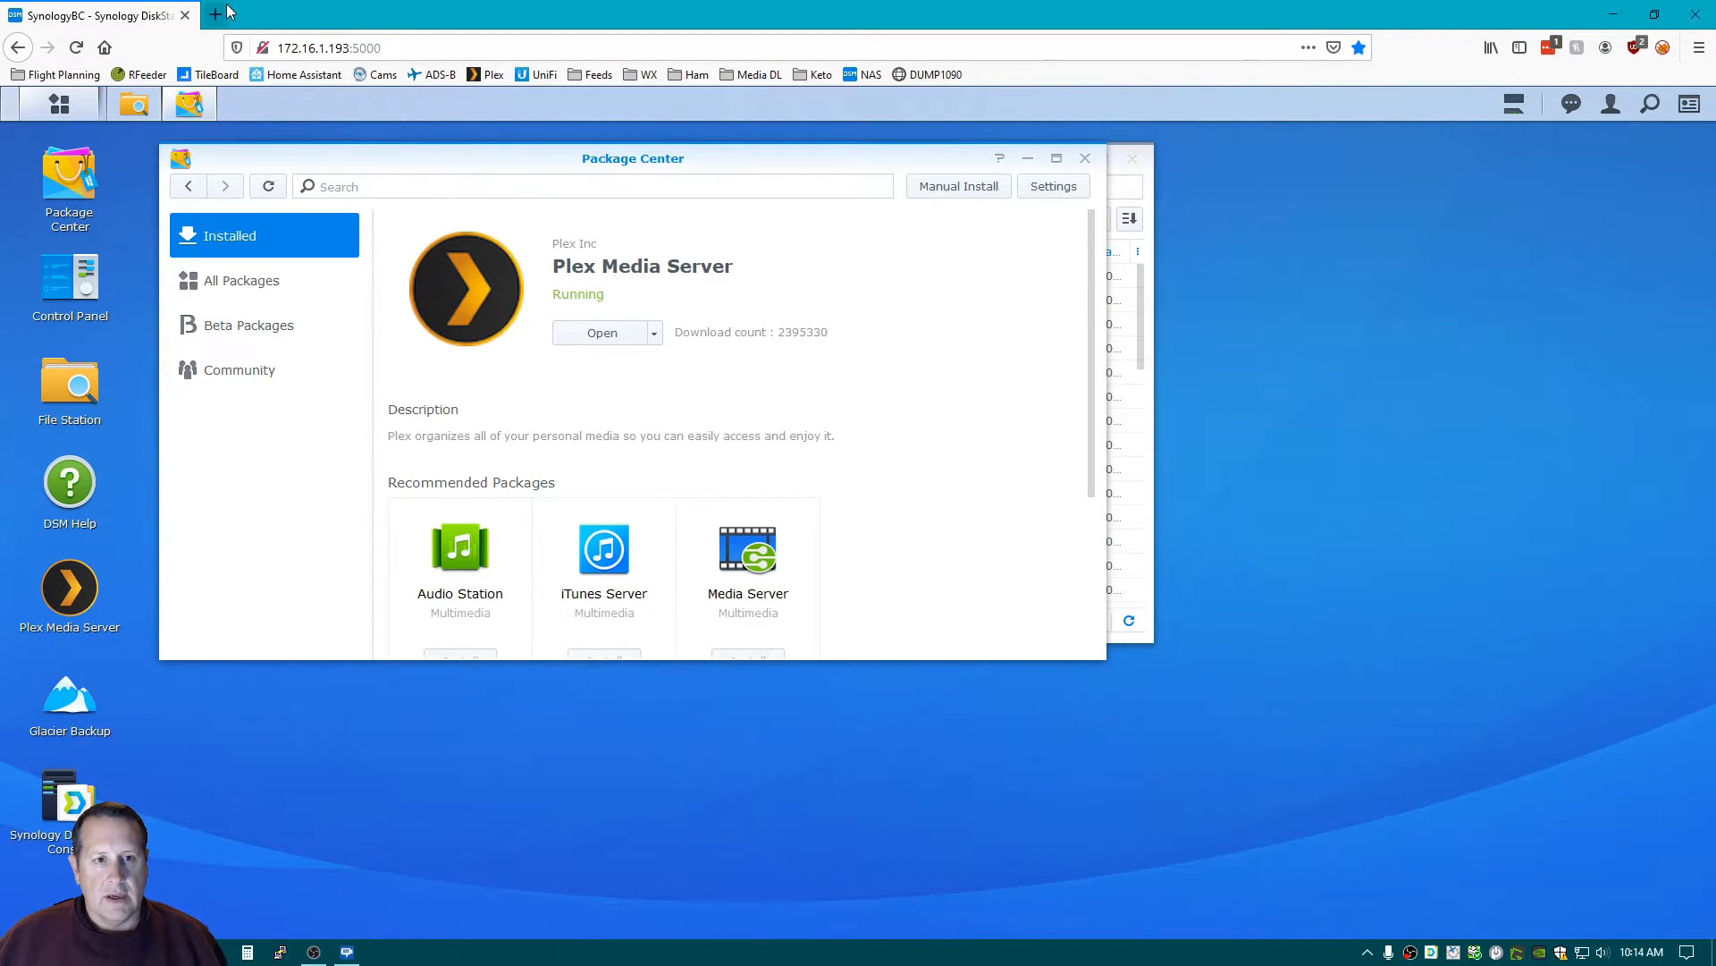
left_click(601, 332)
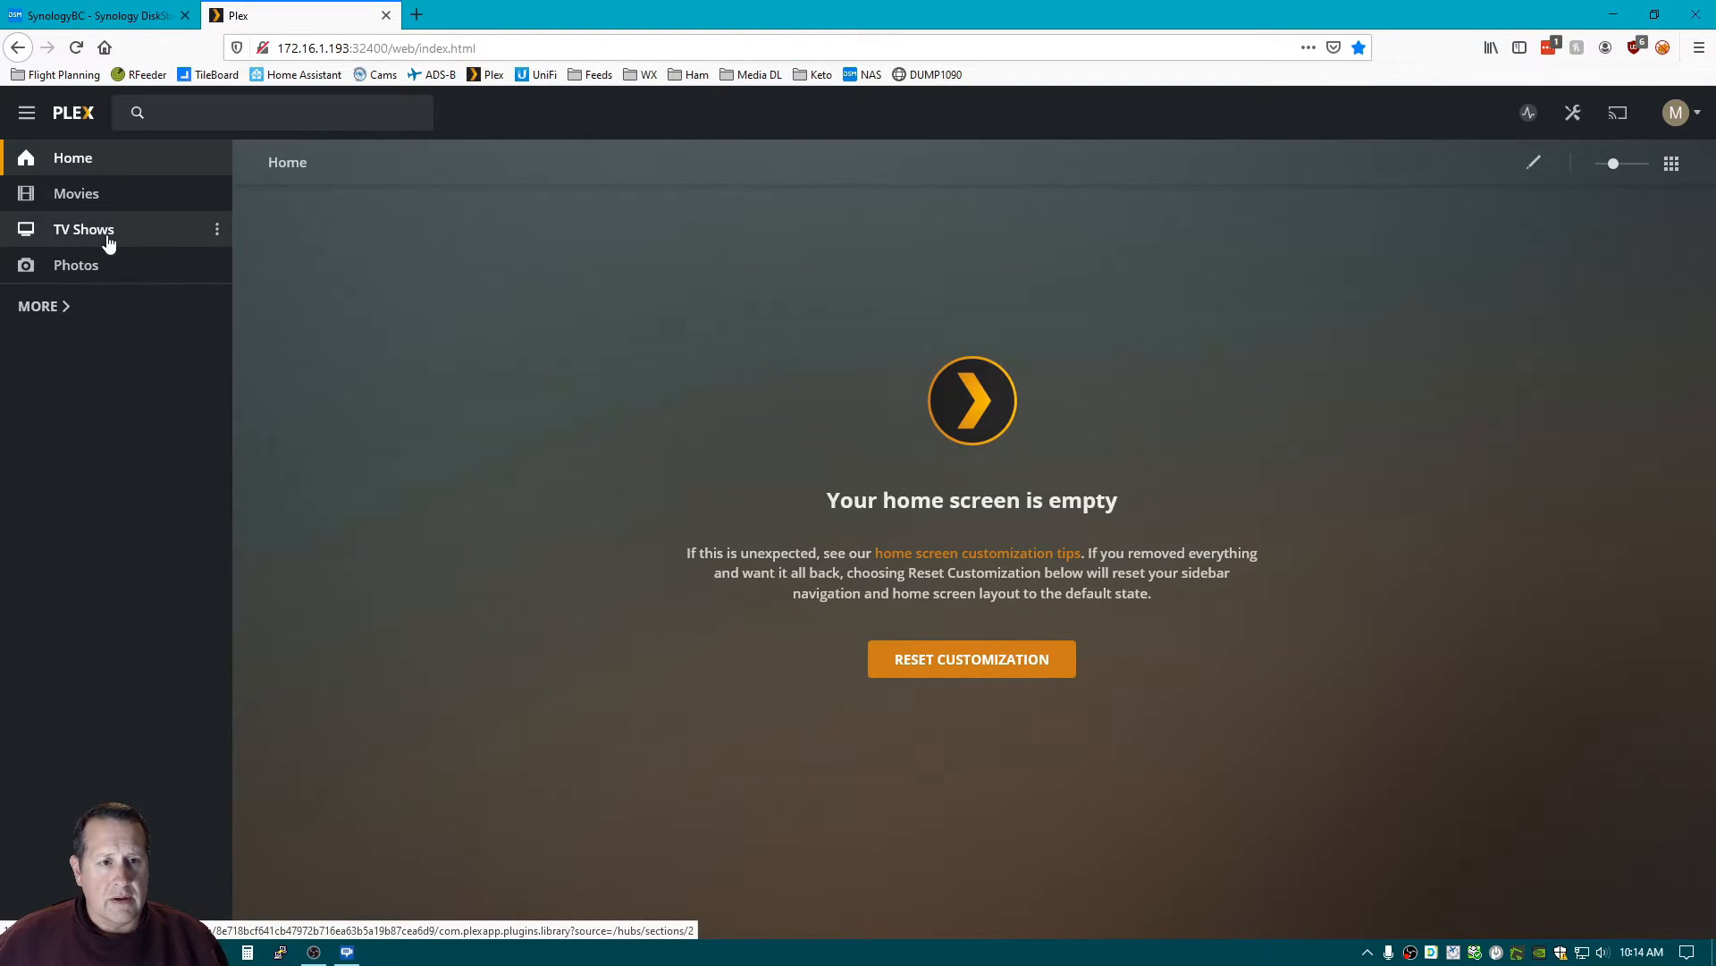
mouse_move(1527, 113)
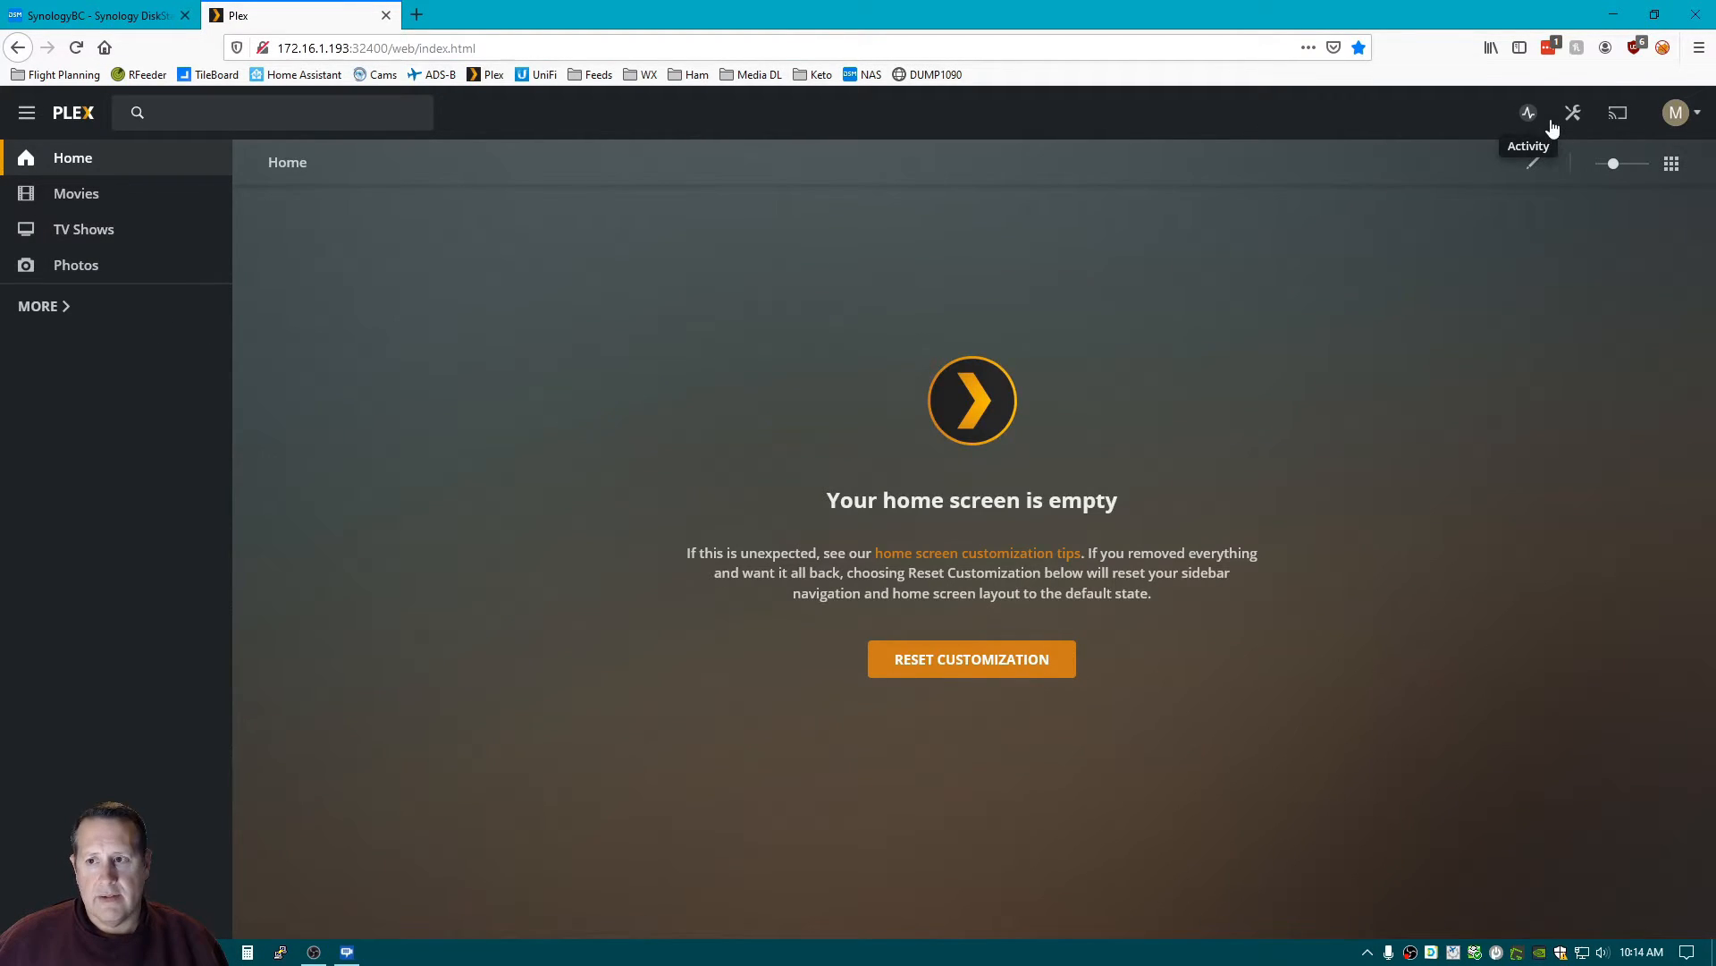
Open the SynologyBC server's Library settings in Plex Web.
left_click(1573, 112)
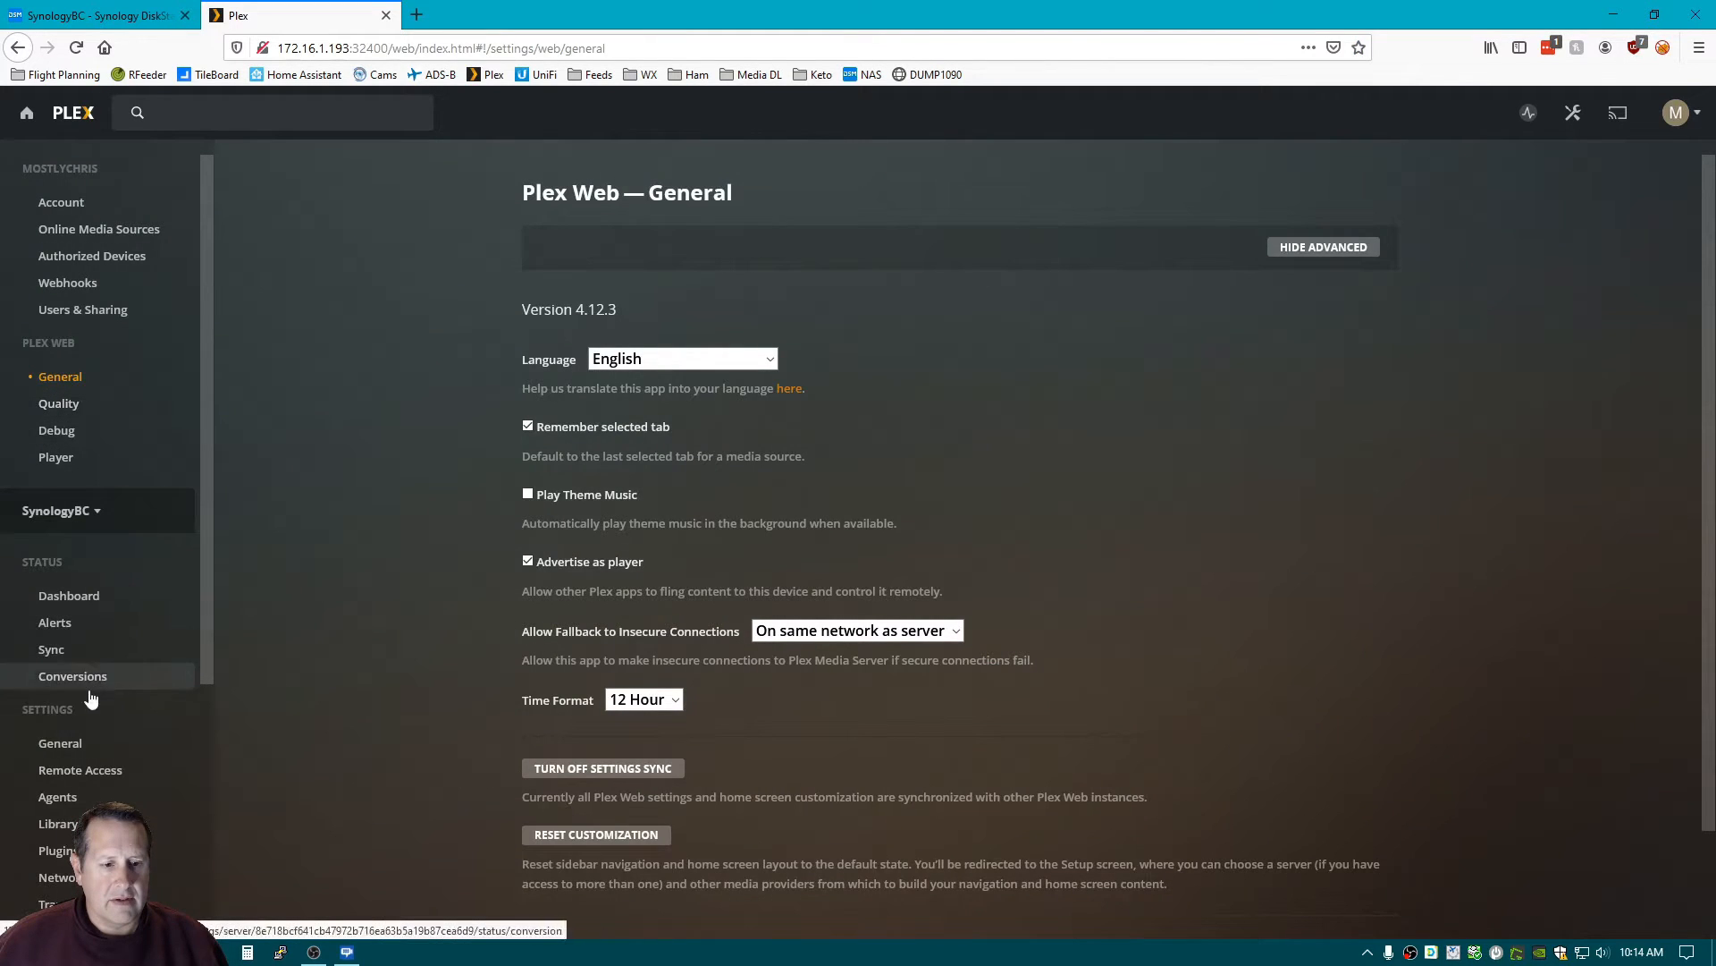
left_click(58, 822)
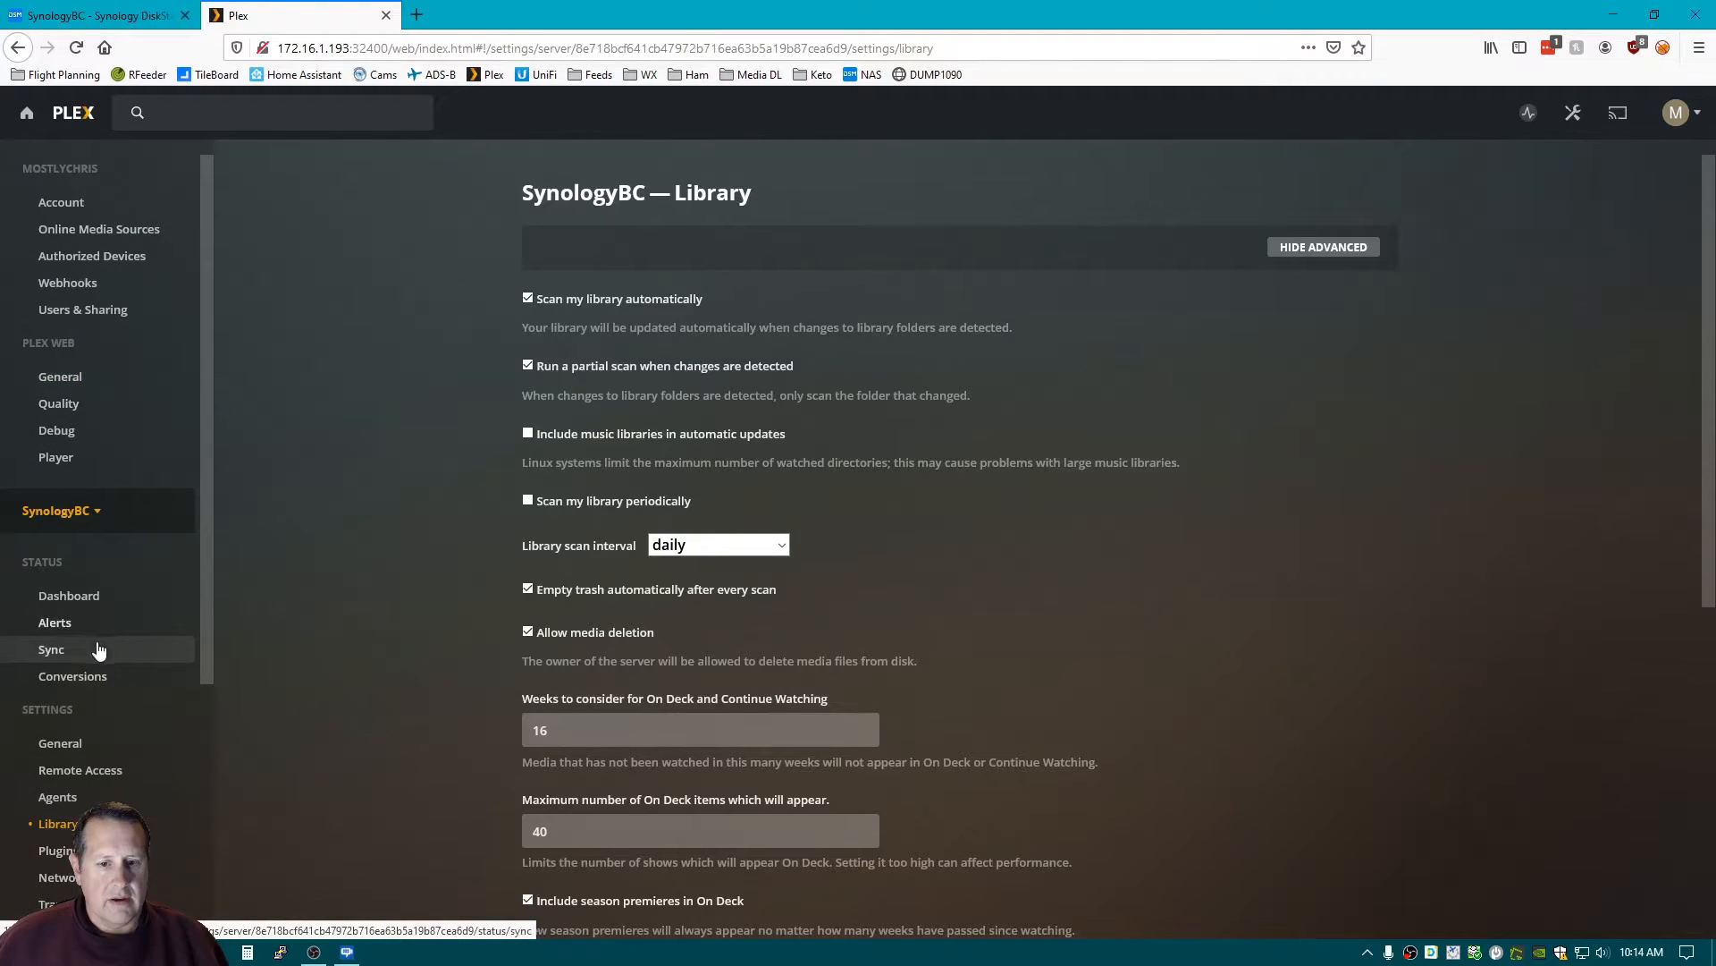
scroll("down", 3)
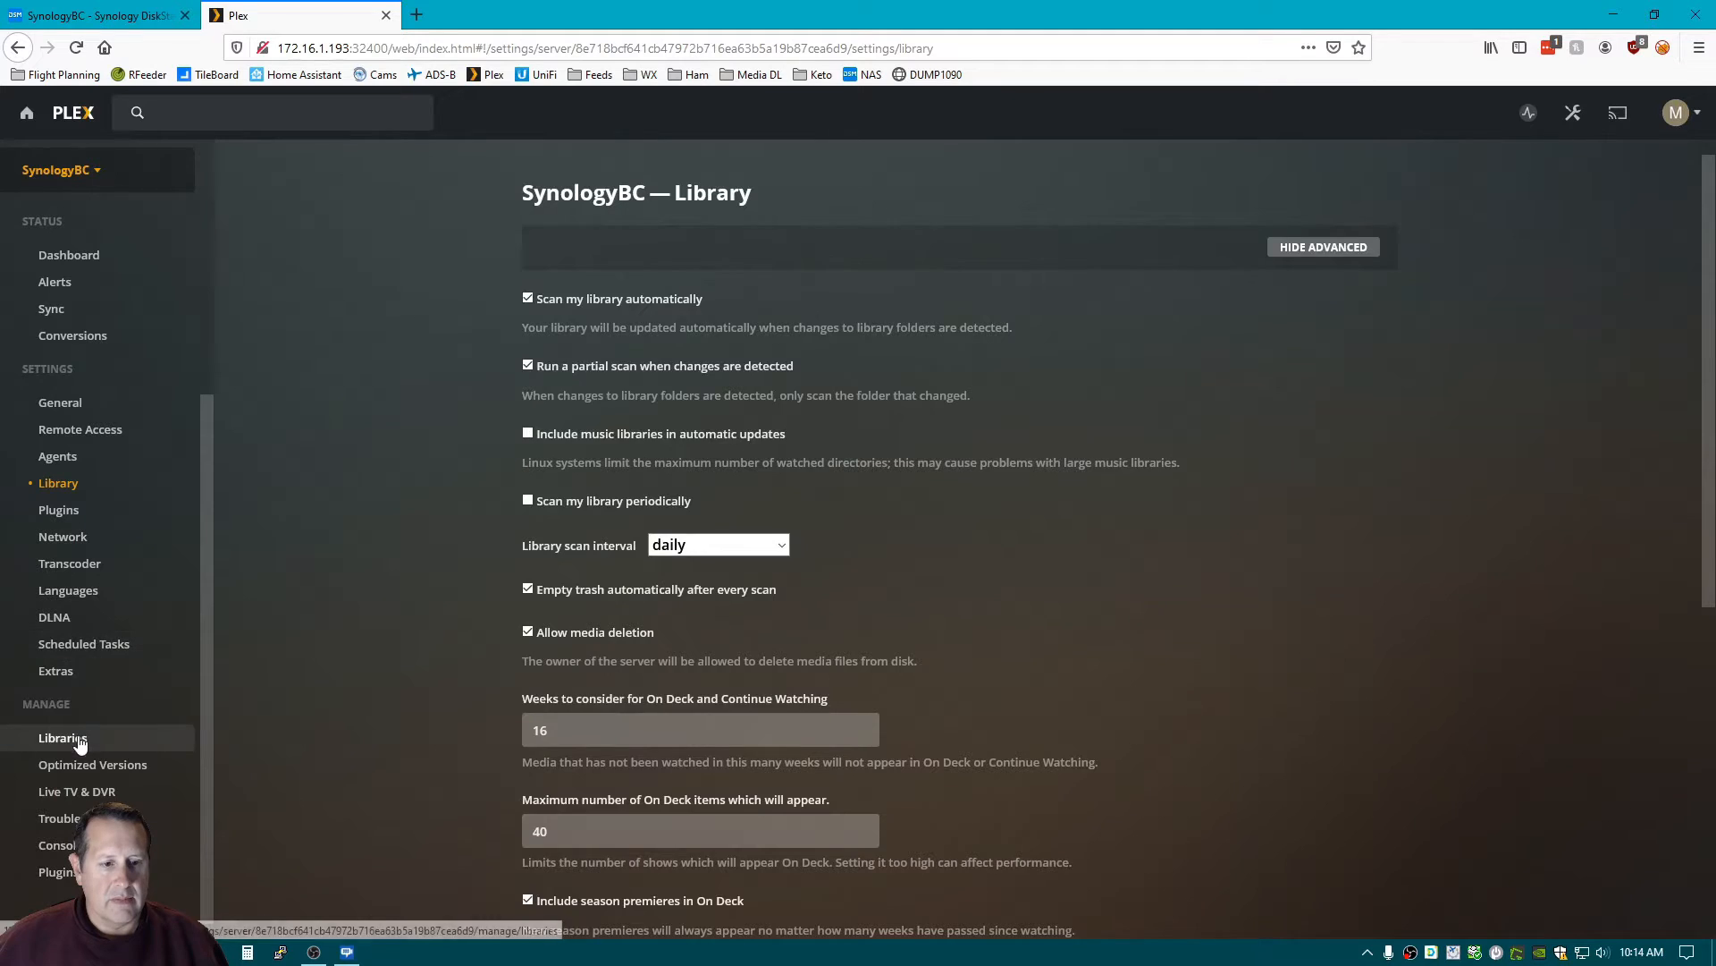
Add a TV Shows-type library using the /volume1/TV Shows media folder.
left_click(62, 737)
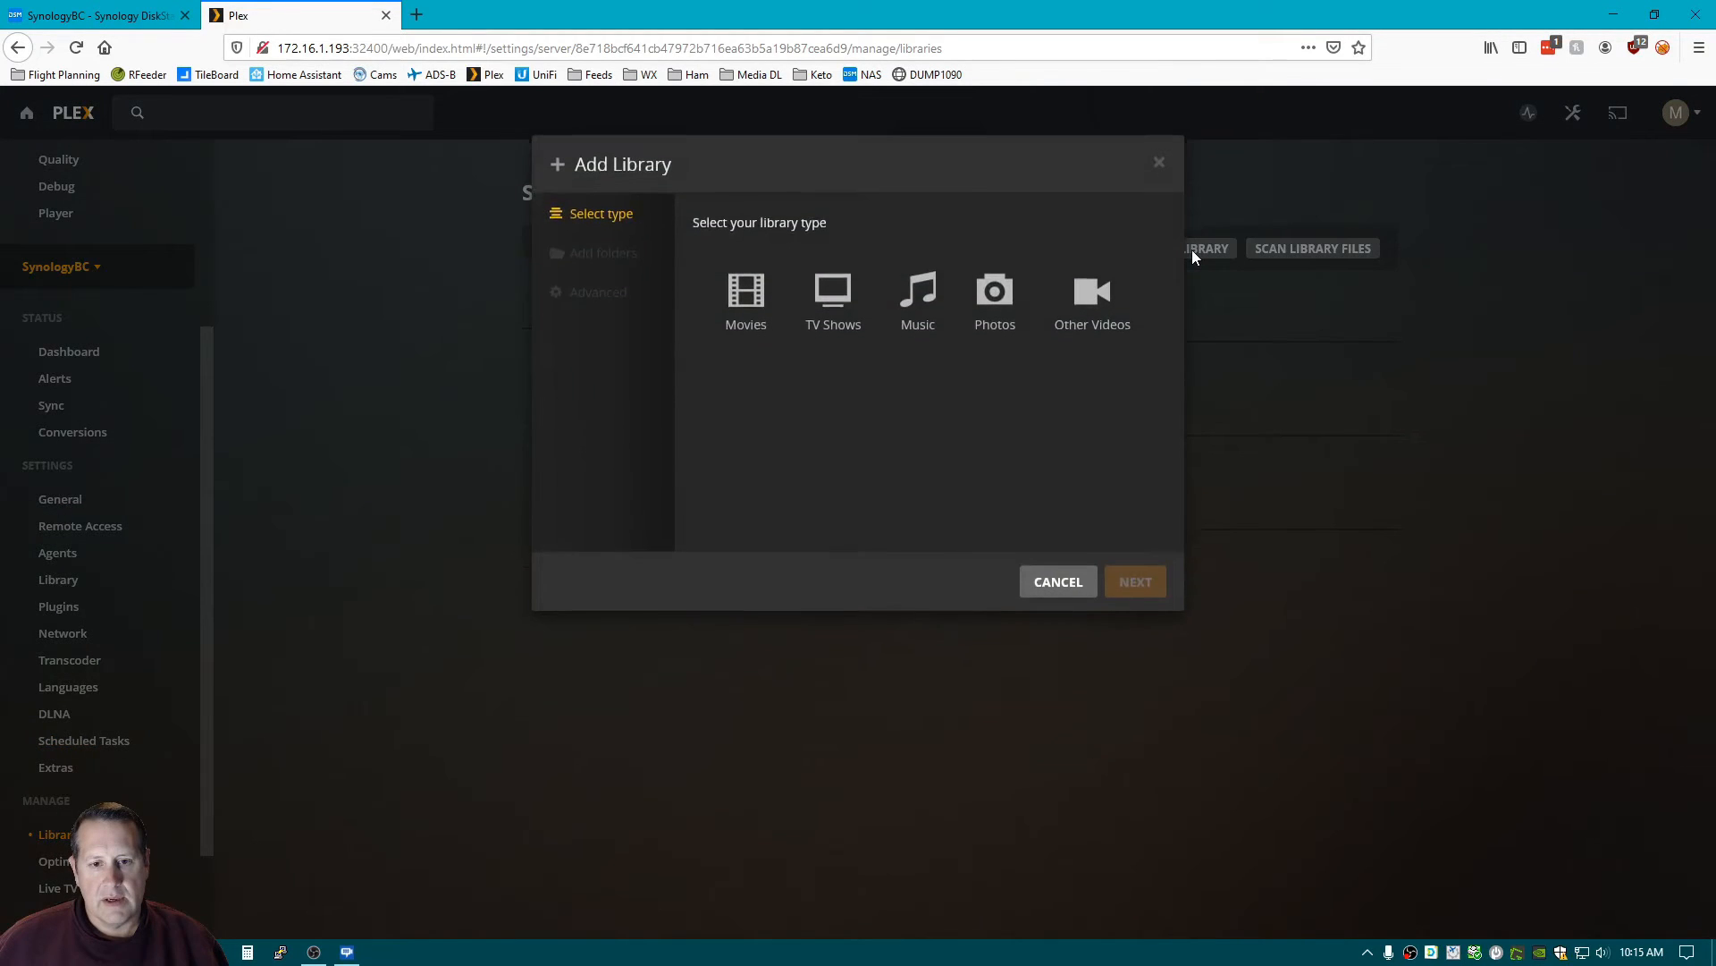
left_click(832, 296)
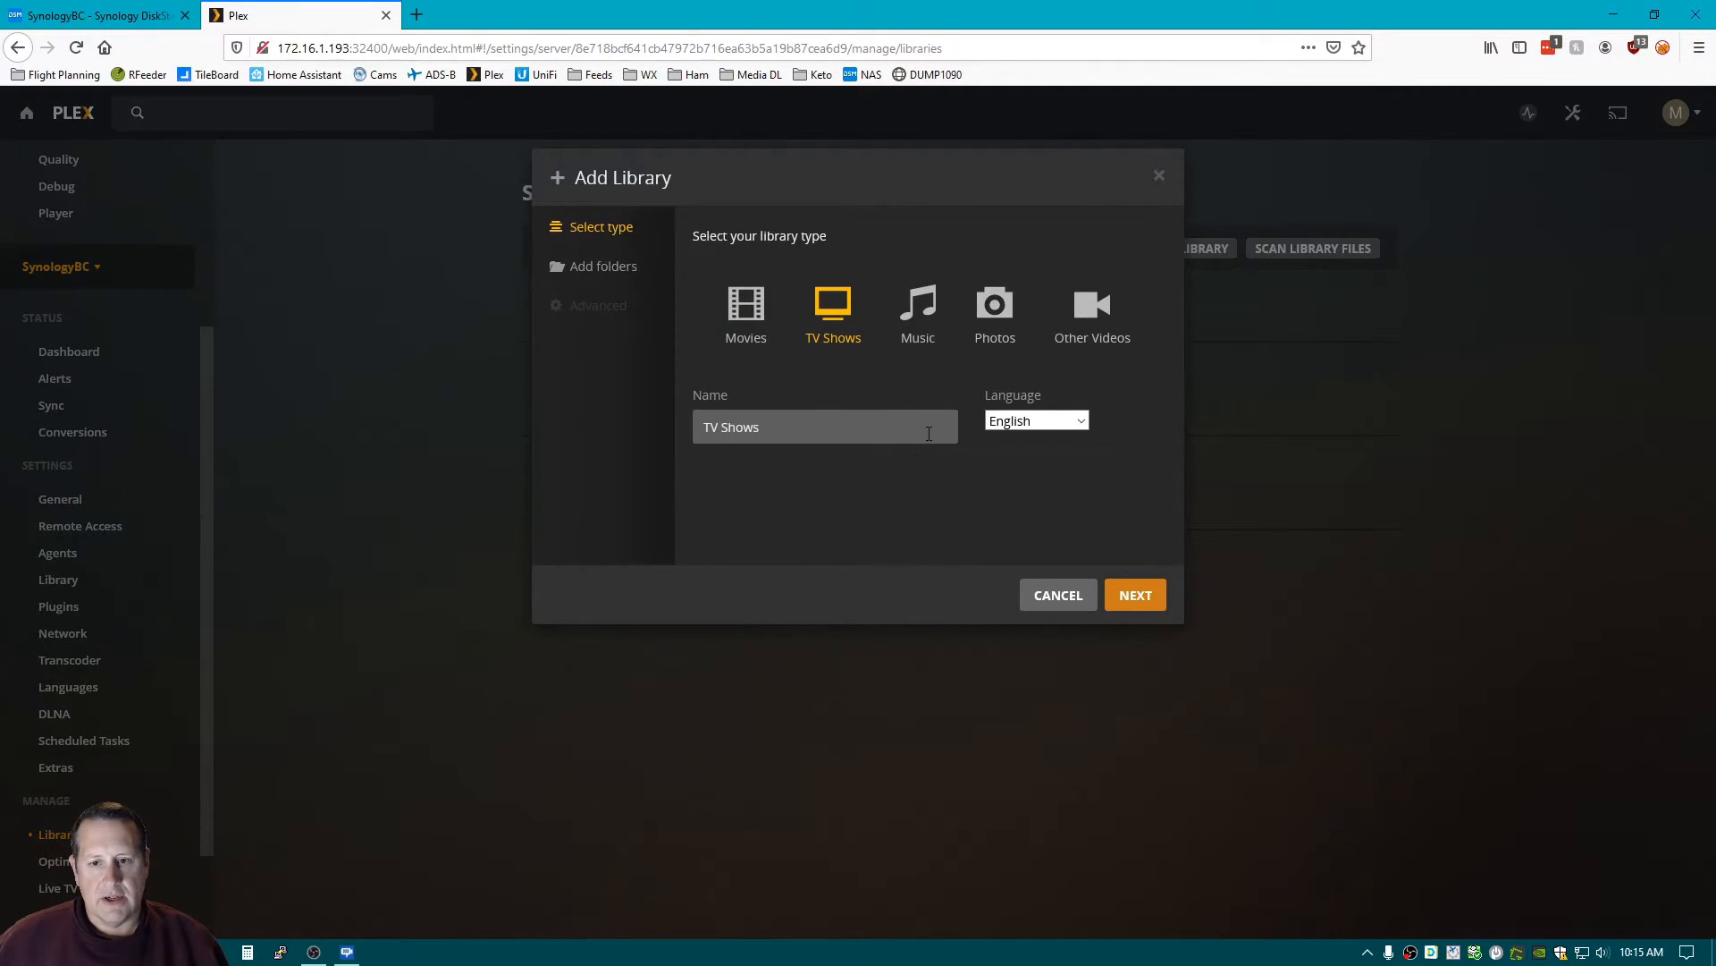
mouse_move(604, 267)
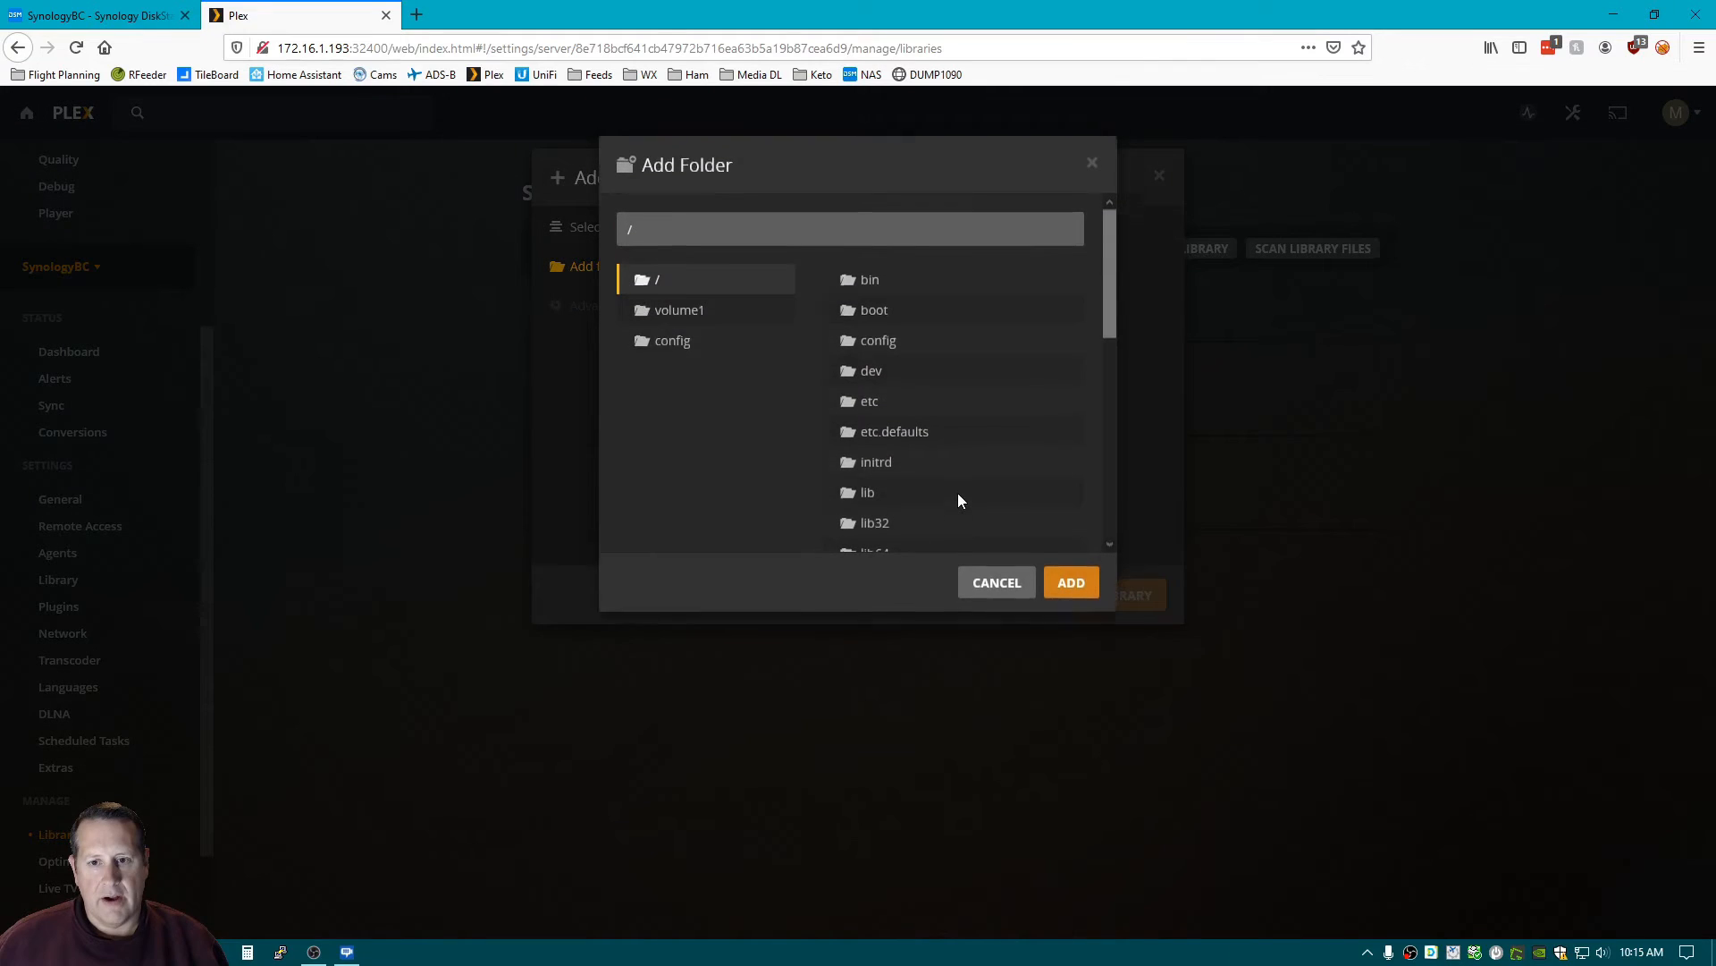
left_click(677, 309)
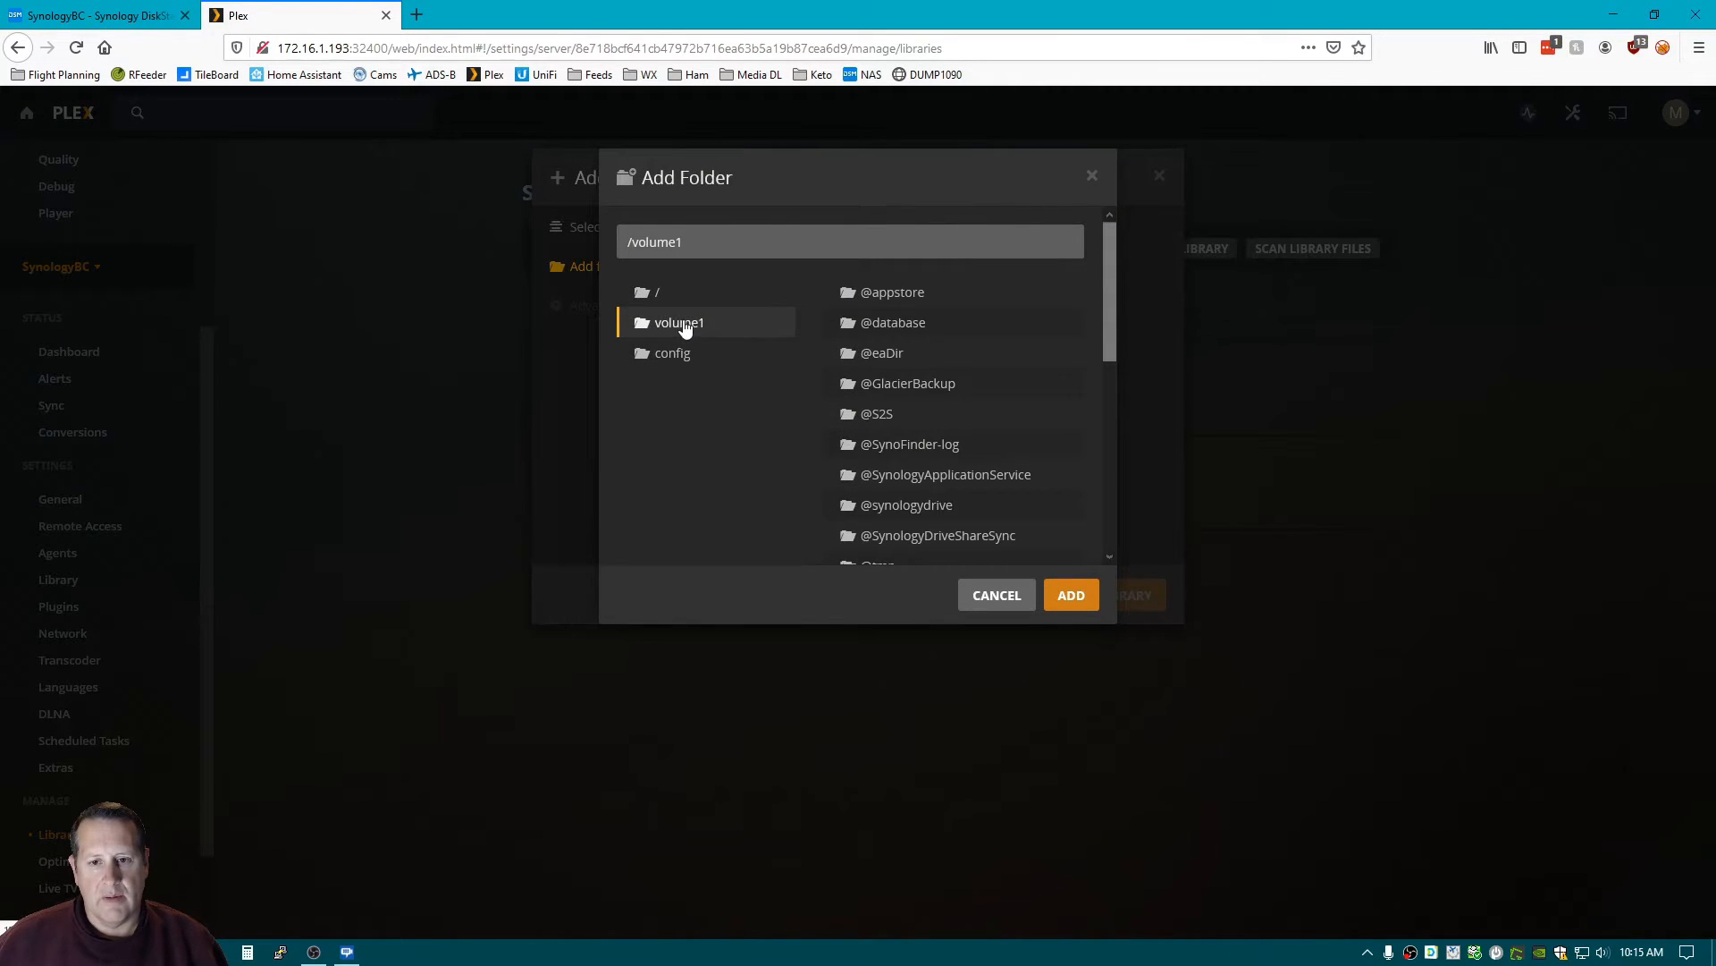
scroll("down", 3)
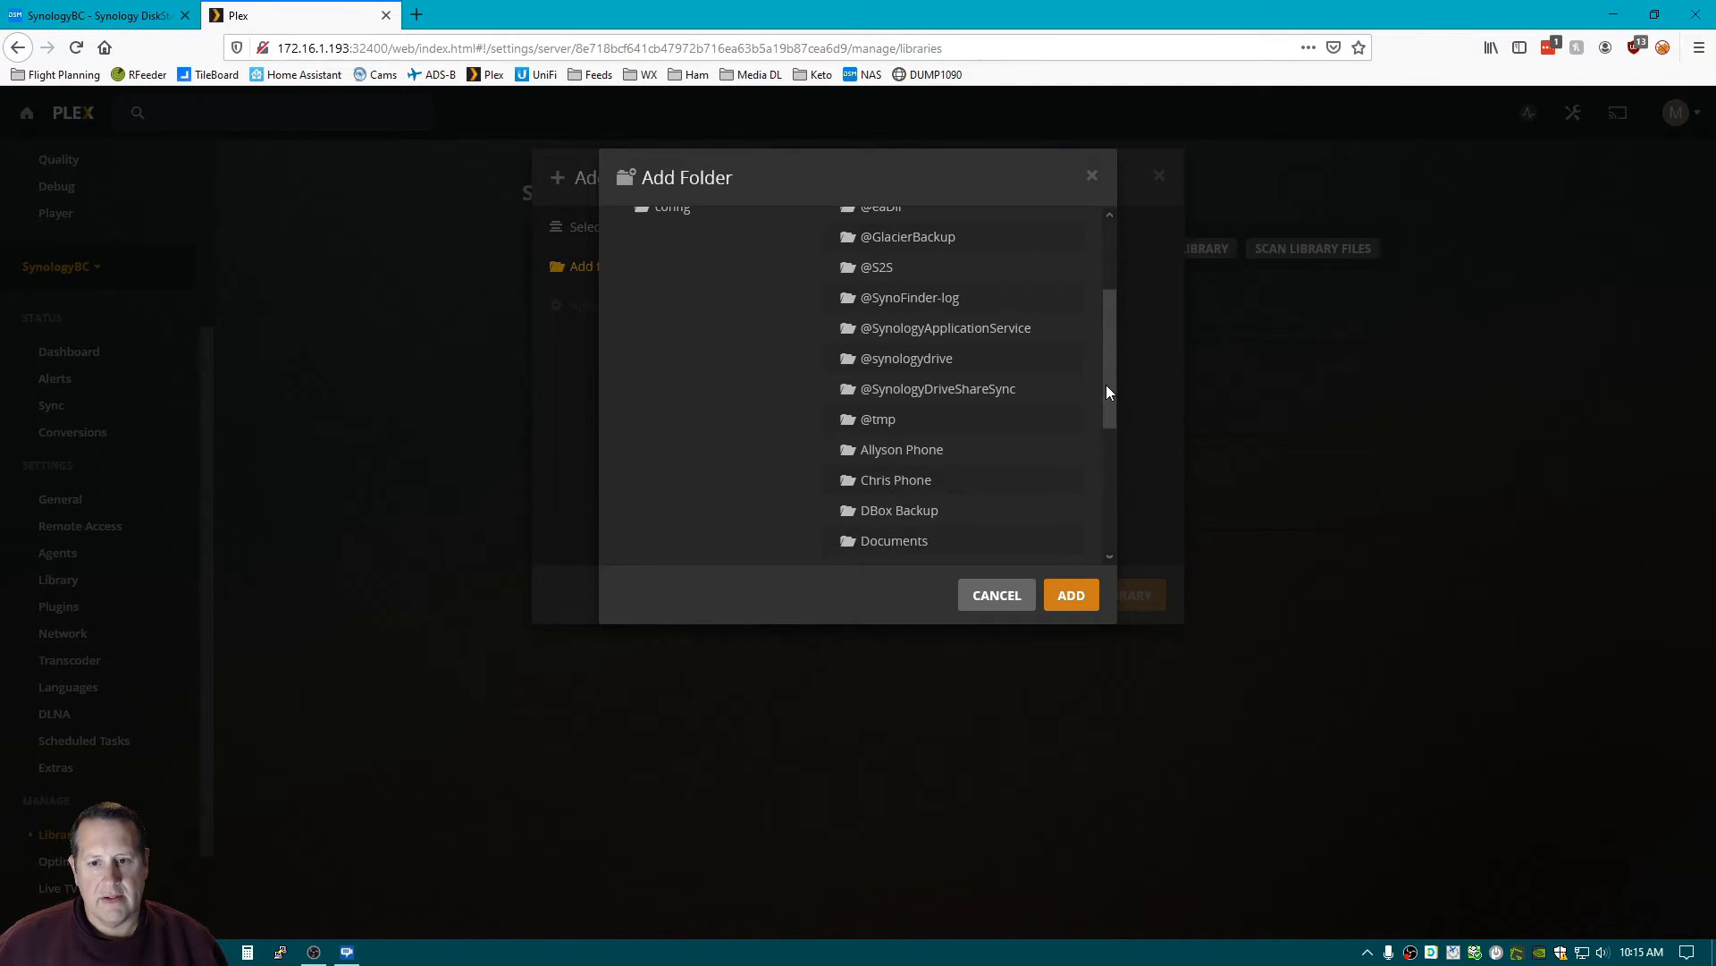
scroll("down", 3)
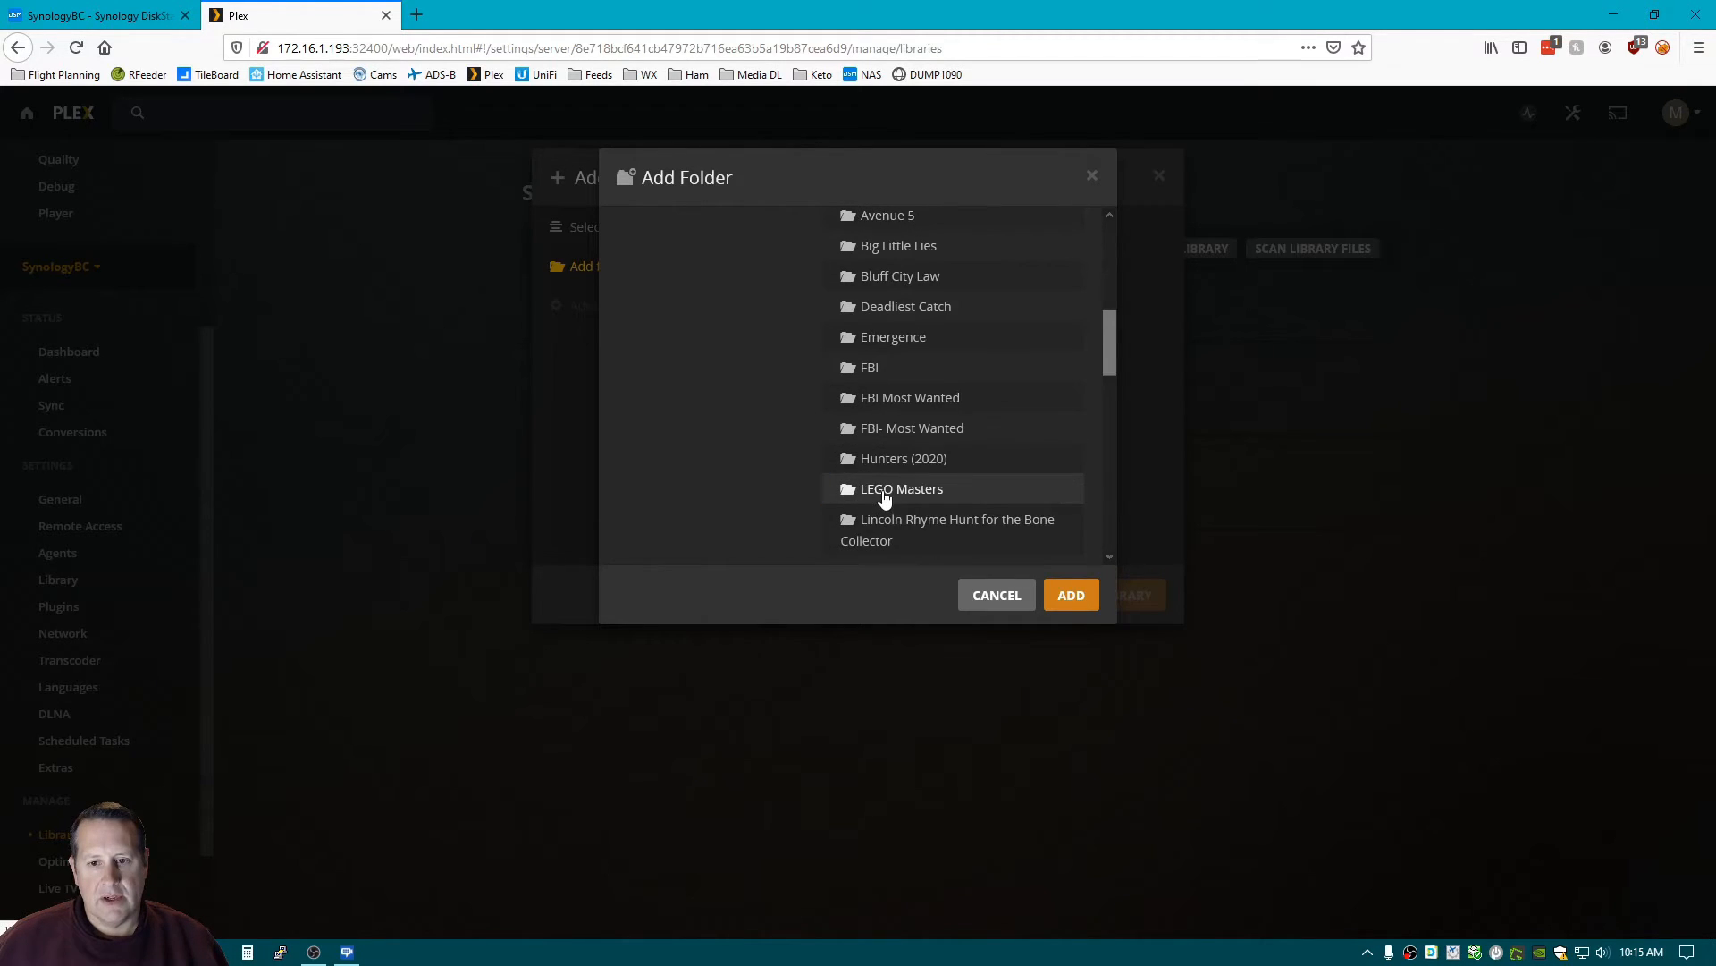
left_click(1069, 595)
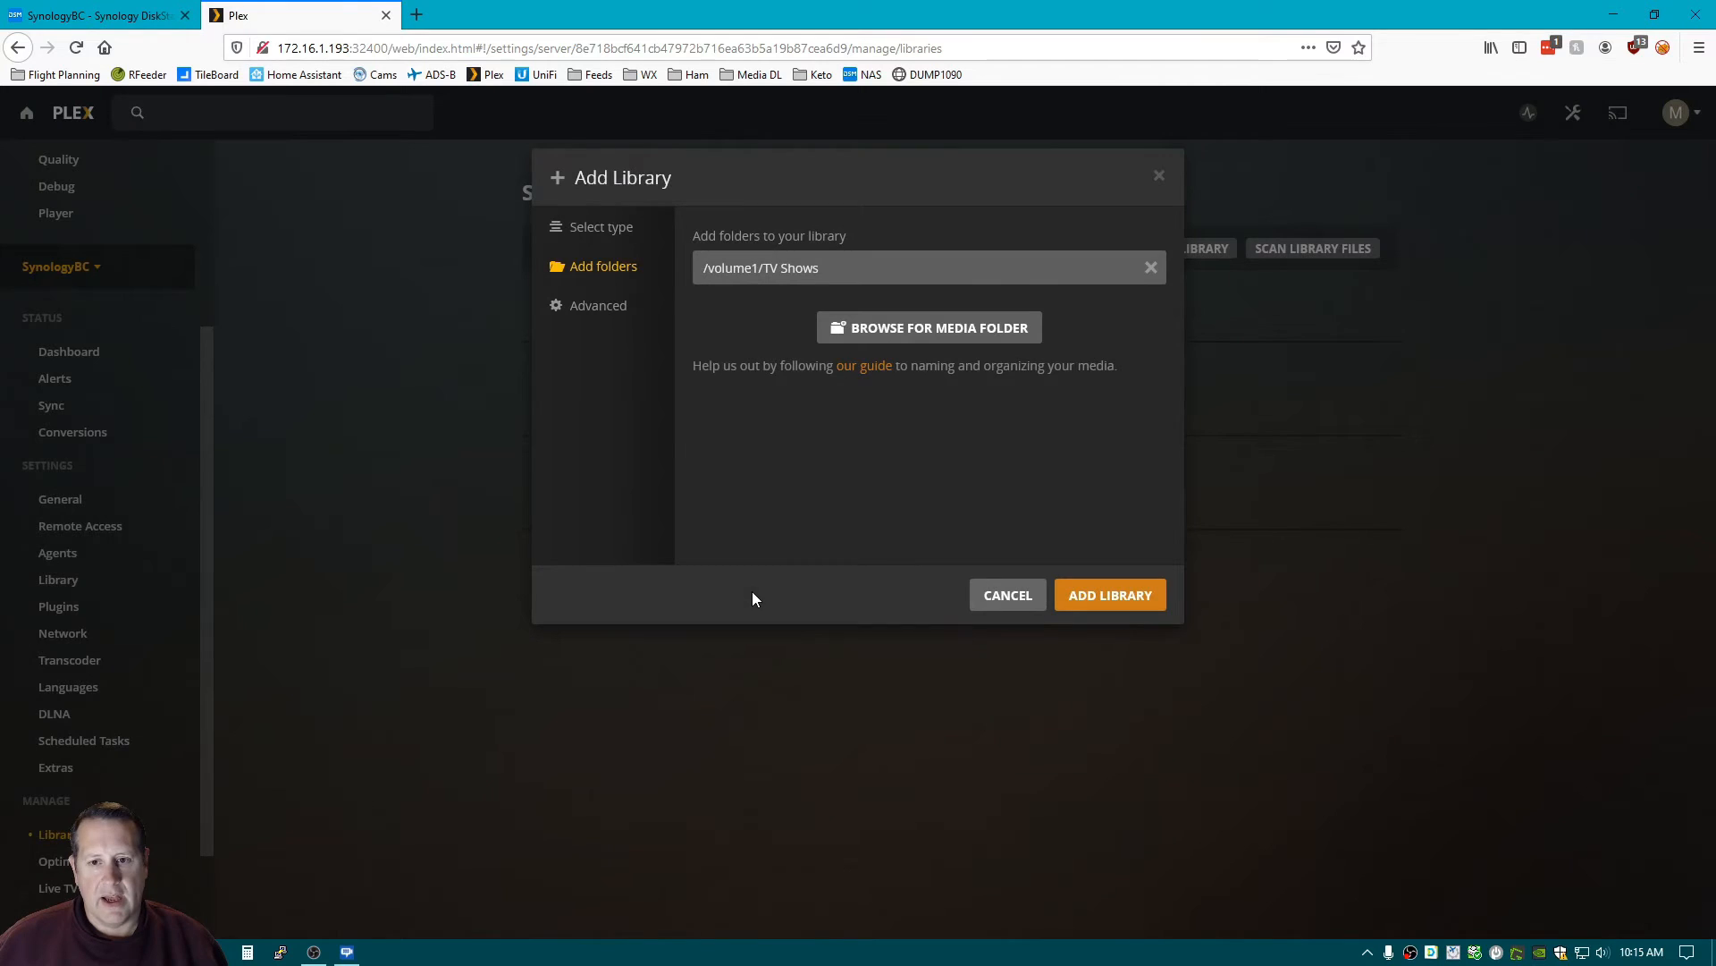
mouse_move(1062, 579)
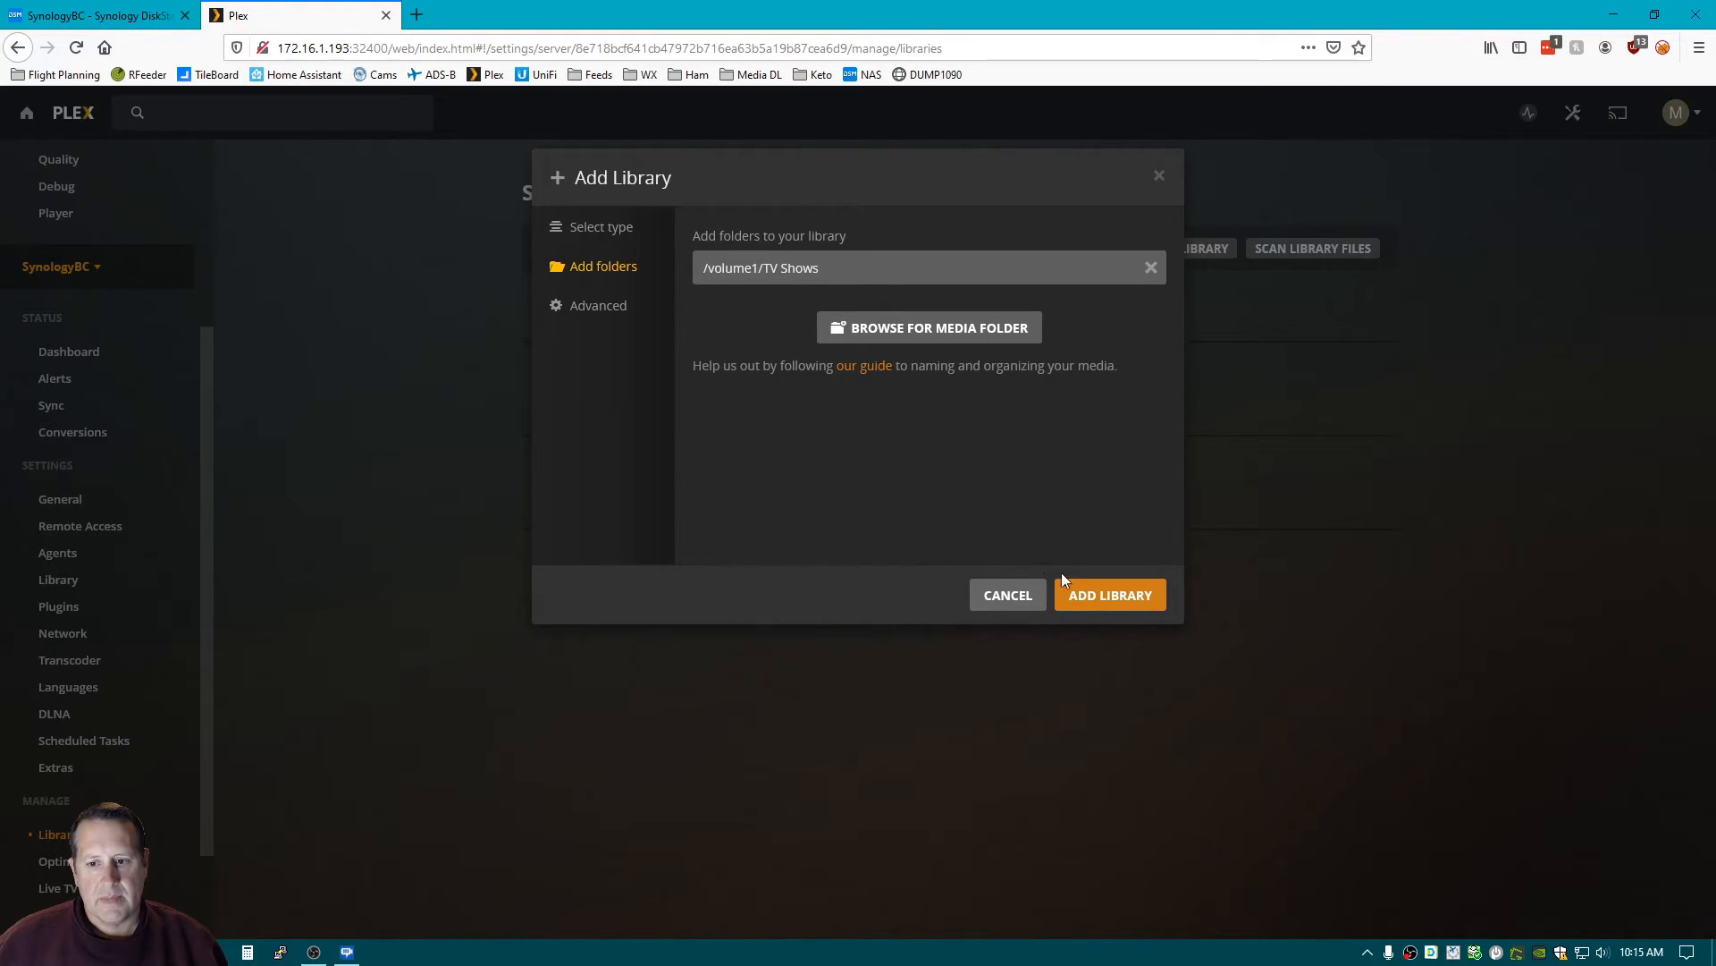
left_click(1109, 595)
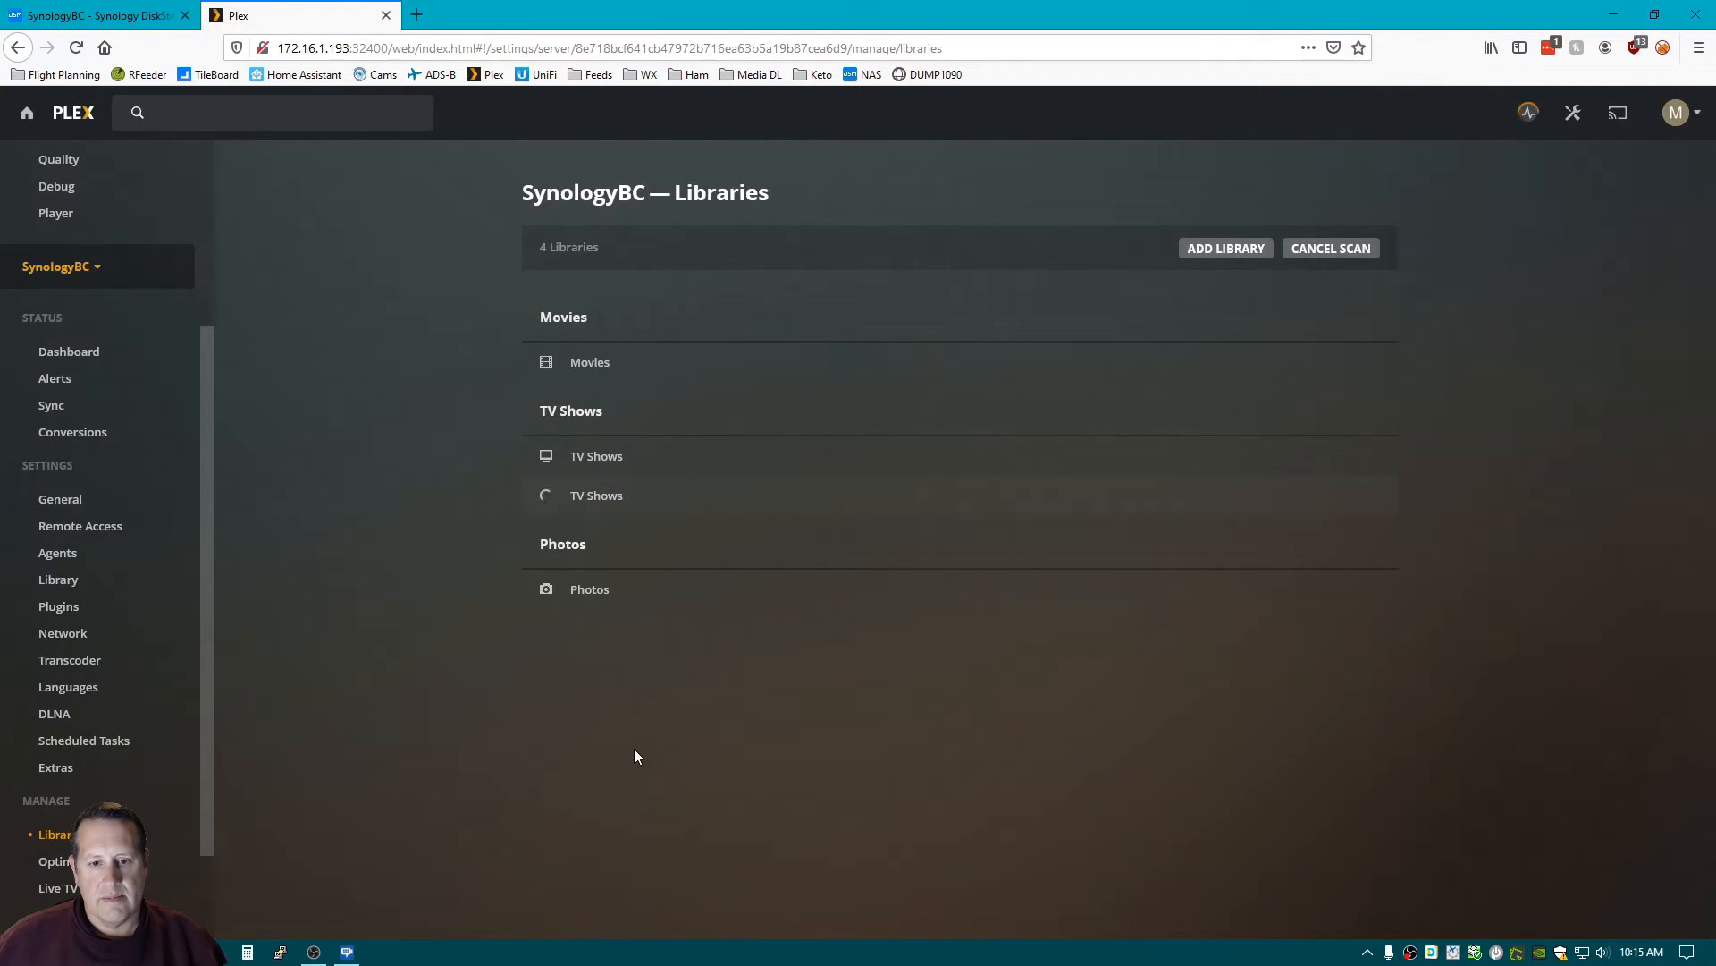
mouse_move(596, 494)
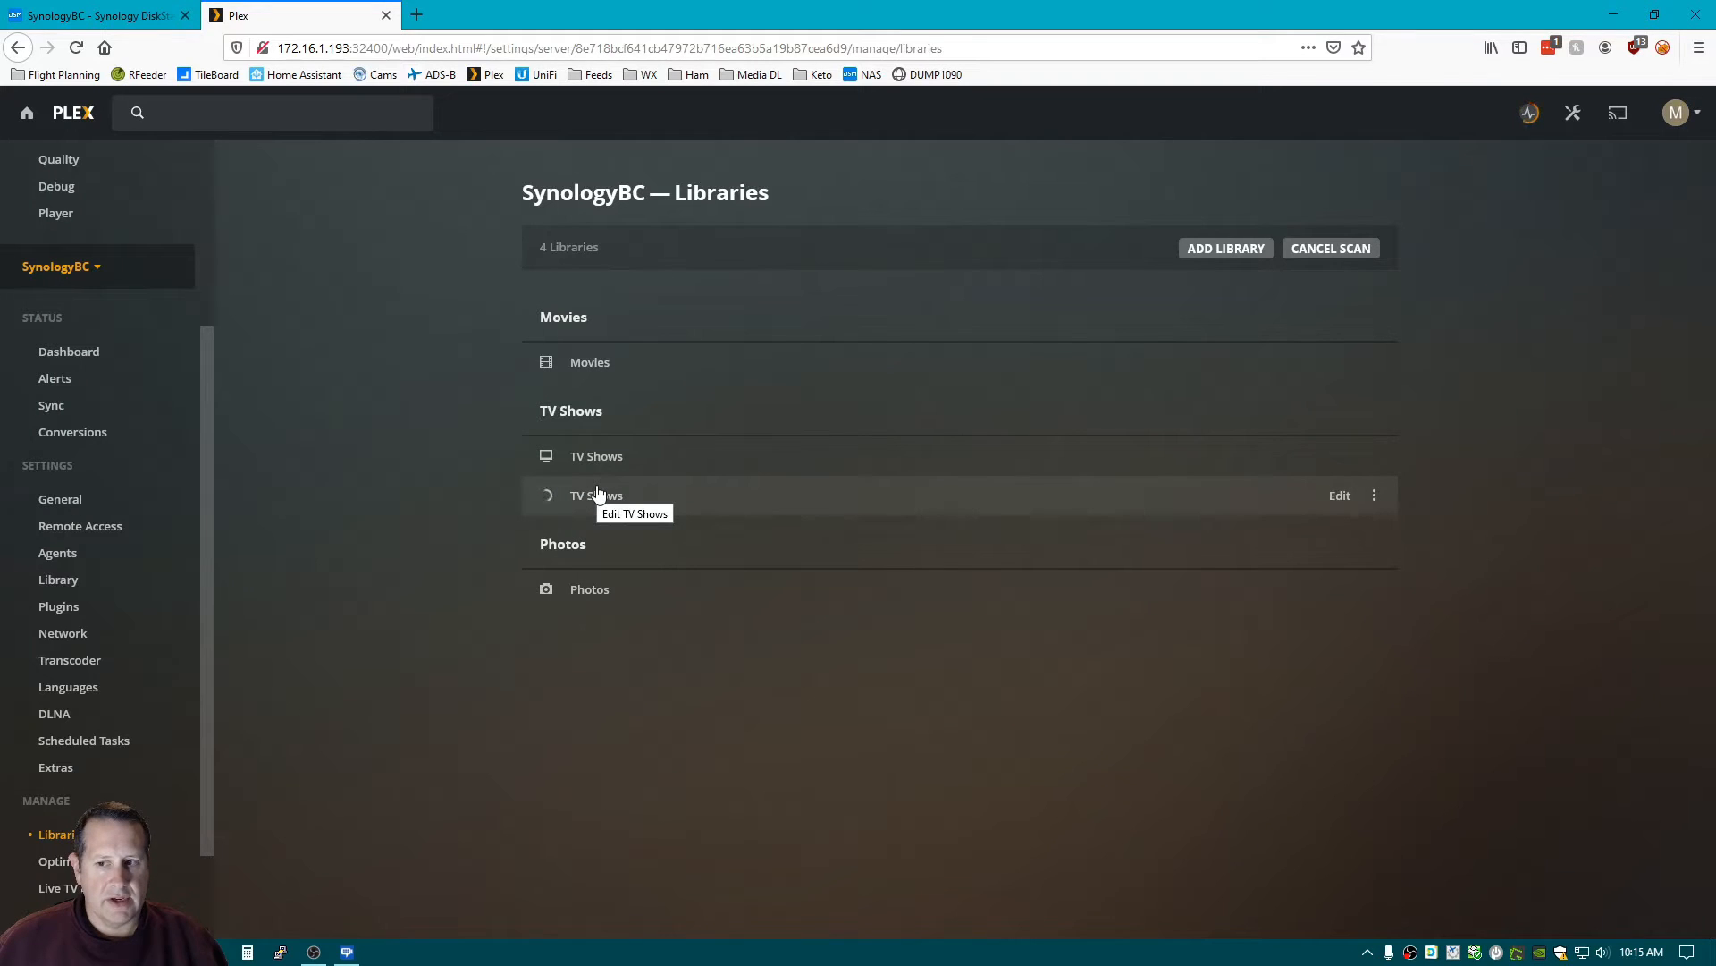
mouse_move(1302, 501)
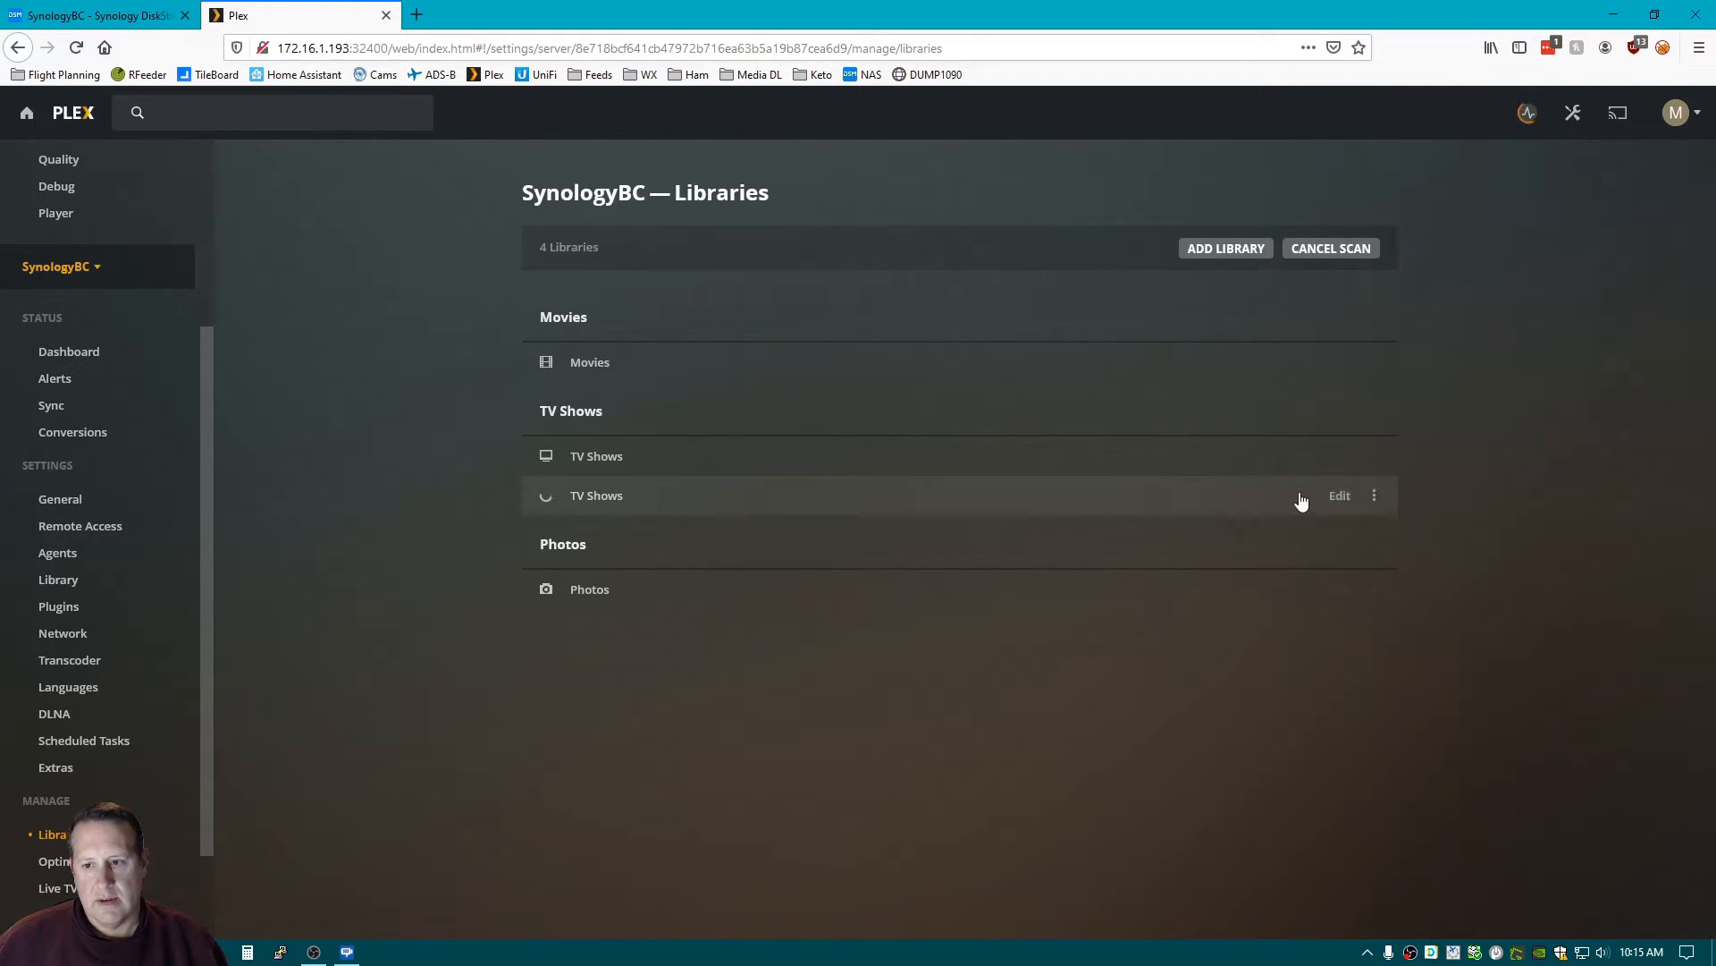
Rename the newly added library to 'TV Shows New'.
left_click(1375, 495)
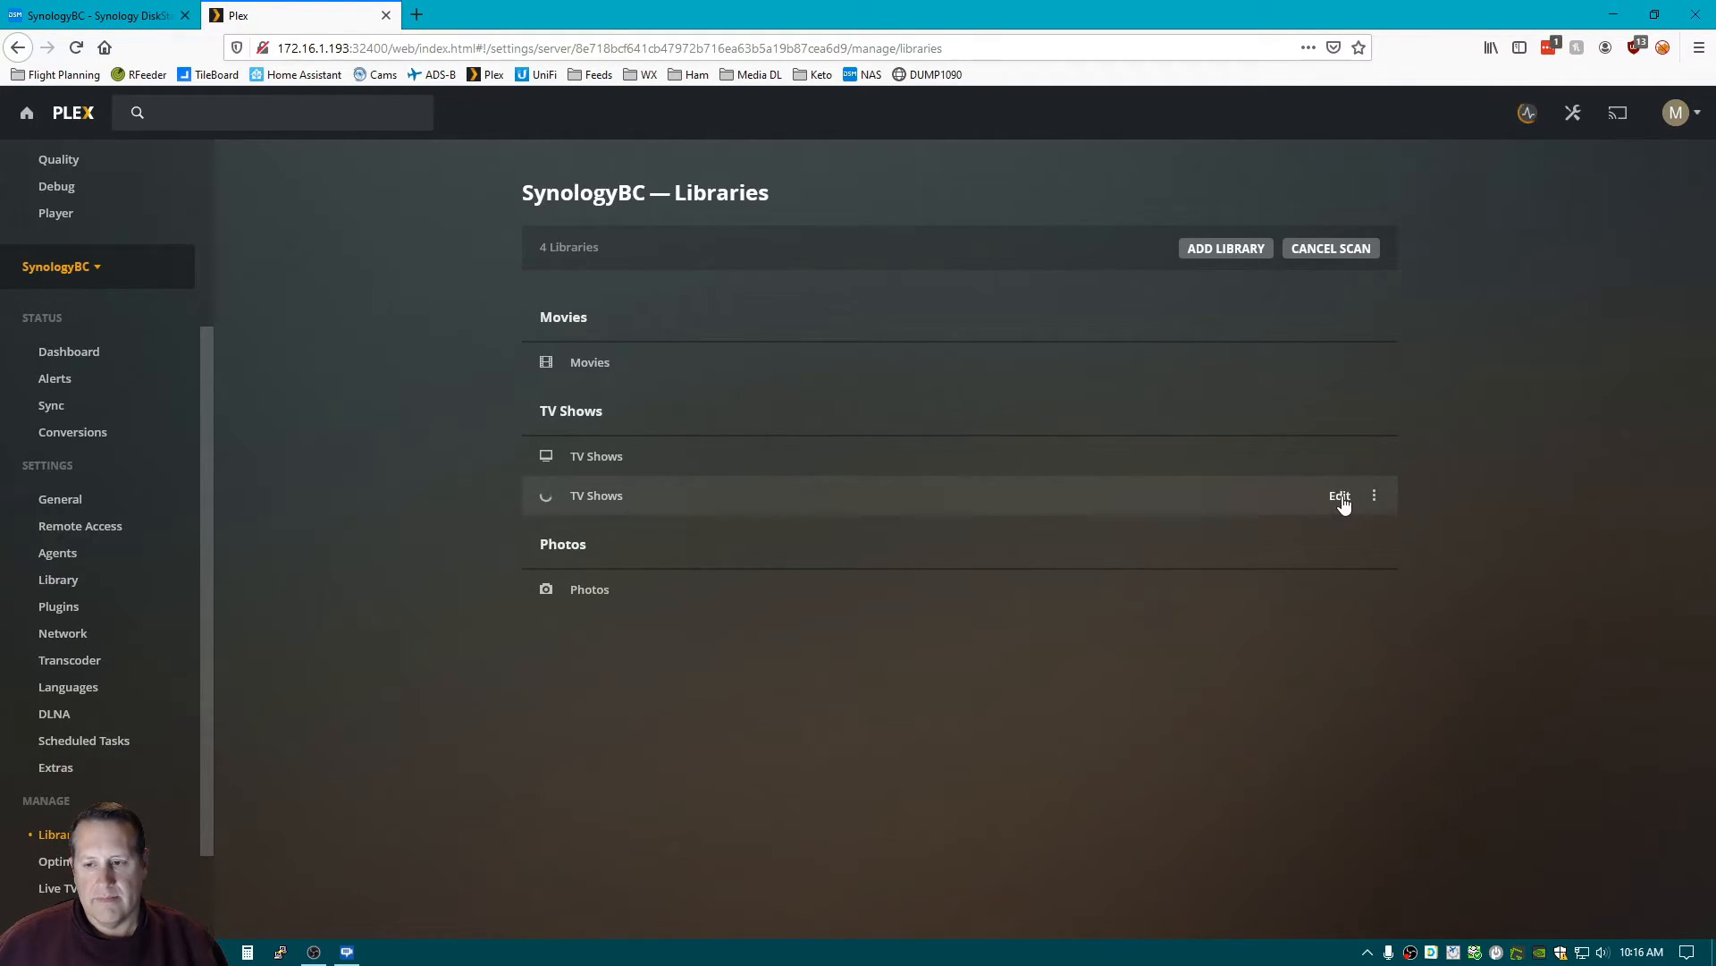
left_click(1340, 494)
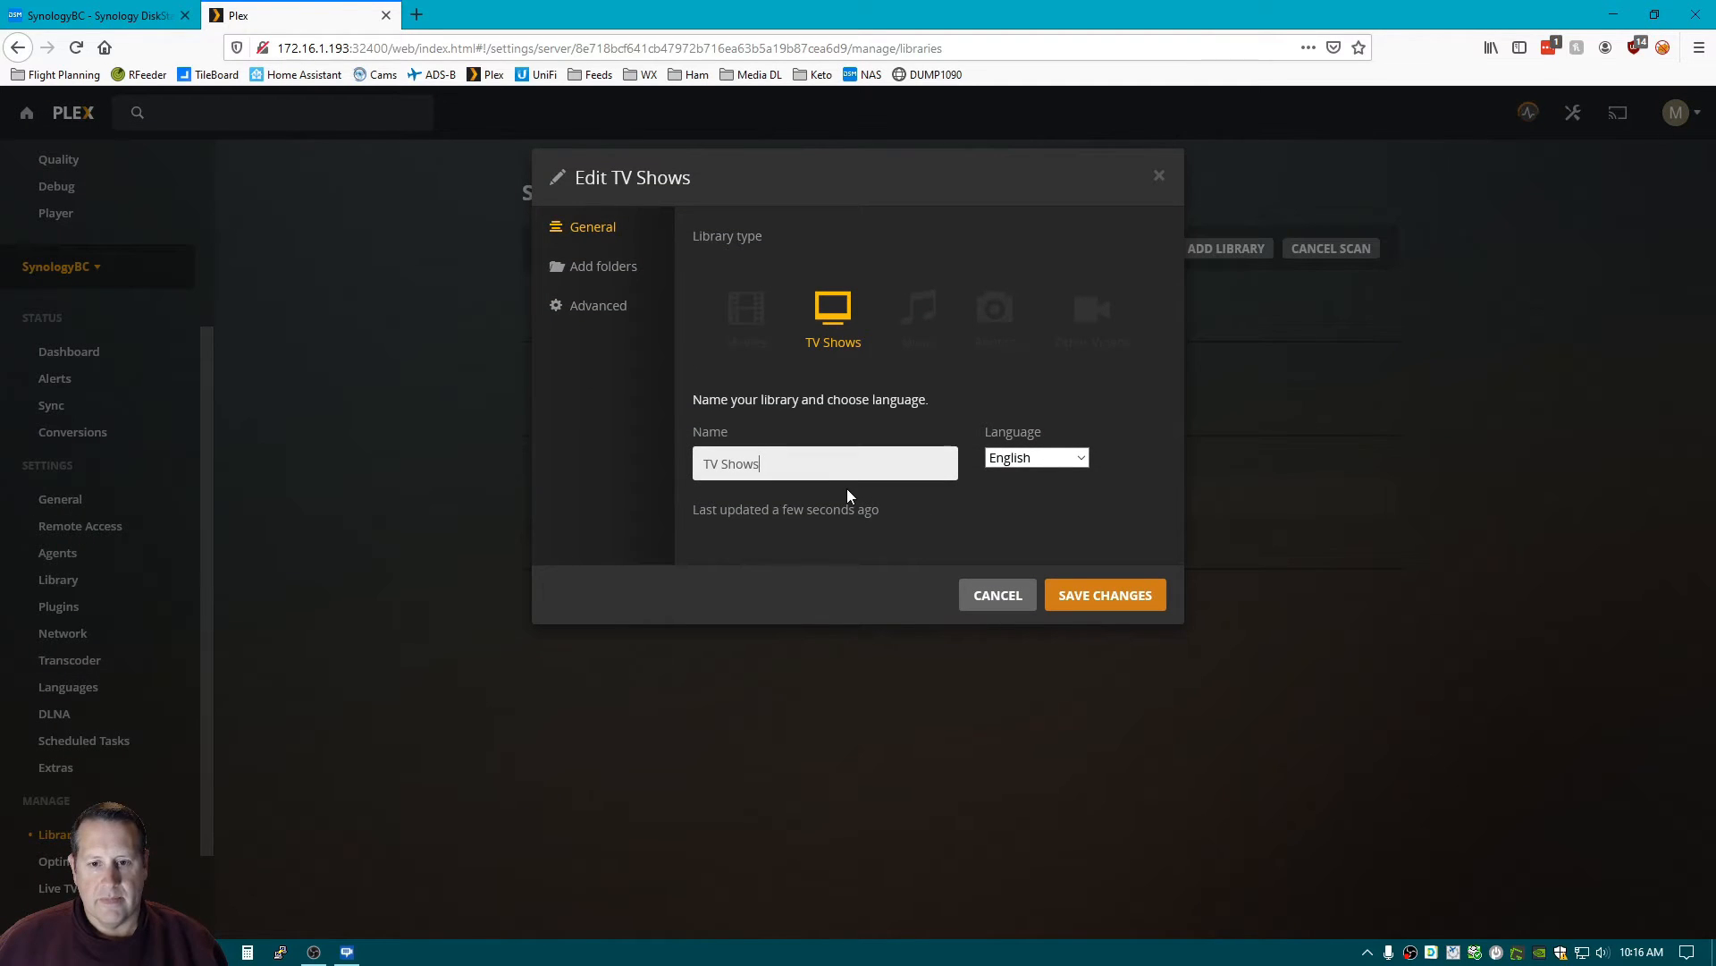
type("New")
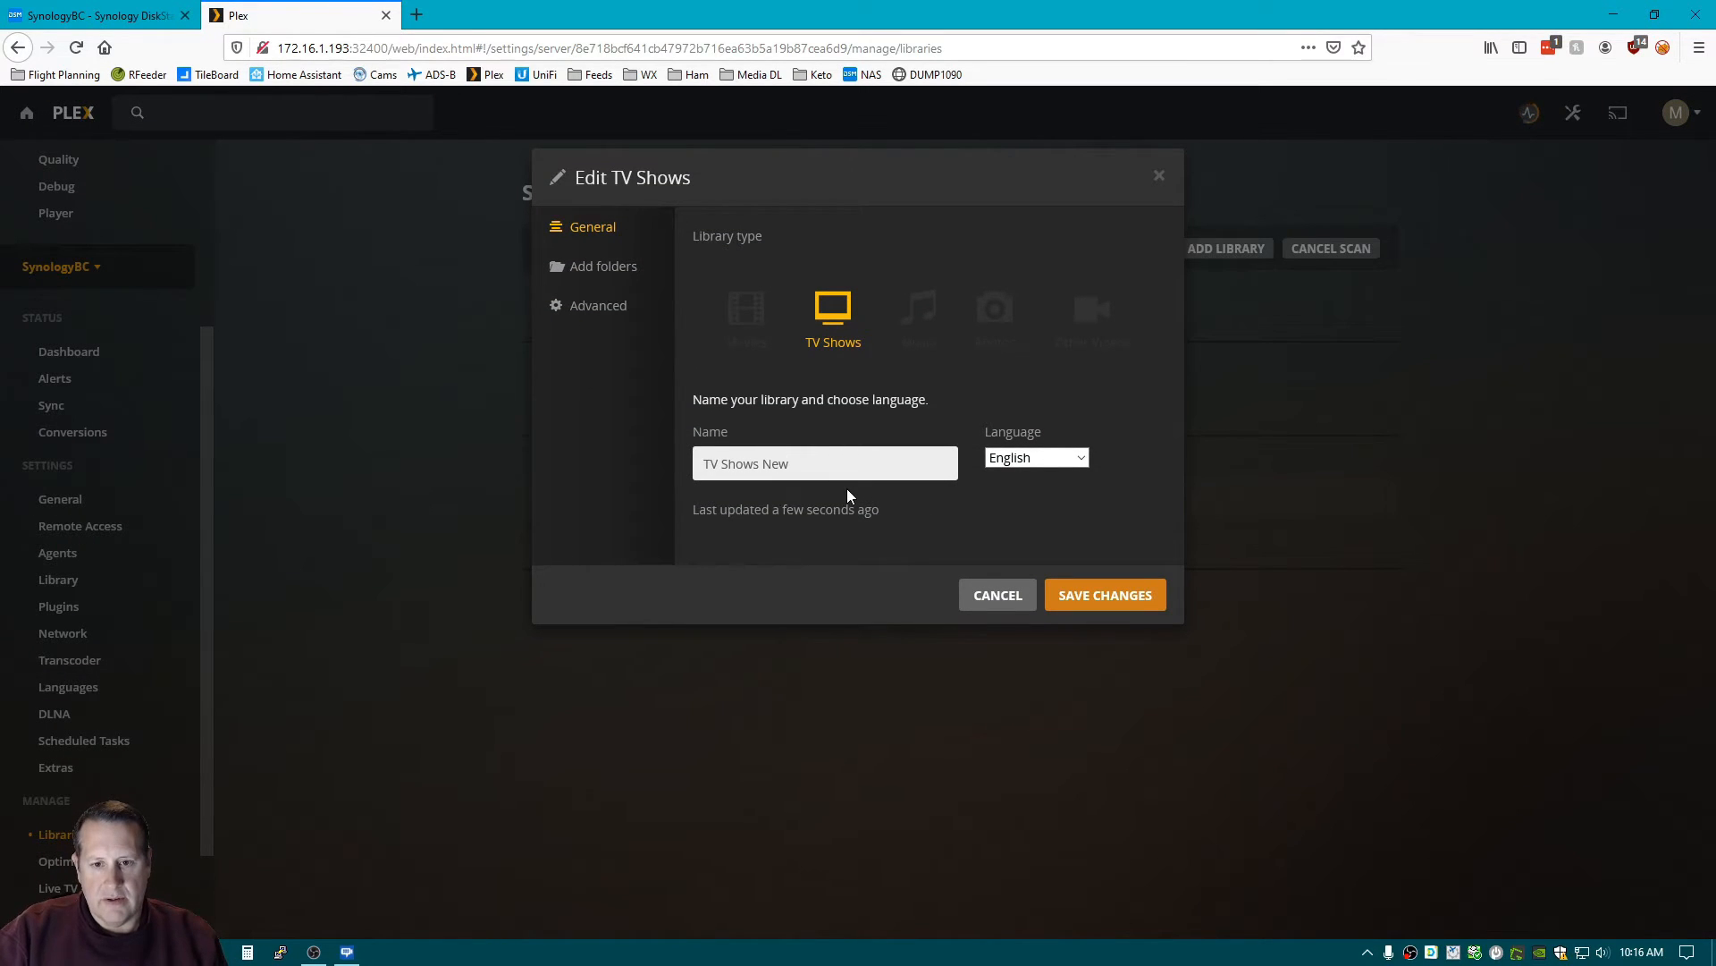
mouse_move(1130, 655)
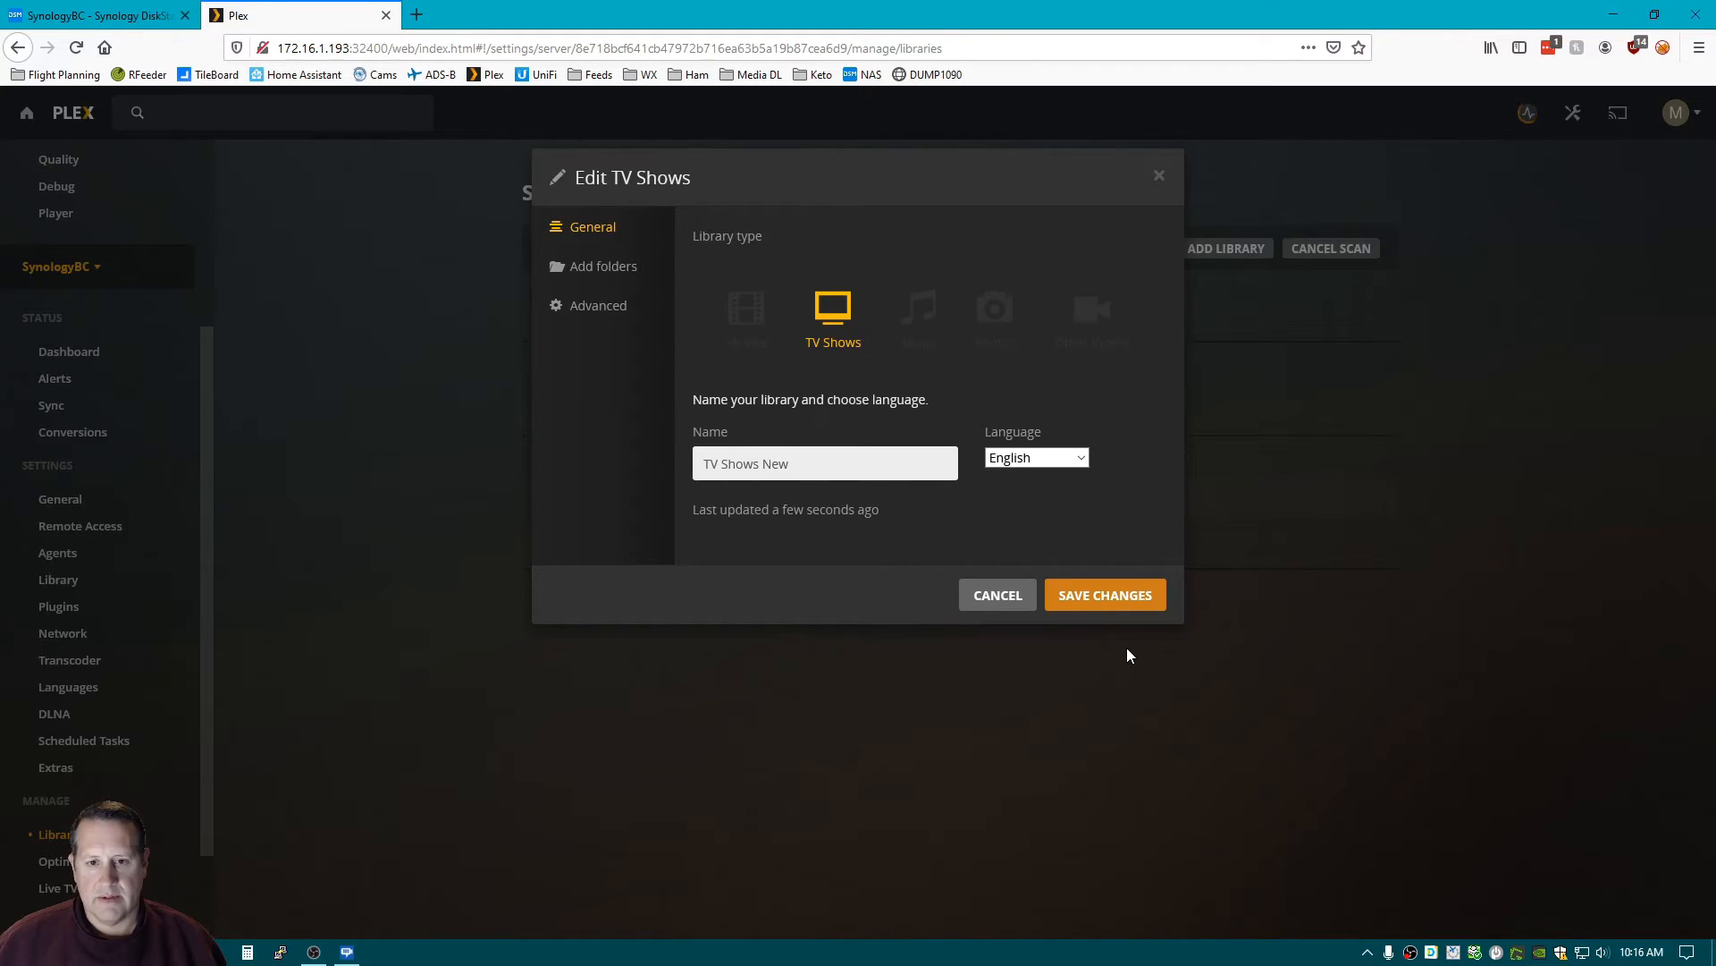
left_click(1105, 595)
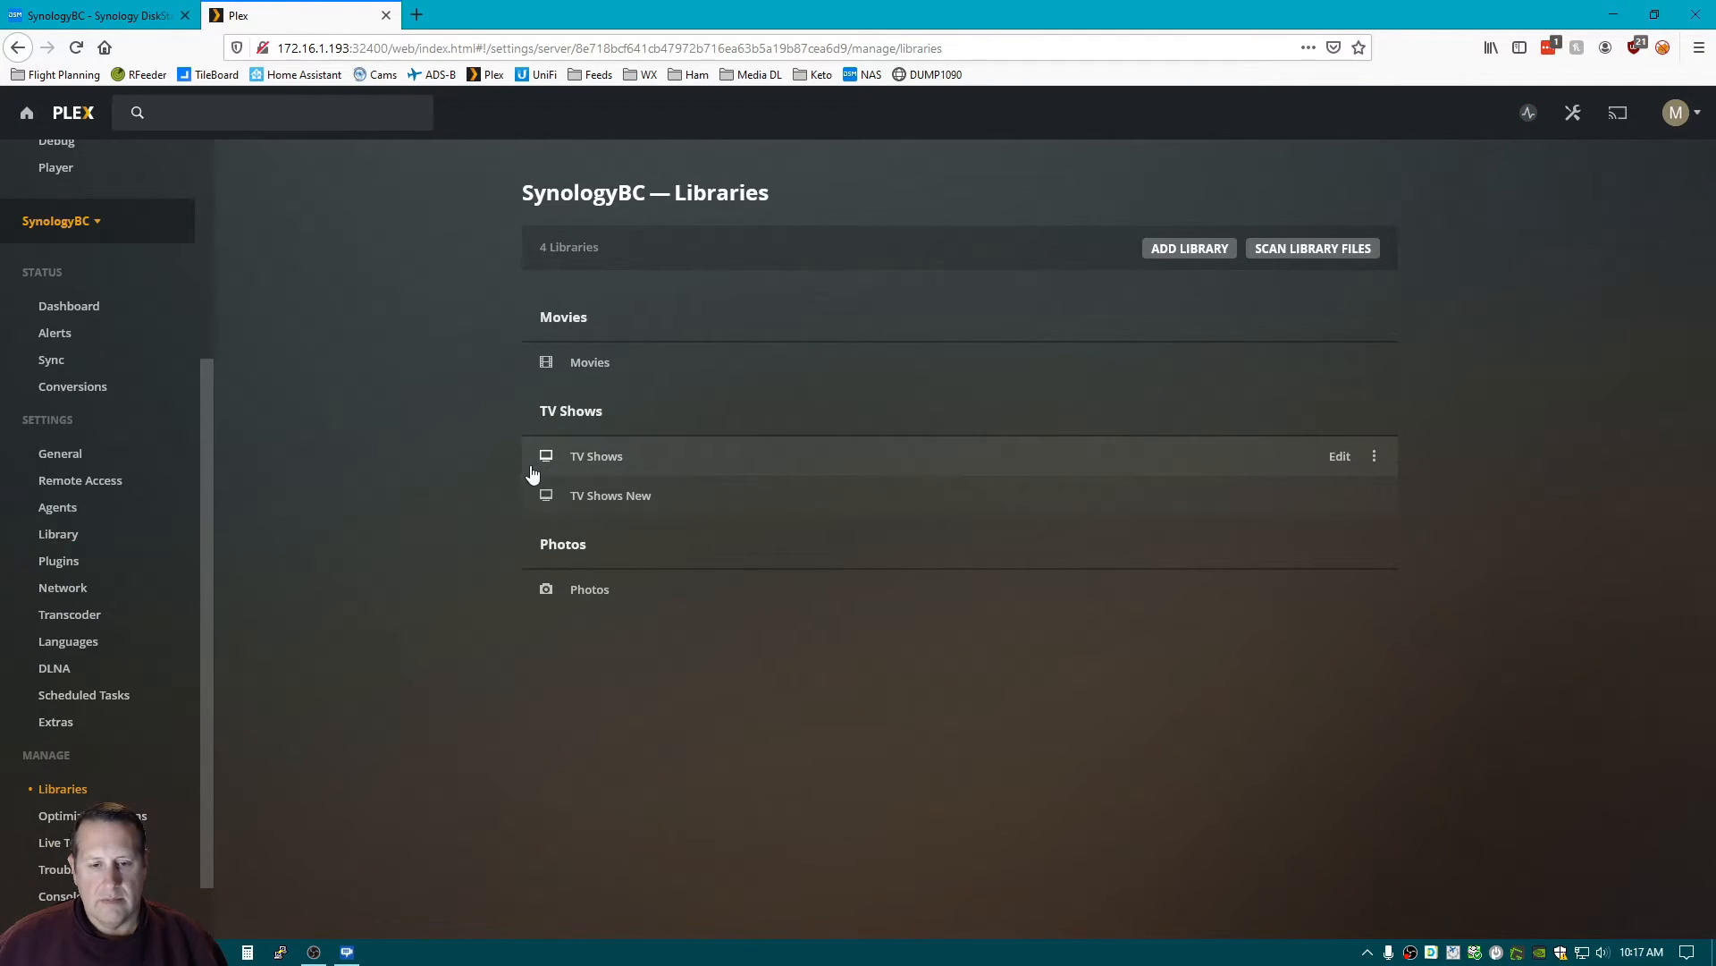
mouse_move(1357, 522)
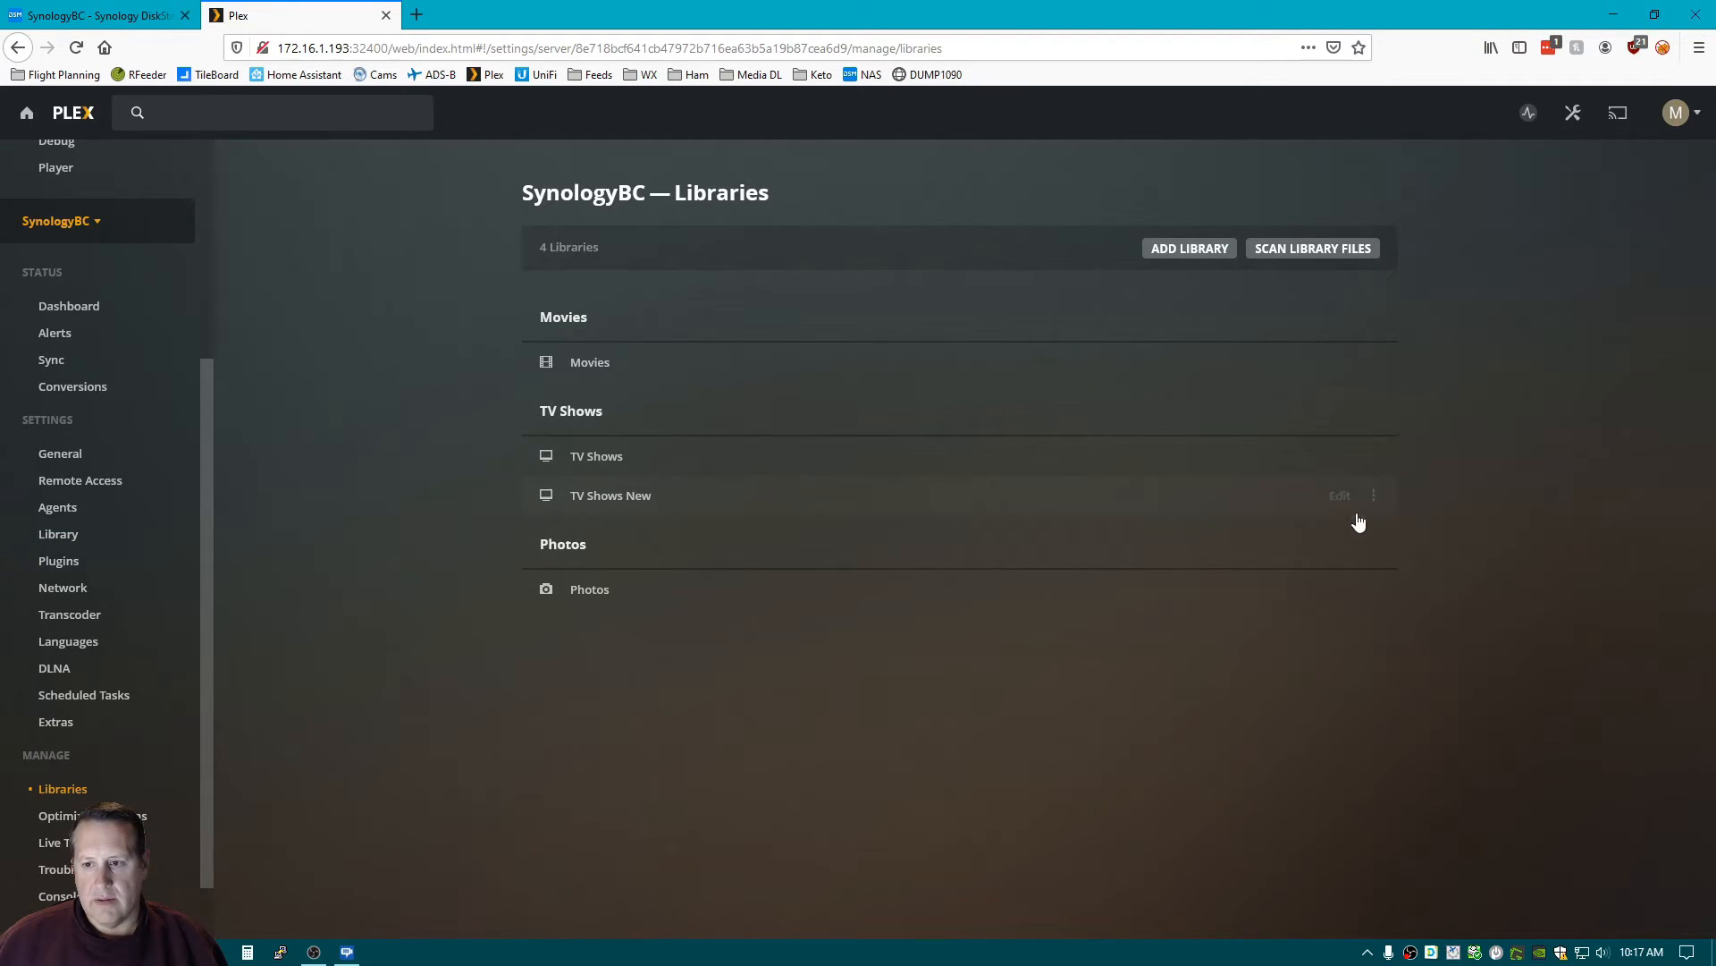
Scan the library files of TV Shows New.
left_click(1375, 494)
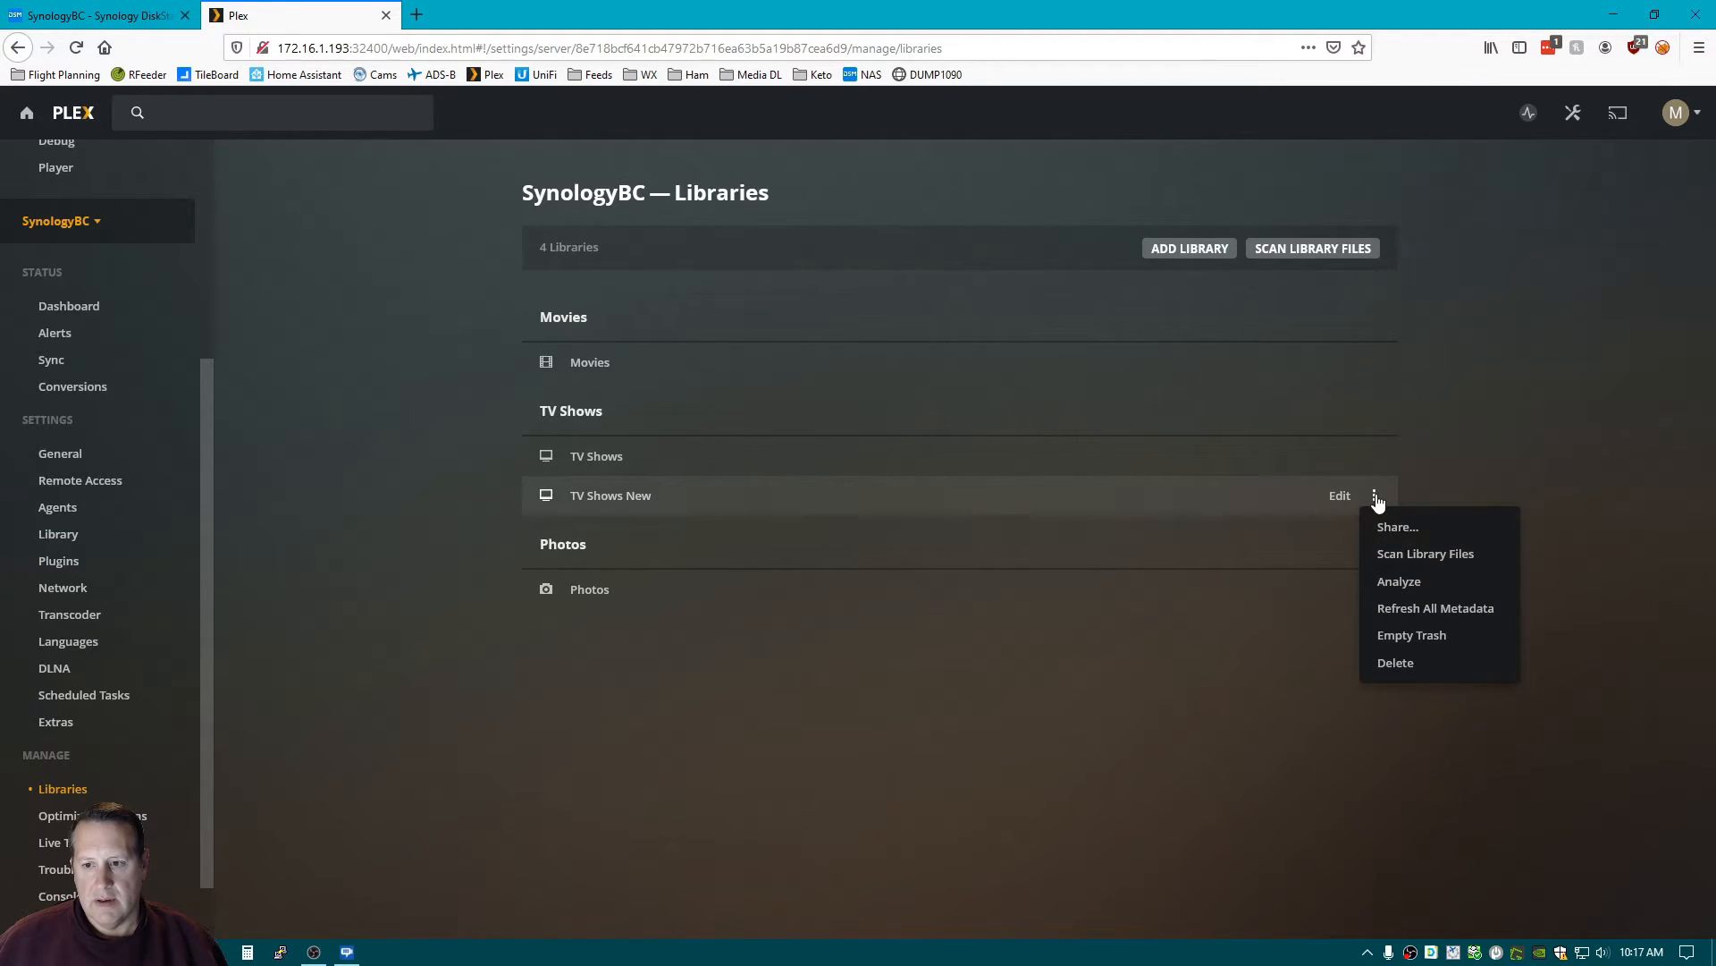
left_click(1425, 553)
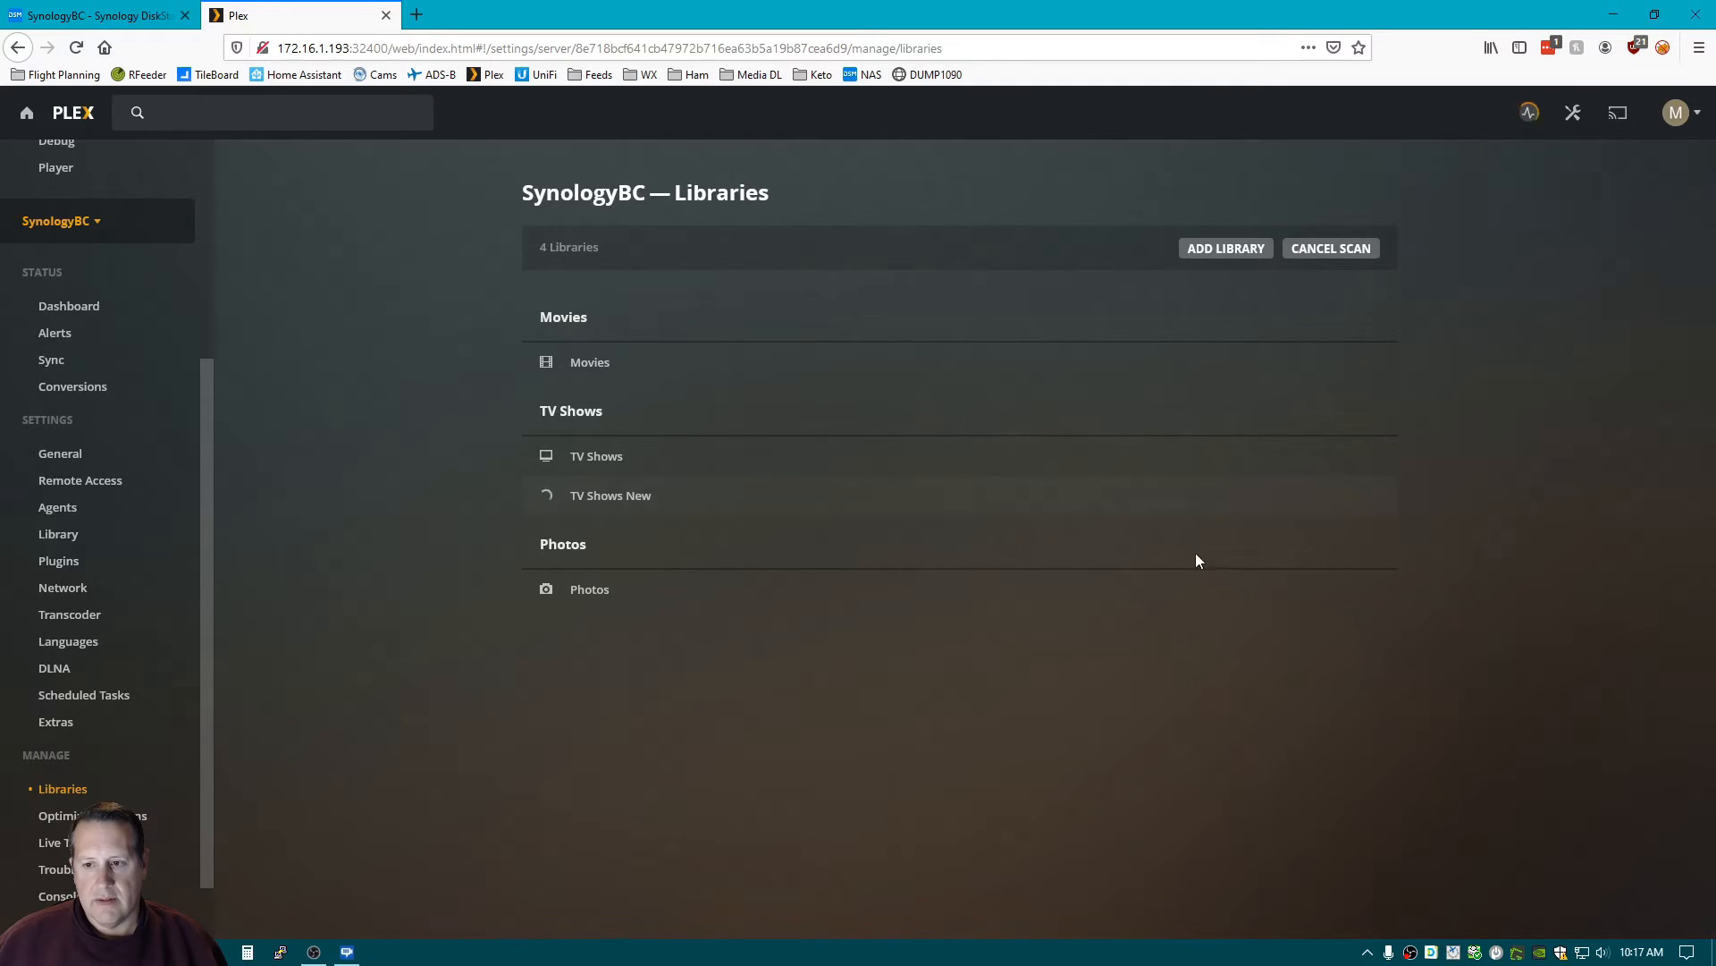
left_click(1330, 247)
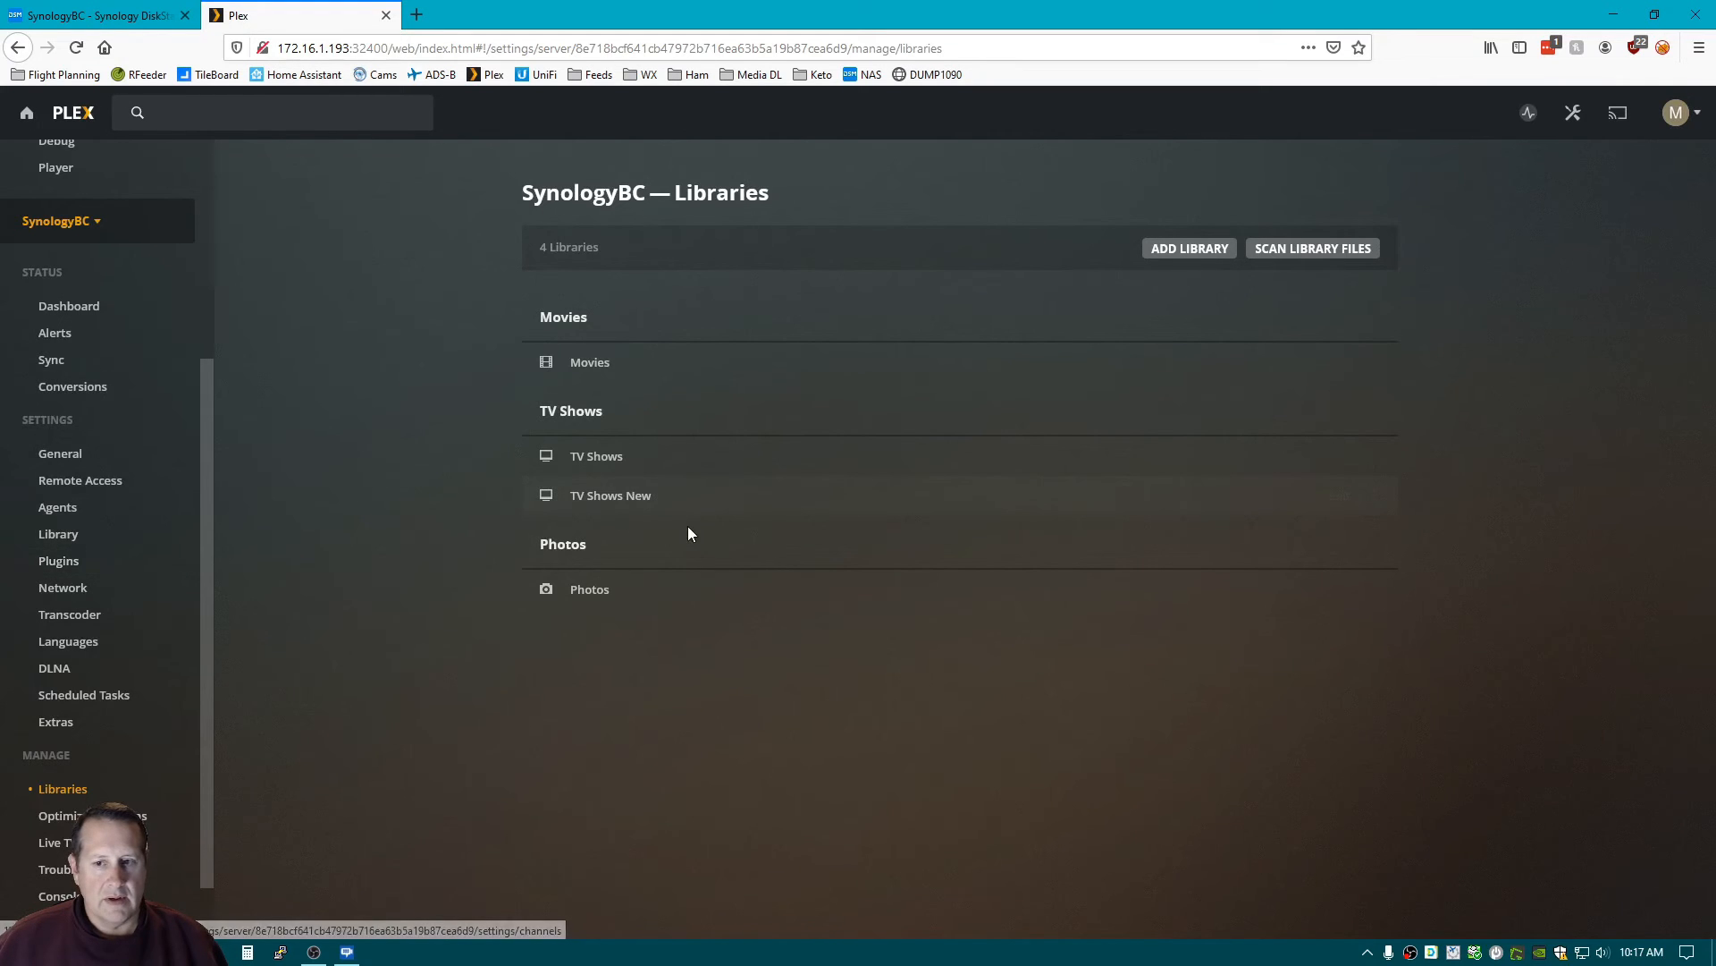
Delete the original TV Shows library, leaving Movies, TV Shows New and Photos.
left_click(1375, 455)
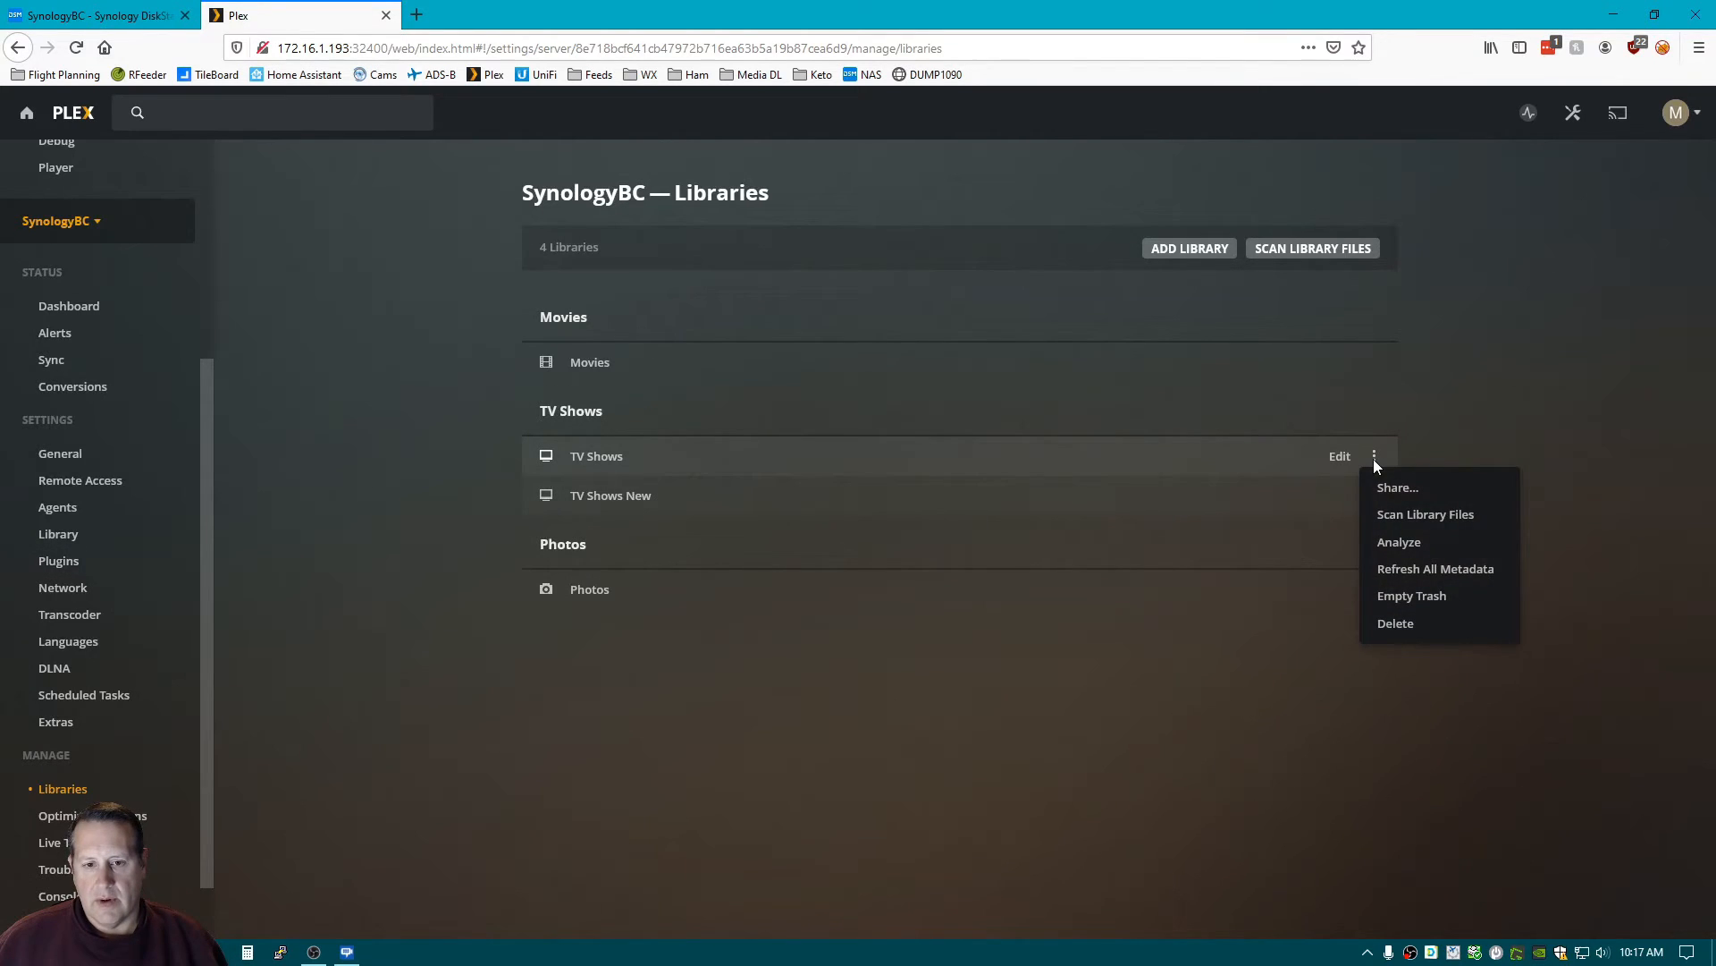
mouse_move(1409, 637)
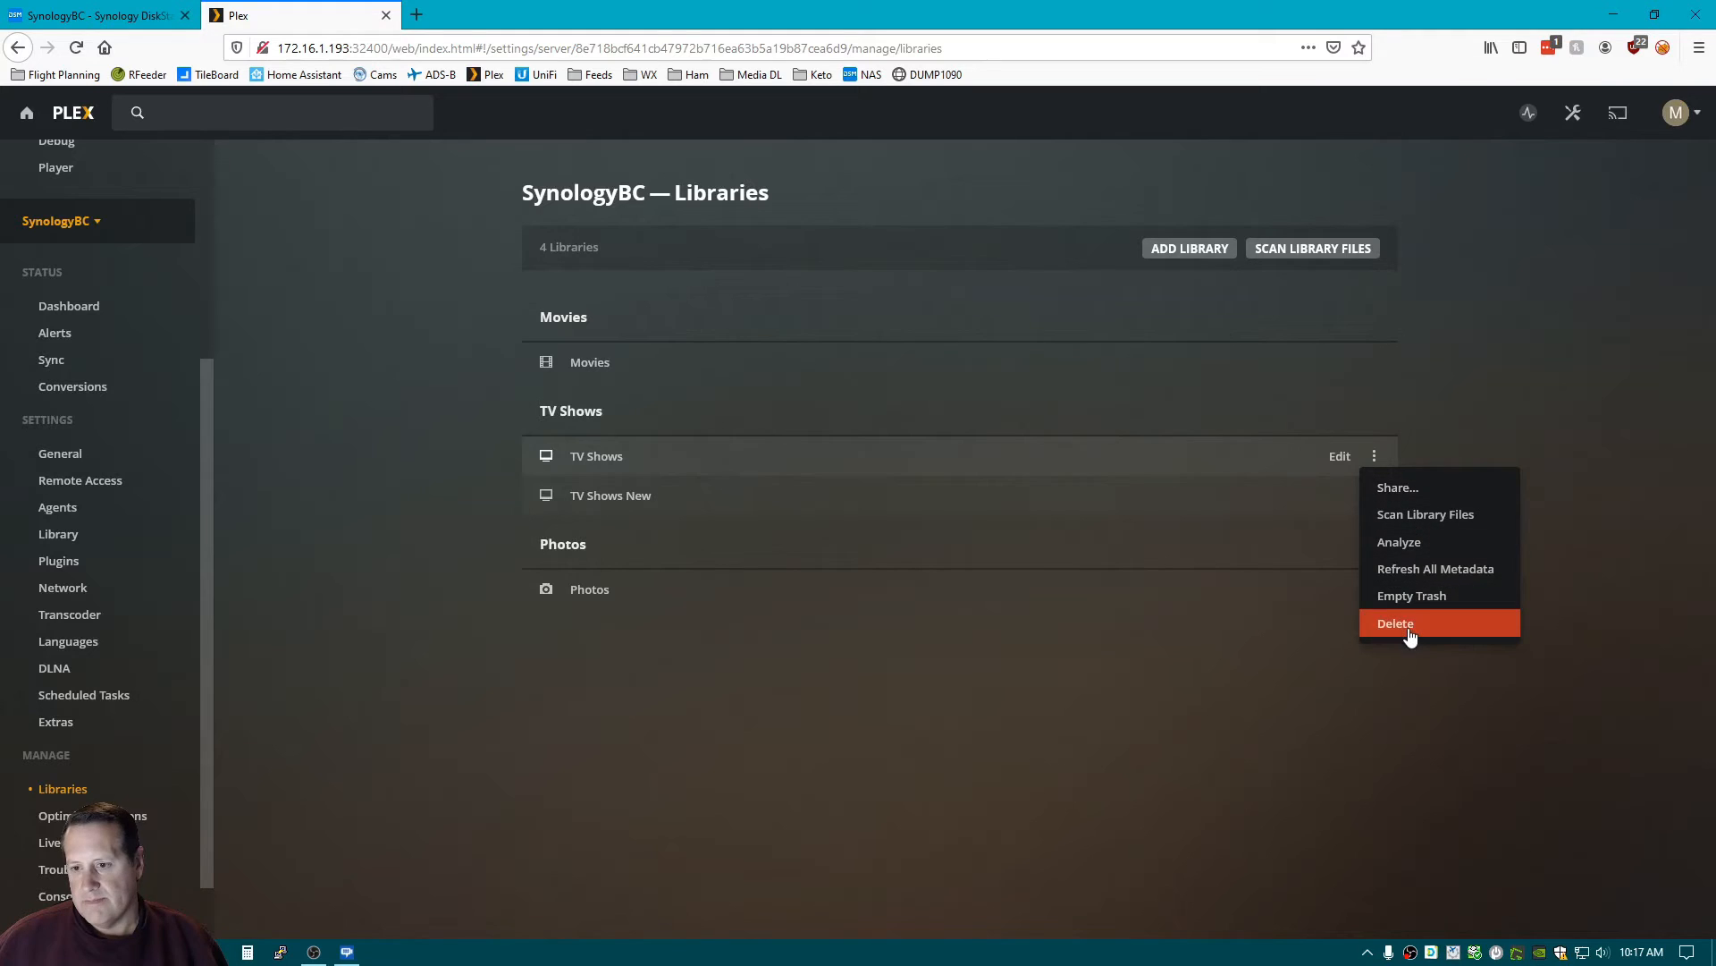
left_click(1395, 623)
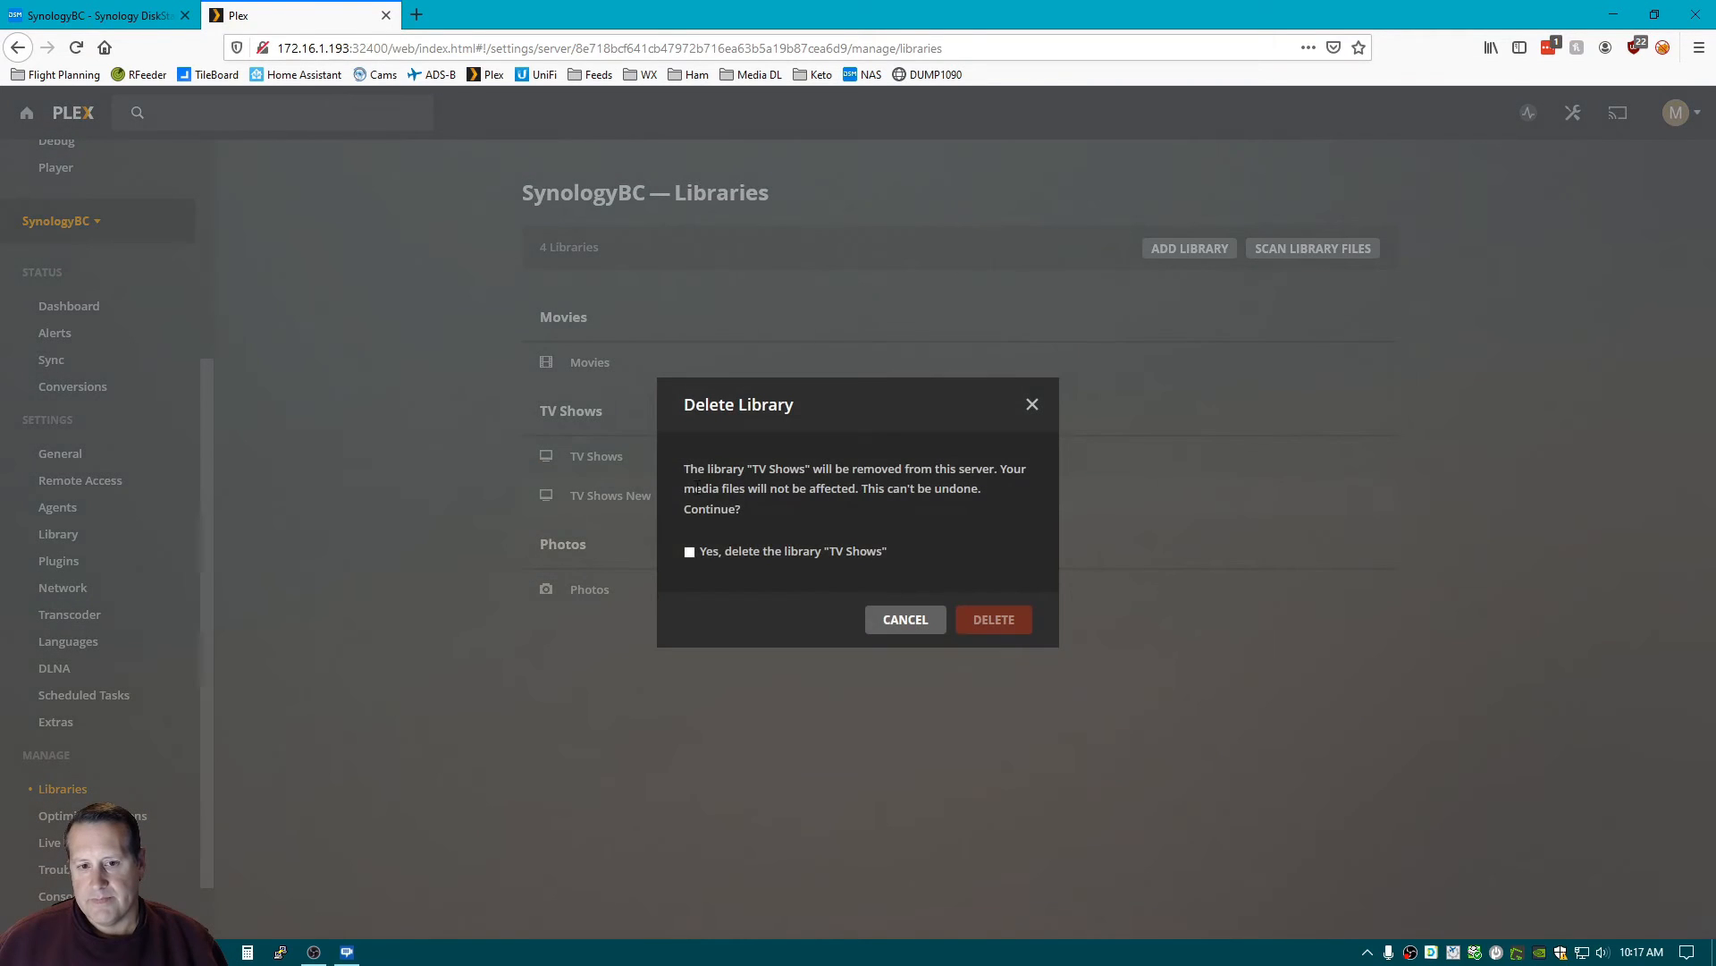
mouse_move(798, 508)
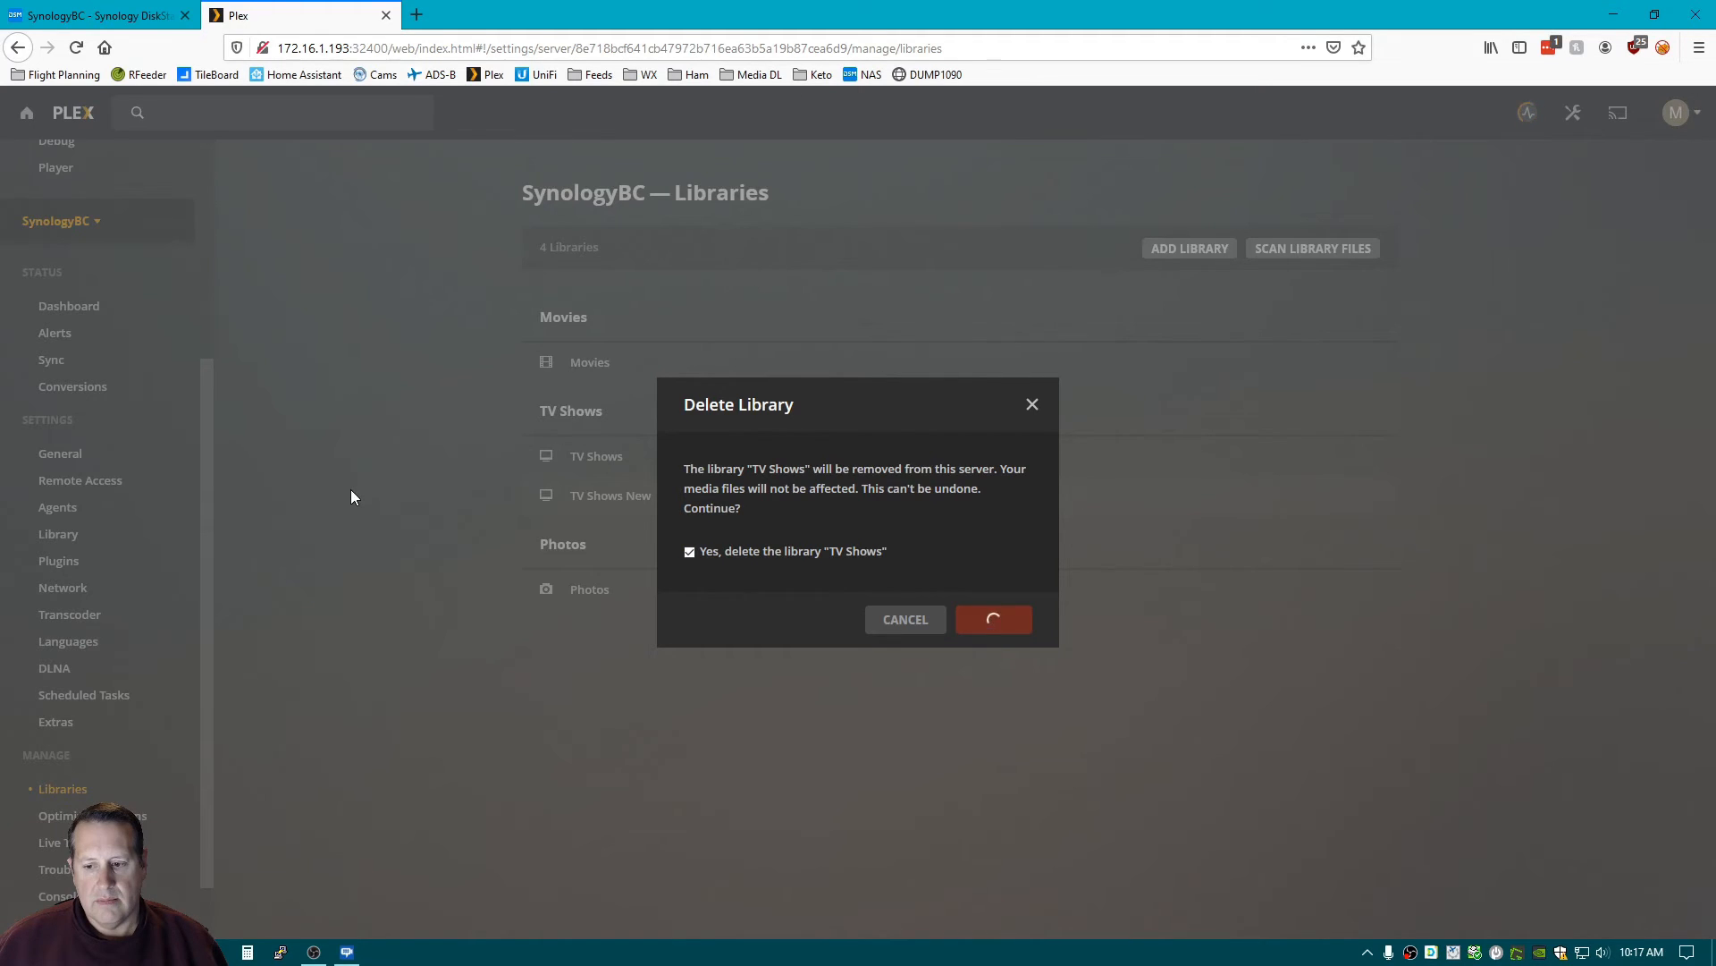
left_click(992, 618)
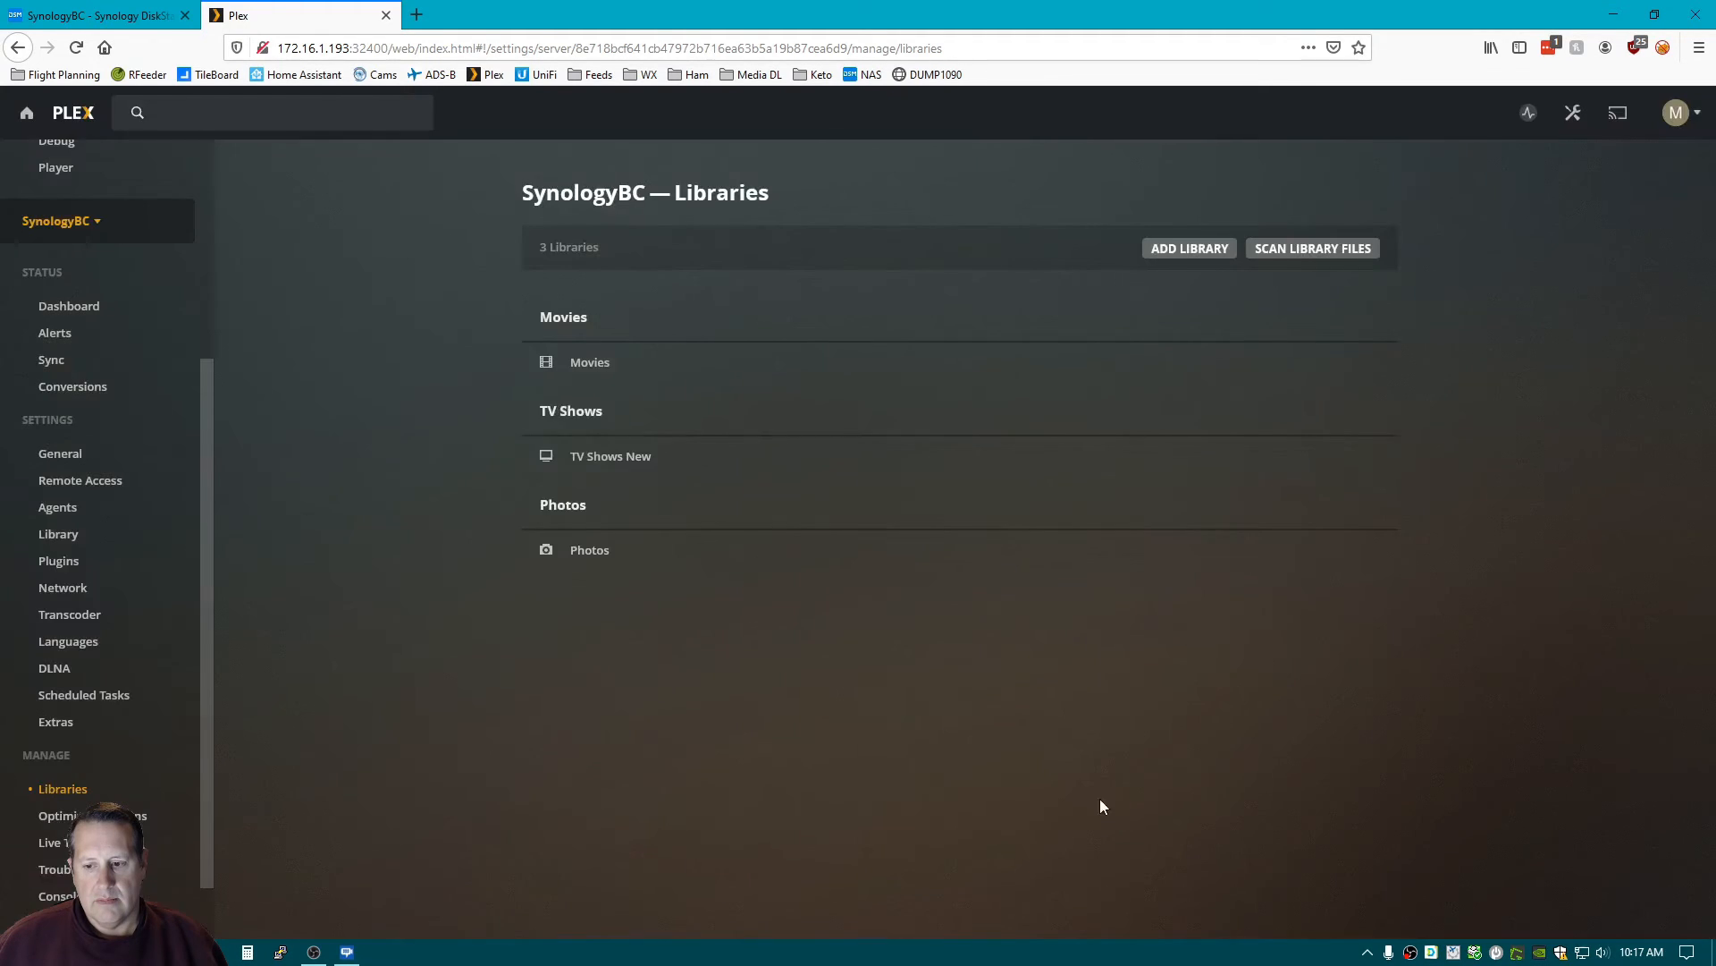
mouse_move(289, 484)
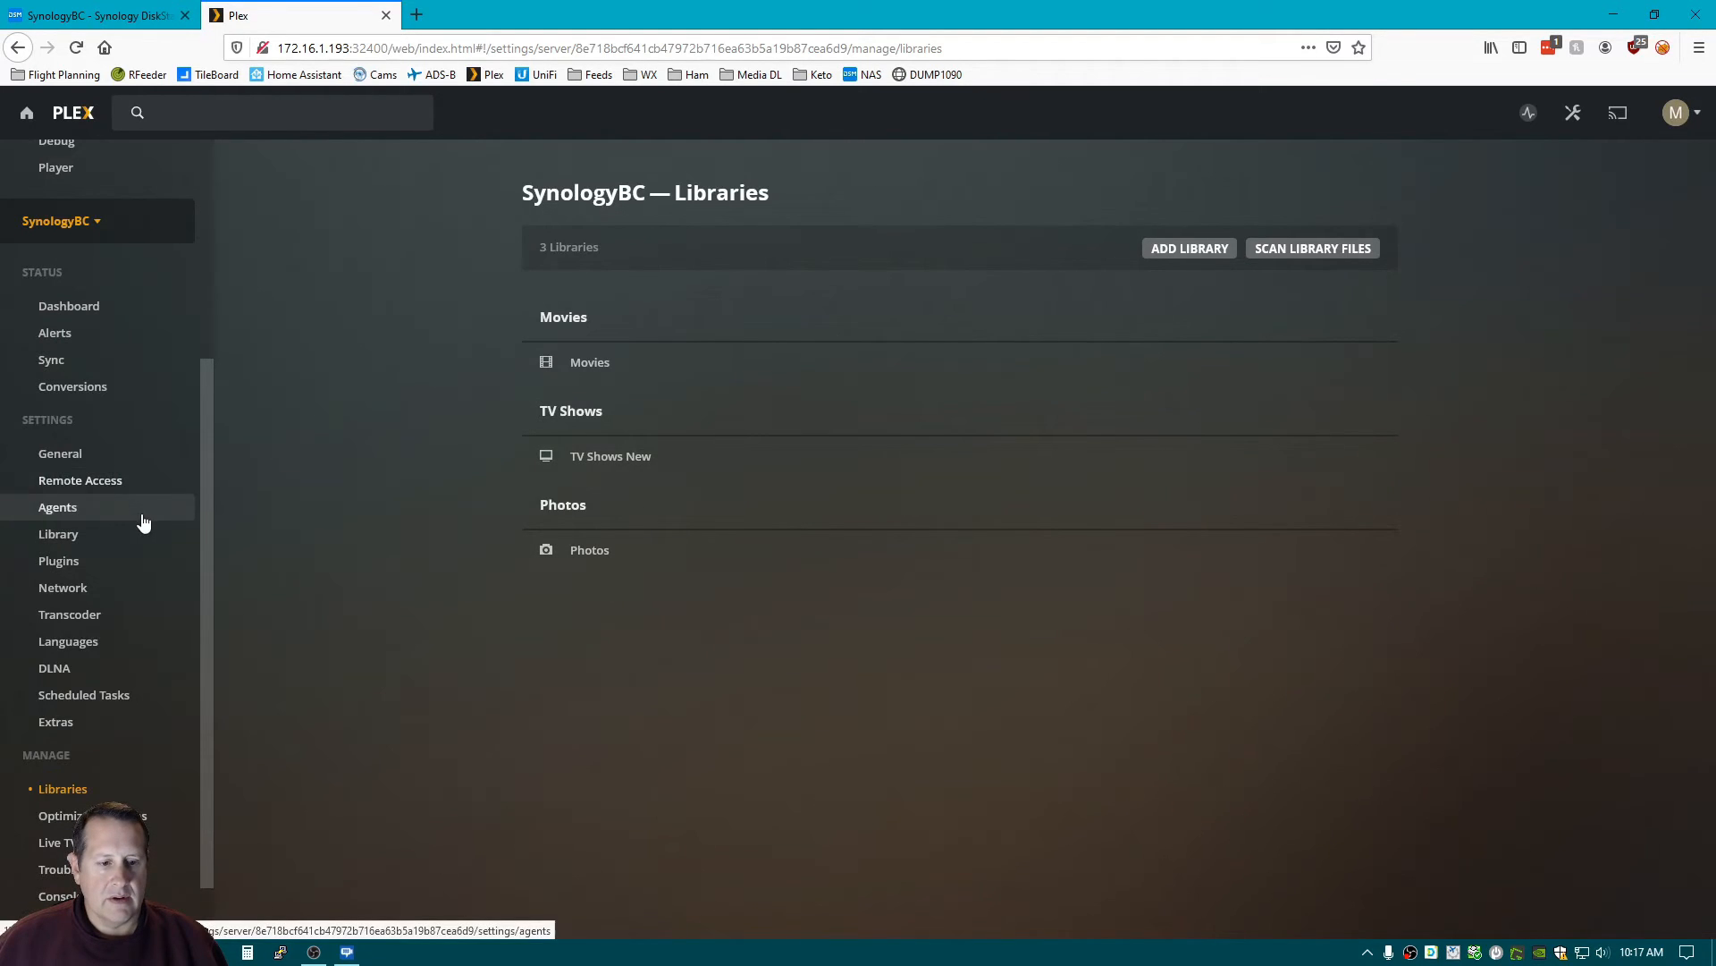
Return to the Plex home screen and open TV Shows New from the MORE libraries list.
scroll("up", 3)
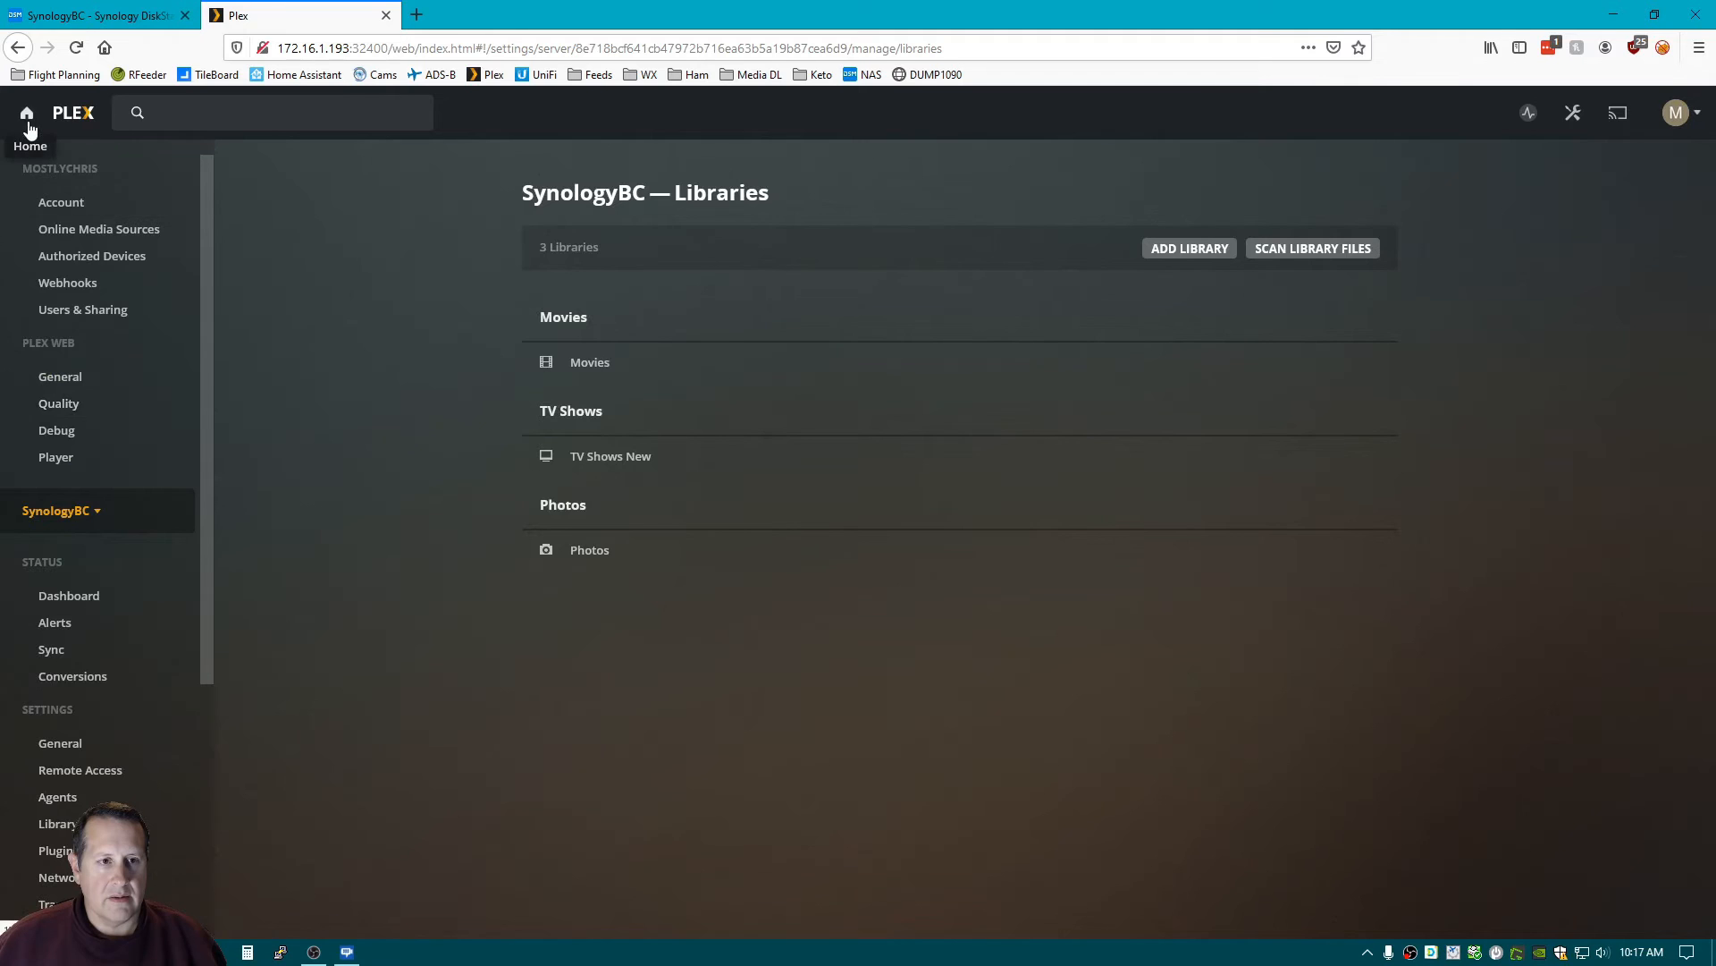
left_click(26, 112)
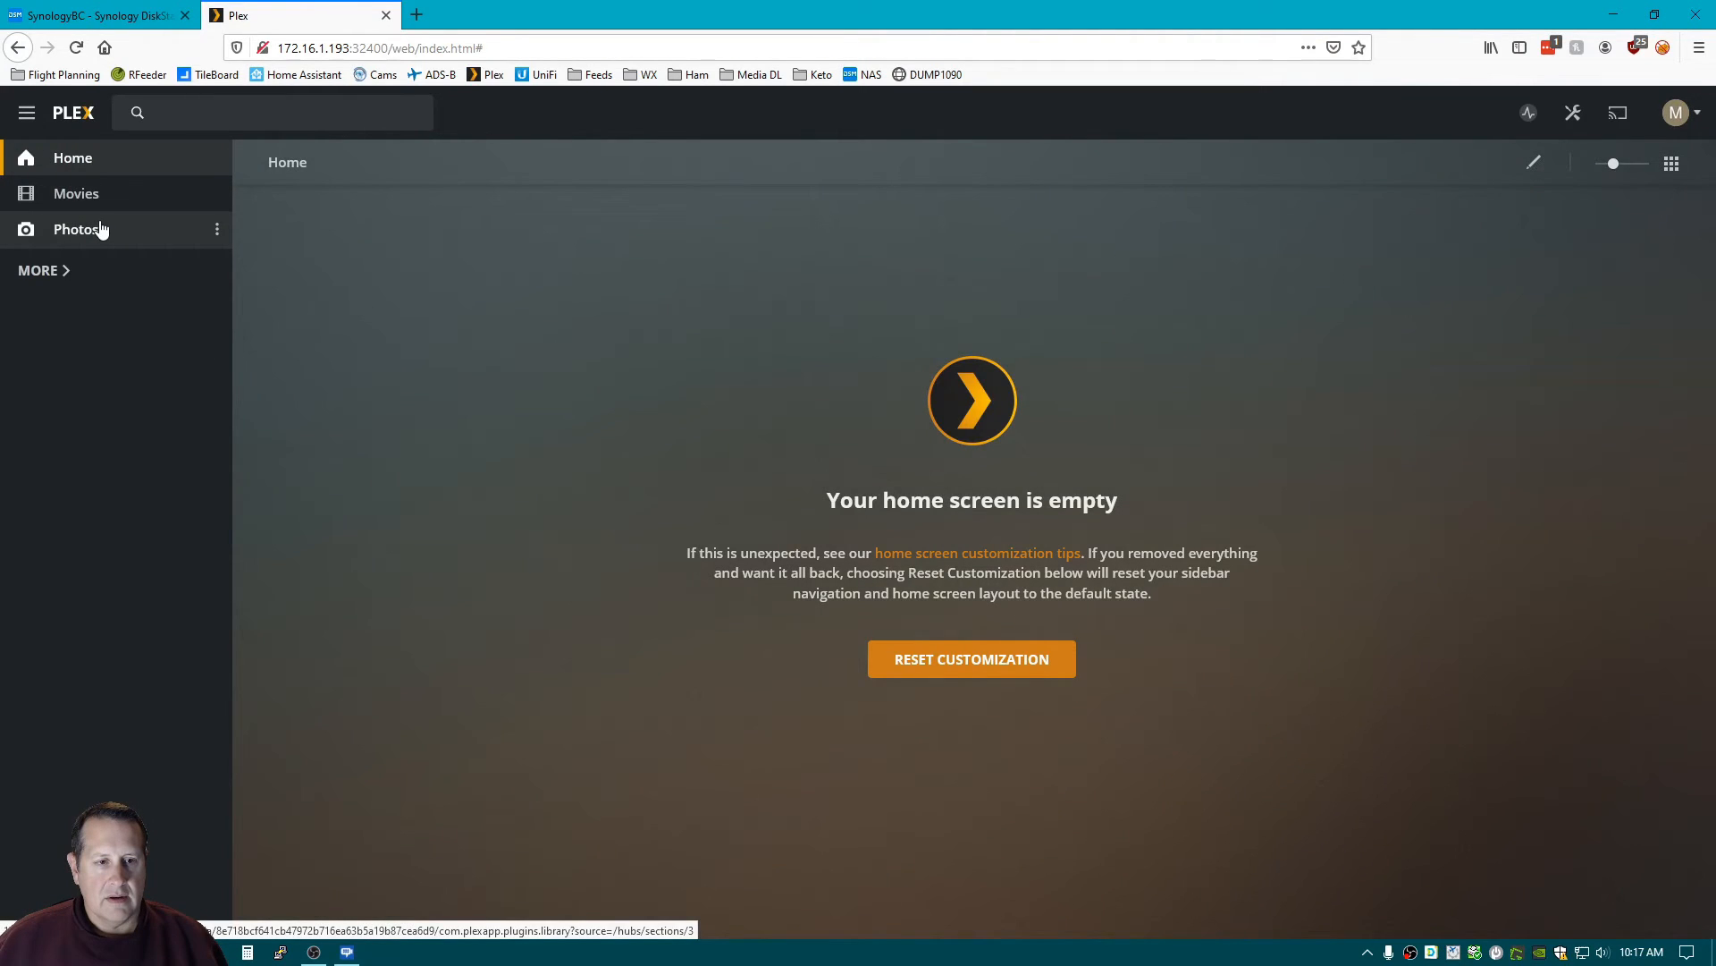
mouse_move(72, 158)
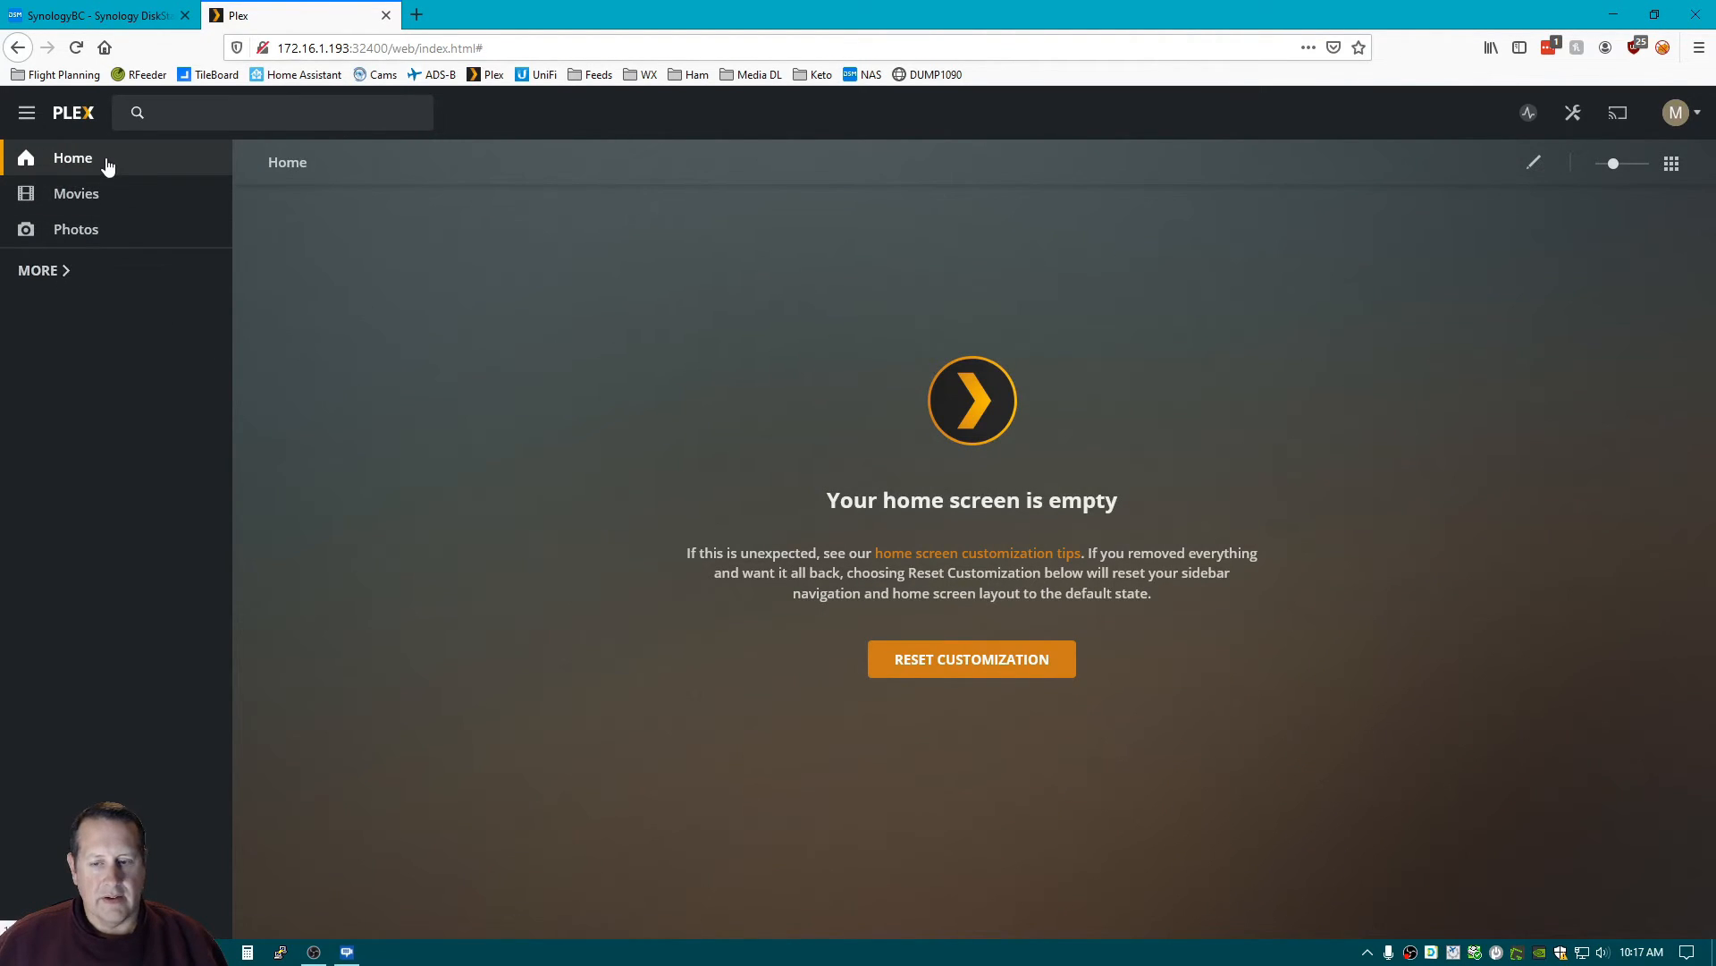
mouse_move(75, 193)
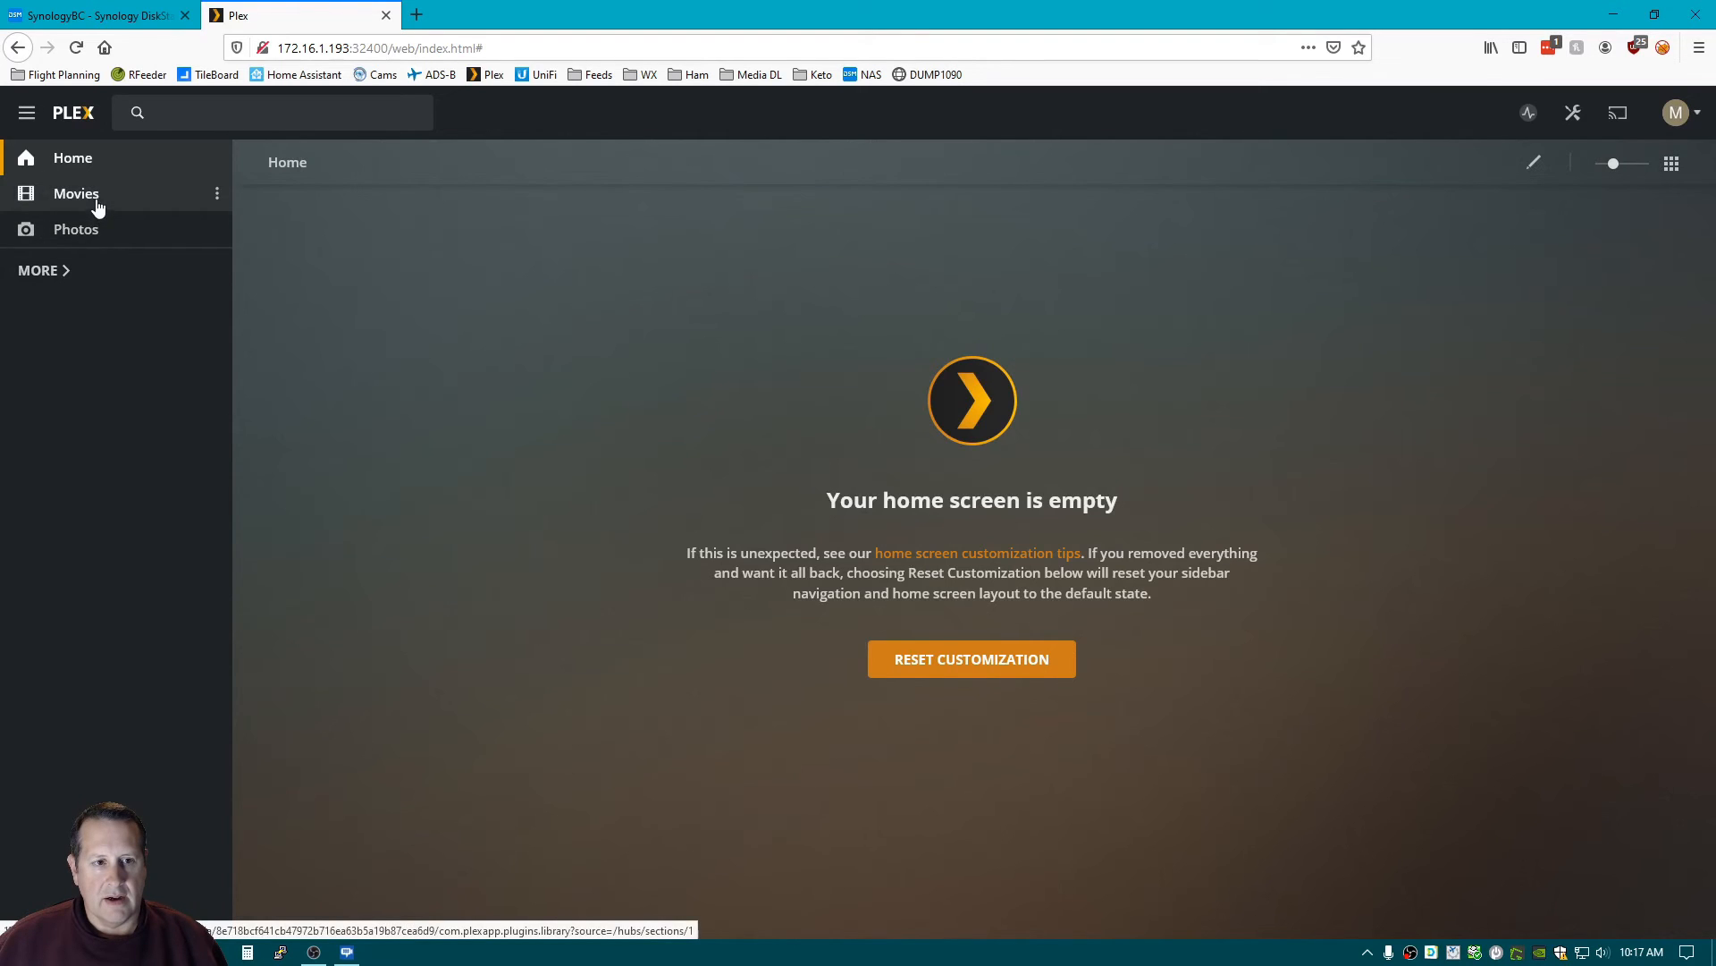
left_click(970, 658)
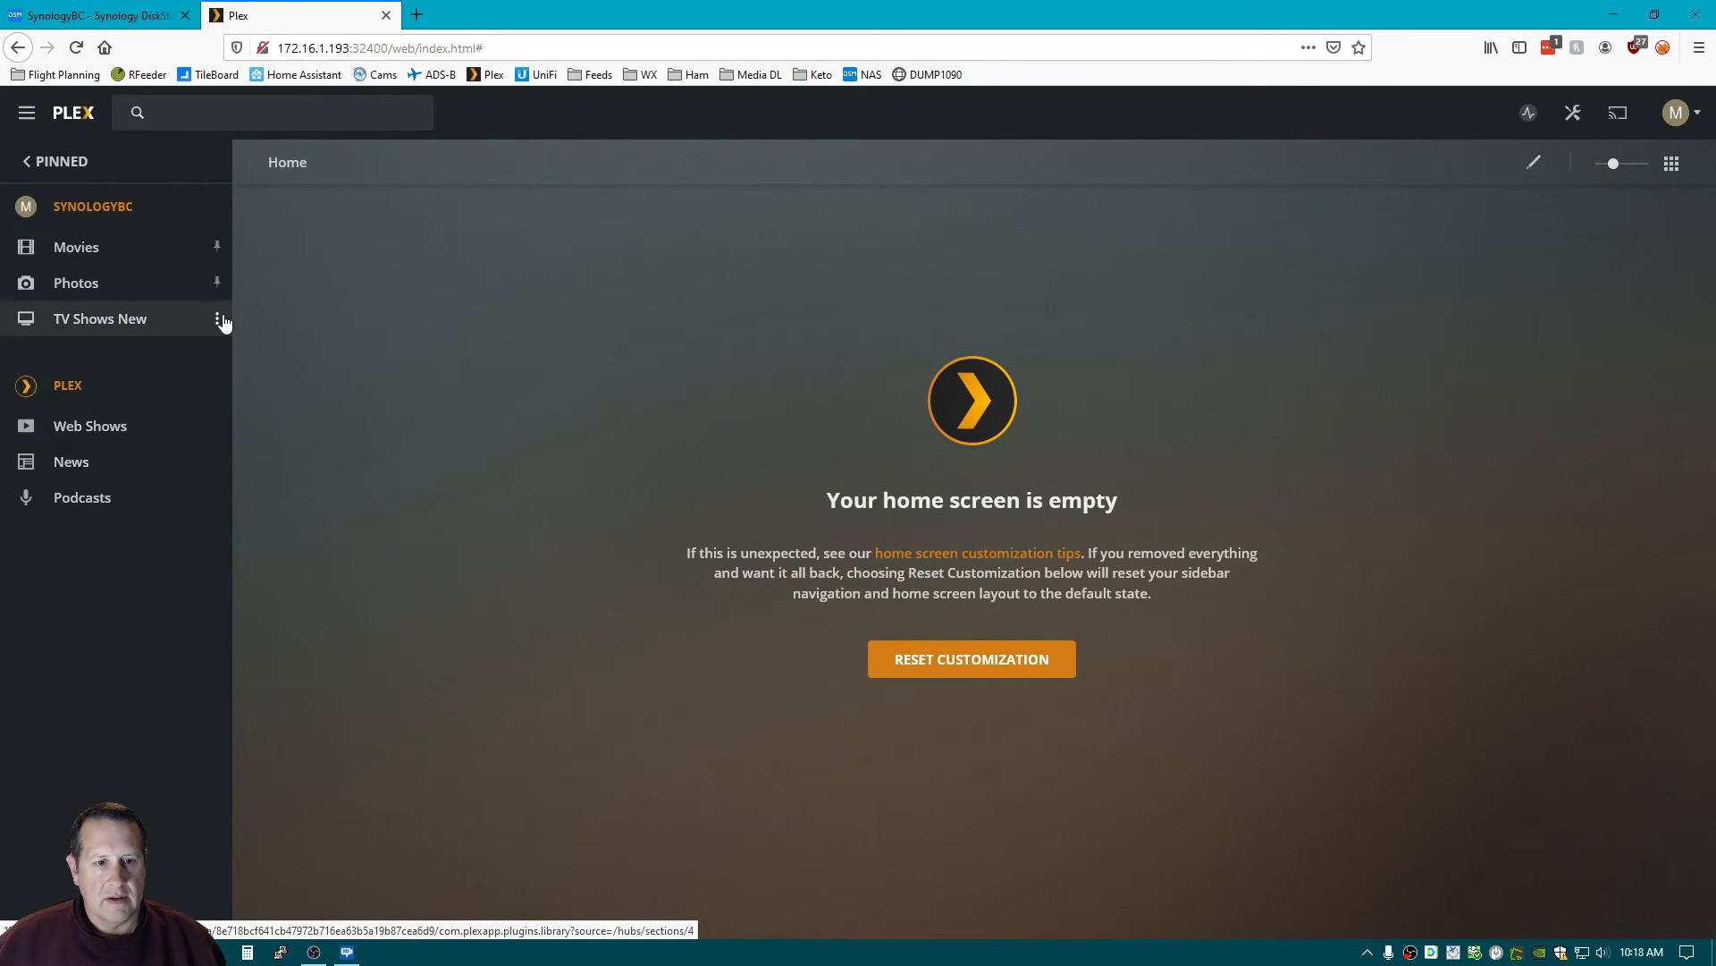
mouse_move(154, 340)
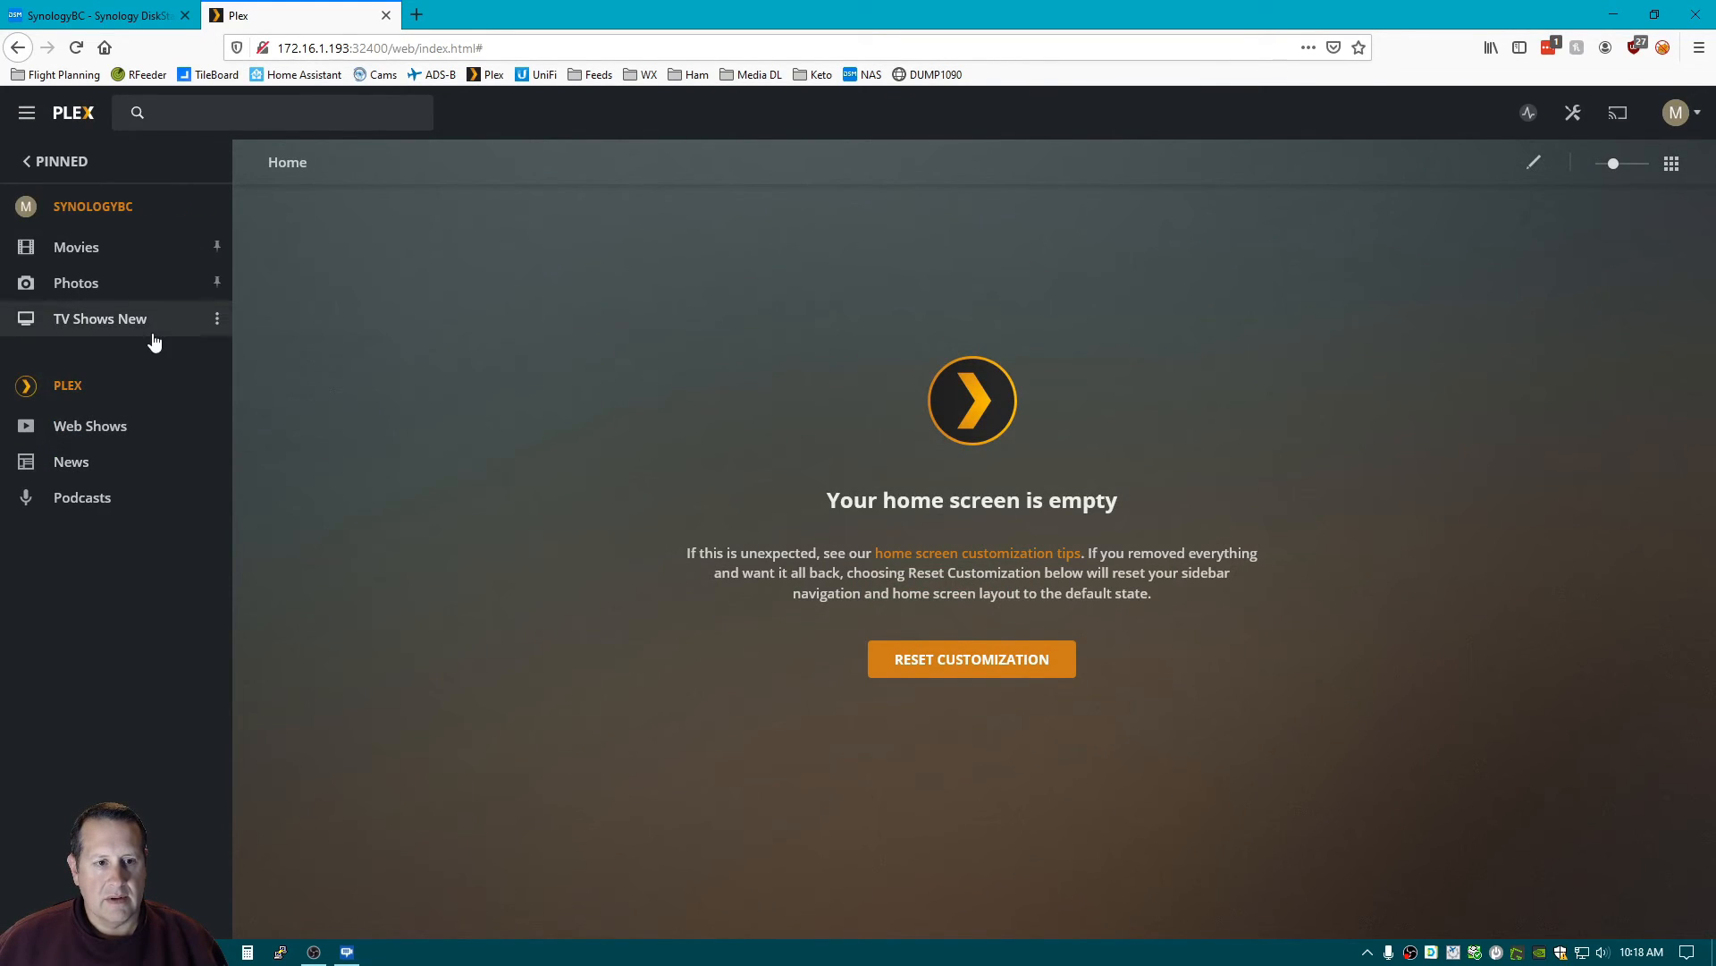
left_click(100, 318)
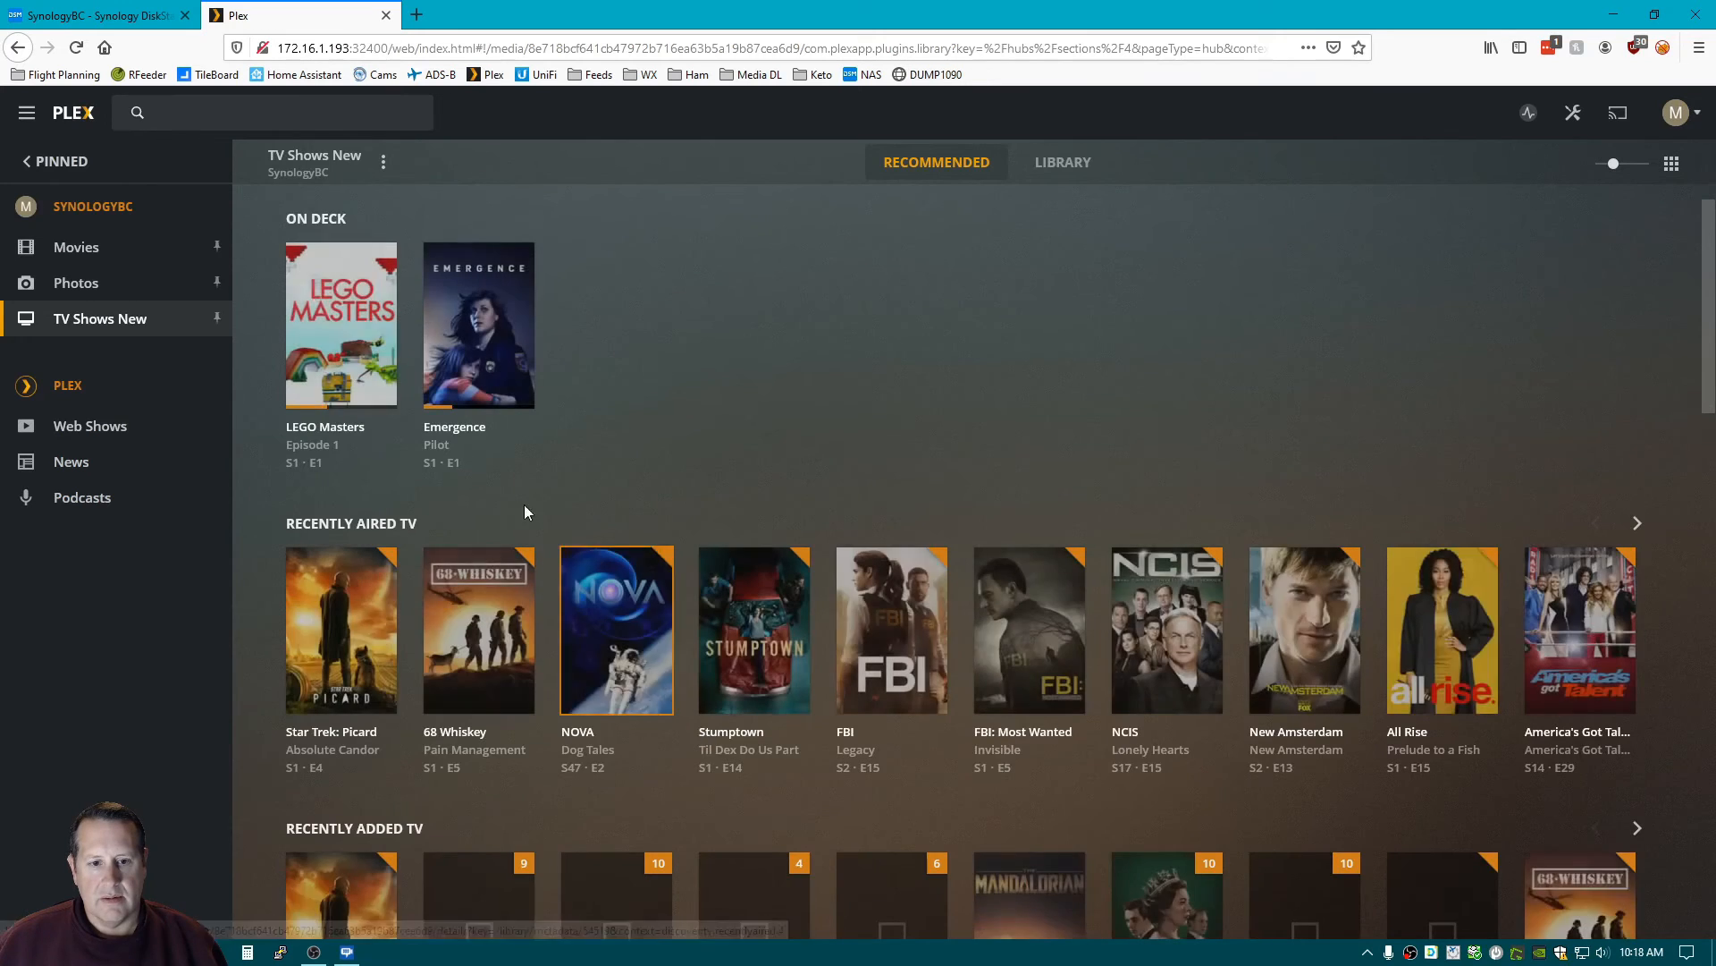
List all 28 shows in TV Shows New under its LIBRARY view.
left_click(1061, 162)
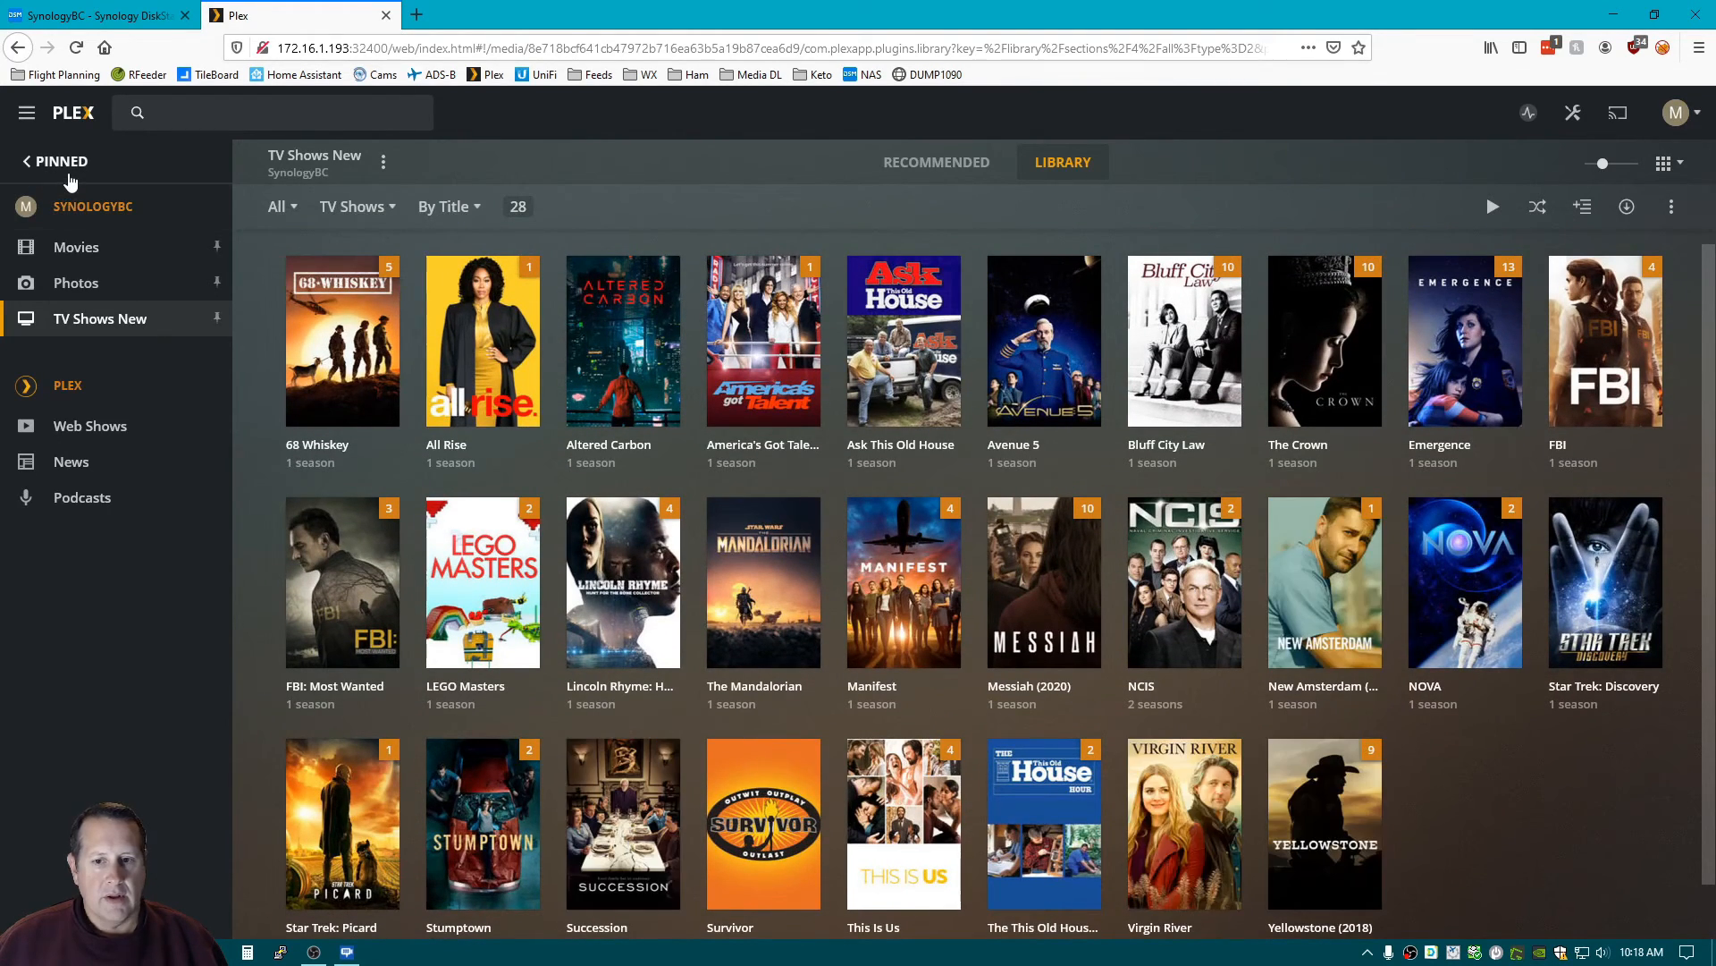
mouse_move(60, 177)
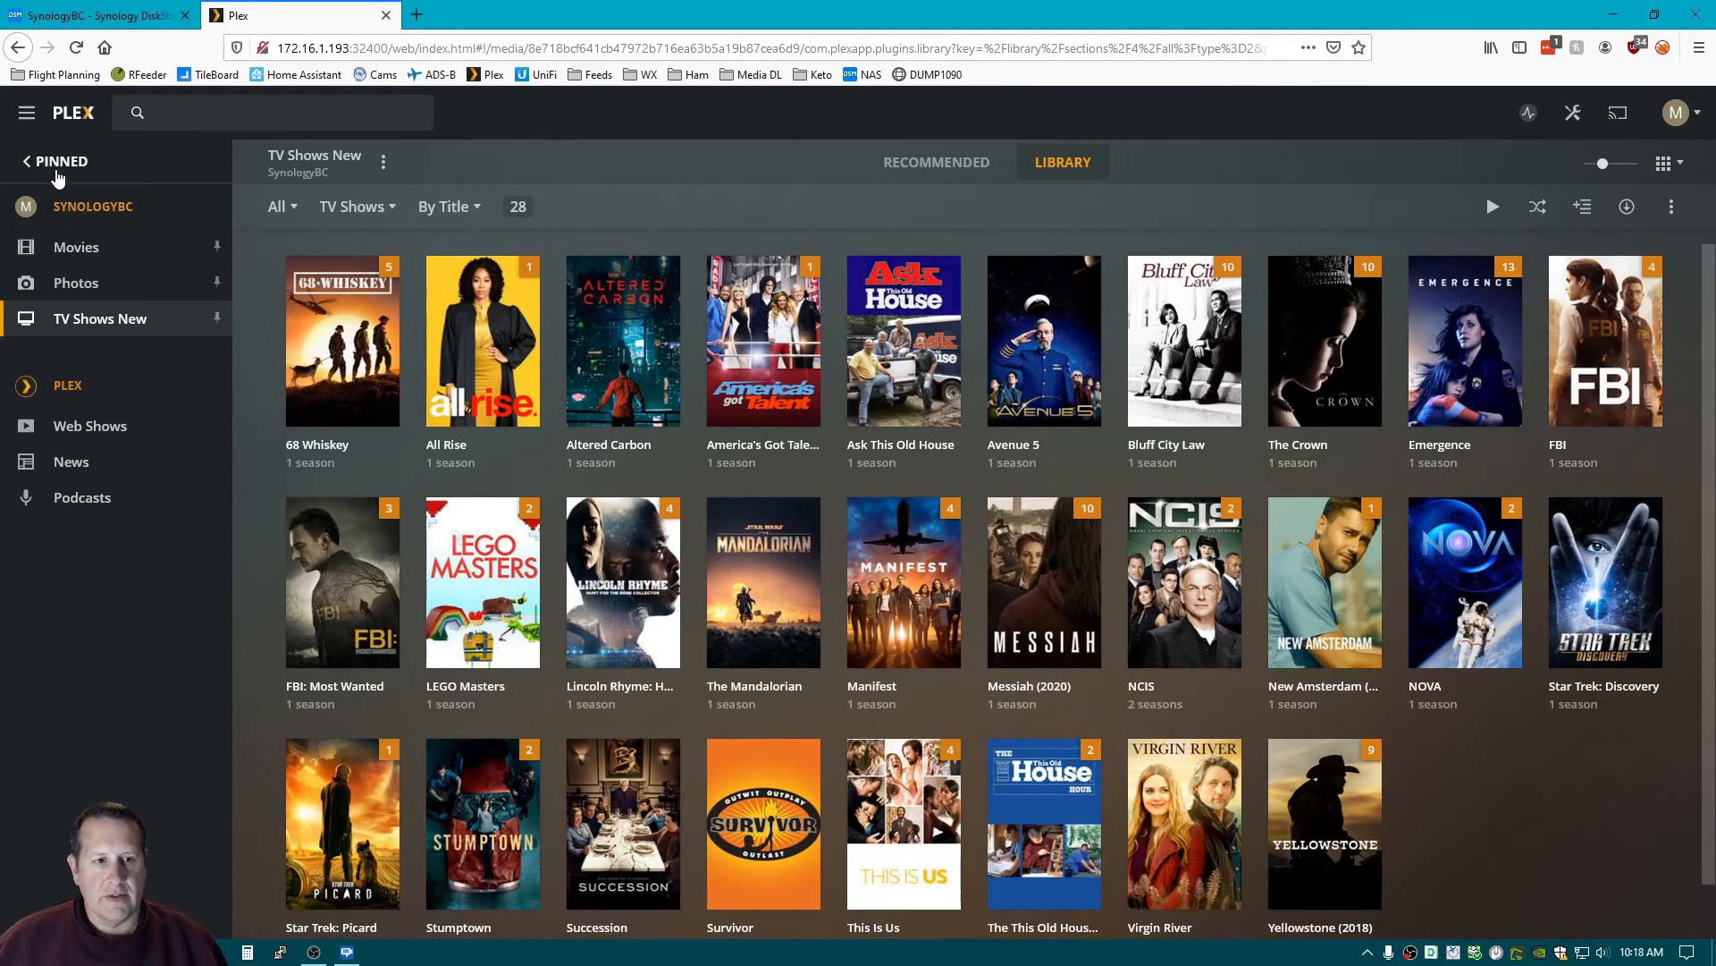
left_click(98, 15)
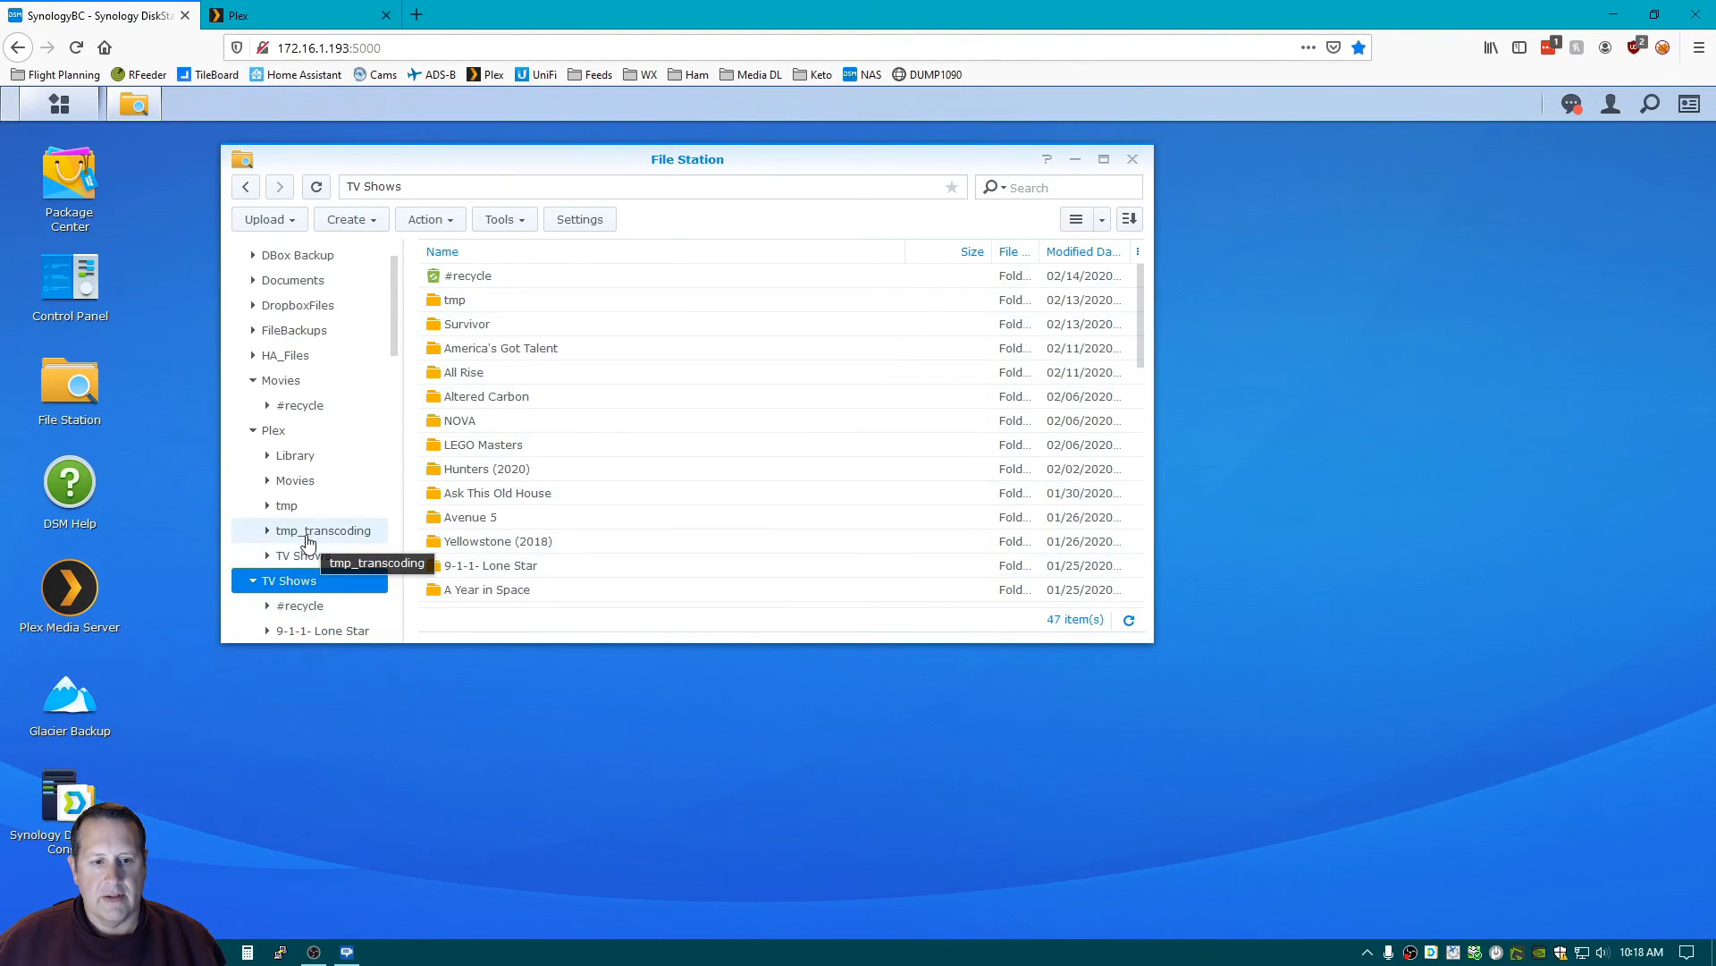
Delete the TV Shows folder inside the Plex share in File Station, leaving 10 items.
left_click(253, 579)
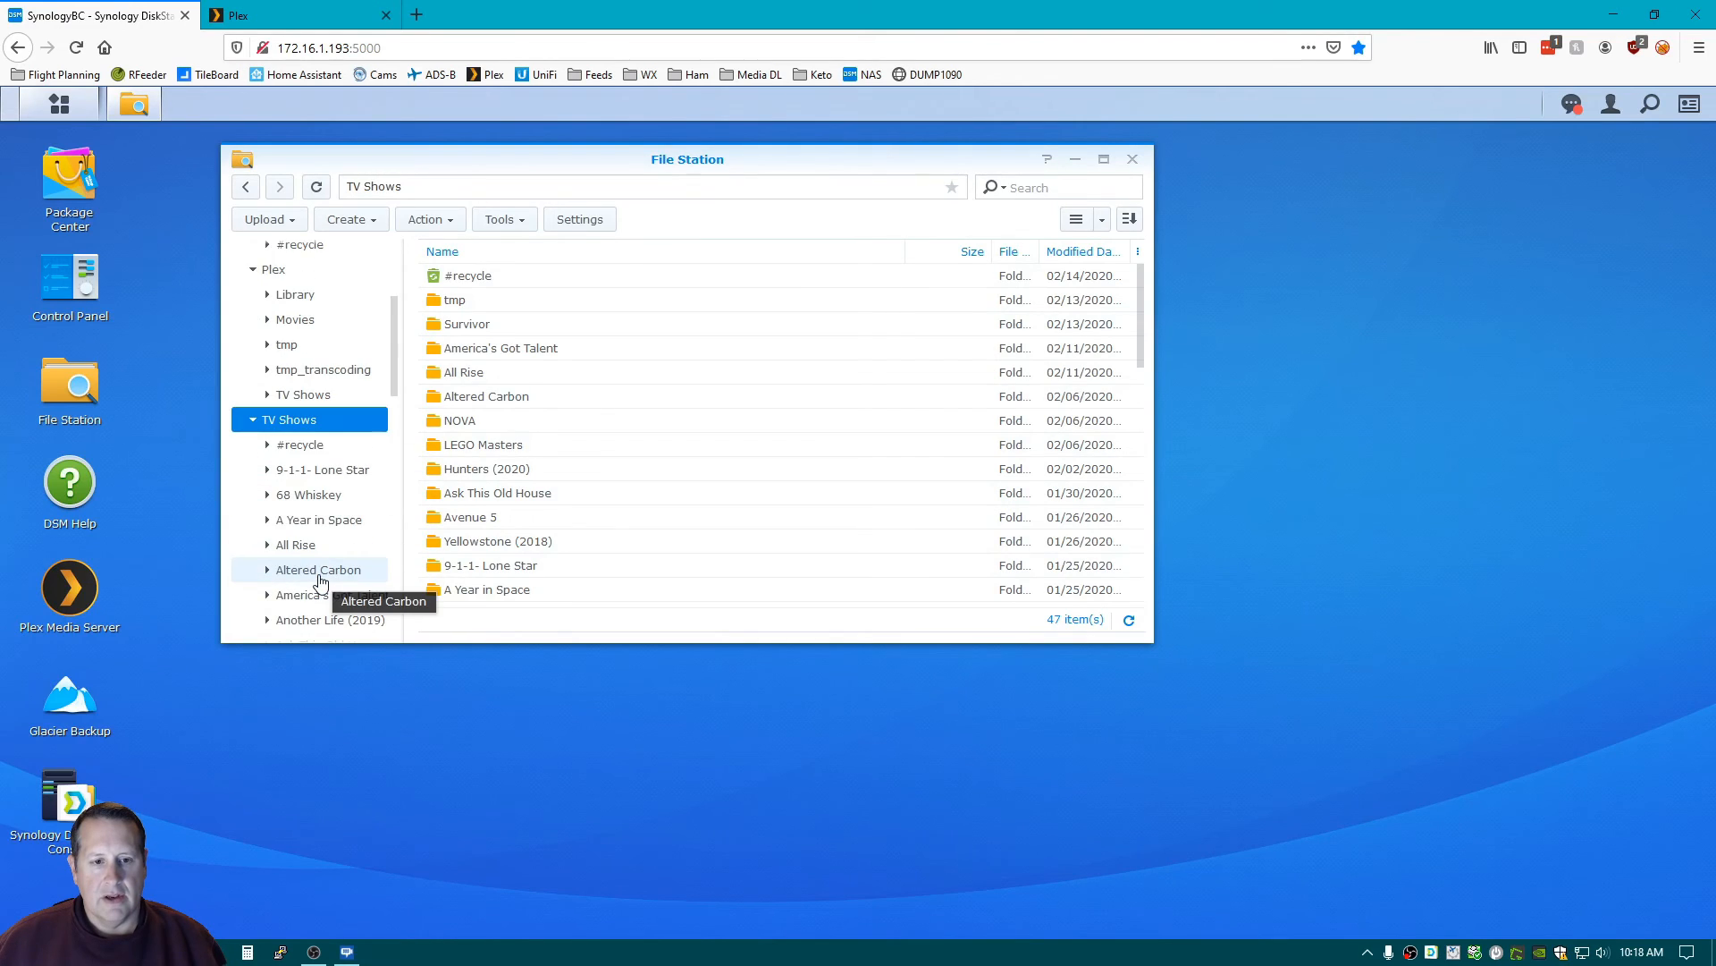
scroll("up", 3)
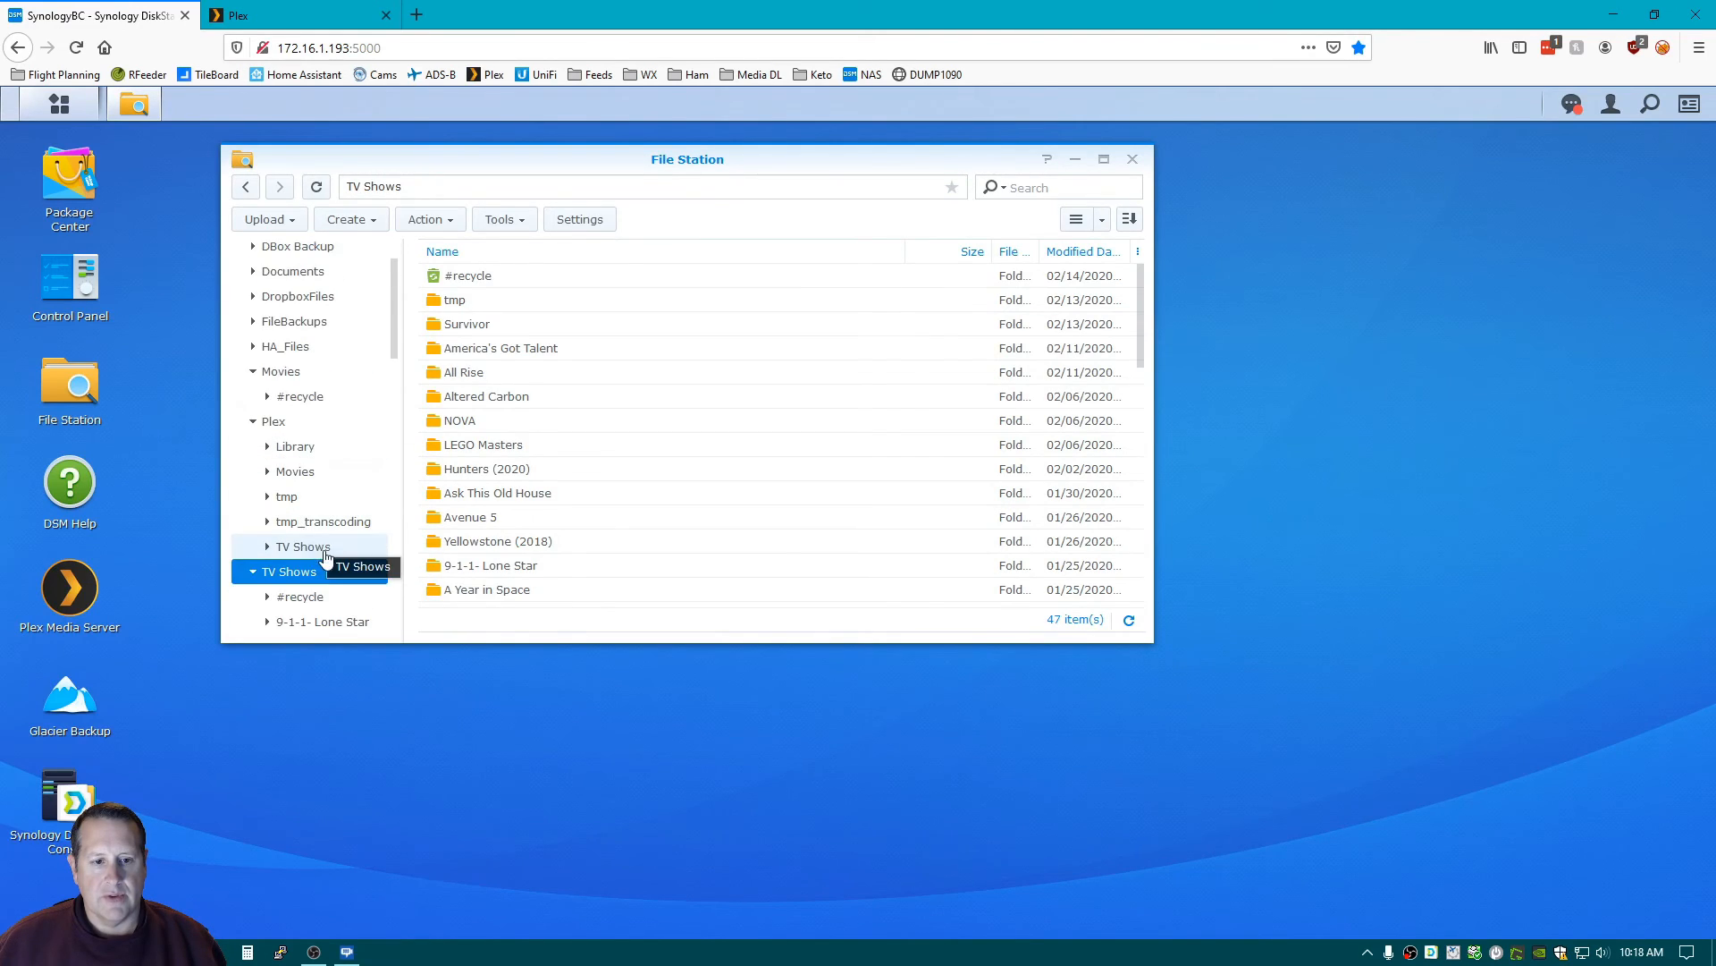
left_click(302, 547)
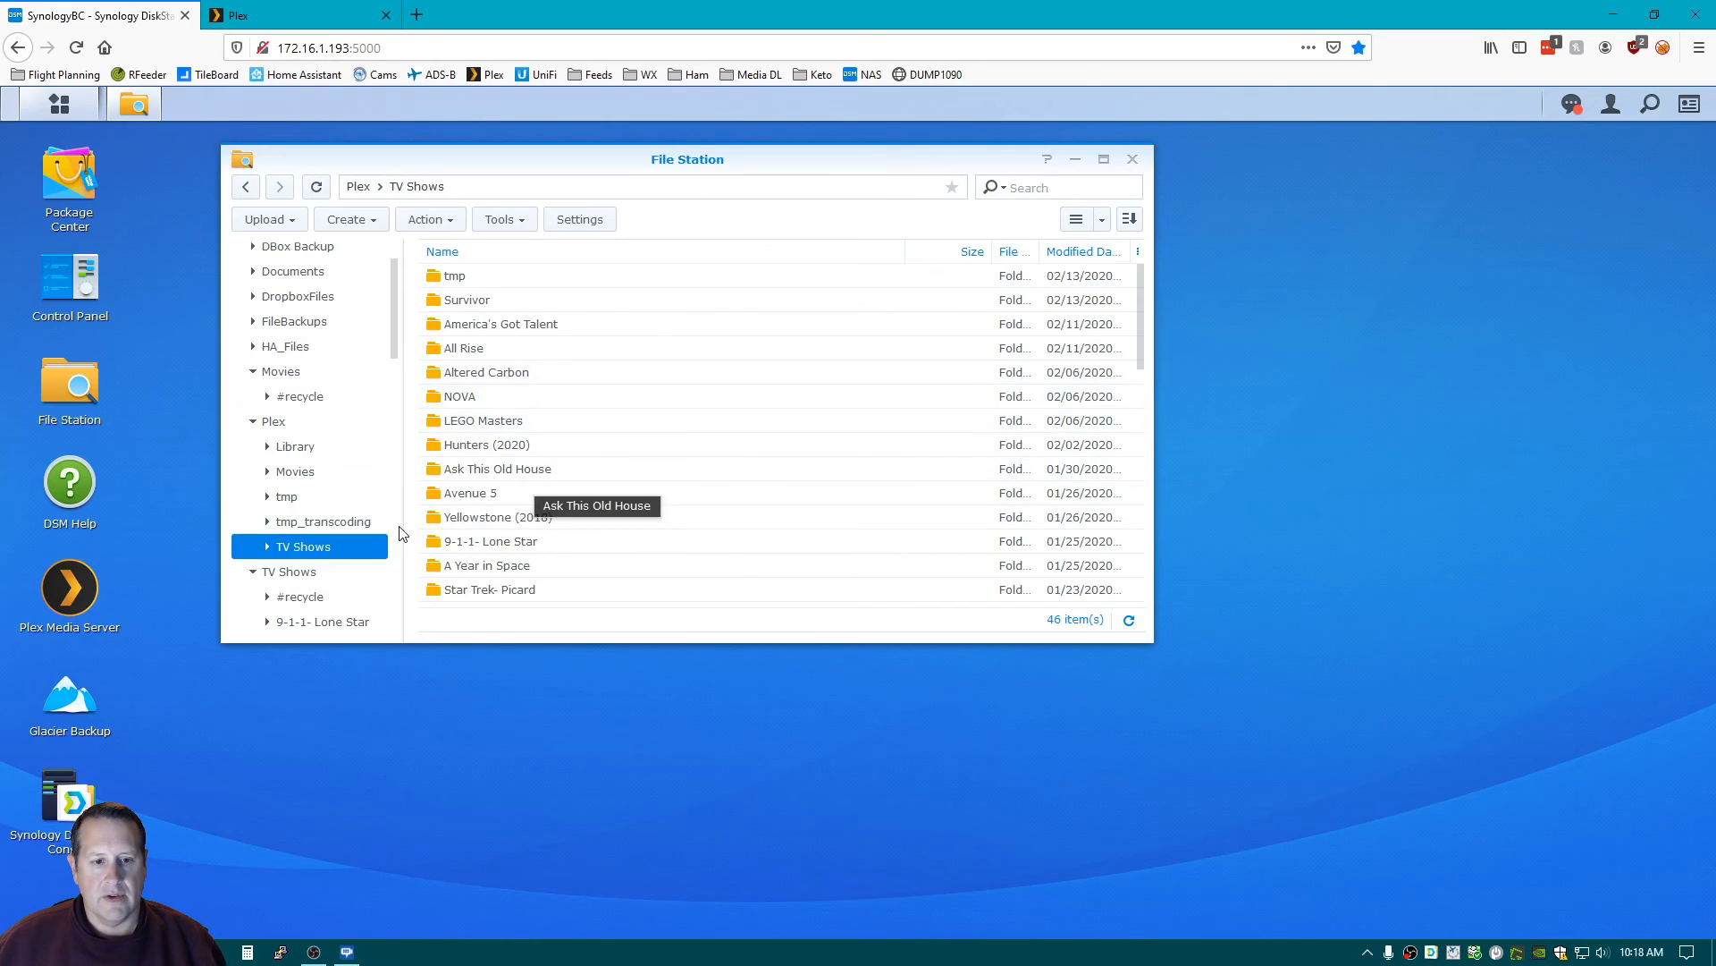
mouse_move(405, 372)
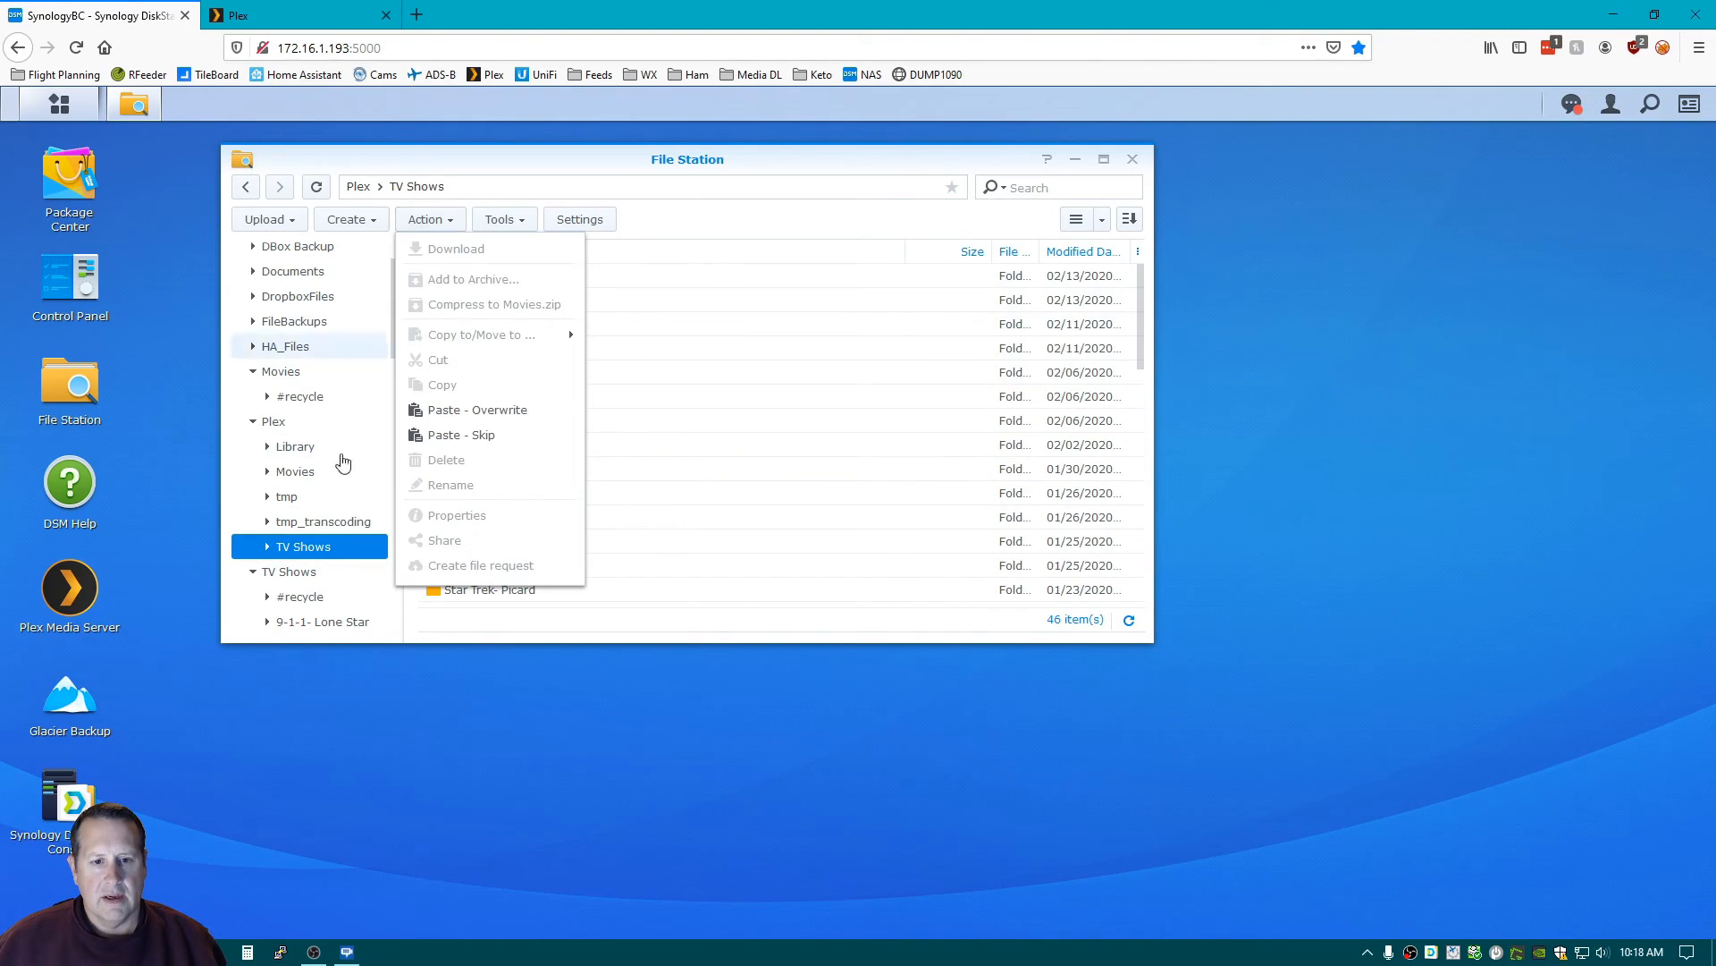
right_click(304, 546)
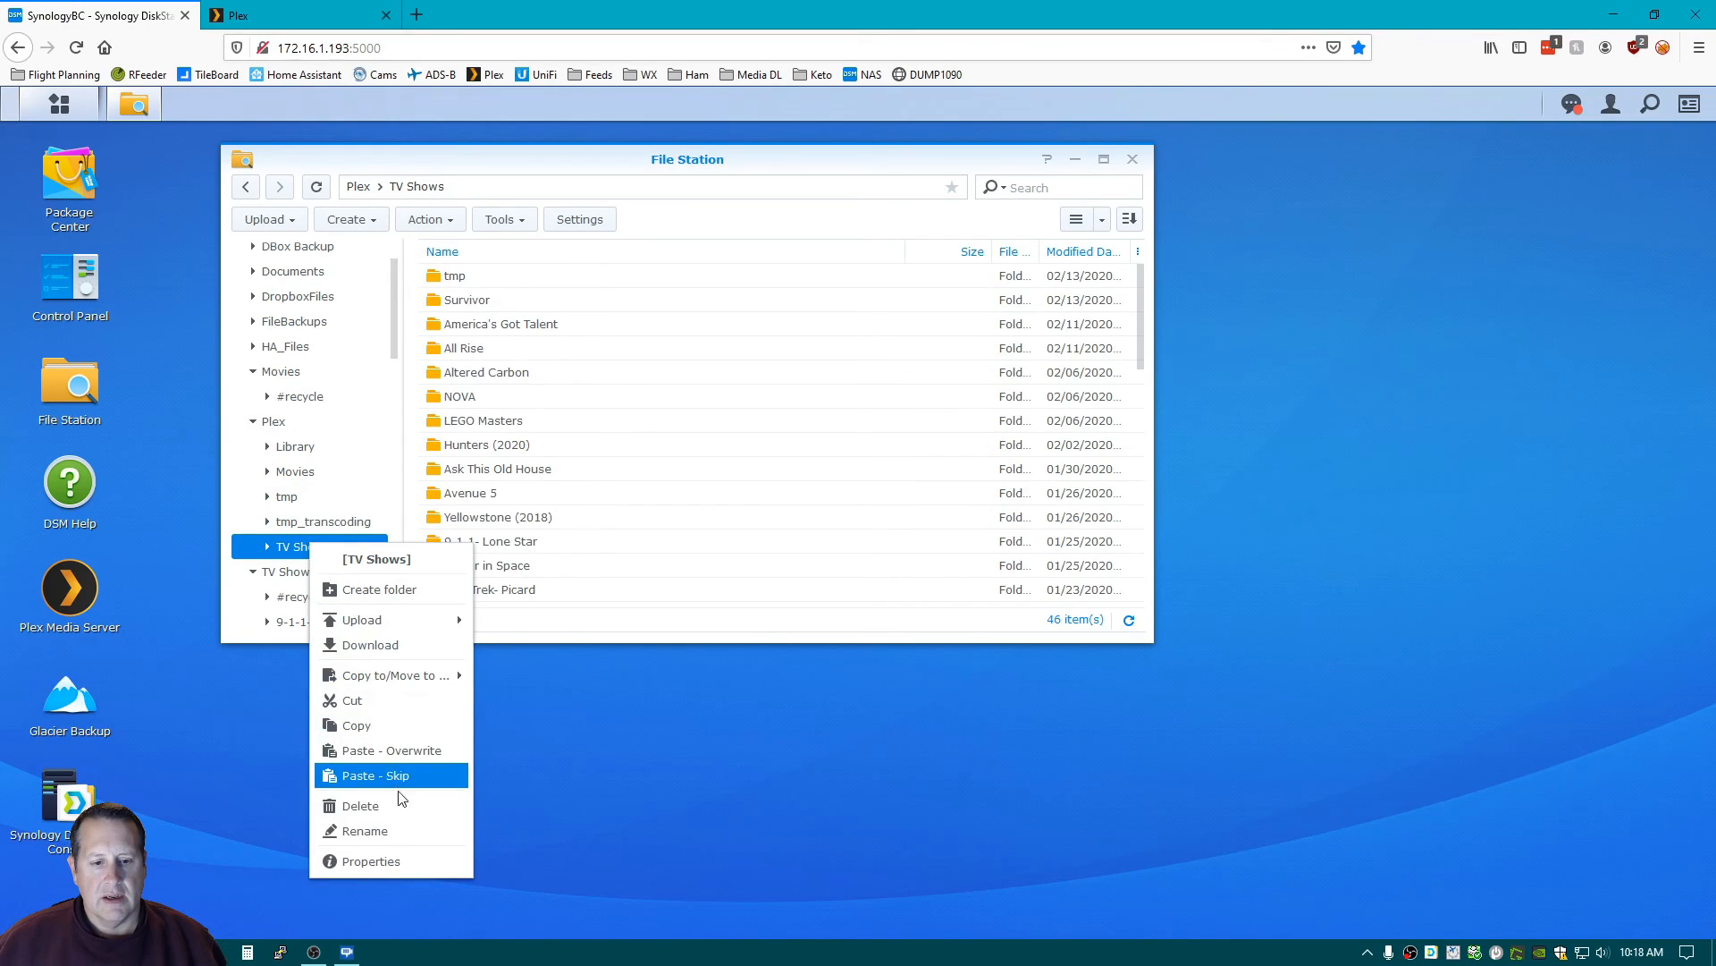
mouse_move(399, 806)
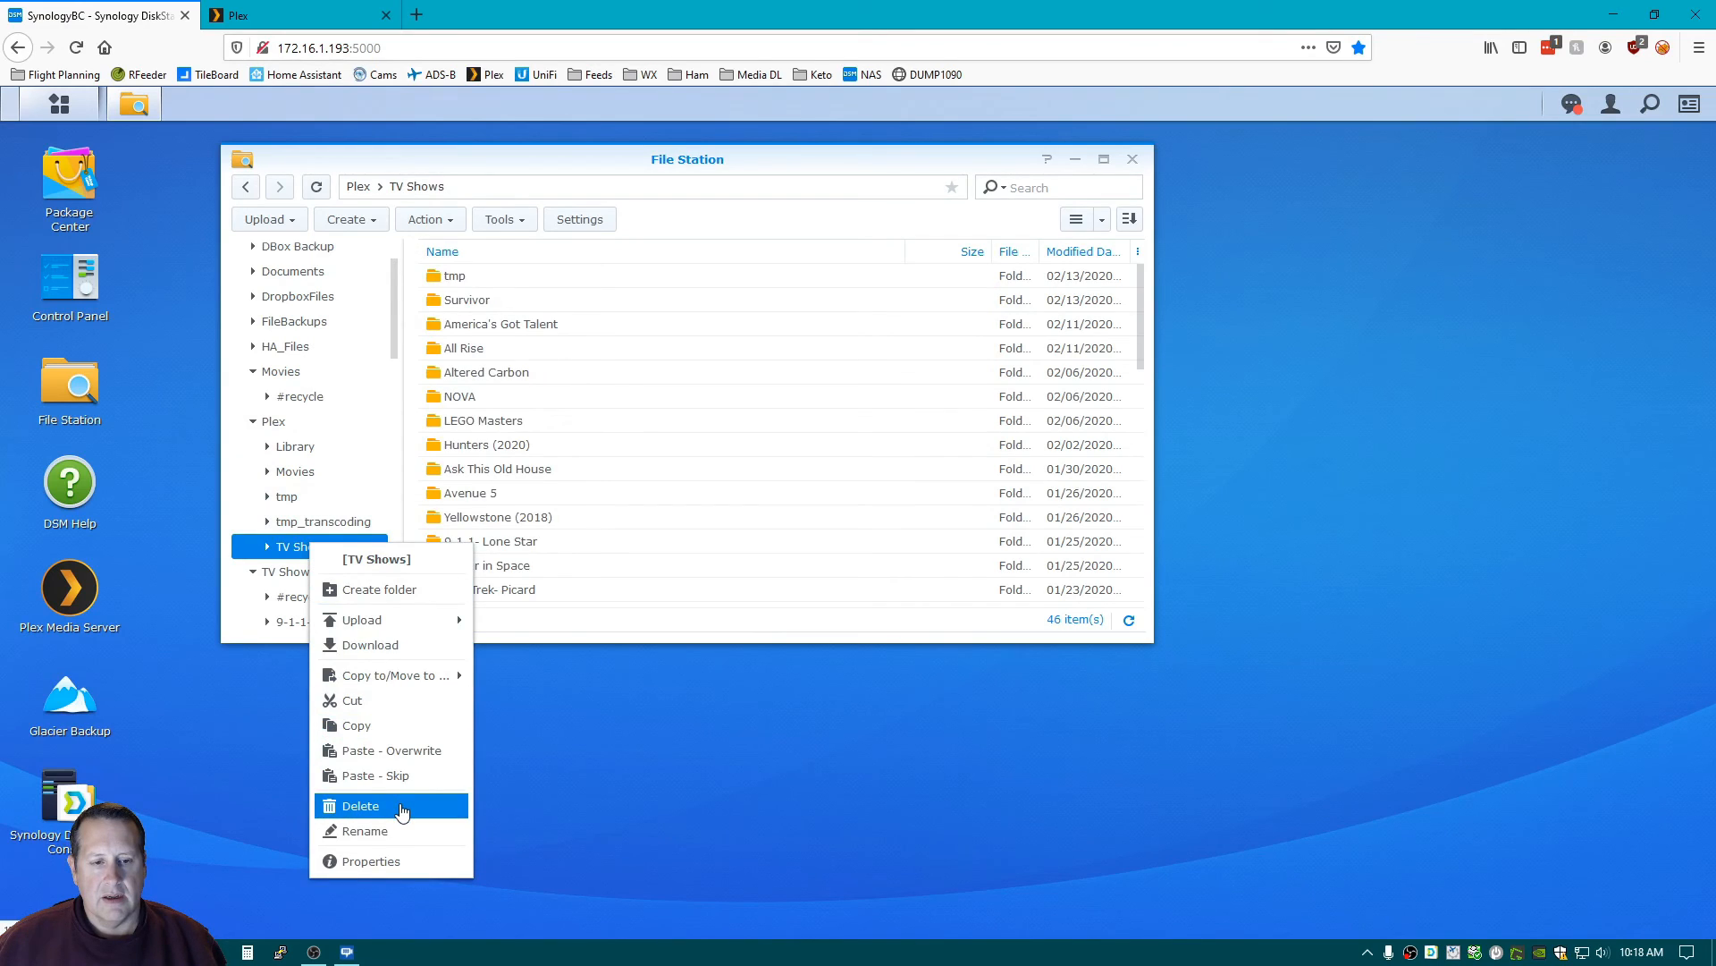
left_click(361, 806)
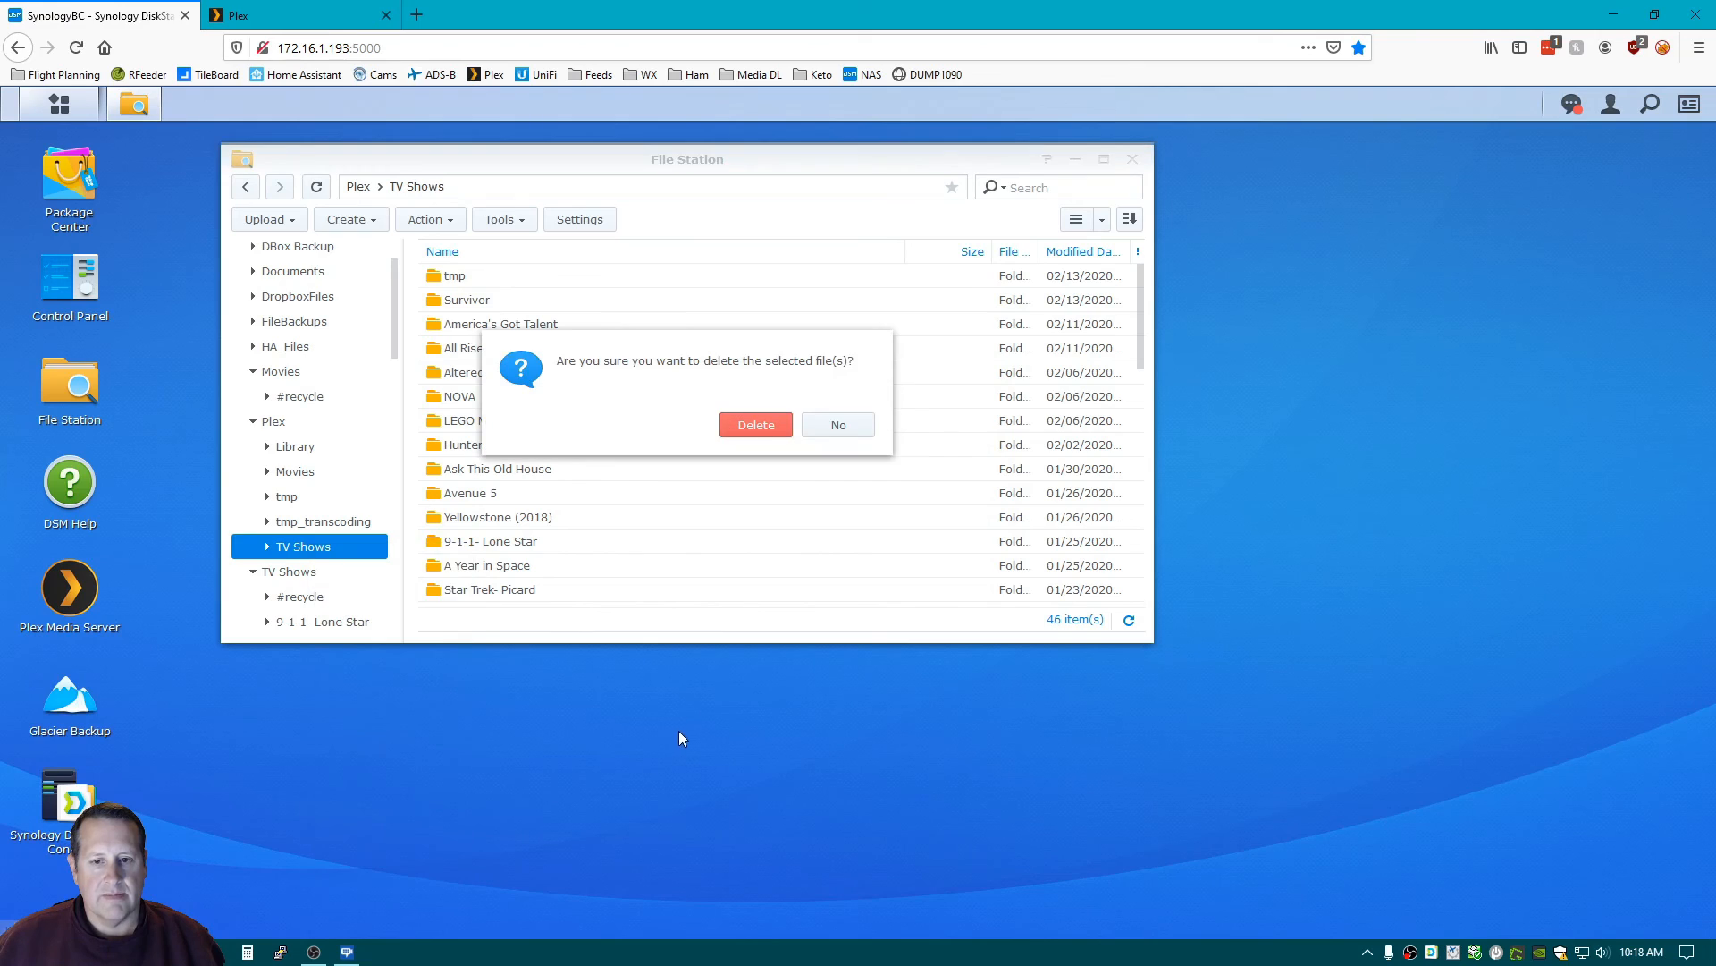
left_click(838, 424)
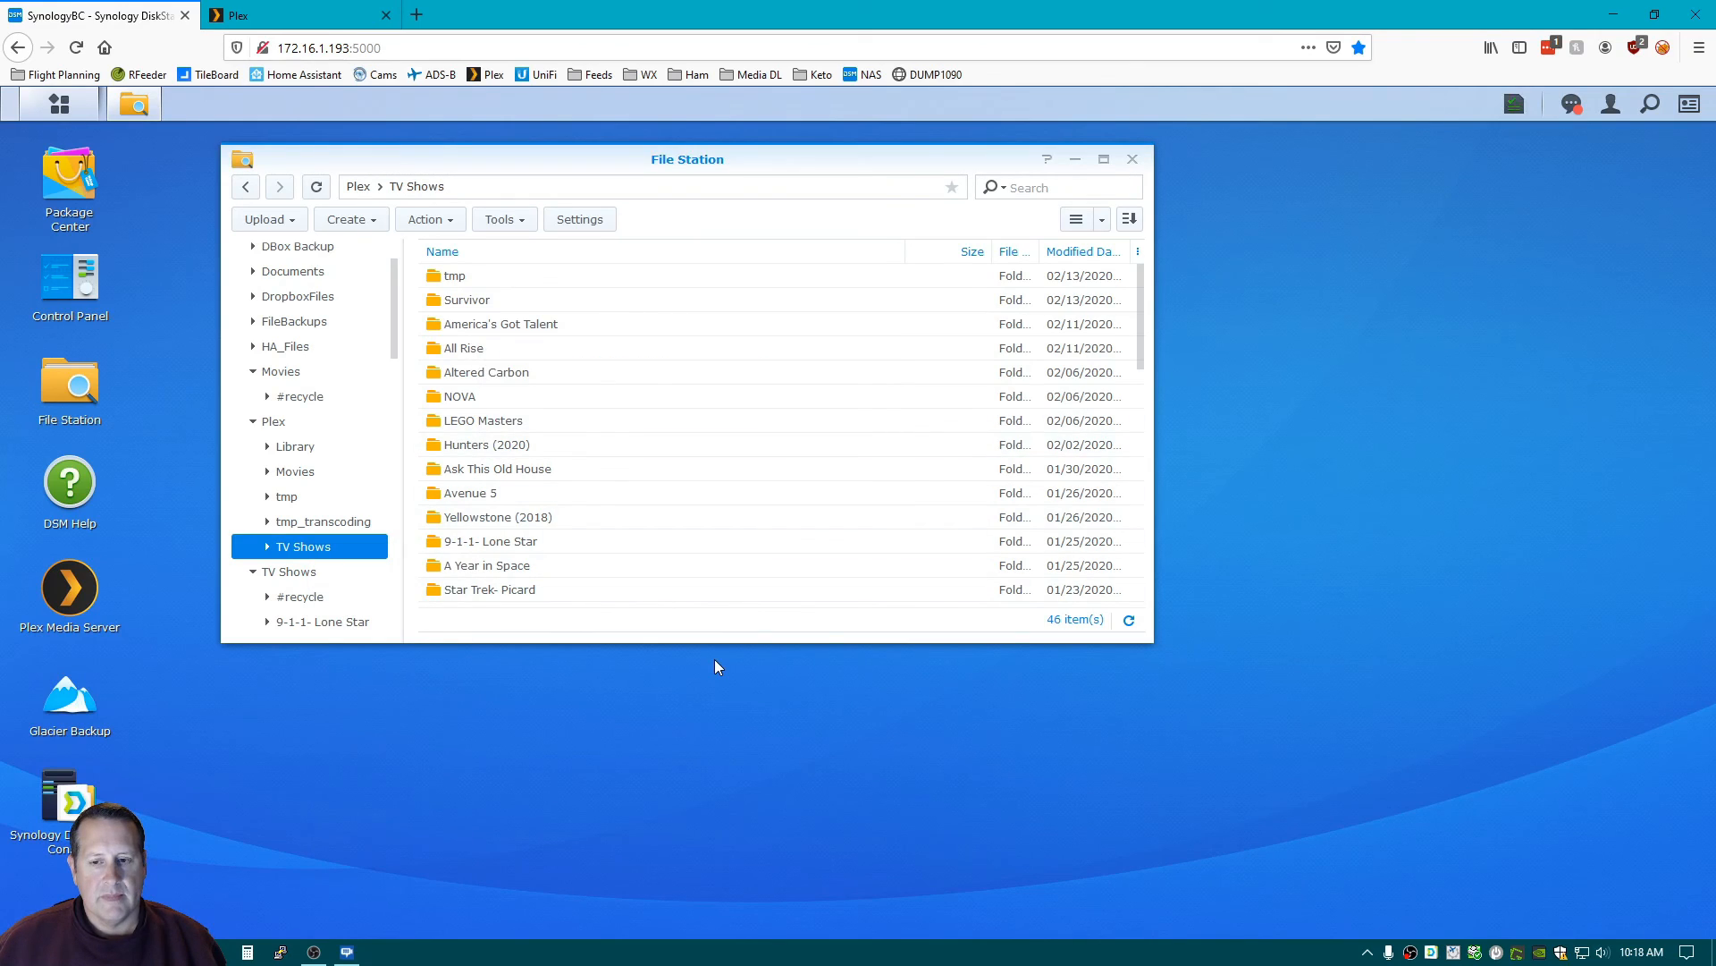
mouse_move(731, 662)
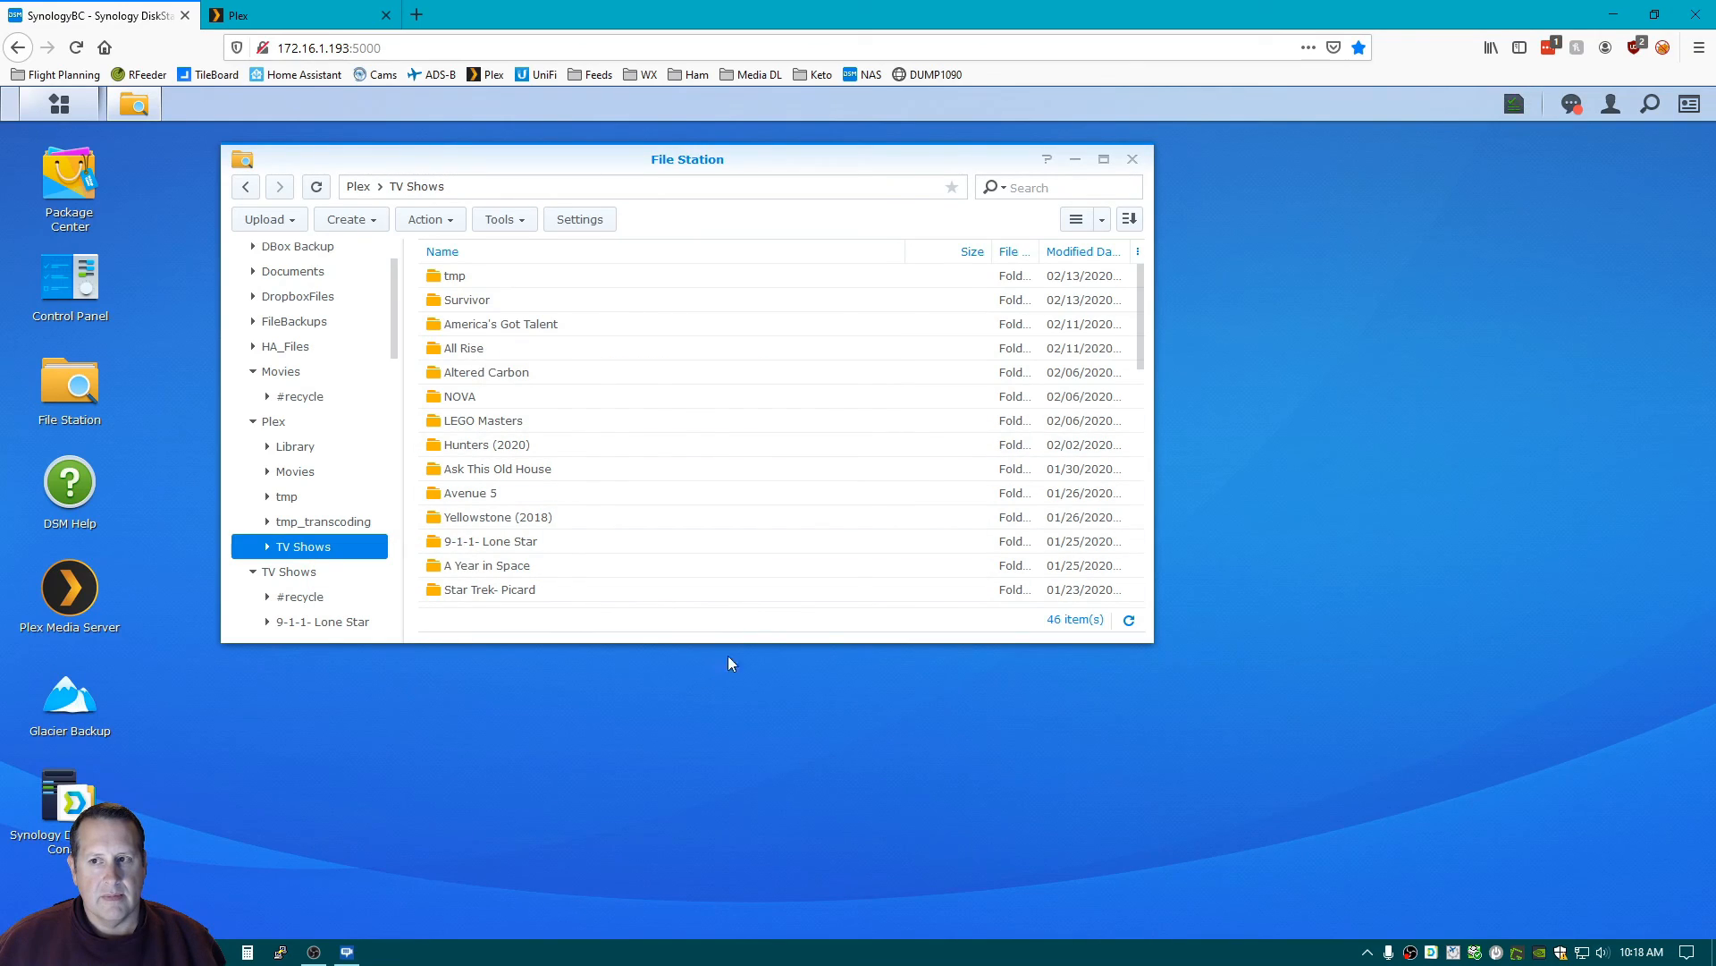
left_click(270, 421)
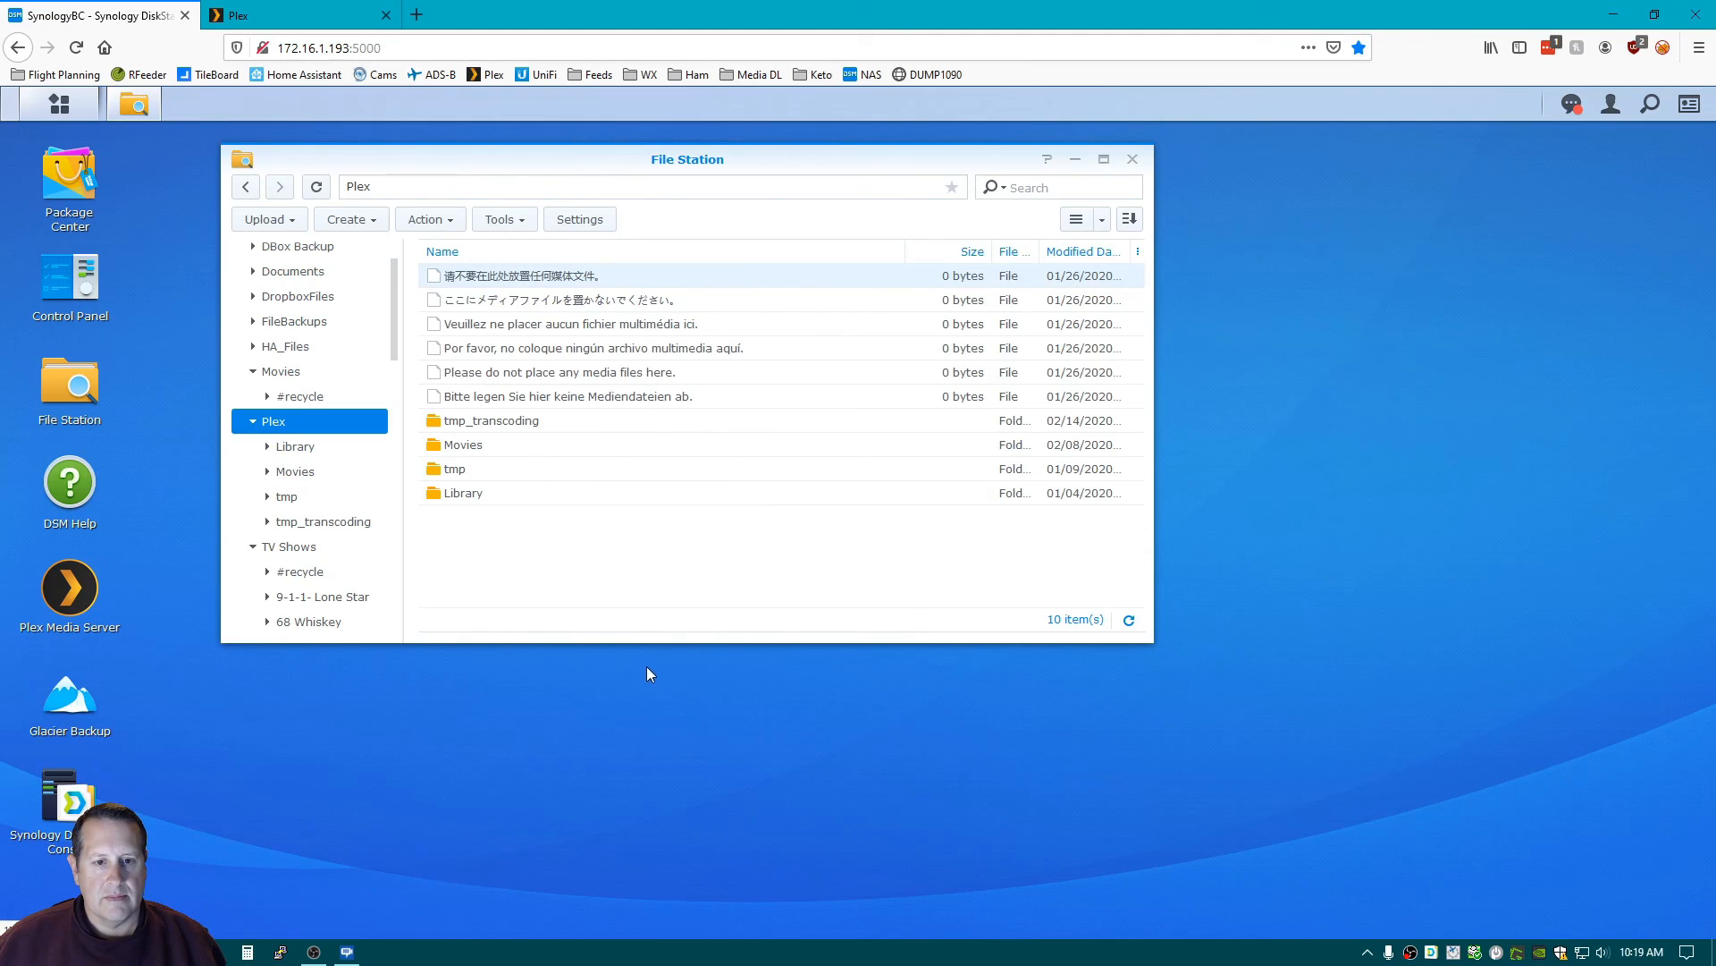
mouse_move(465, 420)
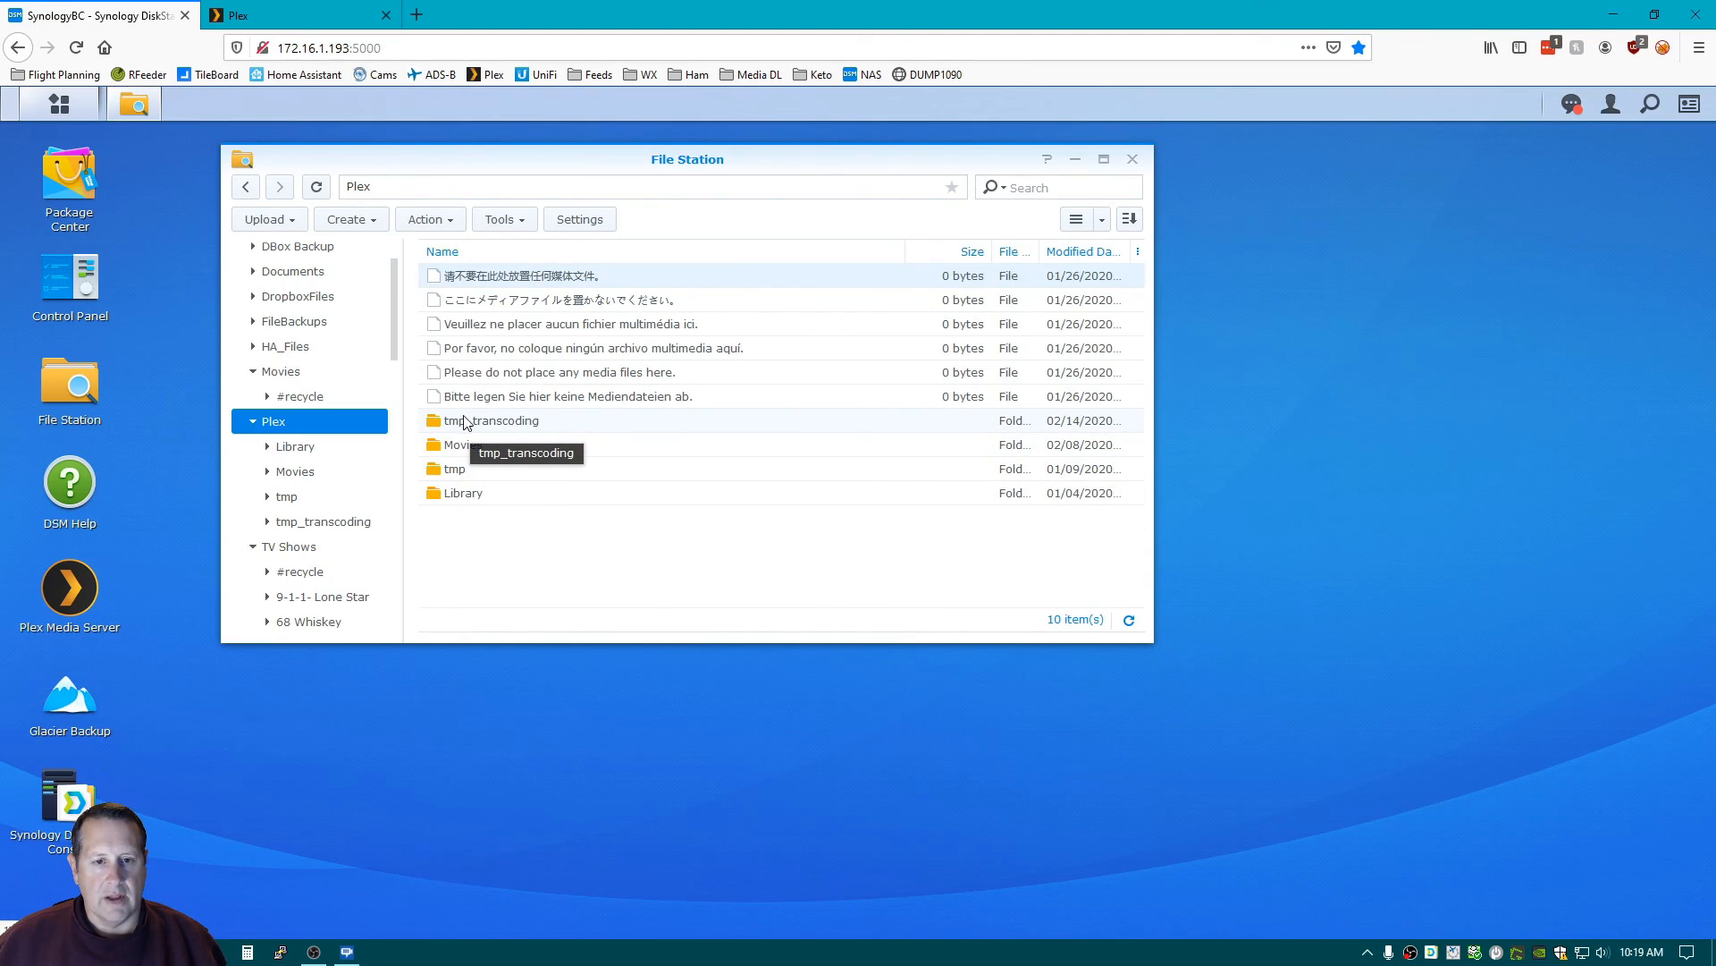
mouse_move(468, 504)
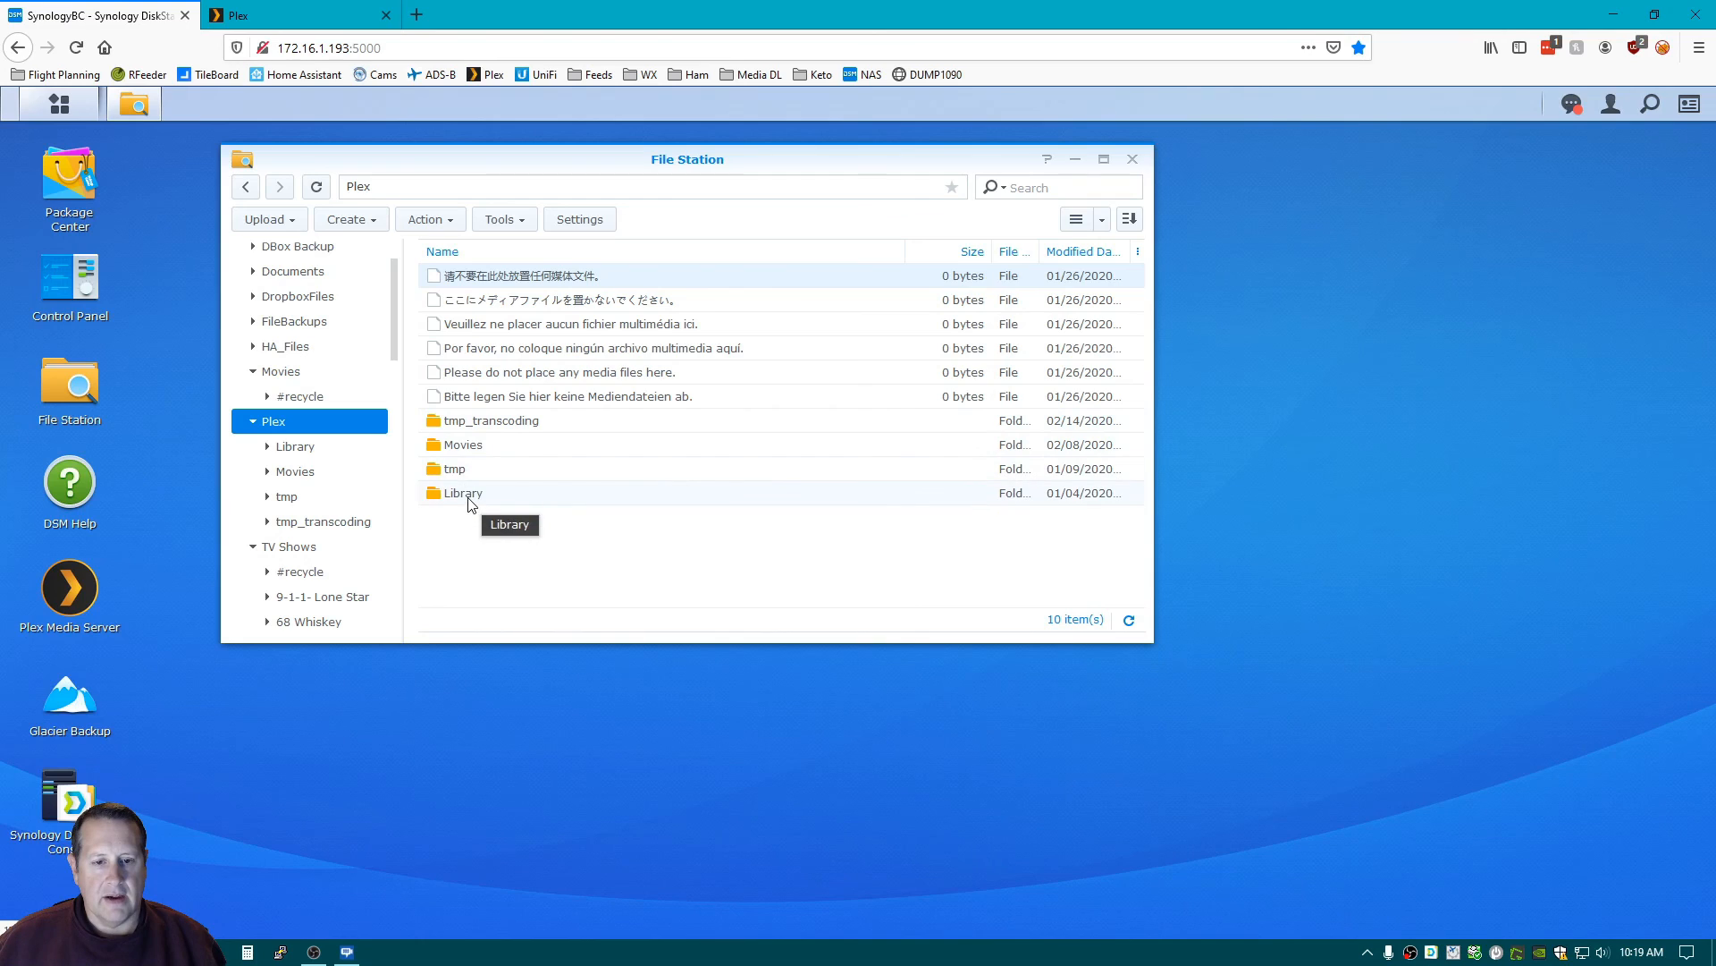
mouse_move(362, 560)
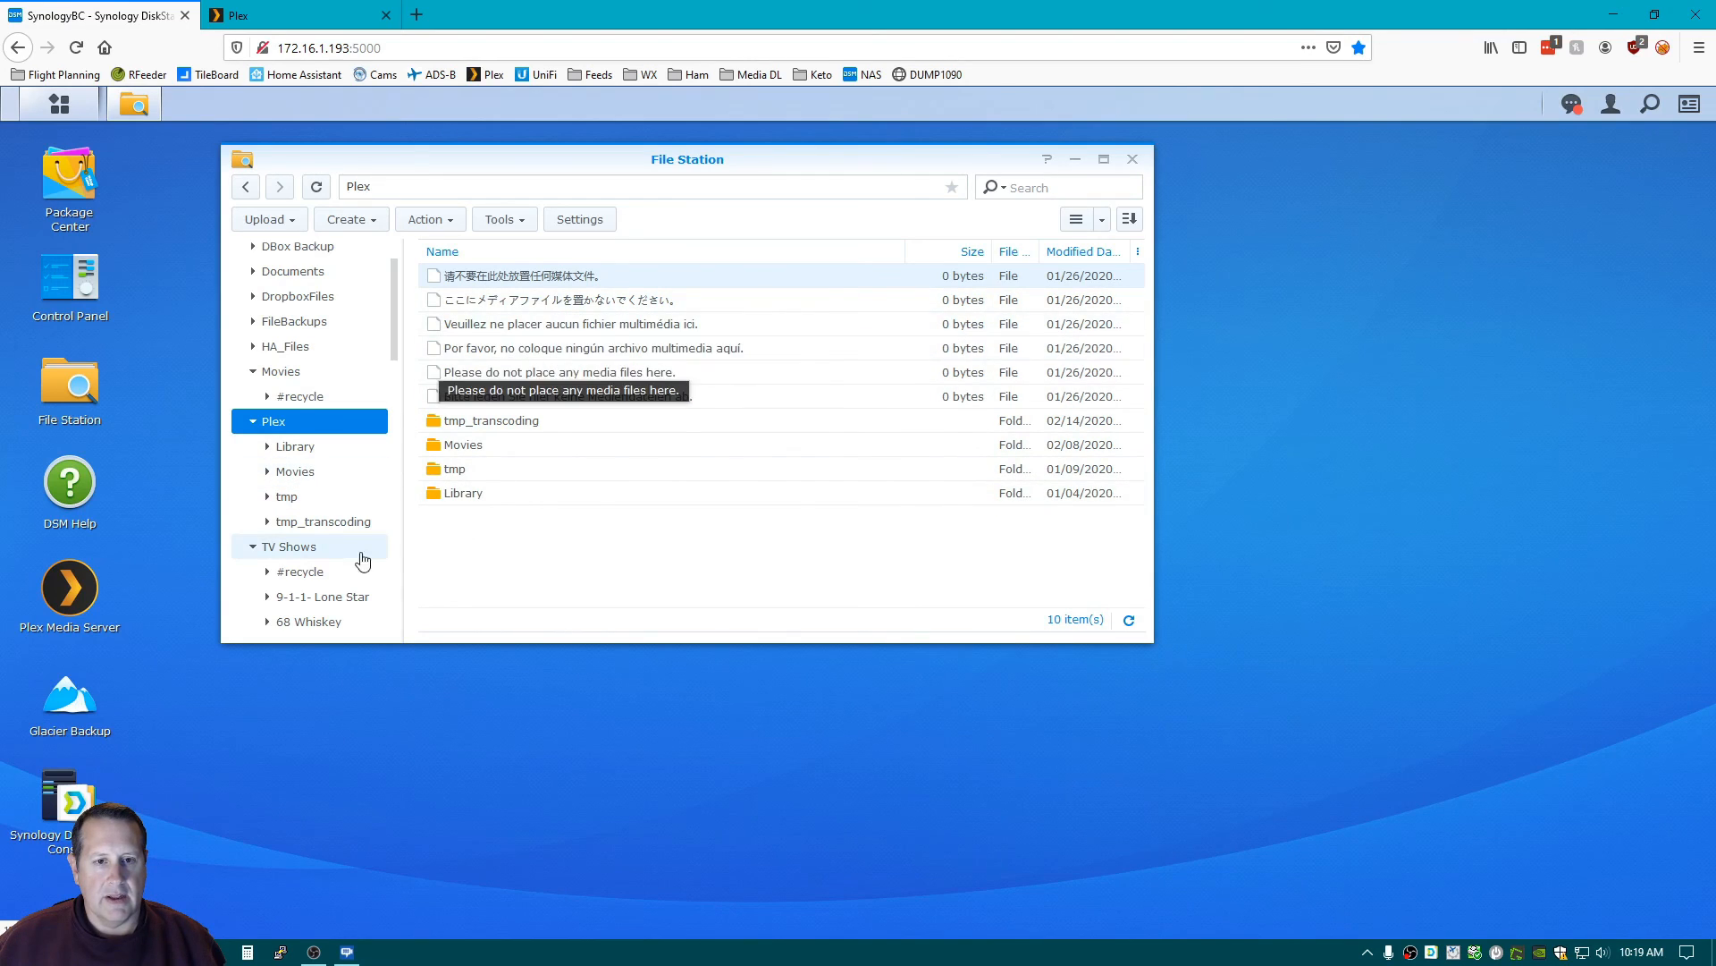